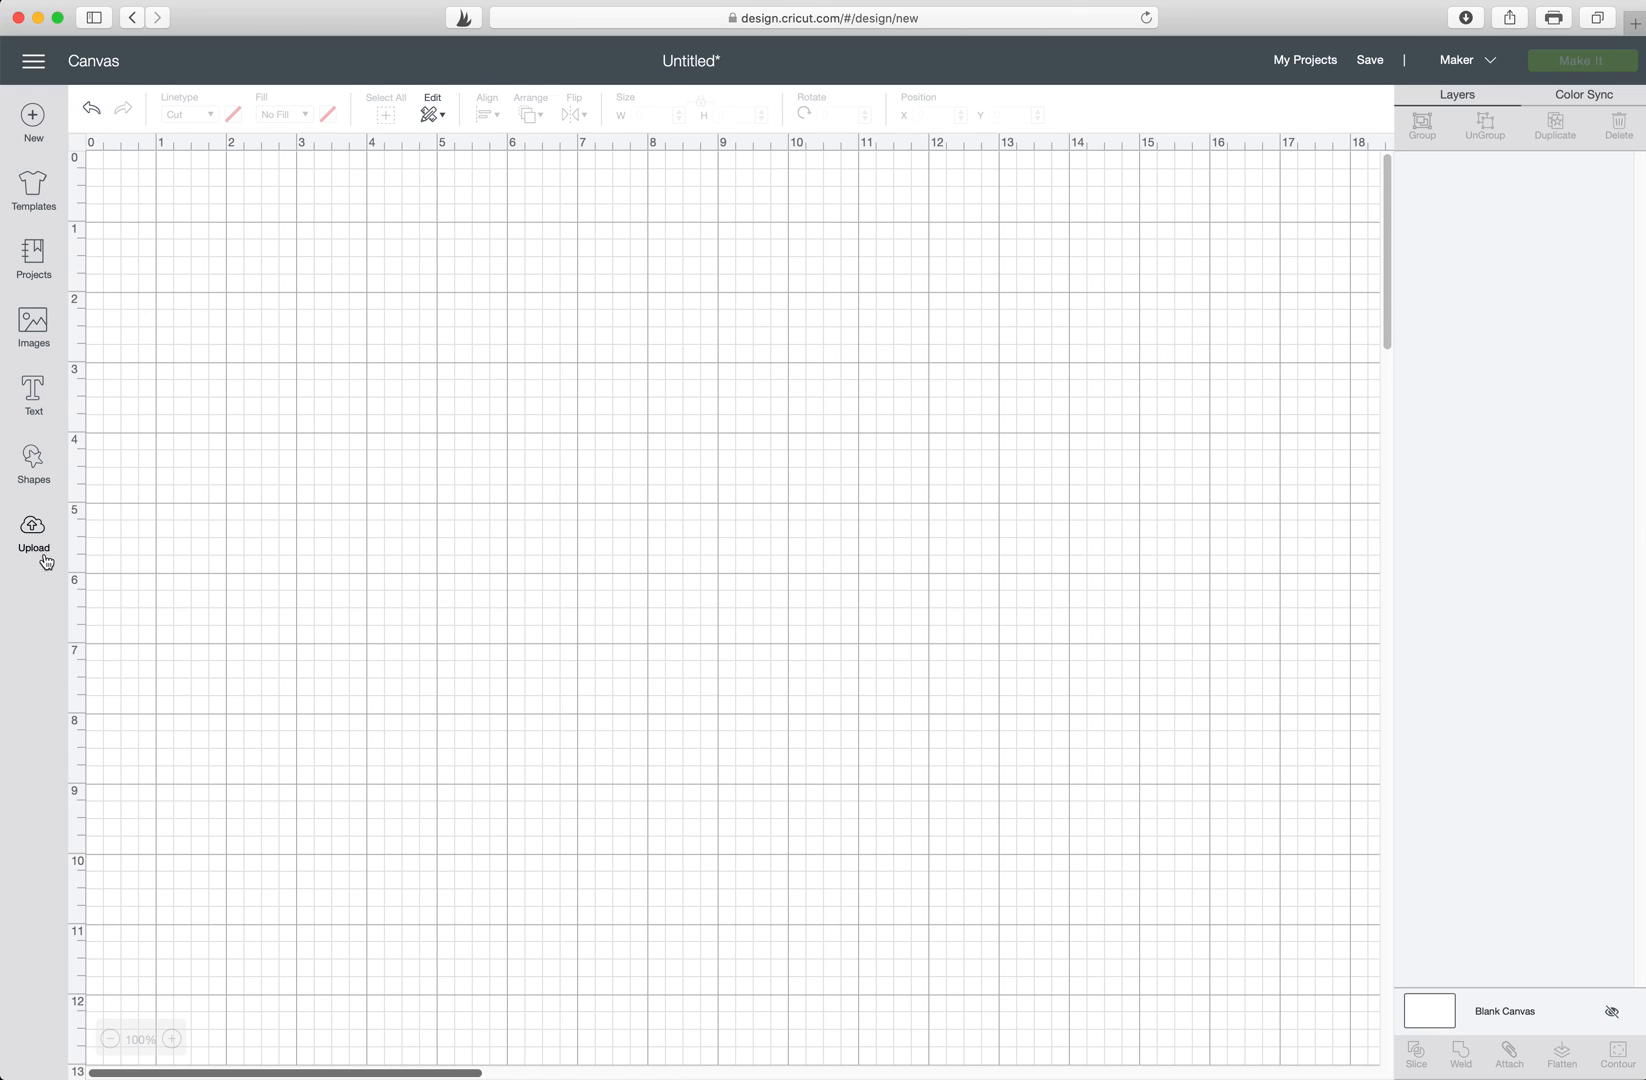
Insert the uploaded Welcome to our home laurel image from Recently uploaded onto the canvas.
{"action": "left_click", "coordinate": [32, 530]}
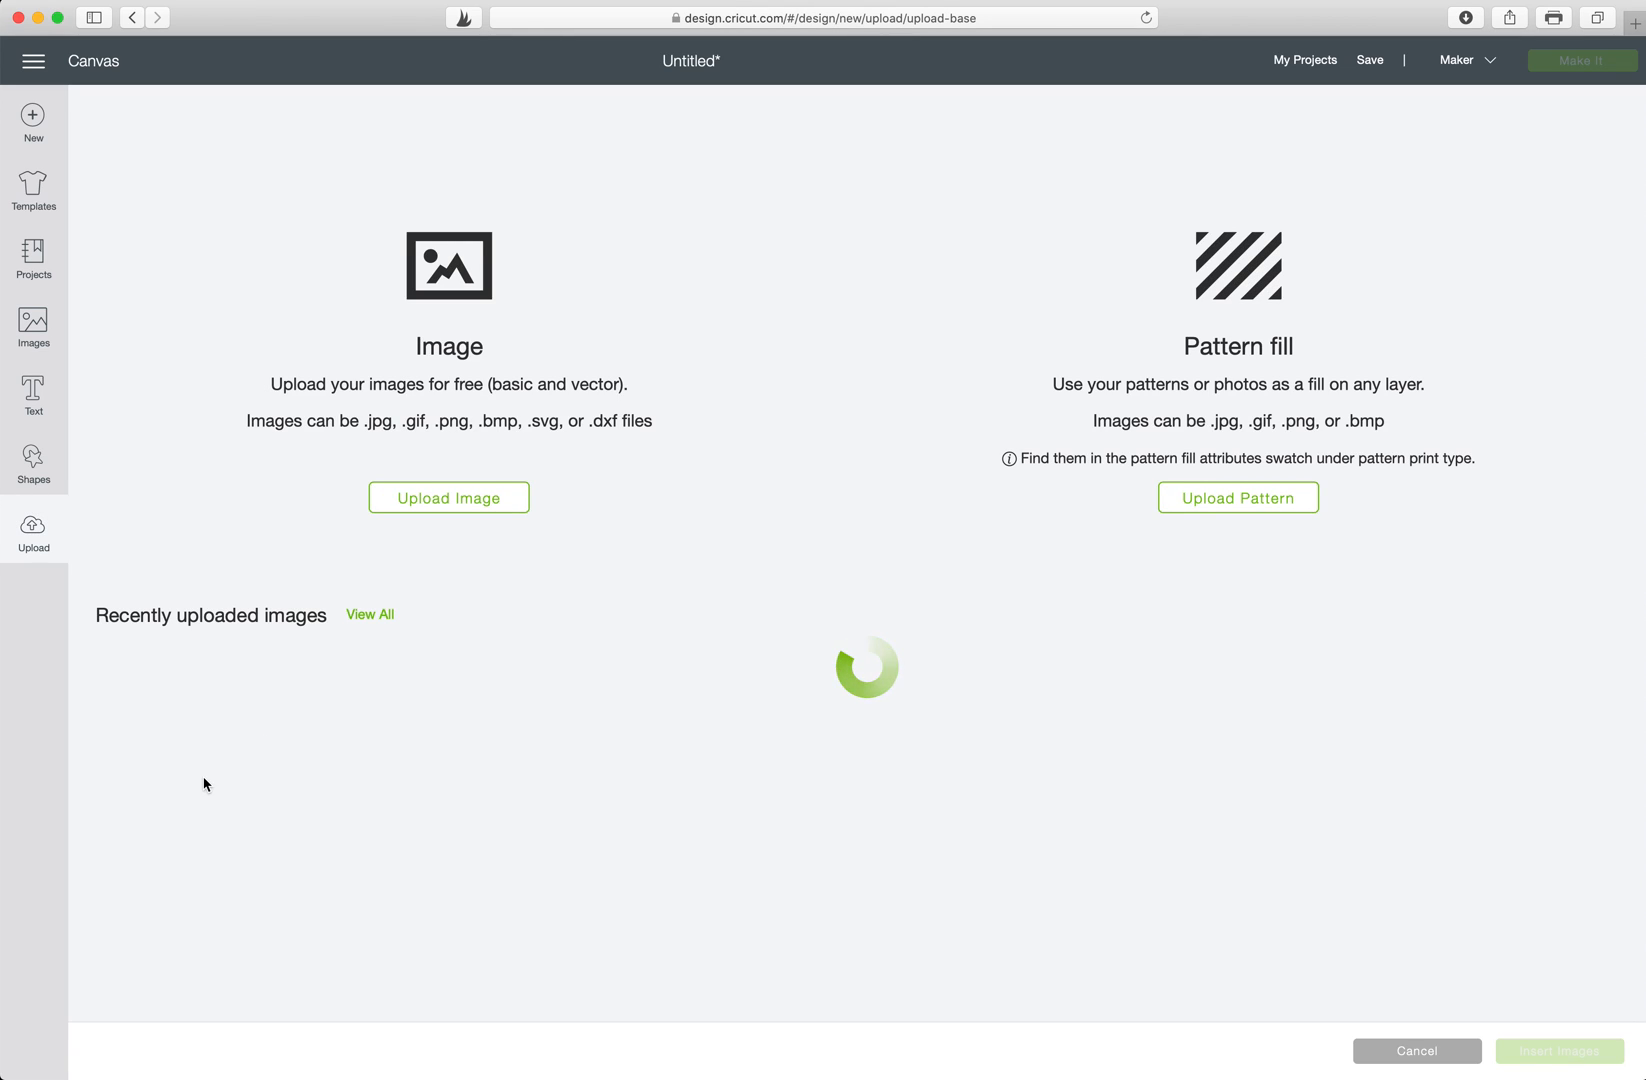
{"action": "mouse_move", "coordinate": [270, 868]}
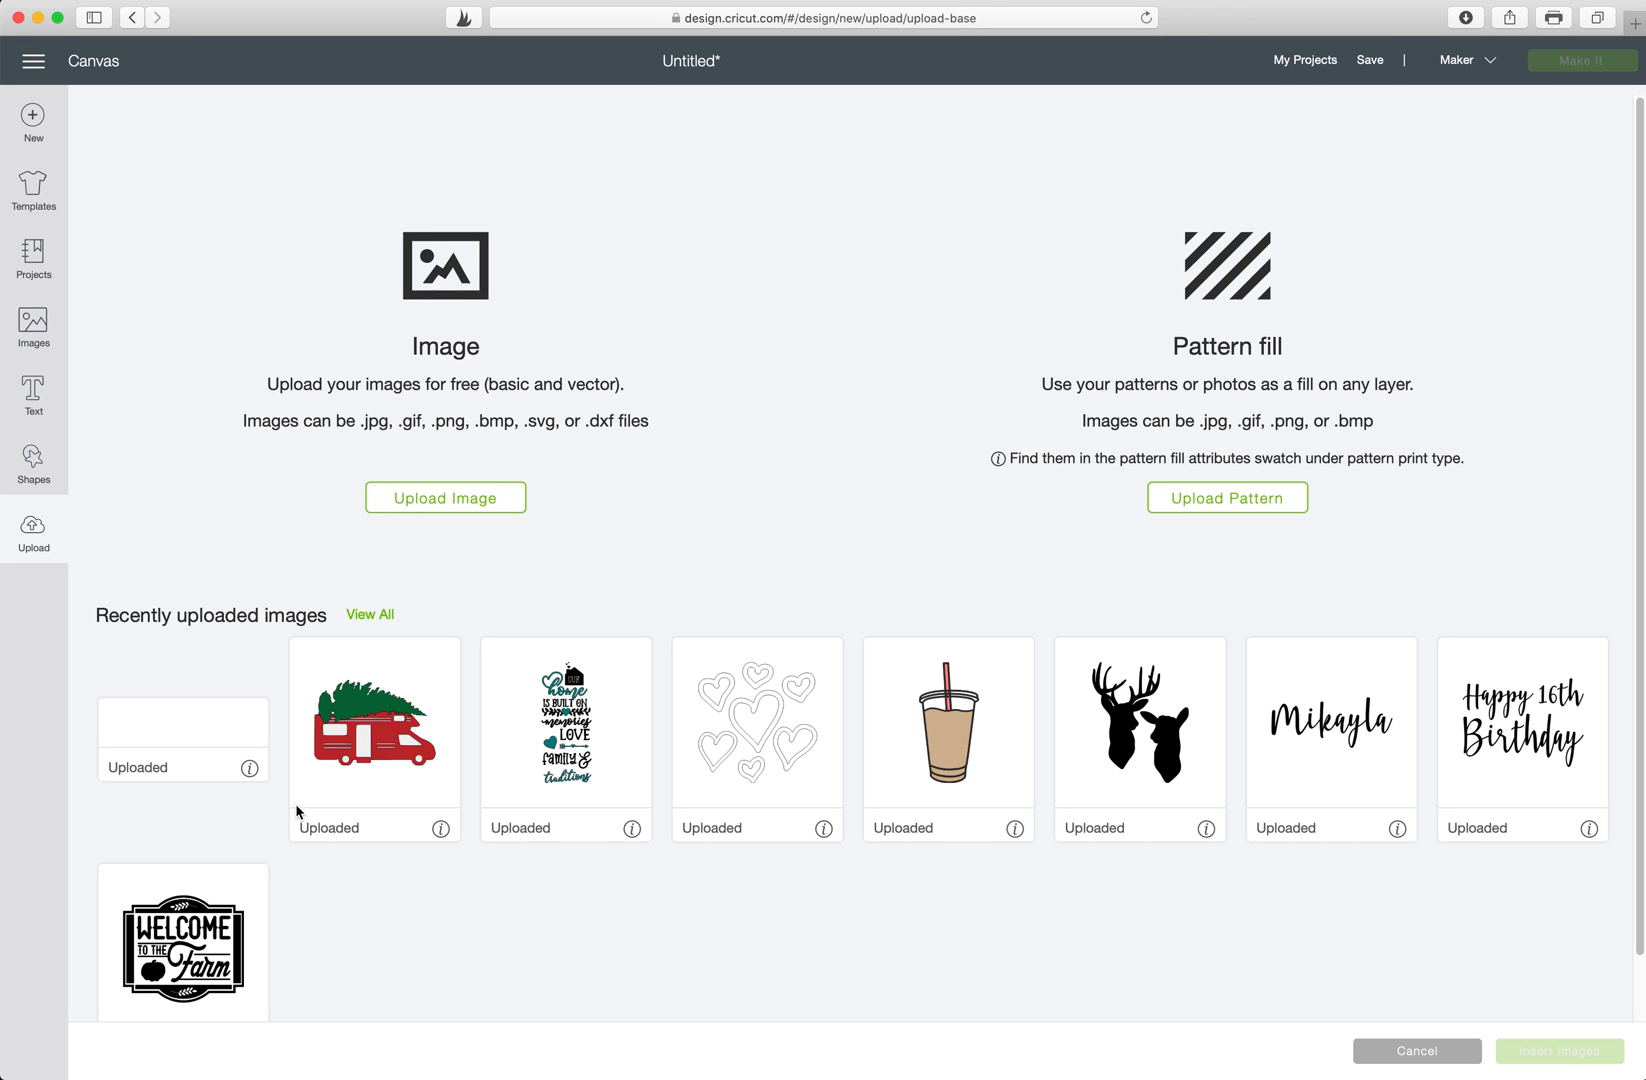
{"action": "mouse_move", "coordinate": [200, 736]}
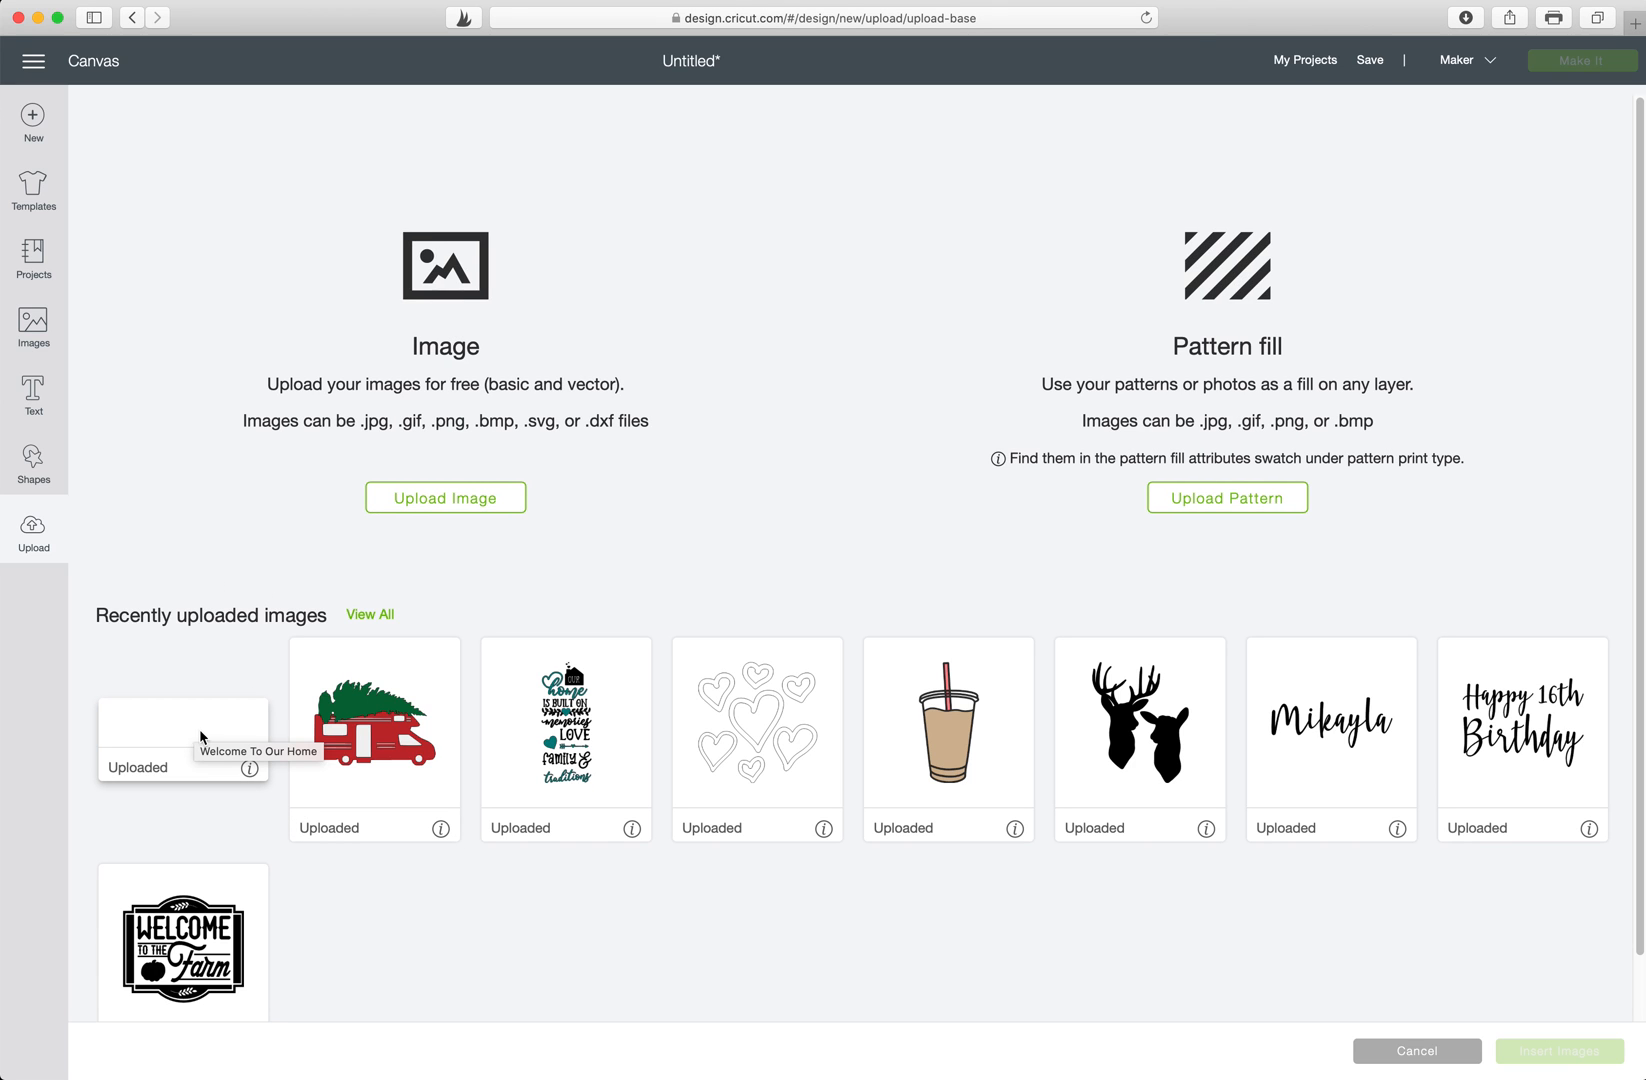
{"action": "left_click", "coordinate": [182, 724]}
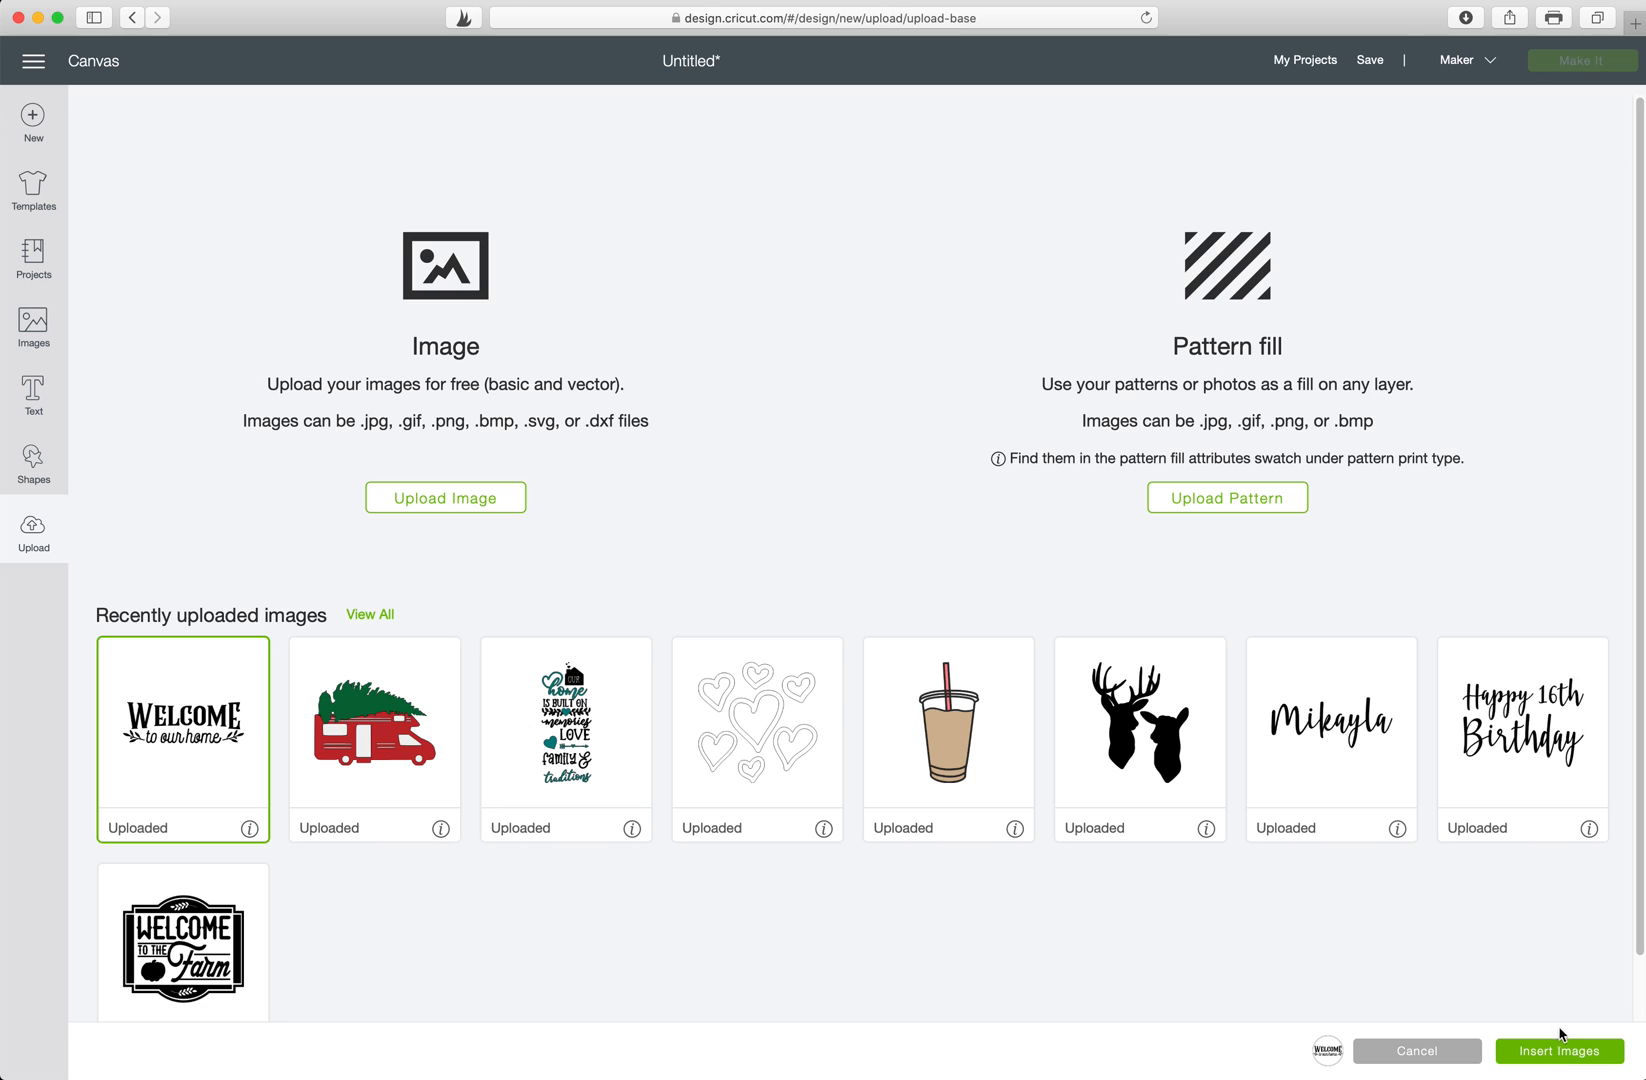
{"action": "left_click", "coordinate": [1416, 1050]}
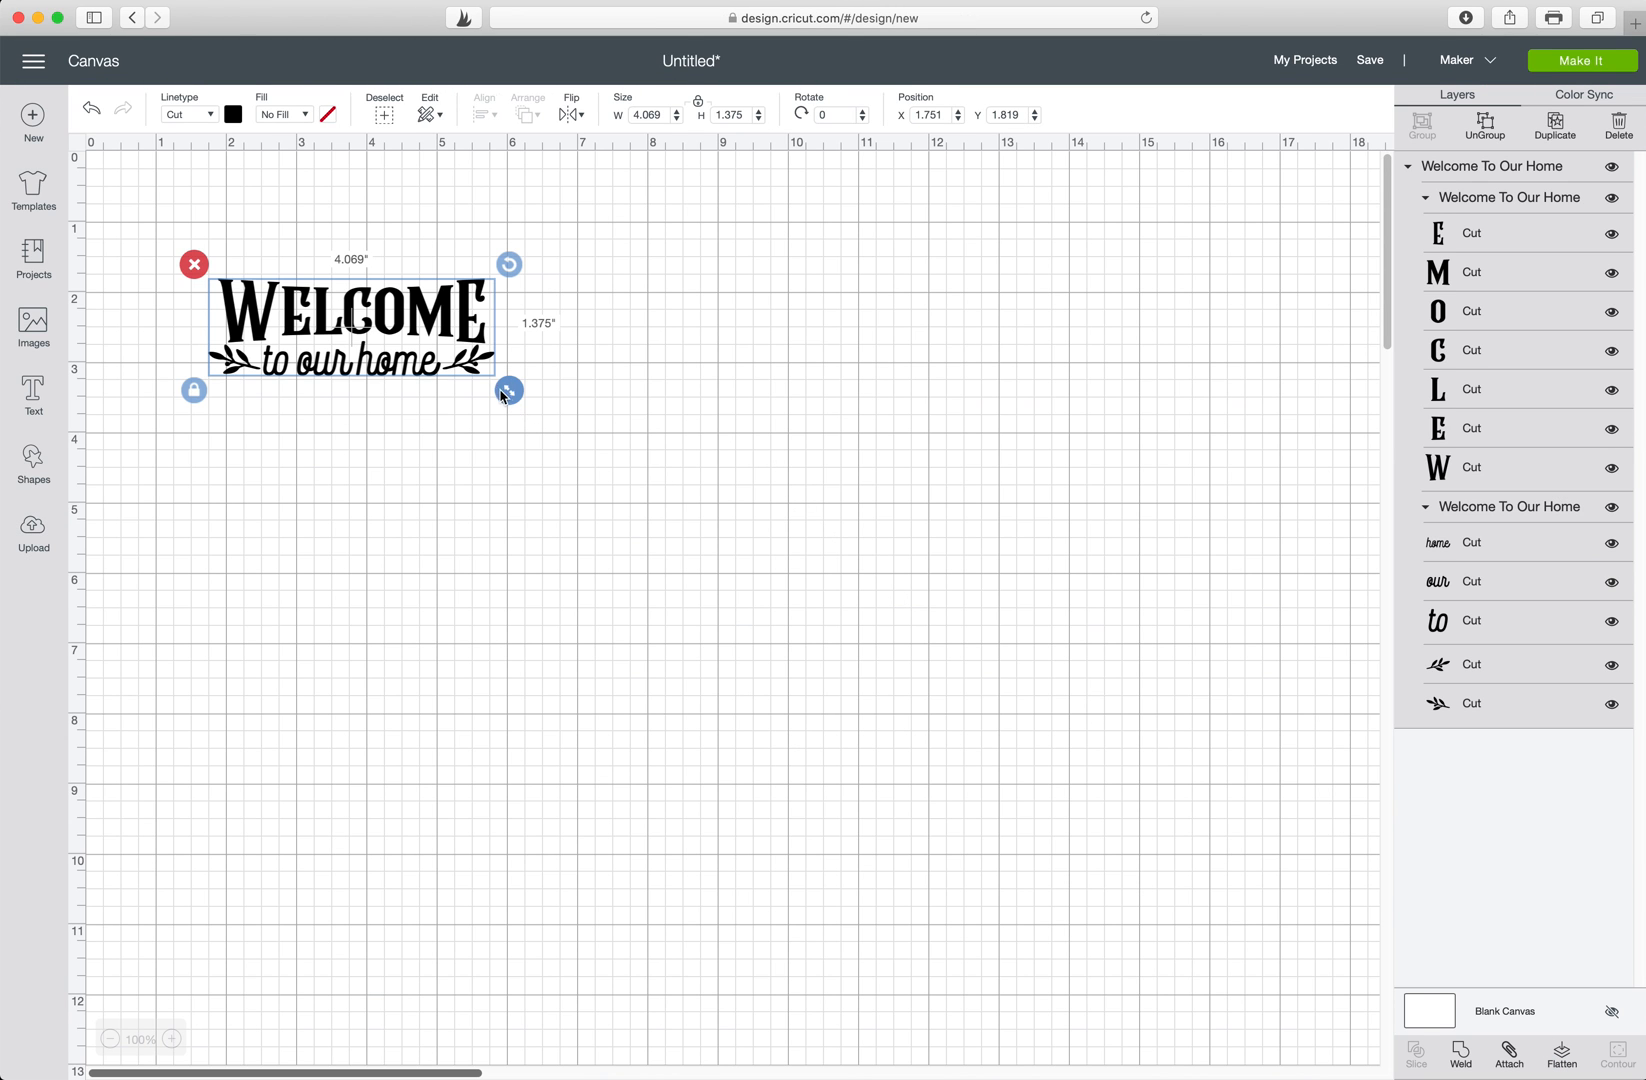
Scale the welcome design to about 11 inches wide and move it lower on the canvas.
{"action": "left_click_drag", "start_coordinate": [508, 390], "coordinate": [922, 530]}
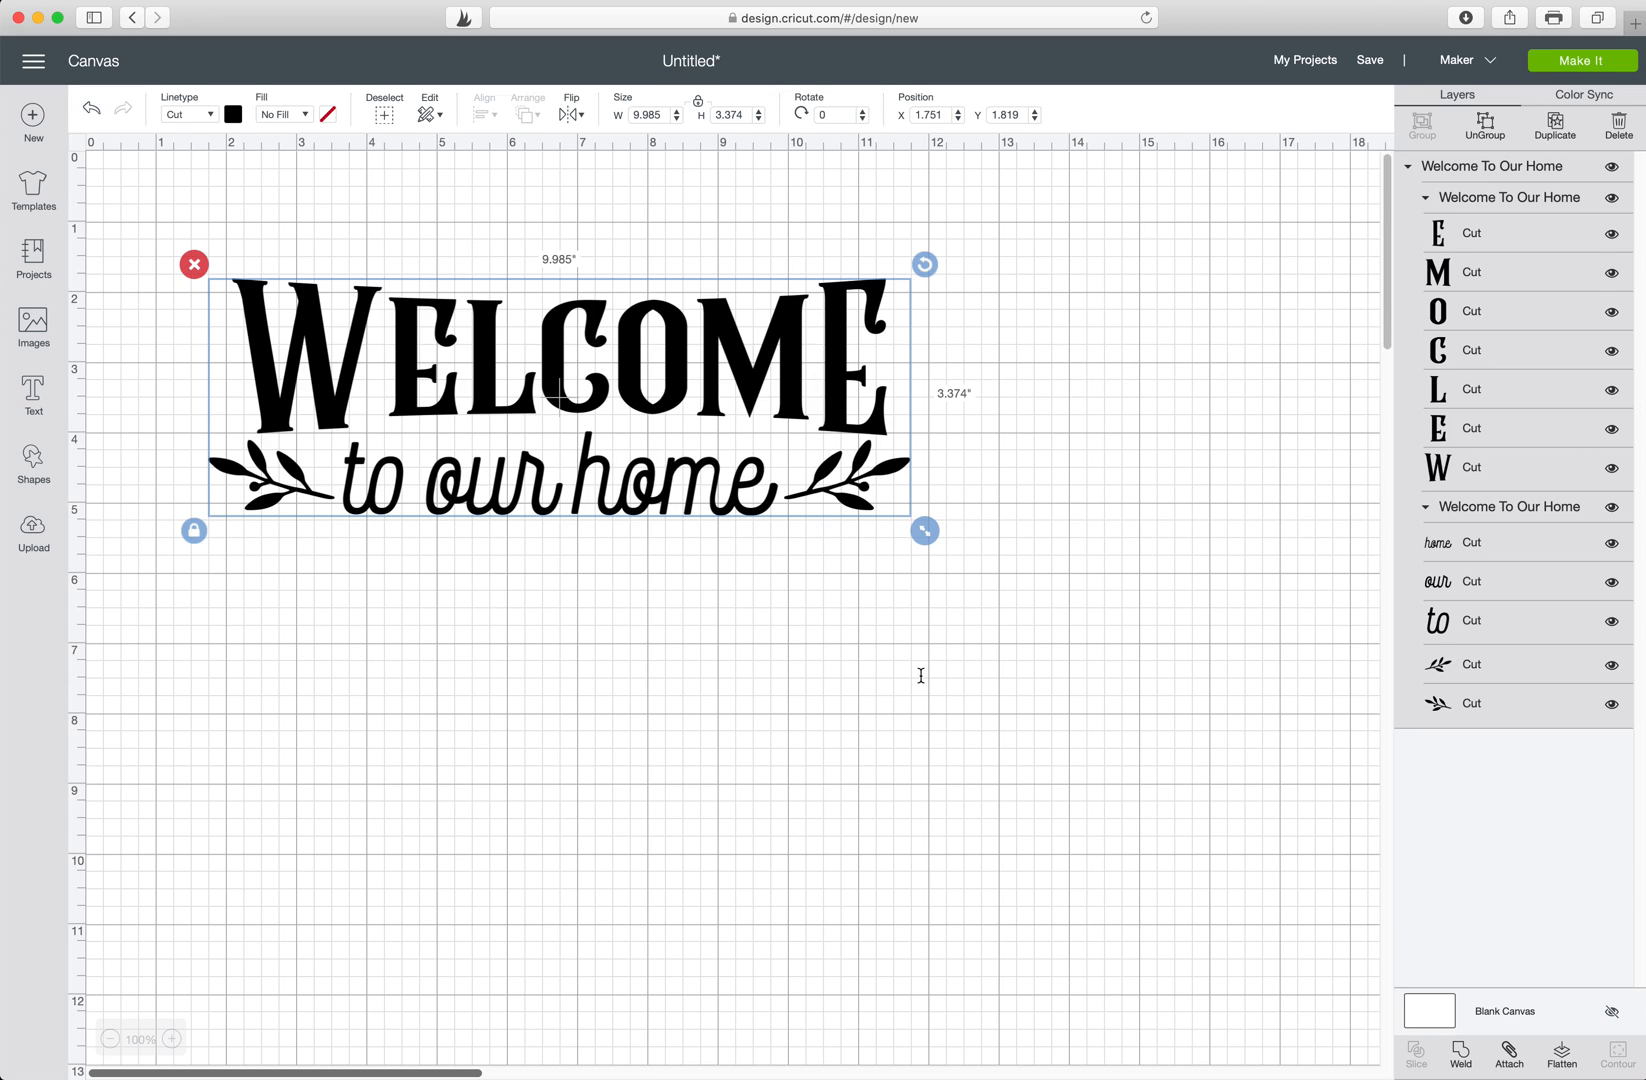
{"action": "mouse_move", "coordinate": [794, 356]}
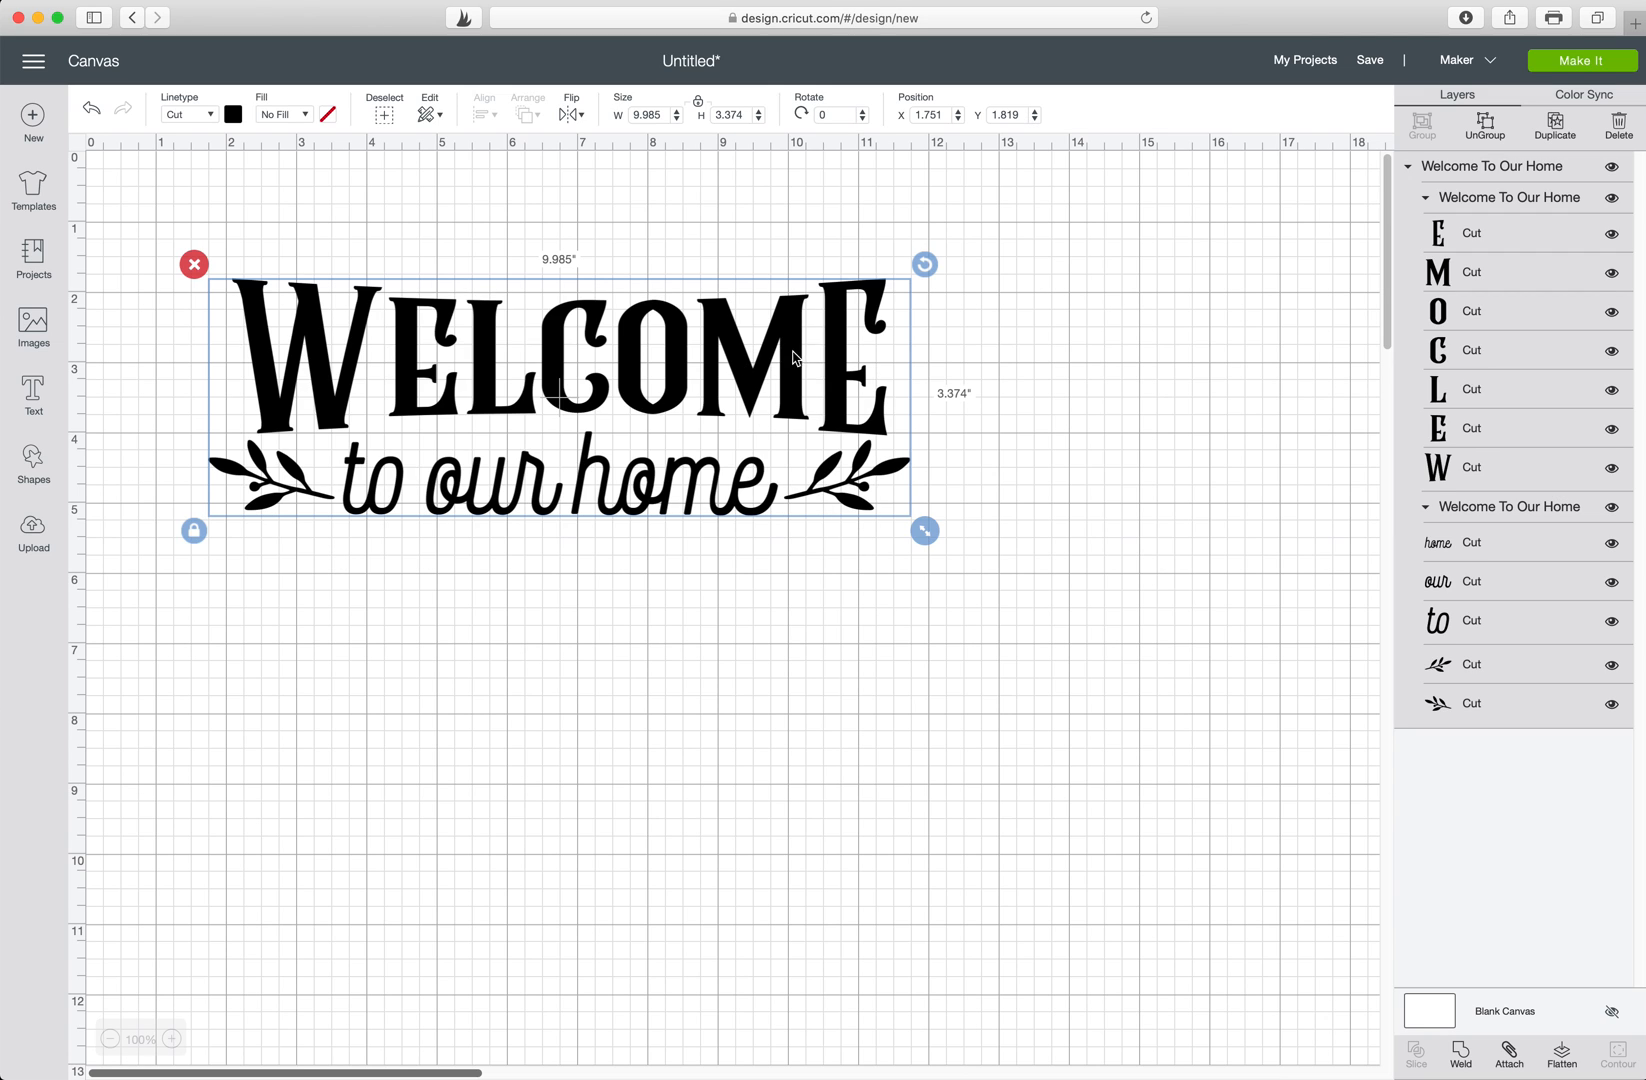
{"action": "left_click_drag", "start_coordinate": [924, 530], "coordinate": [954, 550]}
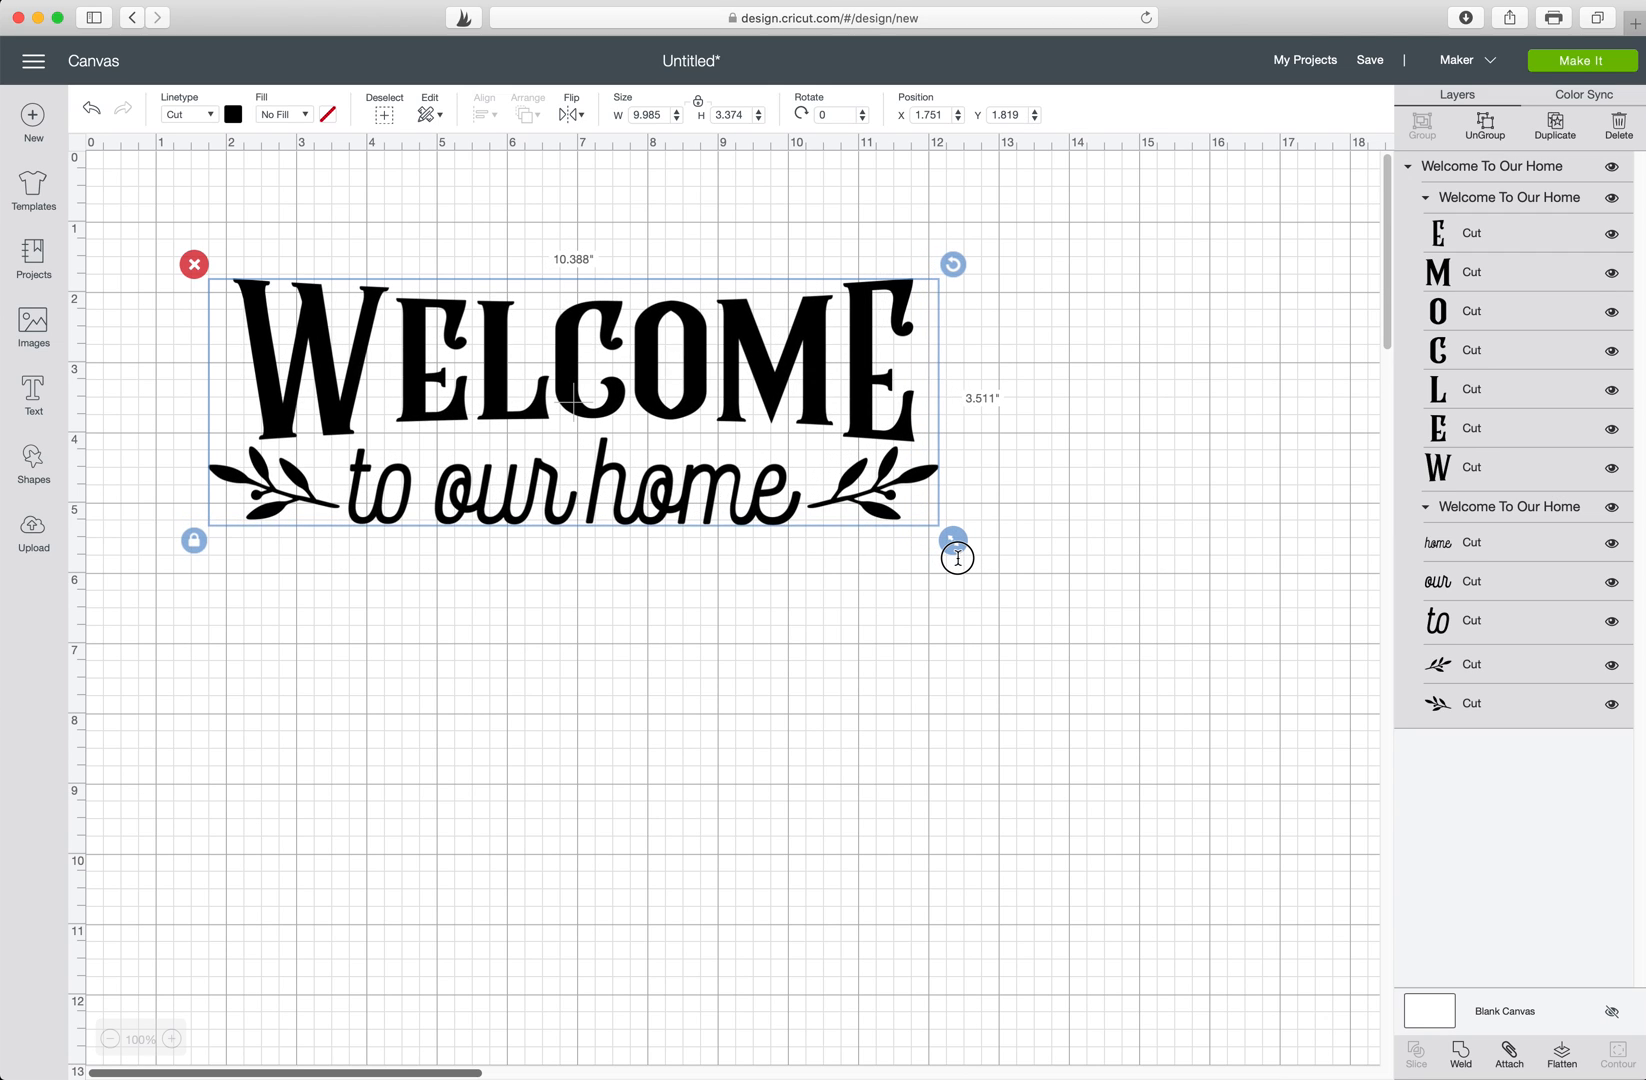
{"action": "left_click_drag", "start_coordinate": [952, 538], "coordinate": [1006, 558]}
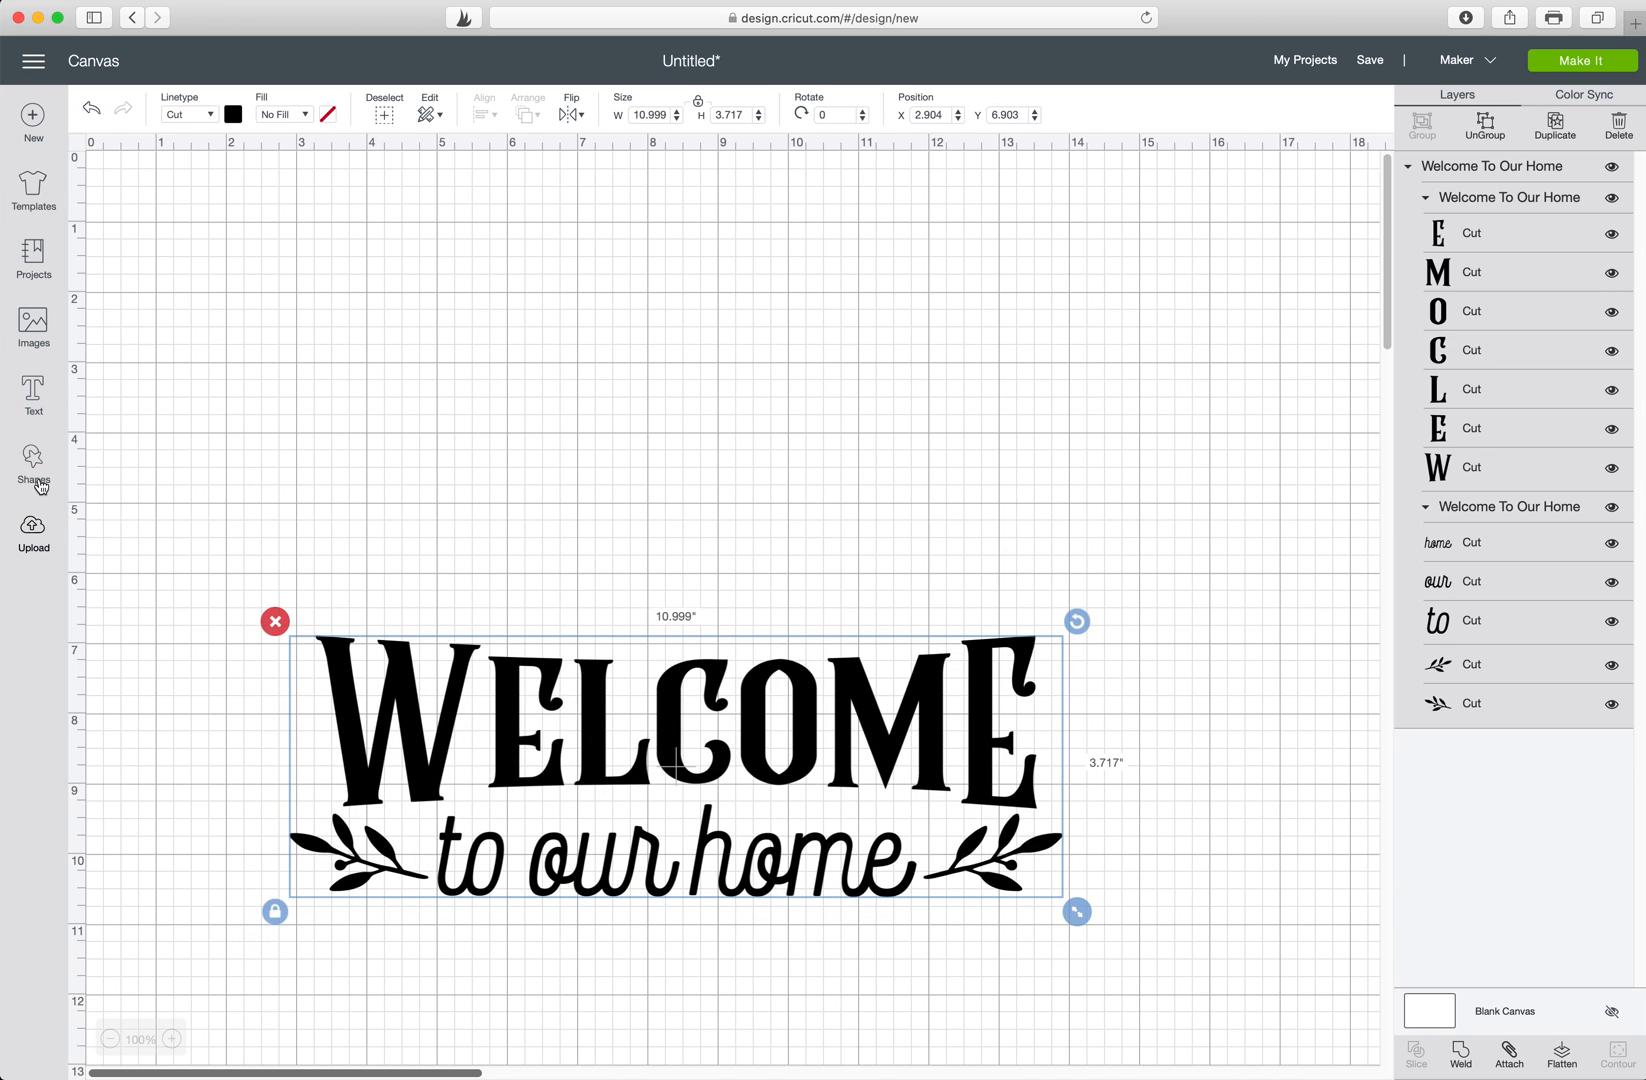
Add a THE SMITHS text box and move it above the welcome design.
{"action": "left_click", "coordinate": [32, 394]}
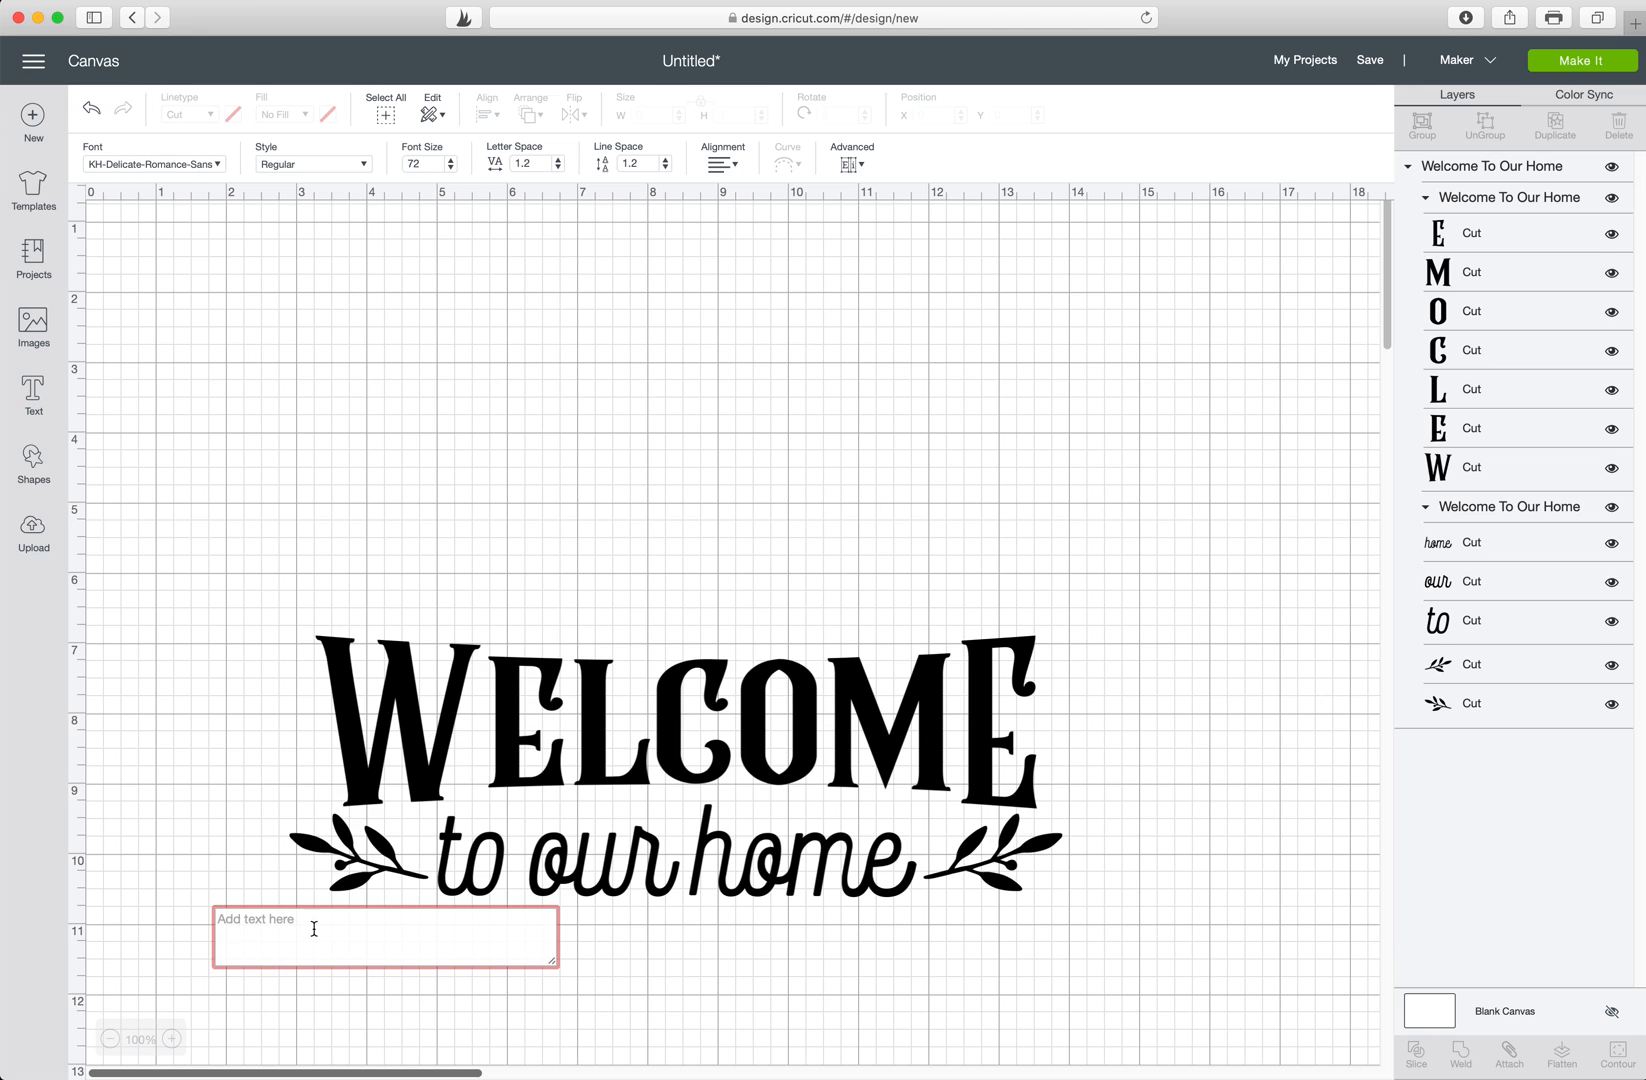
{"action": "type", "text": "THE"}
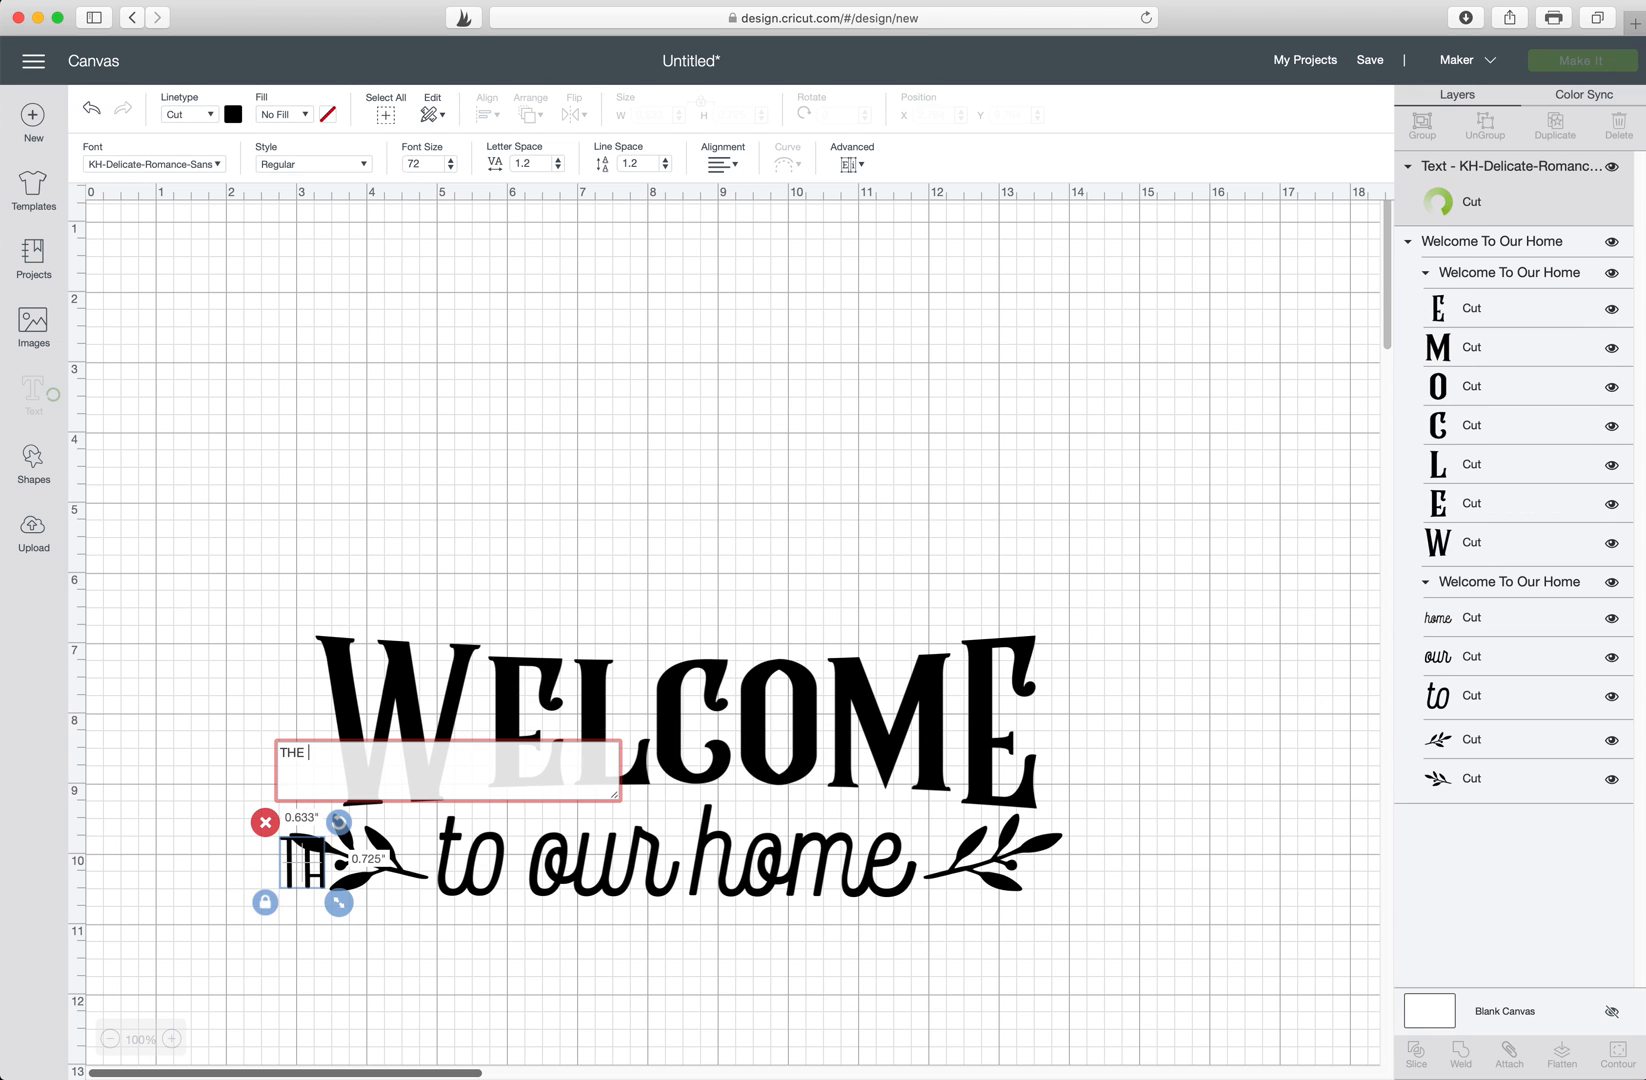
{"action": "type", "text": "SMITHS"}
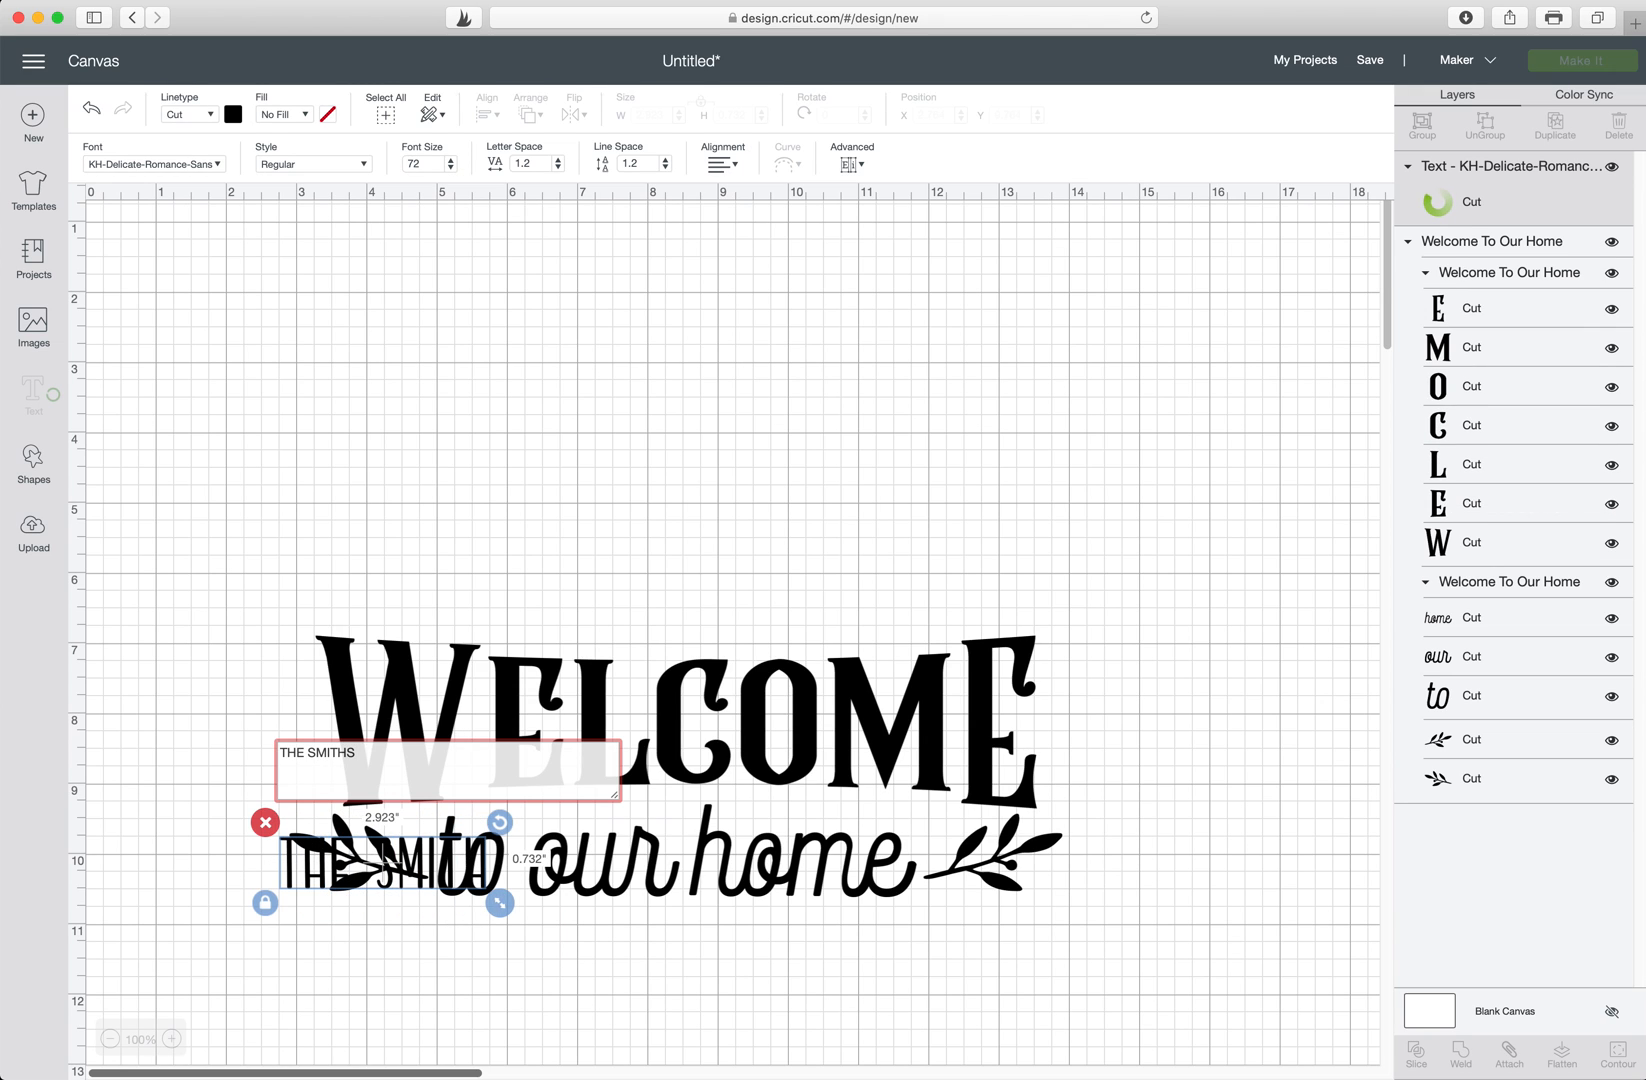
{"action": "left_click_drag", "start_coordinate": [500, 902], "coordinate": [522, 902]}
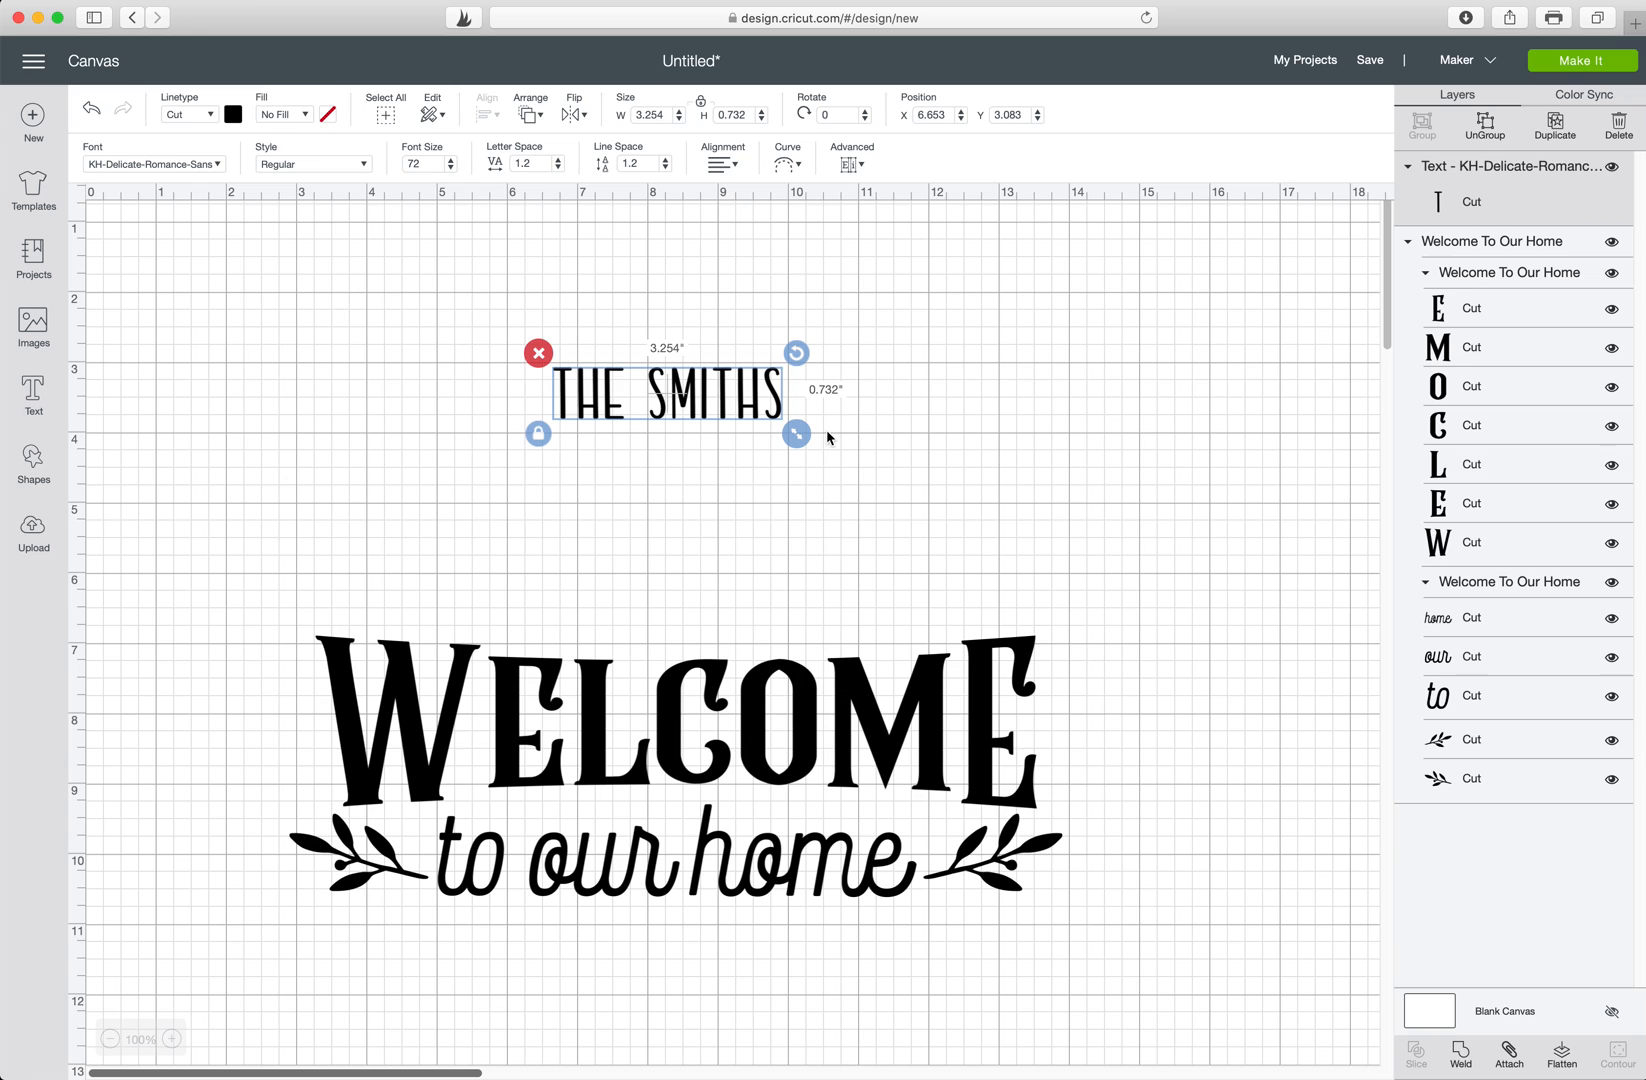
Enlarge THE SMITHS to roughly match the welcome design's width.
{"action": "left_click_drag", "start_coordinate": [796, 434], "coordinate": [1040, 488]}
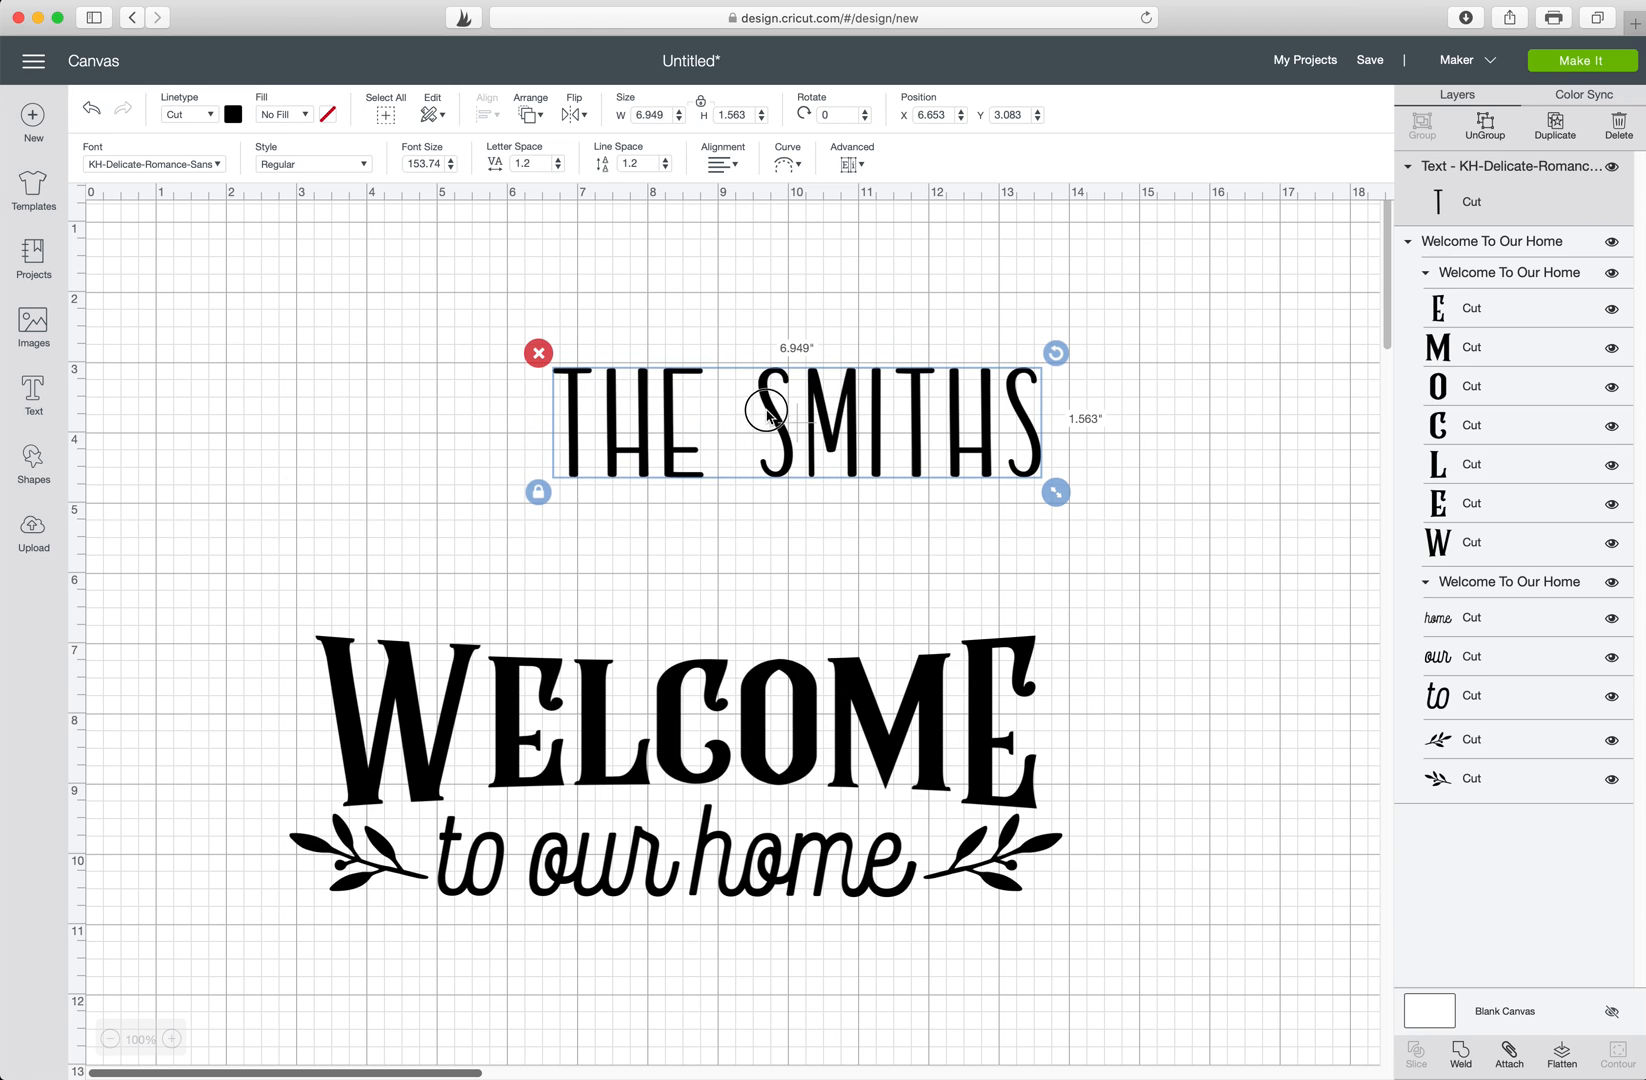
{"action": "left_click_drag", "start_coordinate": [766, 414], "coordinate": [536, 426]}
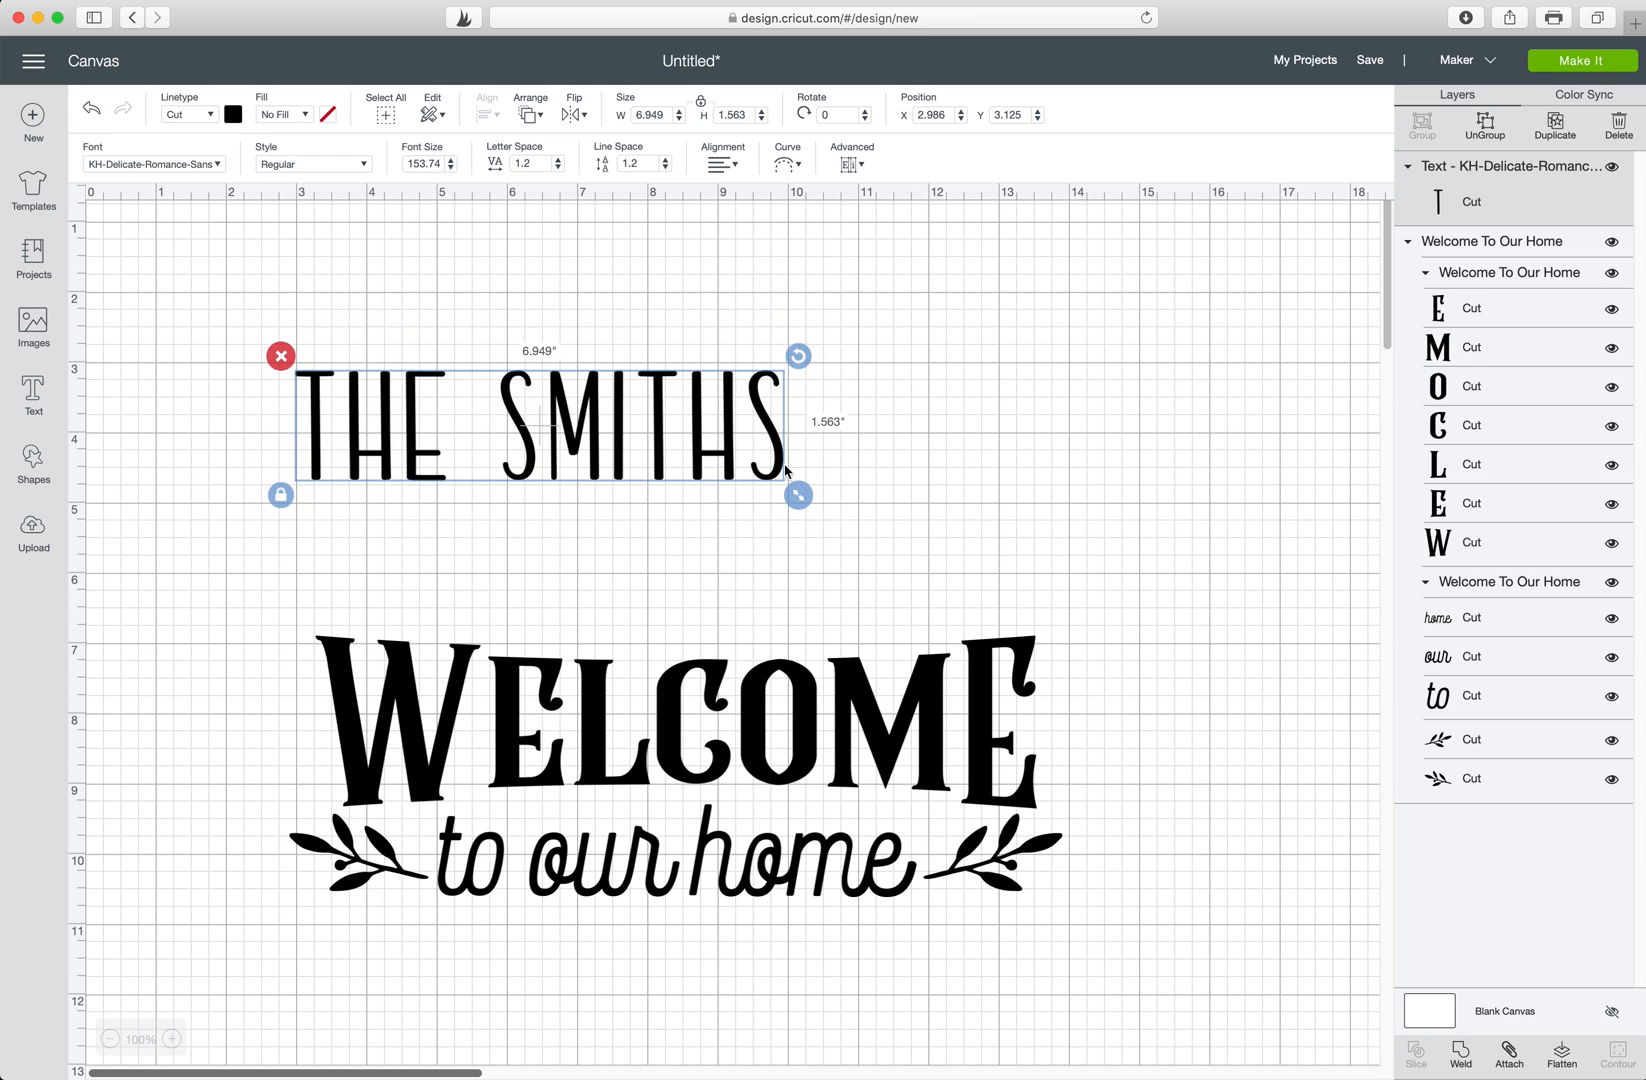
{"action": "left_click_drag", "start_coordinate": [798, 494], "coordinate": [1050, 552]}
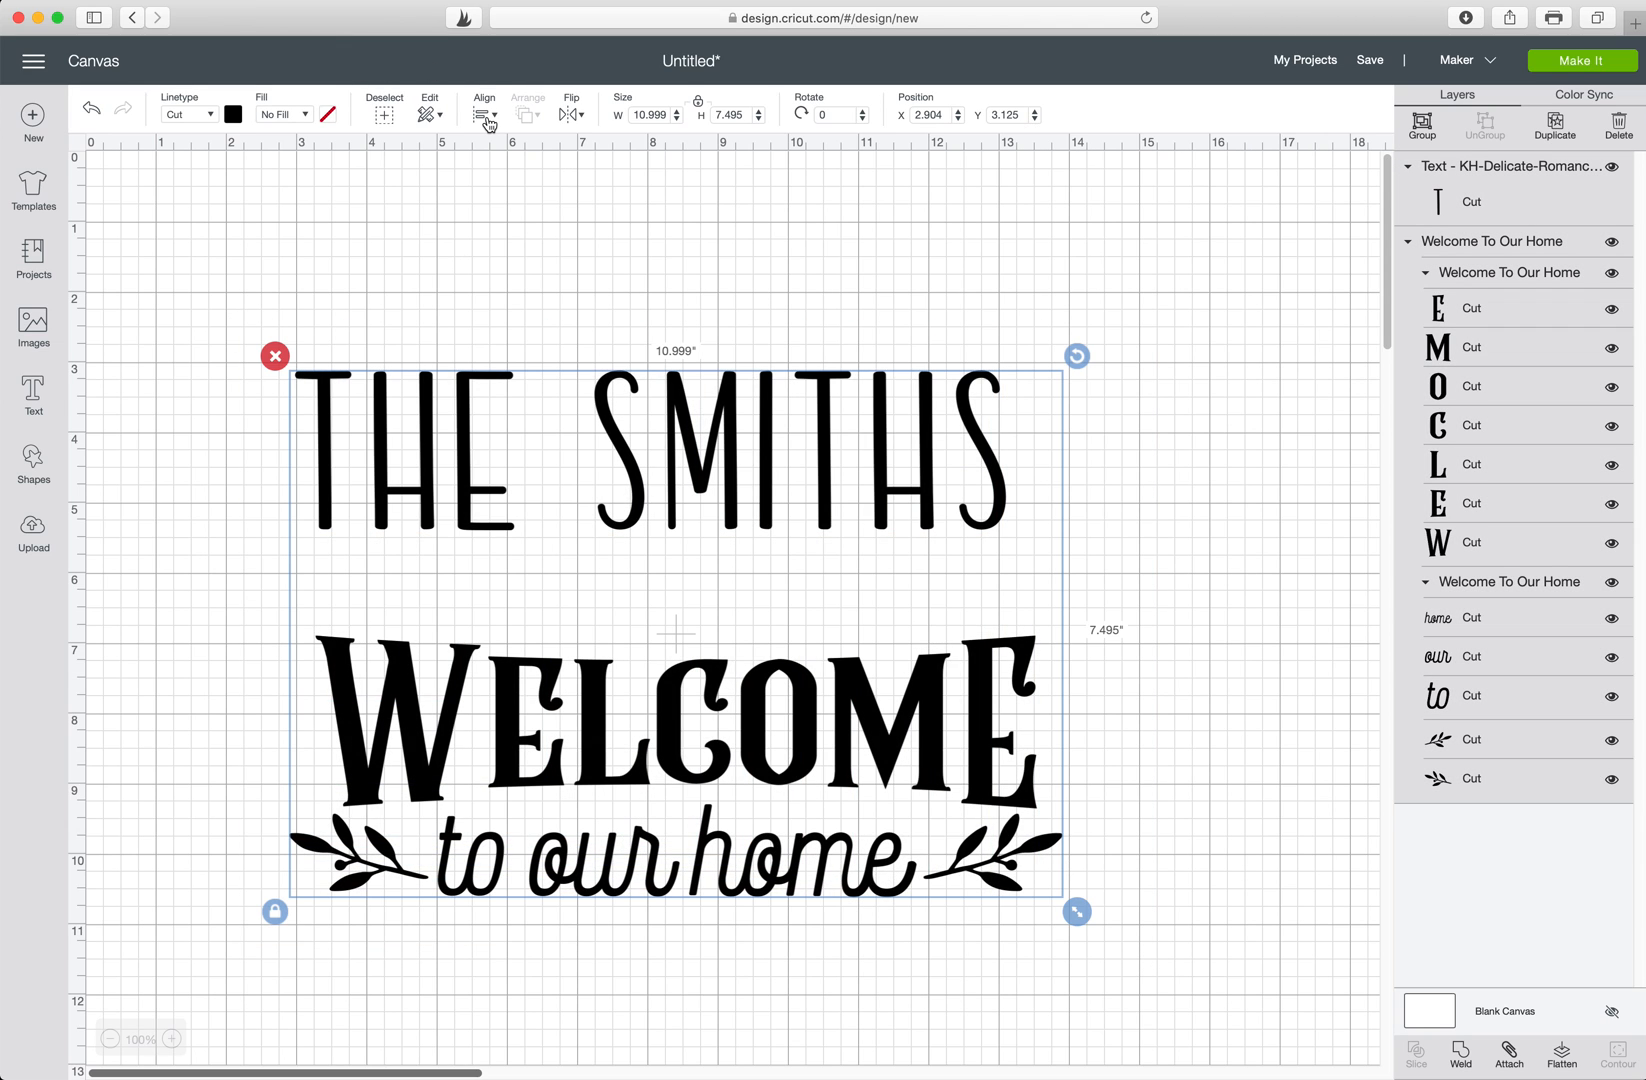
Center THE SMITHS horizontally over the welcome design, then select the name alone.
{"action": "left_click", "coordinate": [484, 114]}
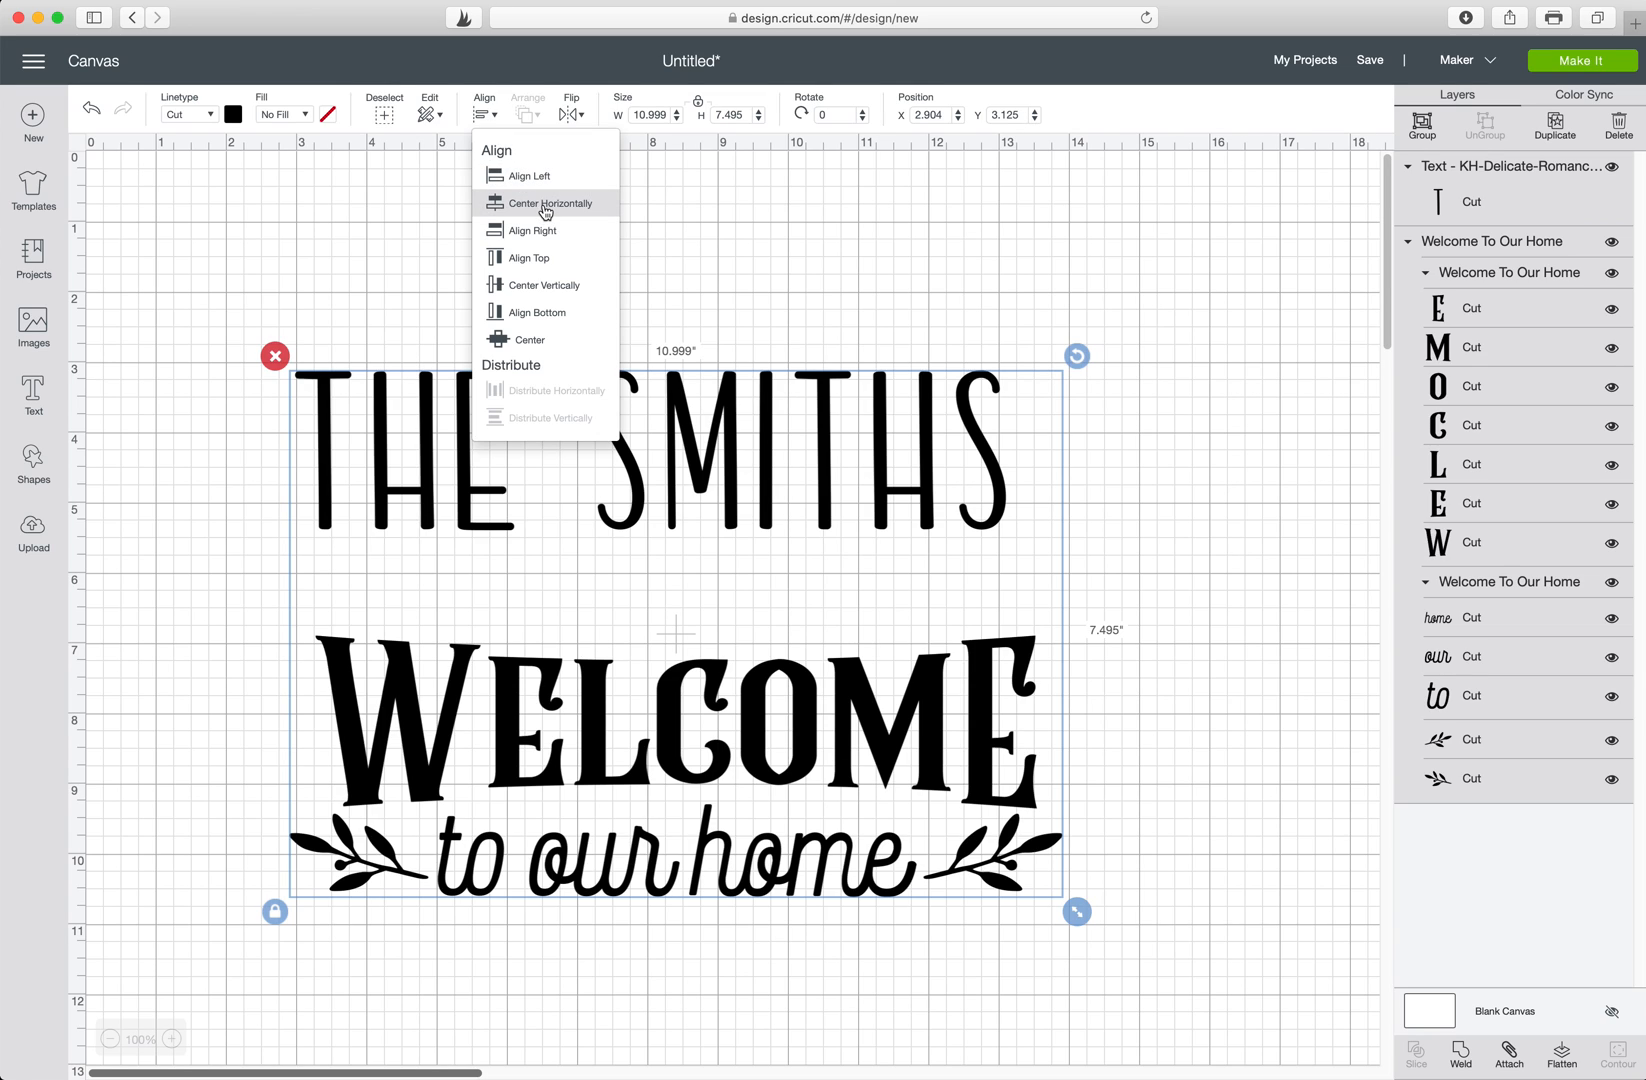
{"action": "left_click", "coordinate": [544, 202]}
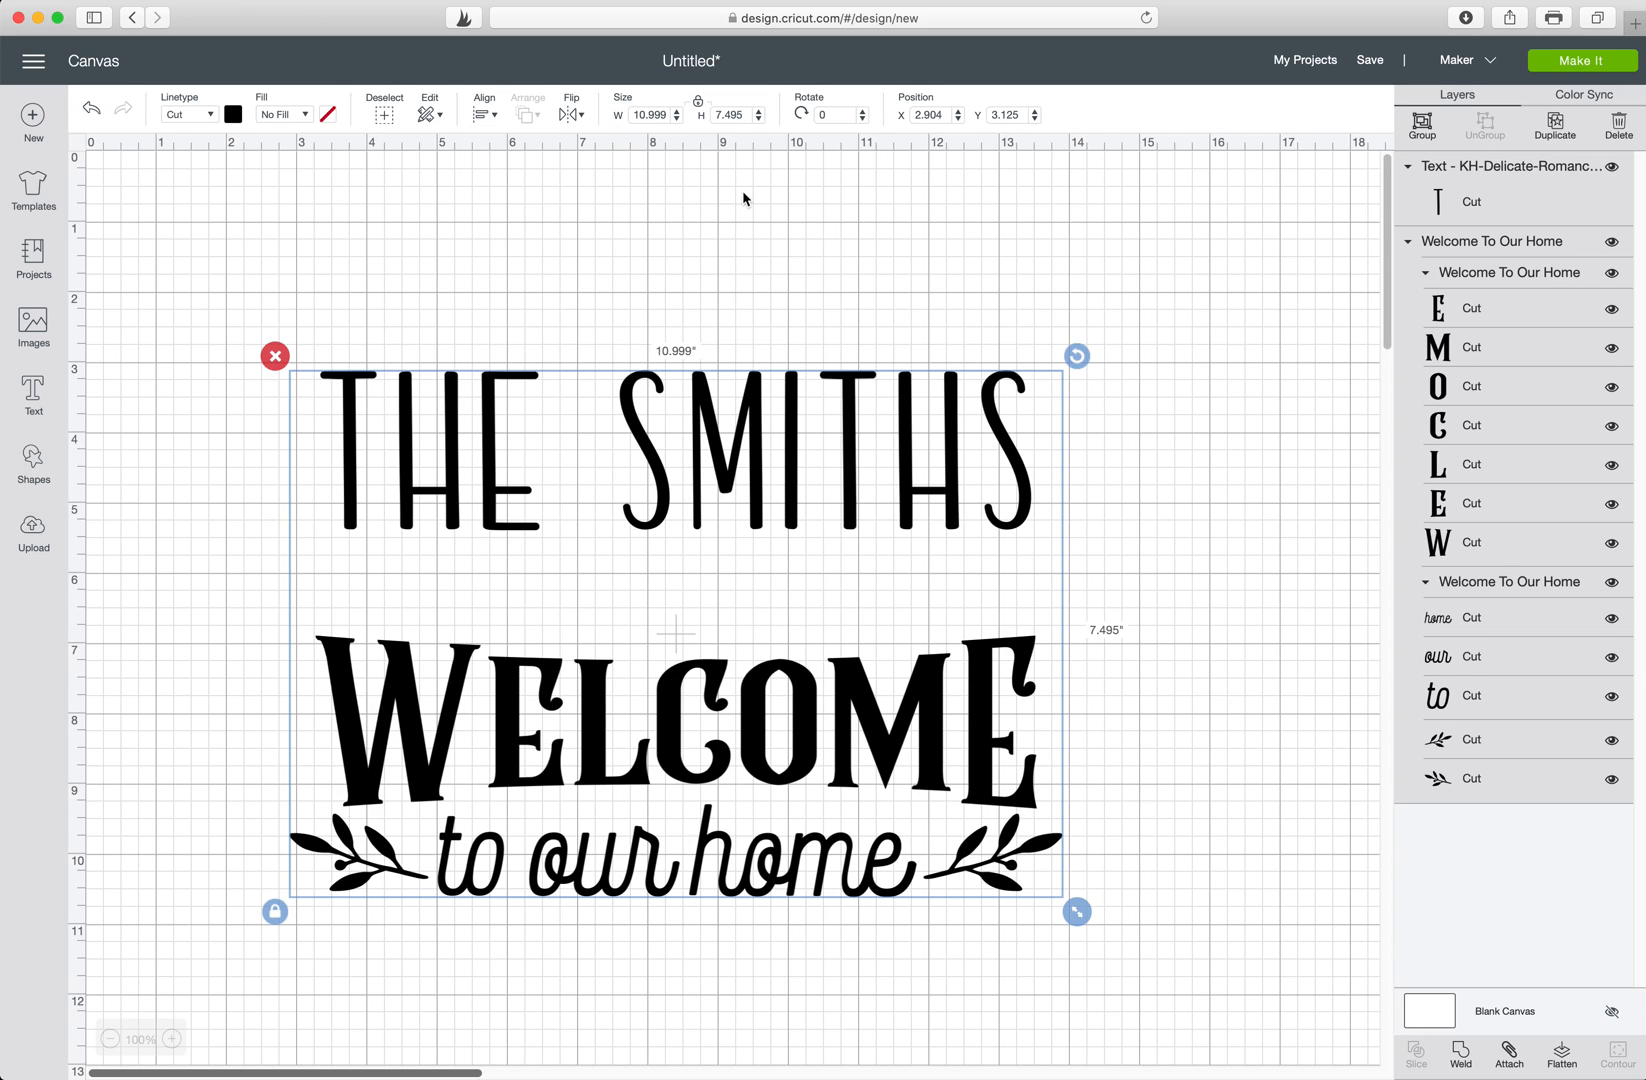
{"action": "left_click", "coordinate": [724, 472]}
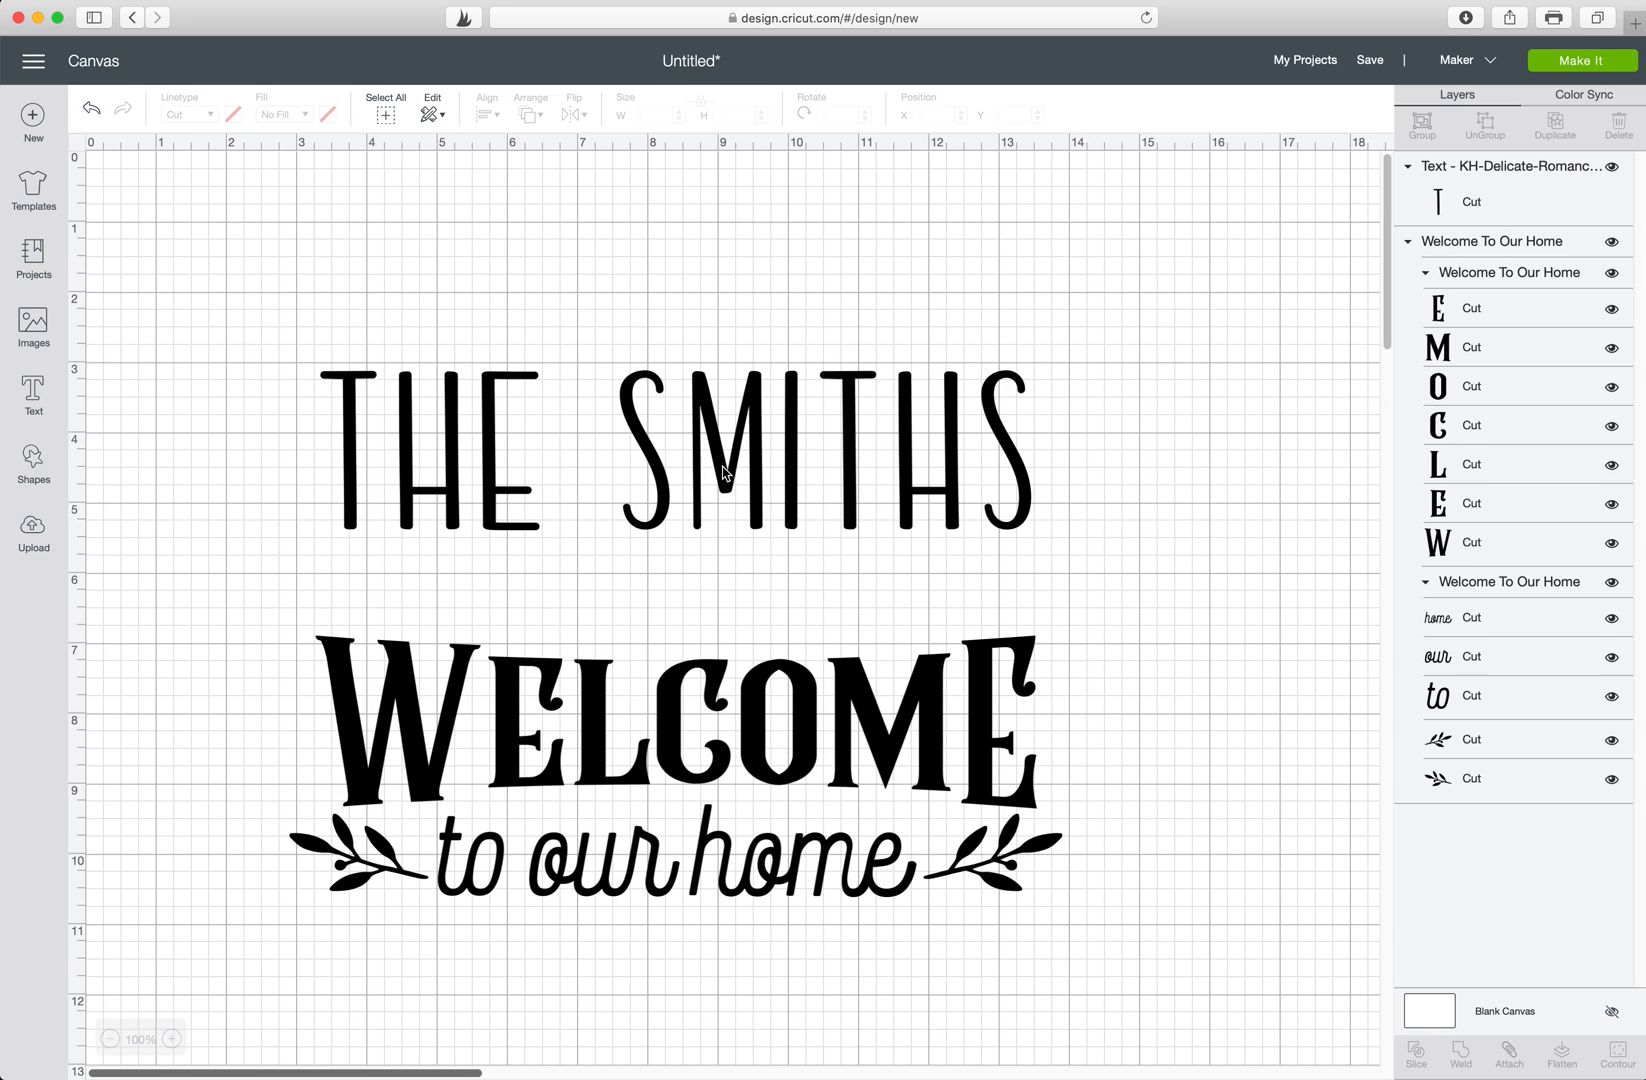
{"action": "left_click", "coordinate": [682, 452]}
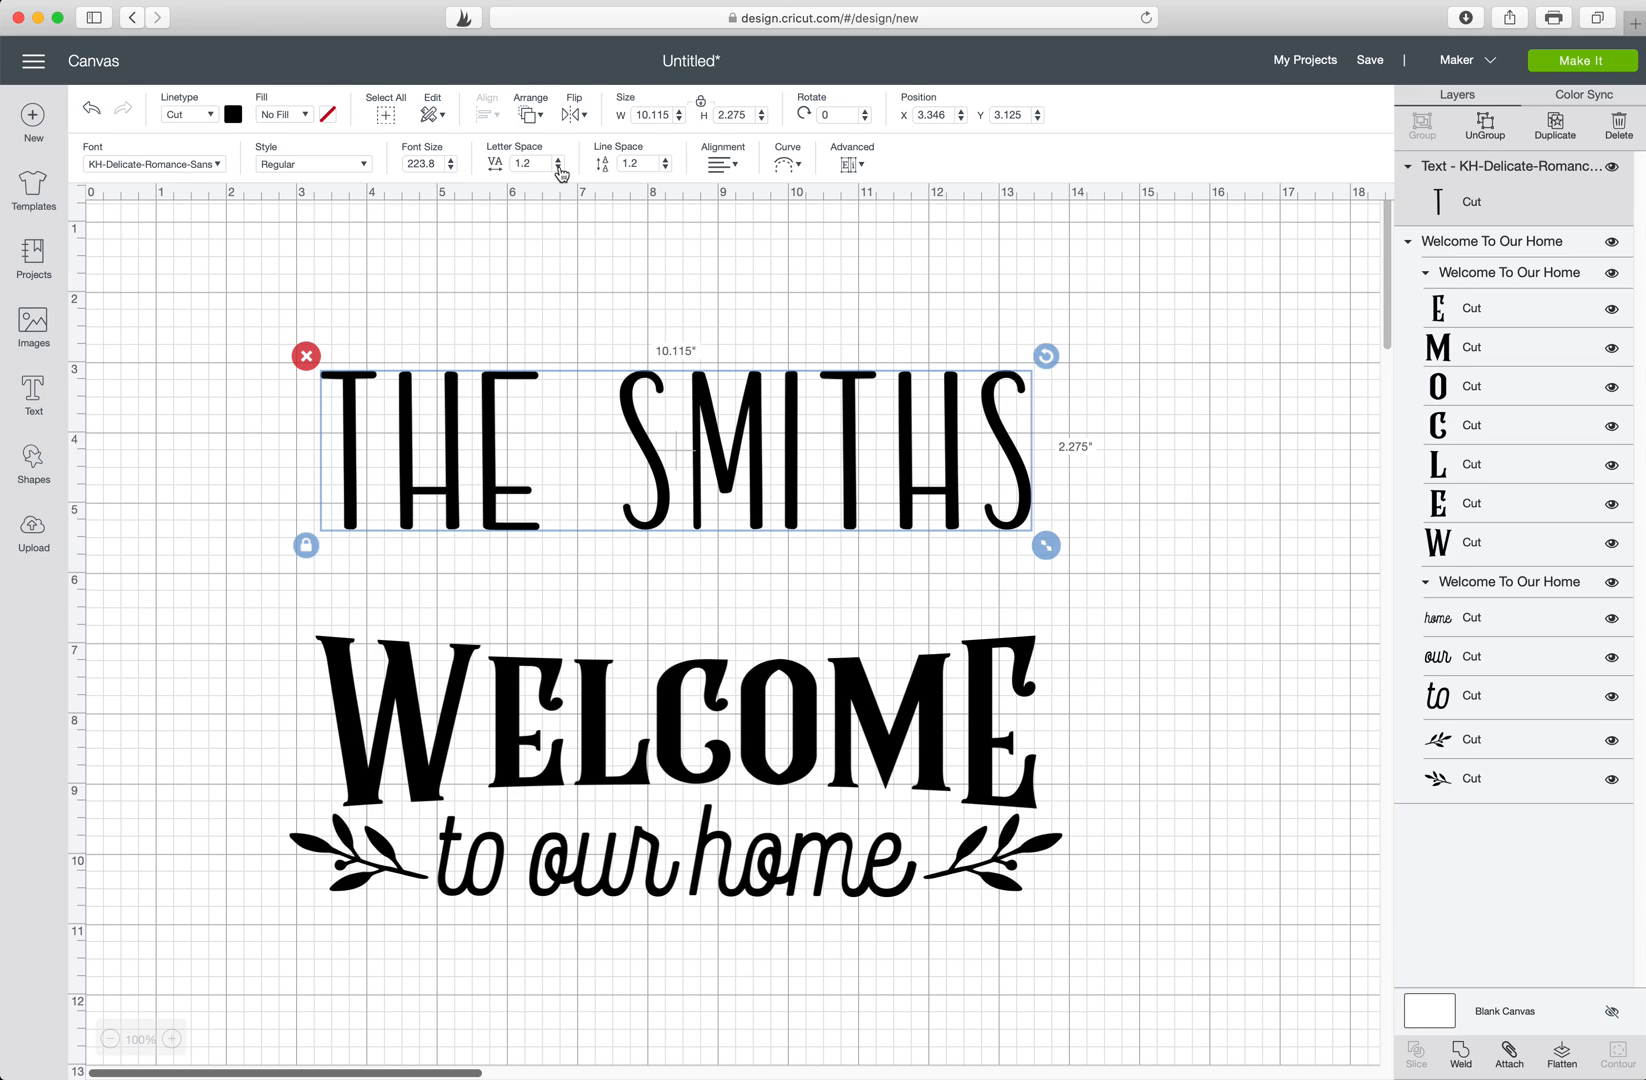
Reduce THE SMITHS letter spacing to 0.8, narrowing it to about 9.2 inches.
{"action": "left_click", "coordinate": [558, 168]}
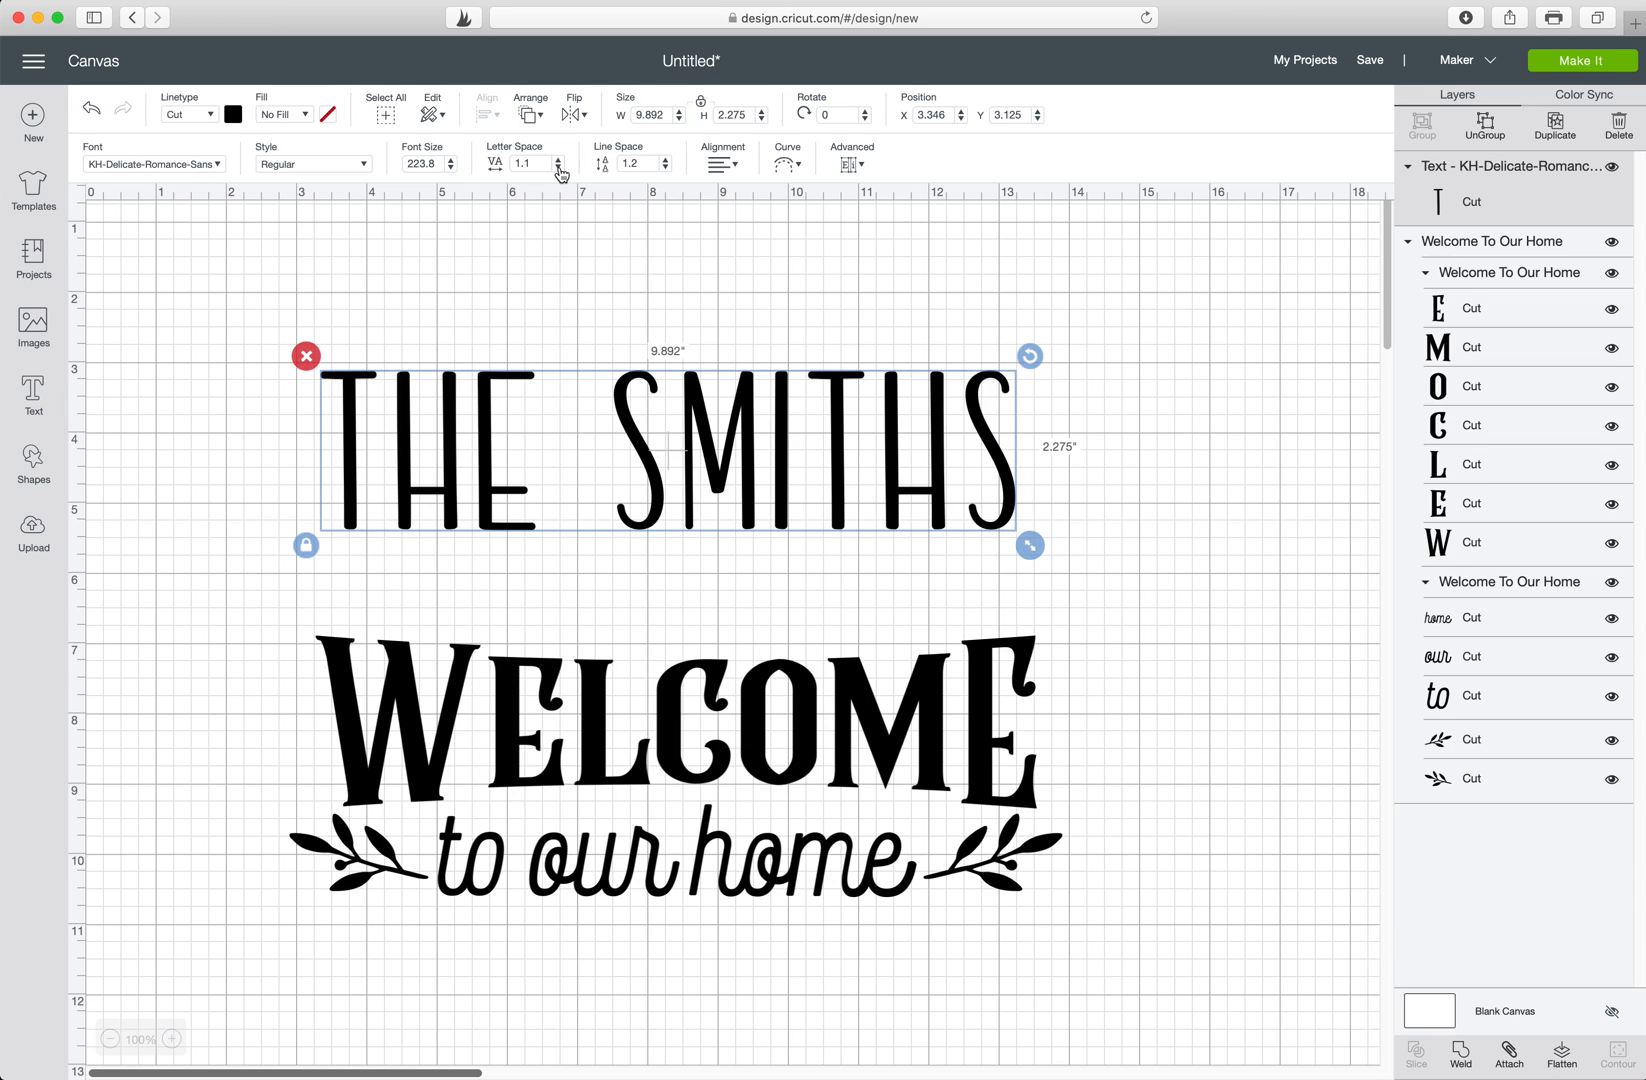
{"action": "left_click", "coordinate": [558, 168]}
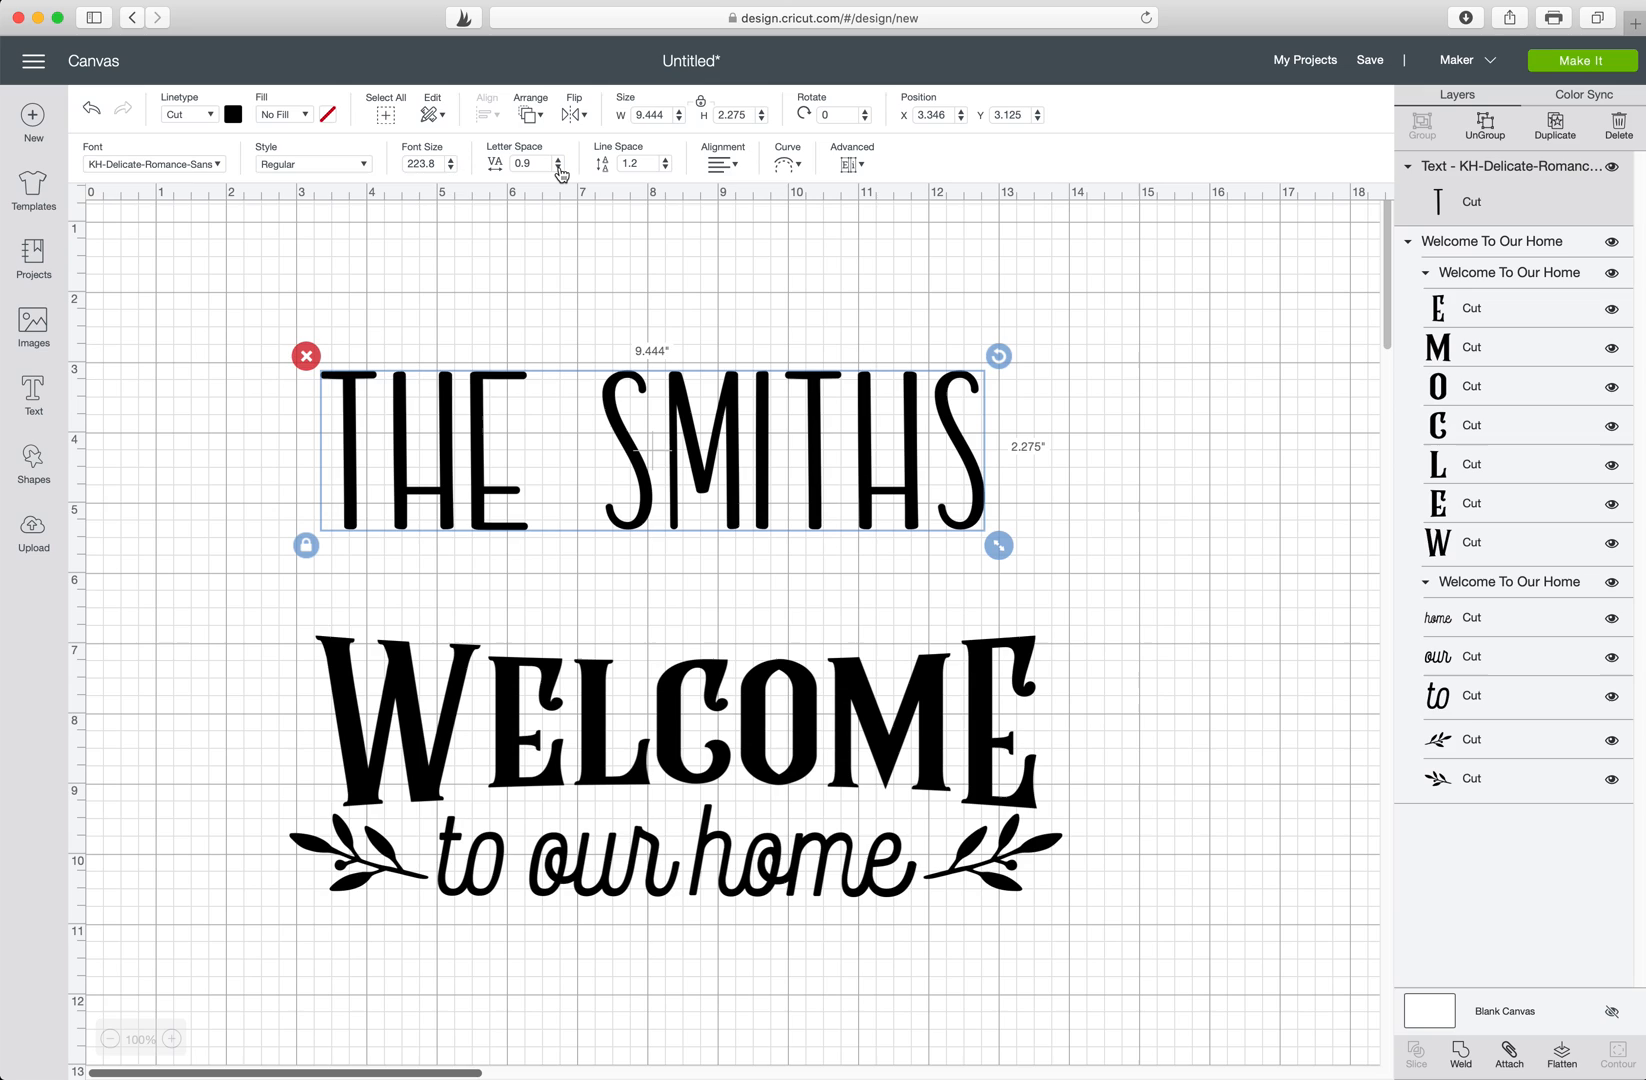
{"action": "left_click", "coordinate": [558, 168]}
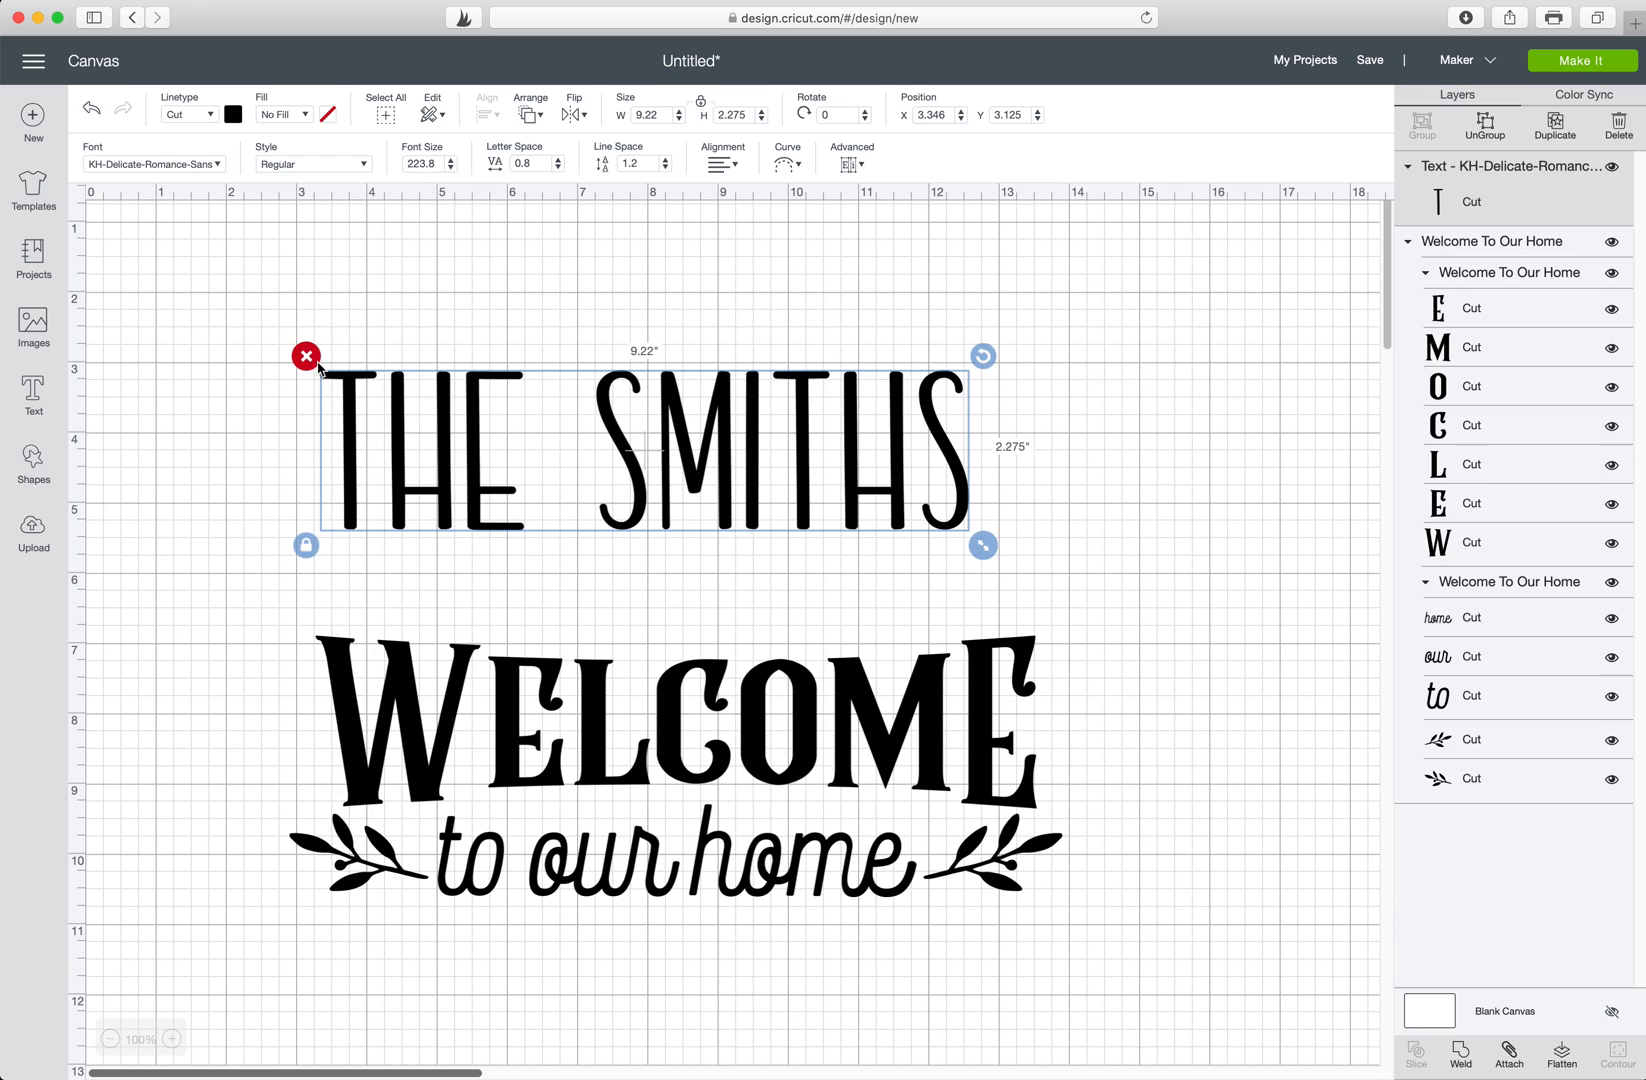
{"action": "mouse_move", "coordinate": [514, 412]}
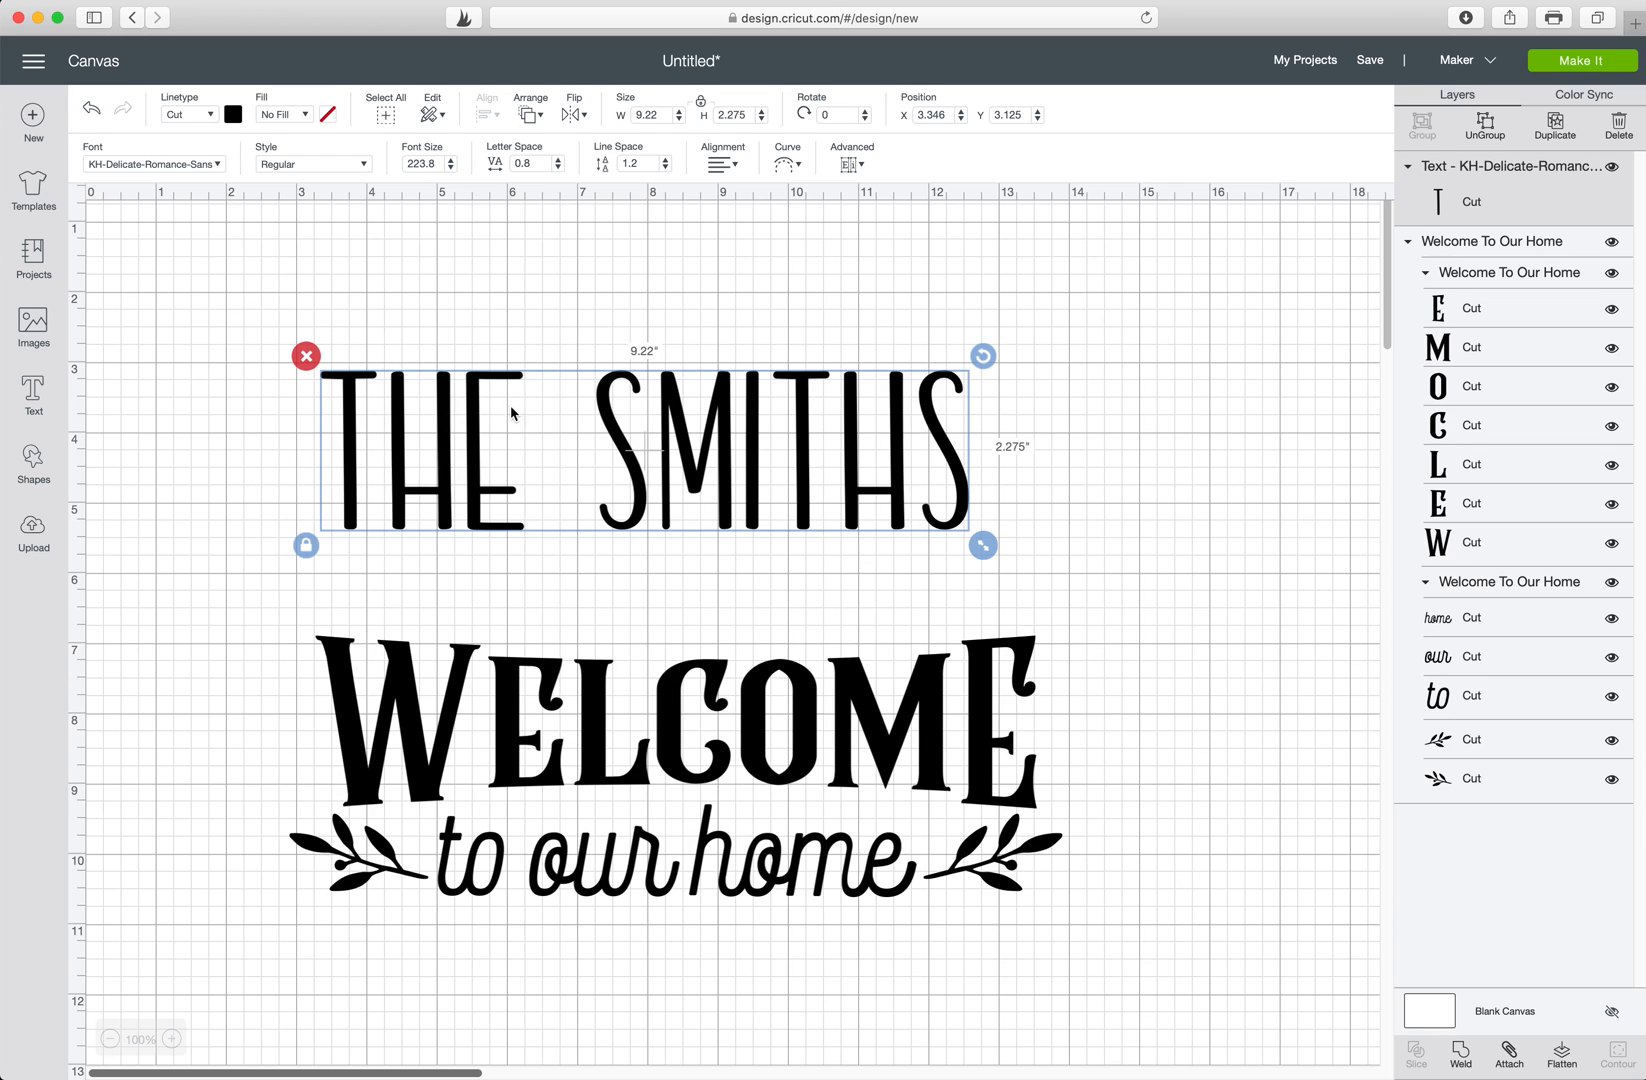
{"action": "mouse_move", "coordinate": [1042, 420]}
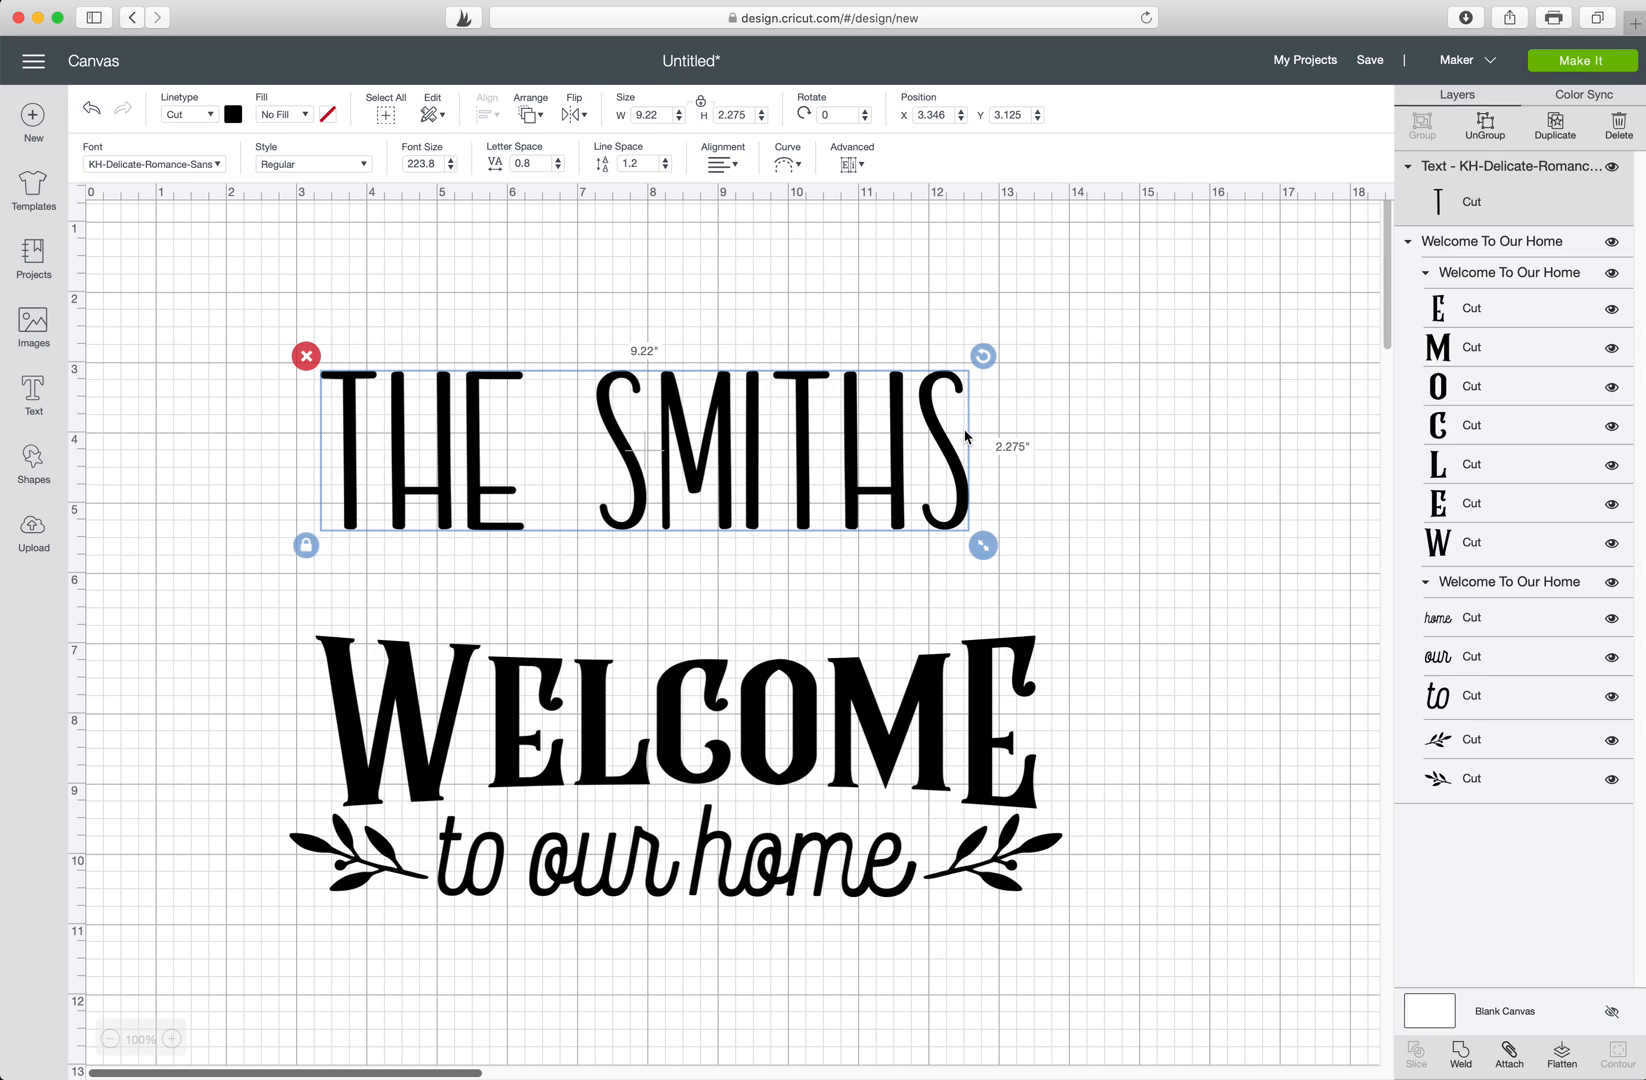
{"action": "mouse_move", "coordinate": [938, 370]}
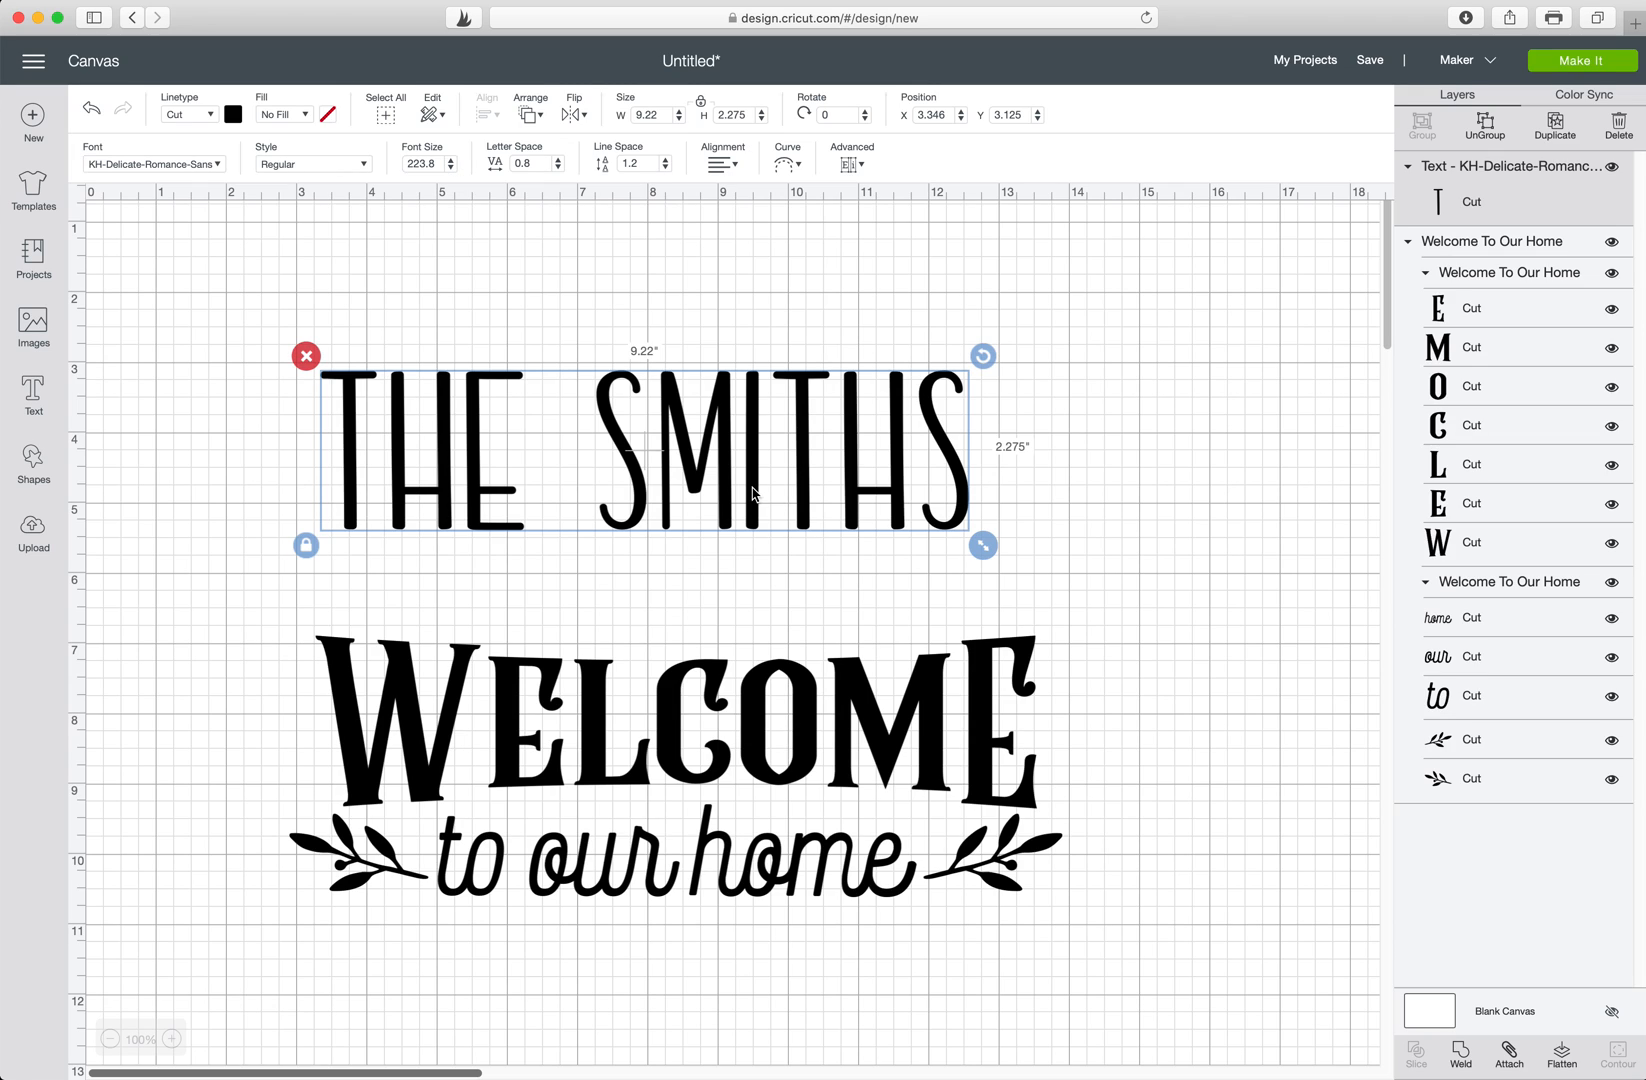
{"action": "mouse_move", "coordinate": [850, 482]}
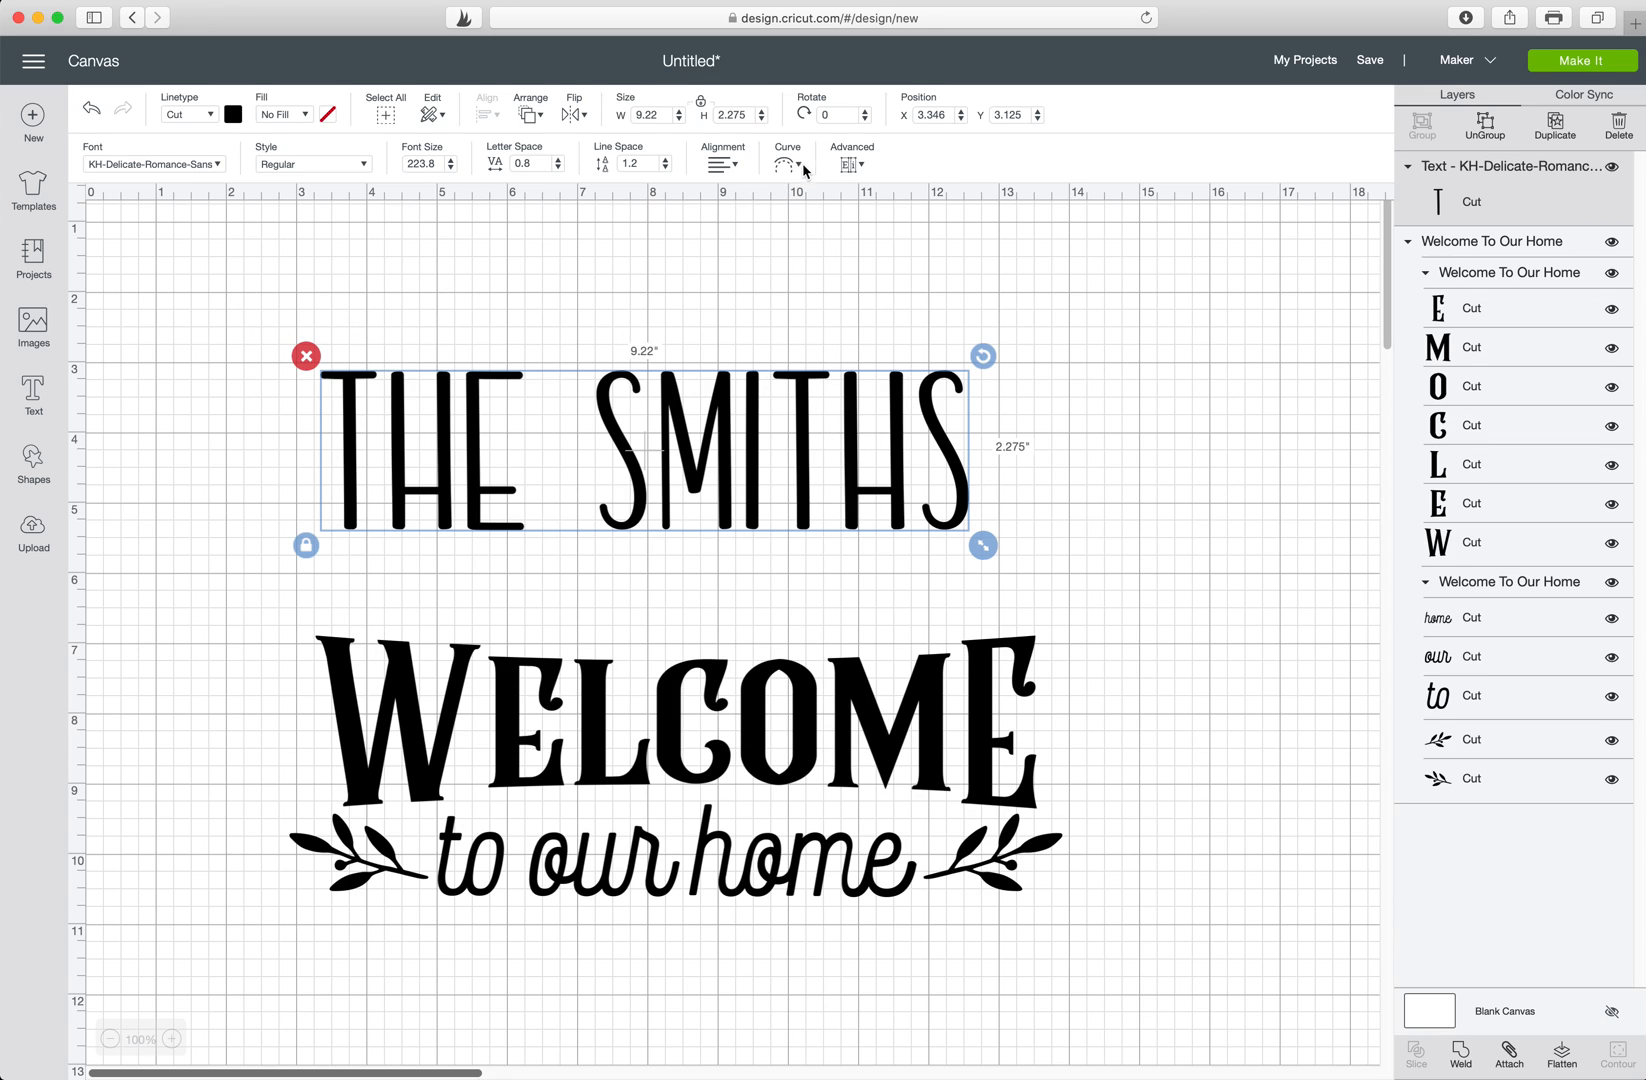
{"action": "mouse_move", "coordinate": [352, 426]}
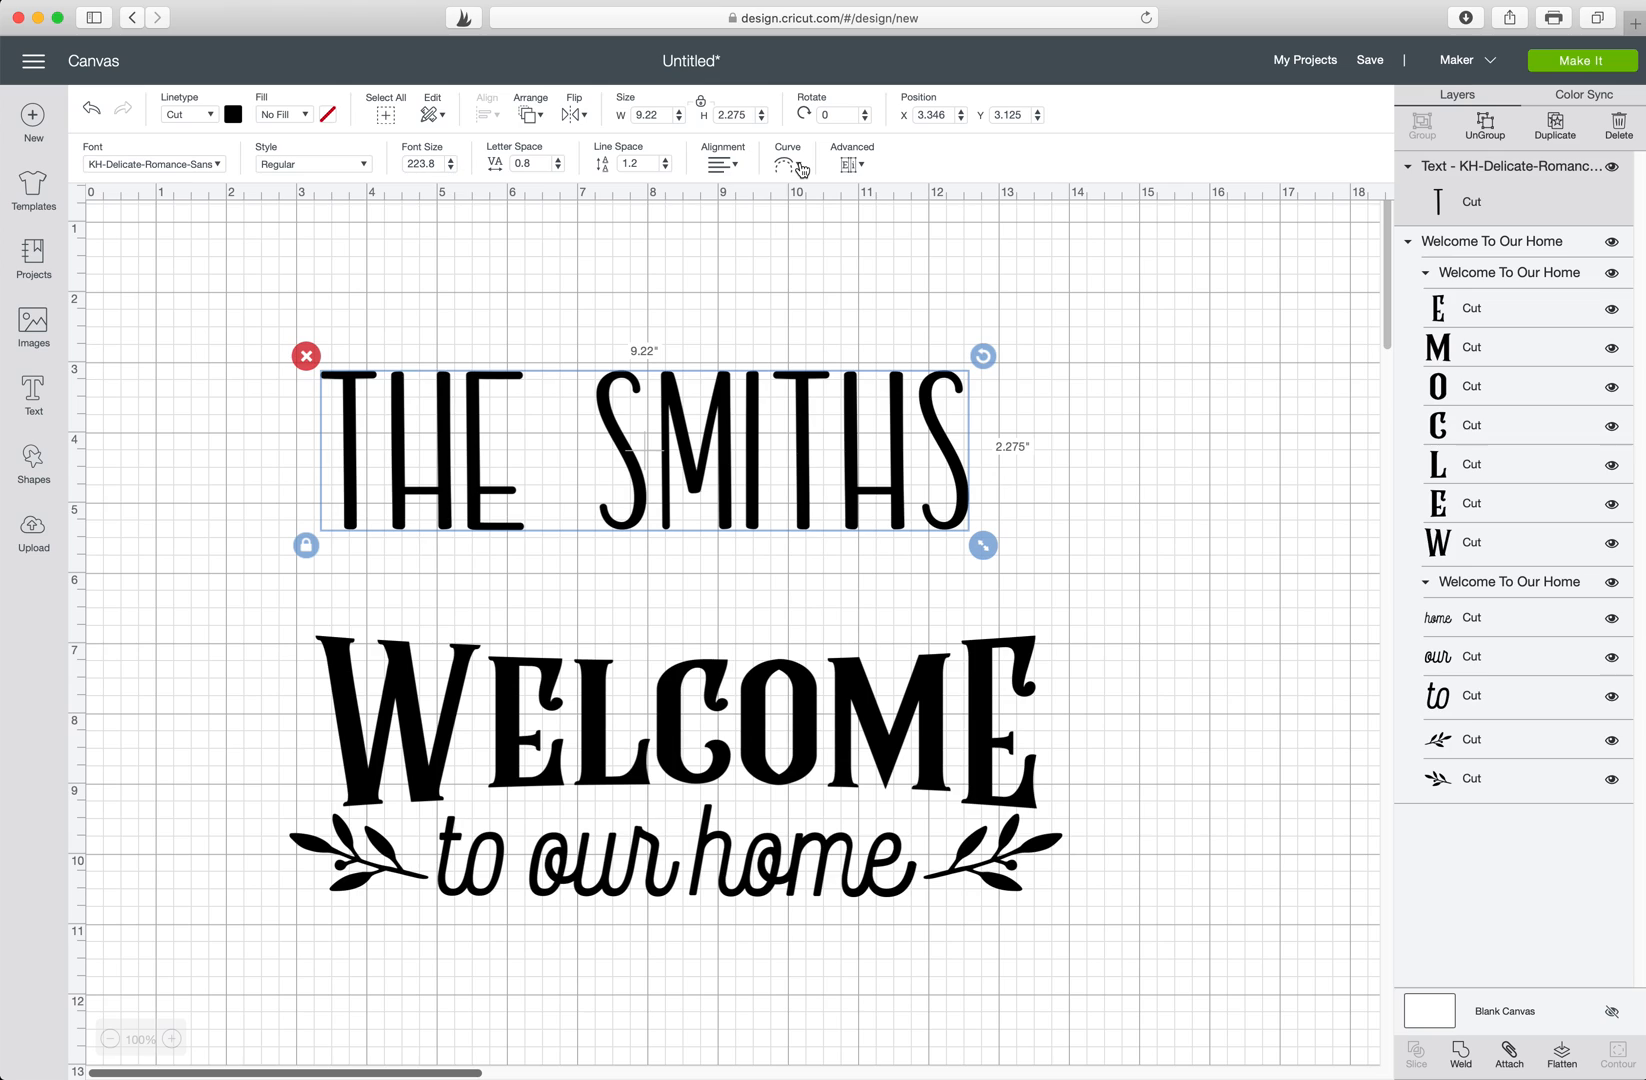
Curve THE SMITHS with the Diameter slider into an upward arch about 11.75 inches wide.
{"action": "left_click", "coordinate": [784, 164]}
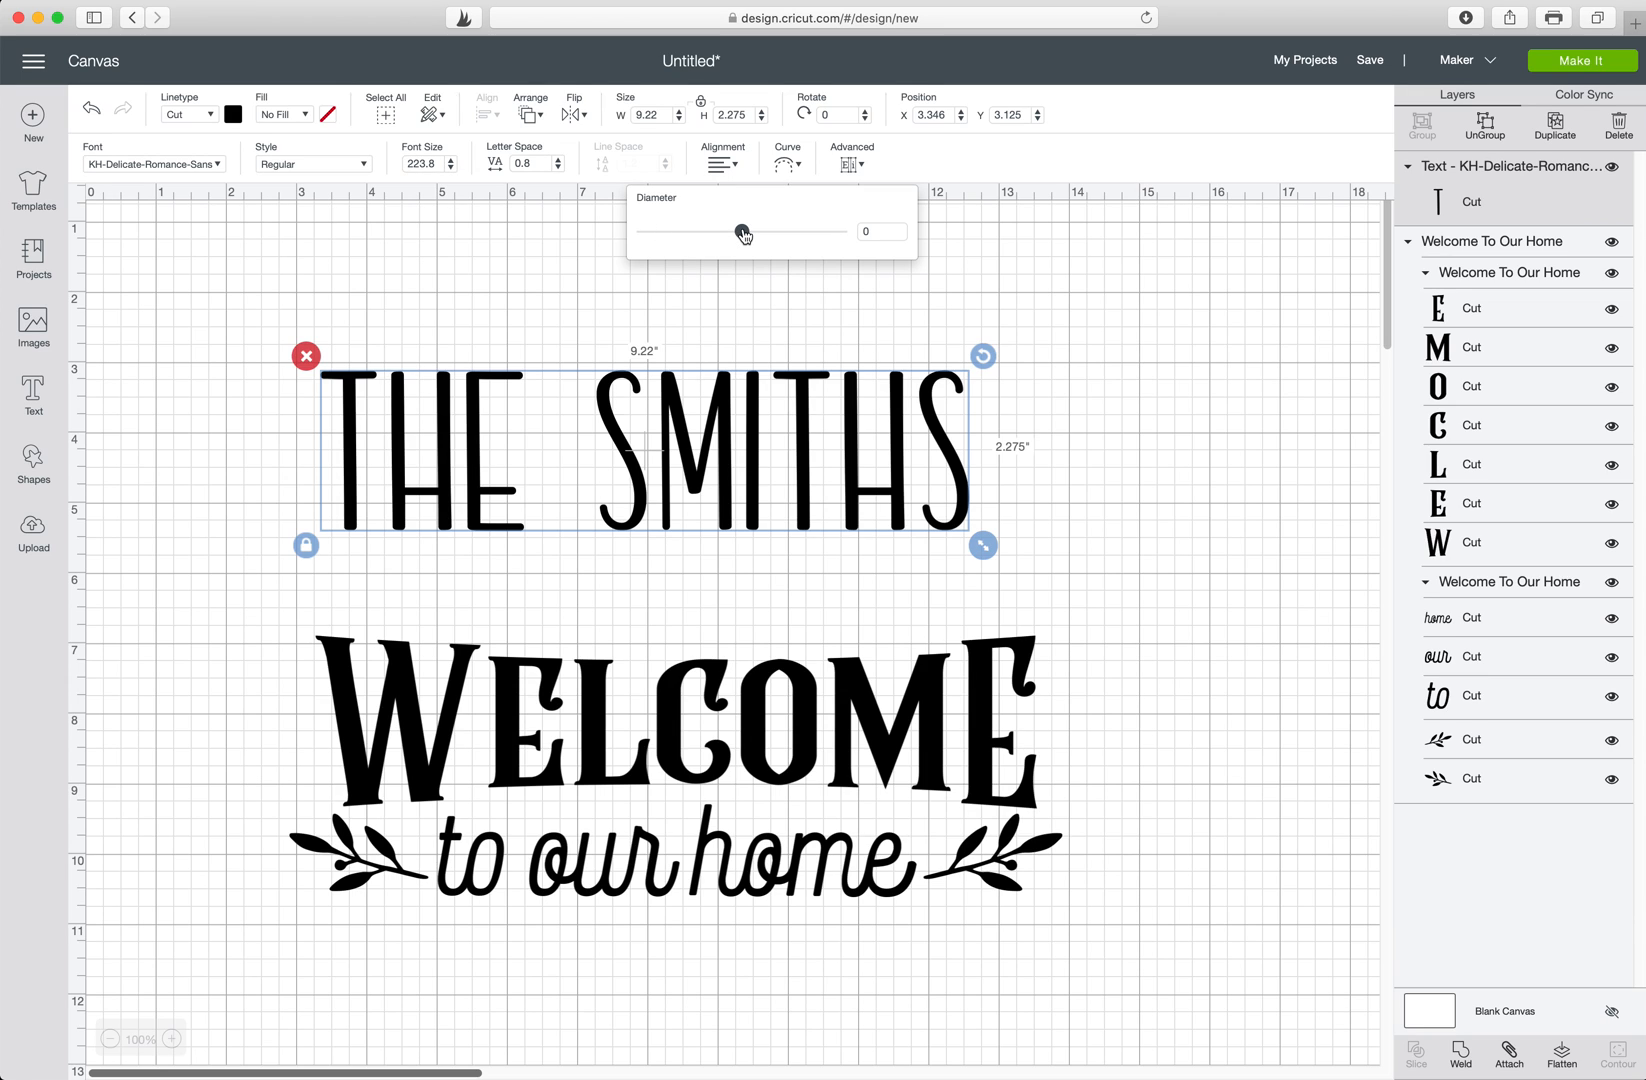
{"action": "left_click_drag", "start_coordinate": [742, 232], "coordinate": [692, 232]}
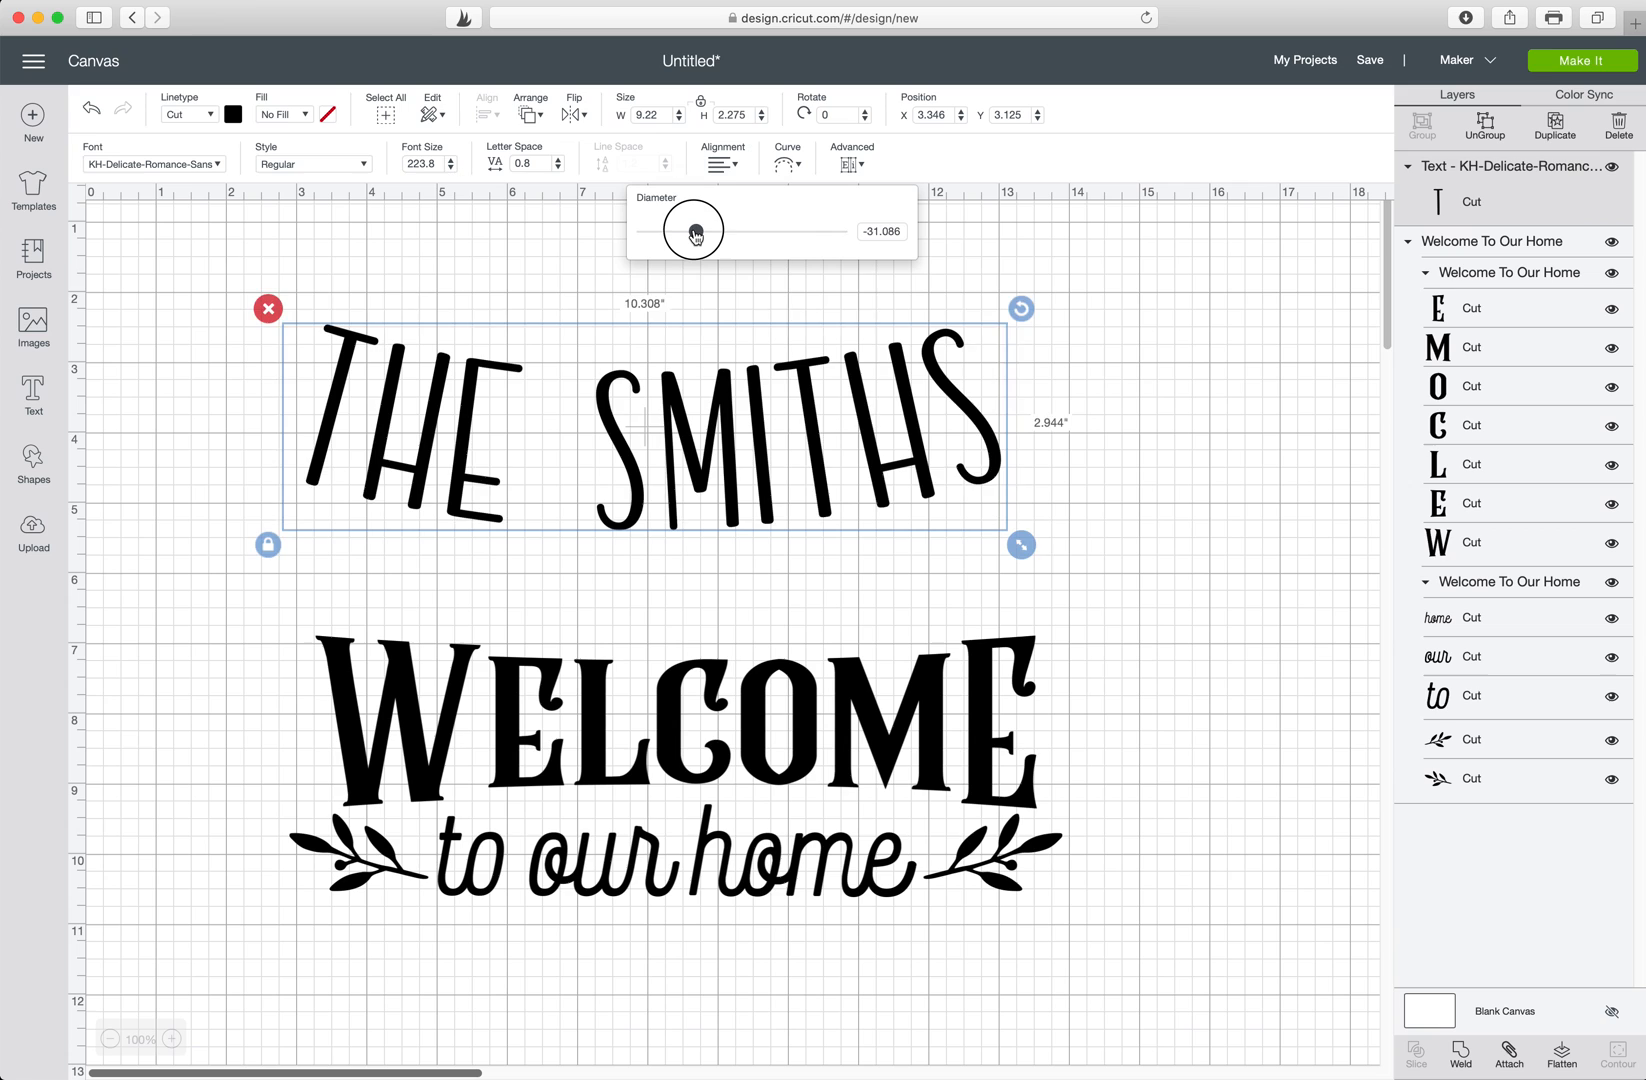
{"action": "left_click_drag", "start_coordinate": [690, 228], "coordinate": [670, 228]}
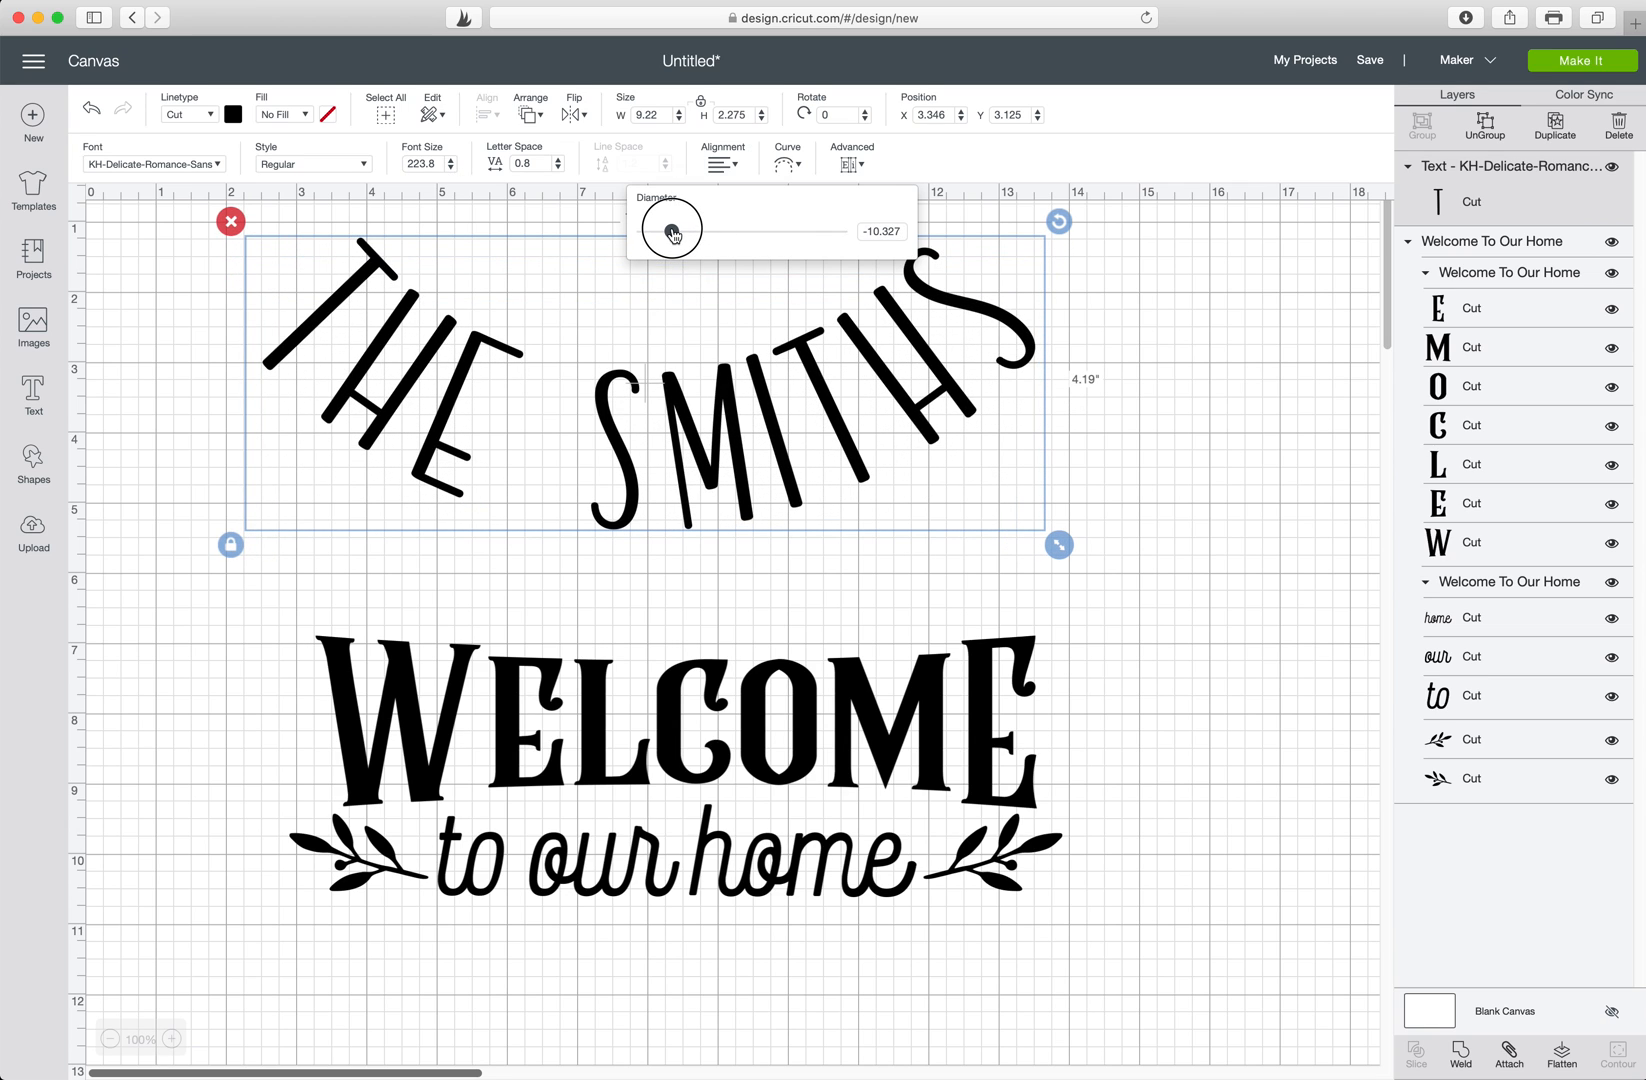
{"action": "left_click_drag", "start_coordinate": [672, 230], "coordinate": [810, 242]}
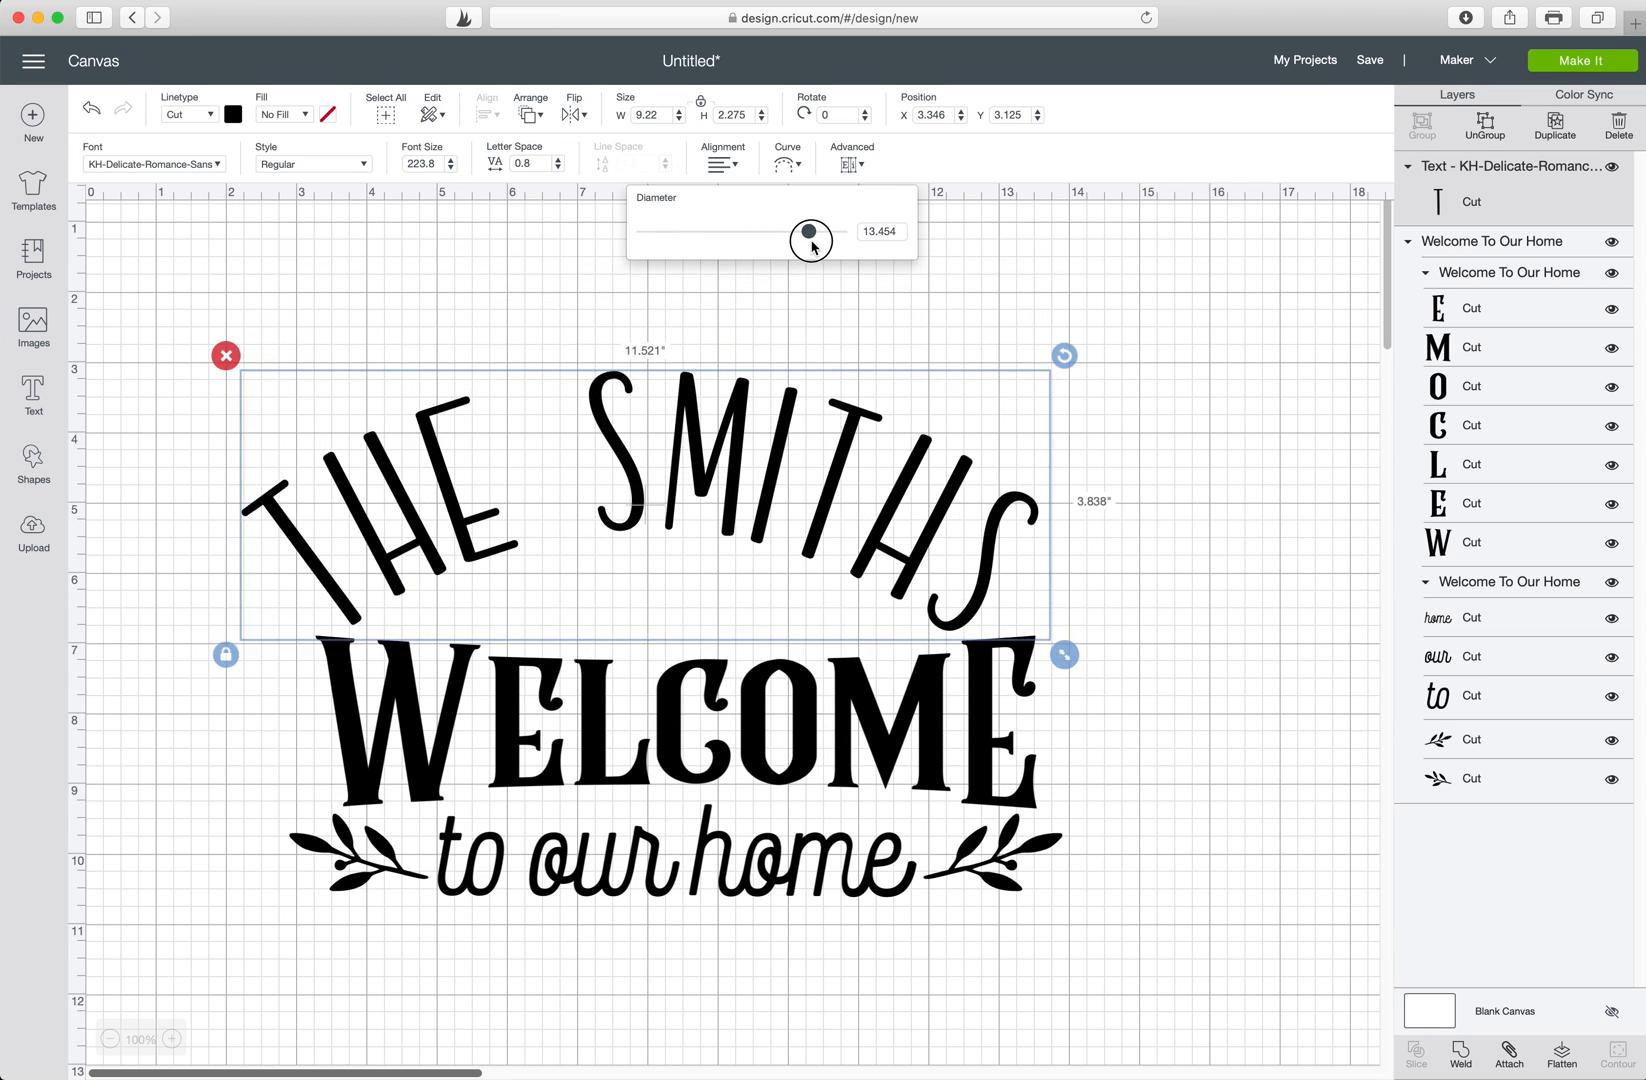
{"action": "left_click_drag", "start_coordinate": [810, 240], "coordinate": [814, 240]}
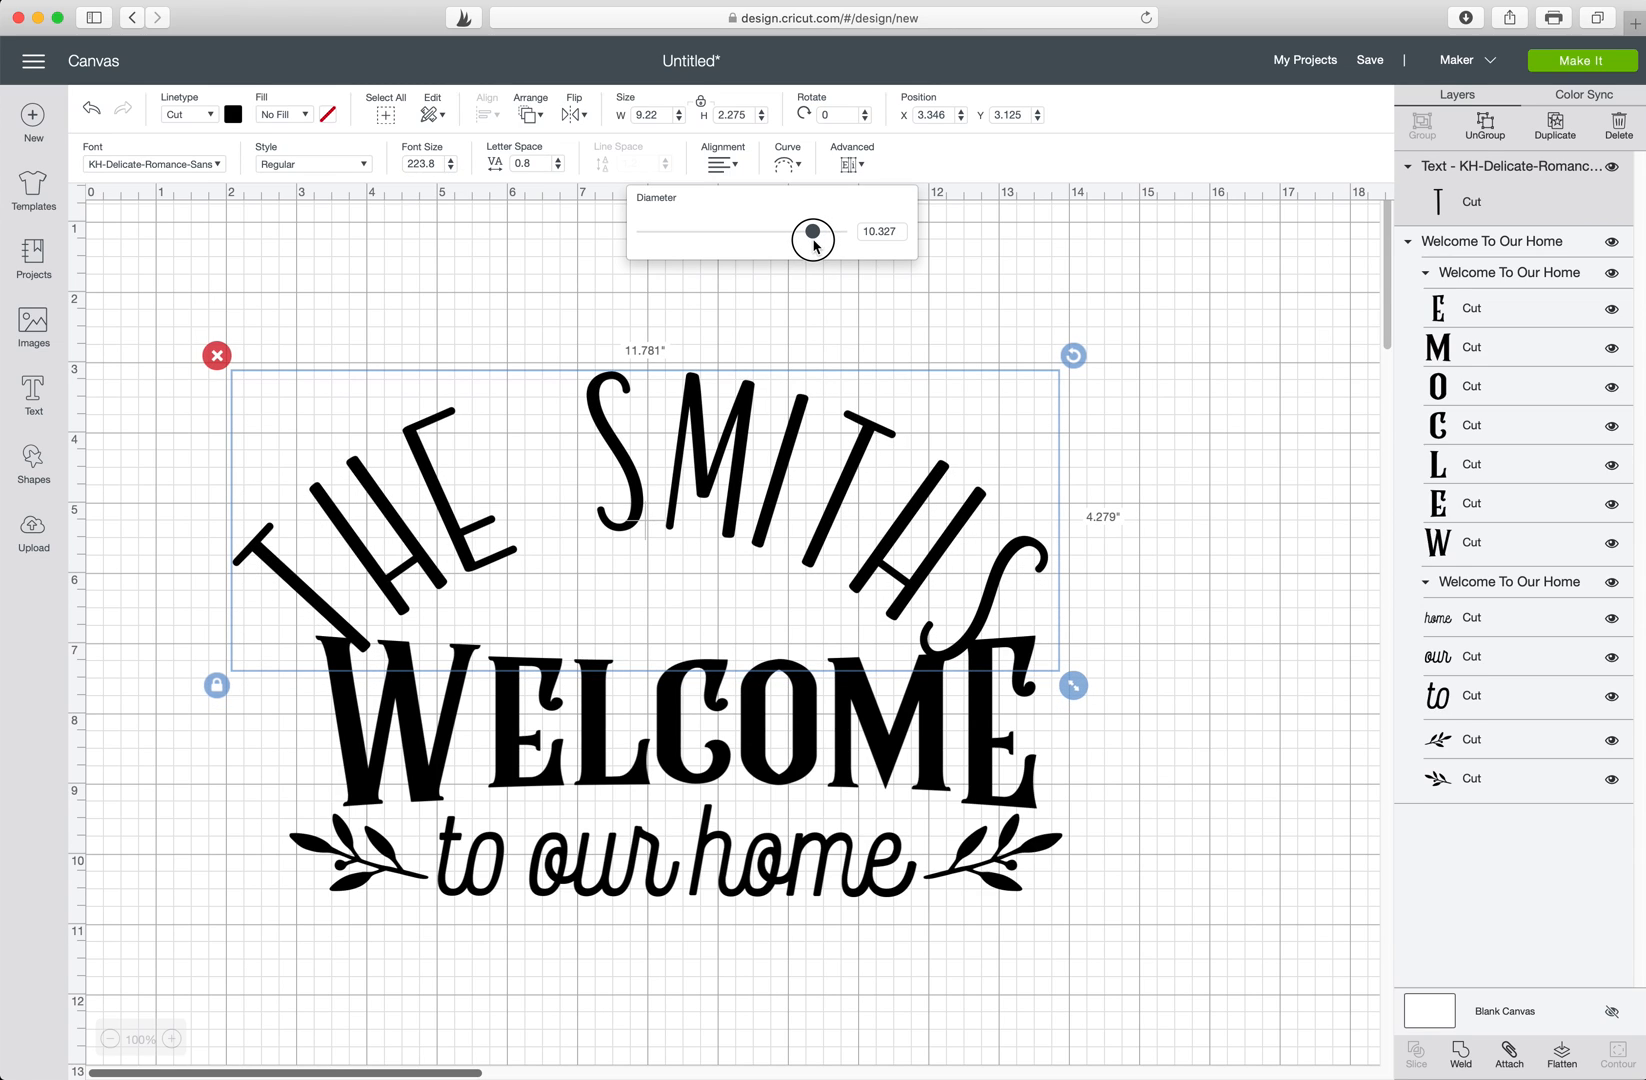
{"action": "left_click_drag", "start_coordinate": [812, 238], "coordinate": [812, 230]}
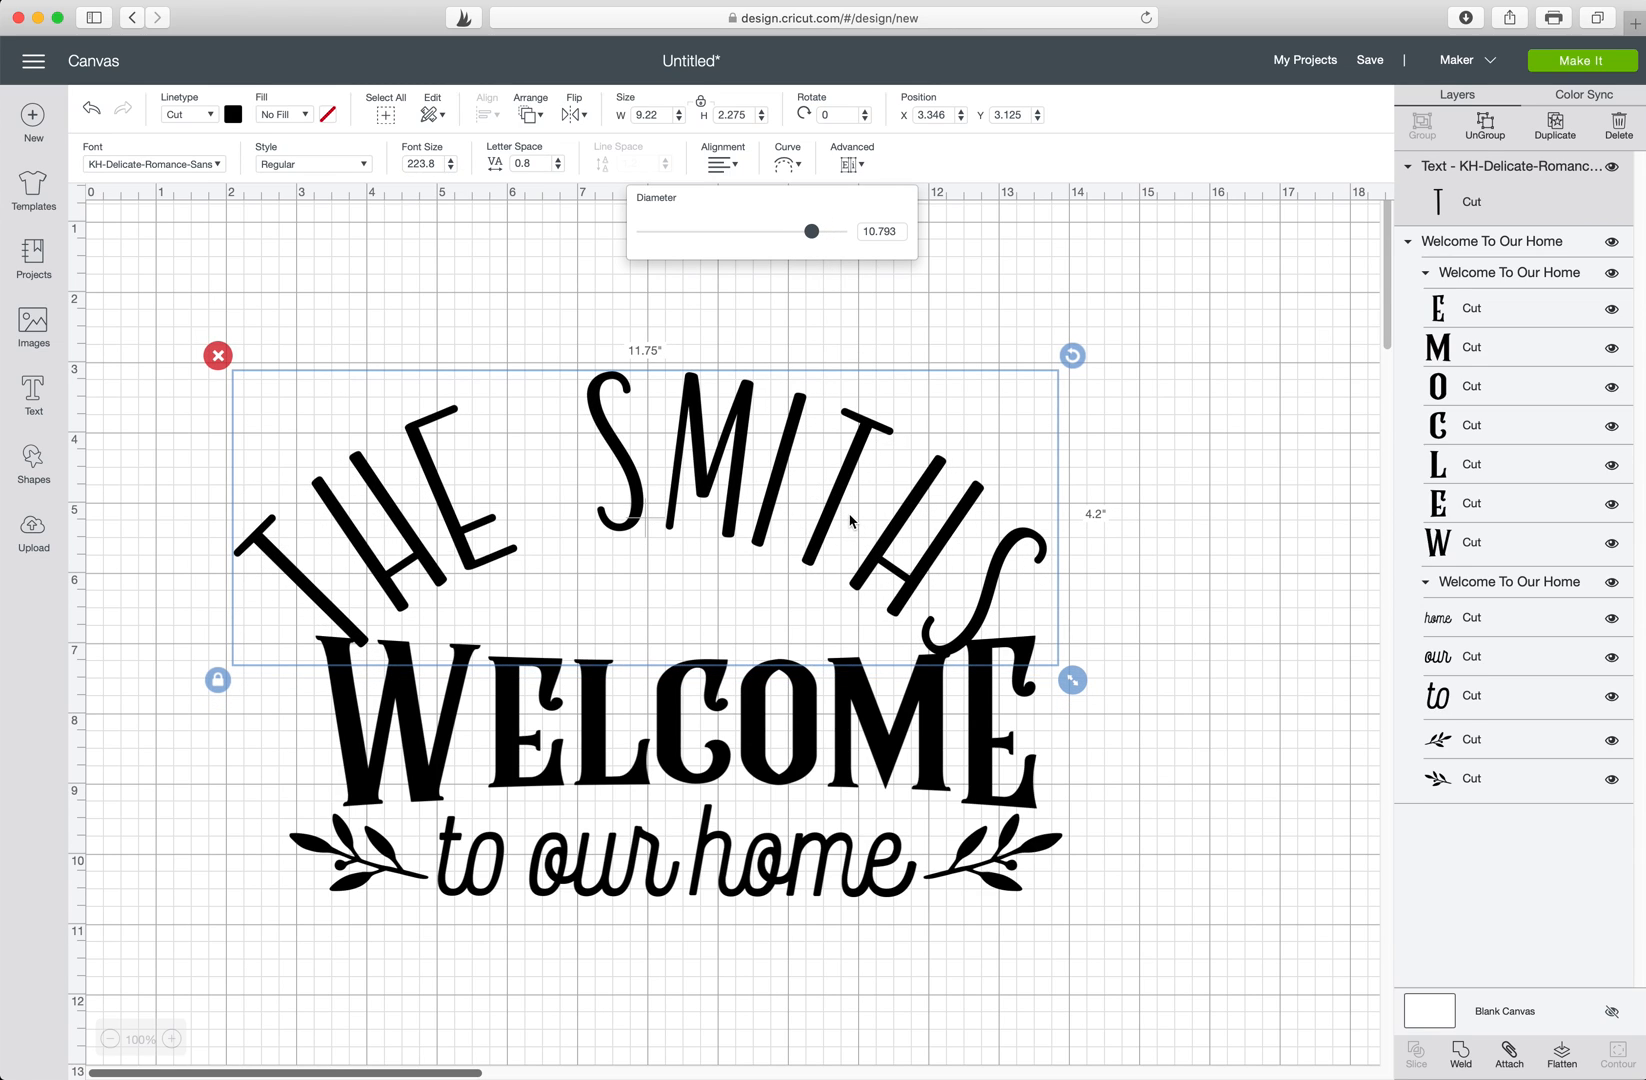
{"action": "mouse_move", "coordinate": [842, 504]}
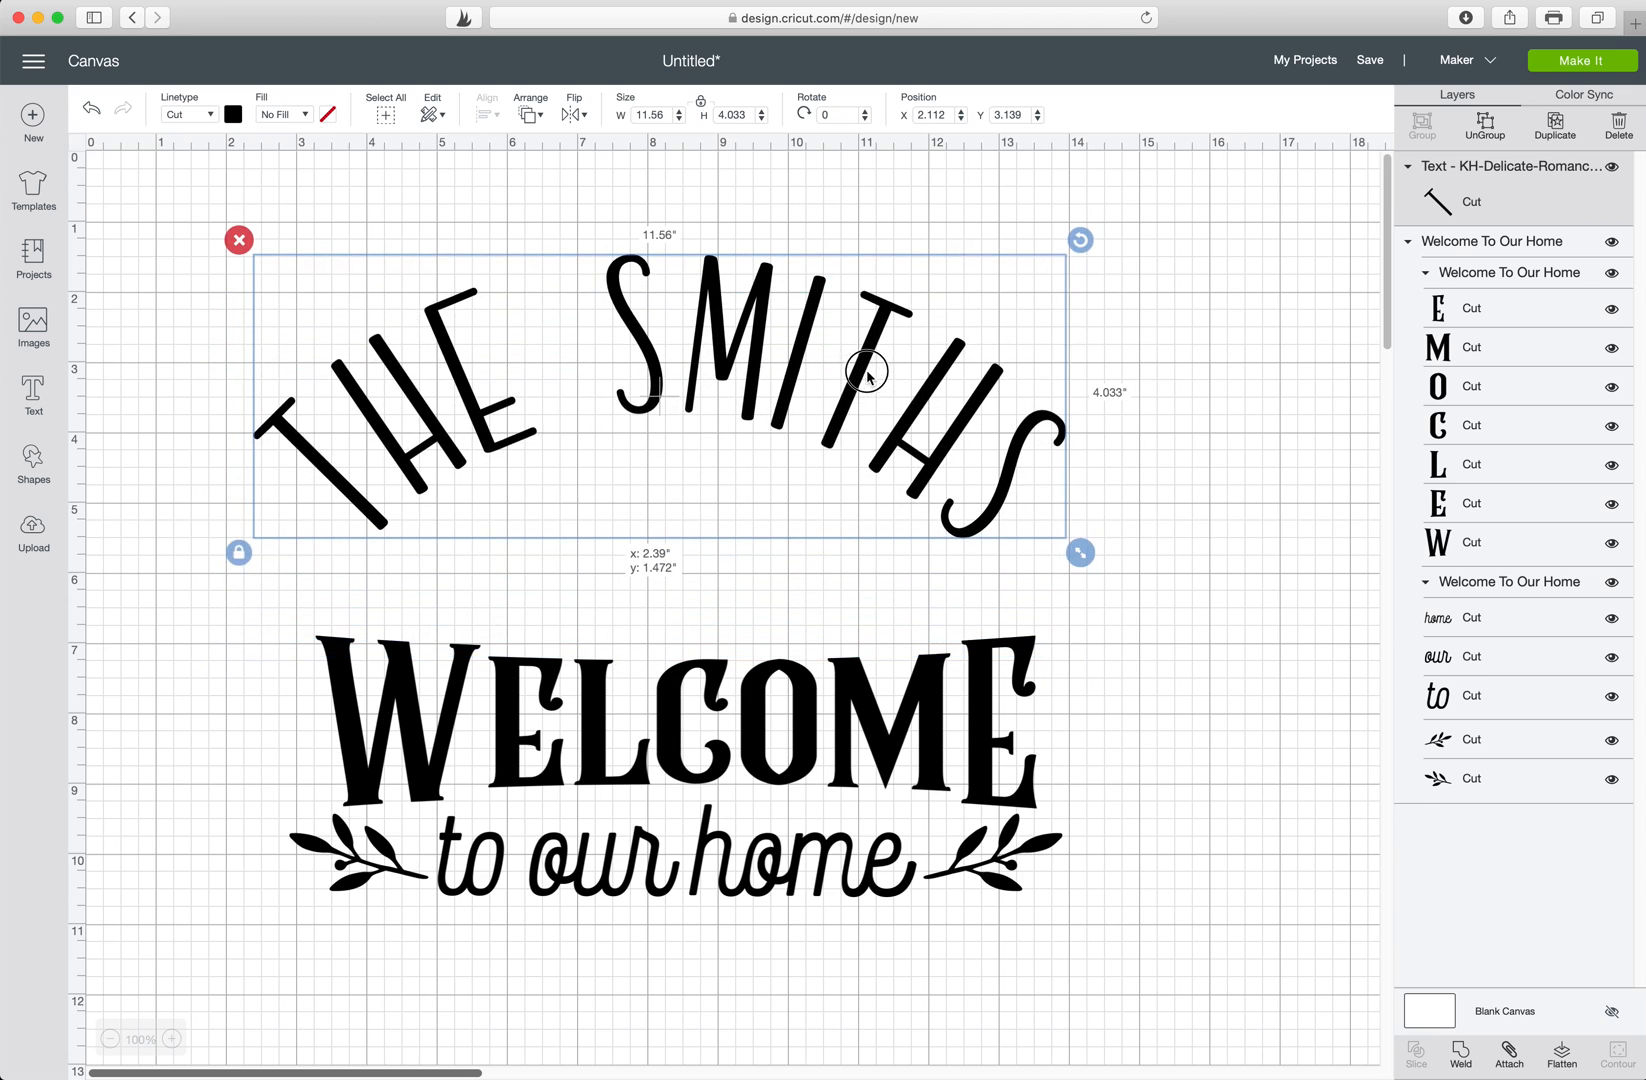
Move the arched heading up into place above the welcome design and check its curve diameter.
{"action": "left_click_drag", "start_coordinate": [866, 372], "coordinate": [872, 344]}
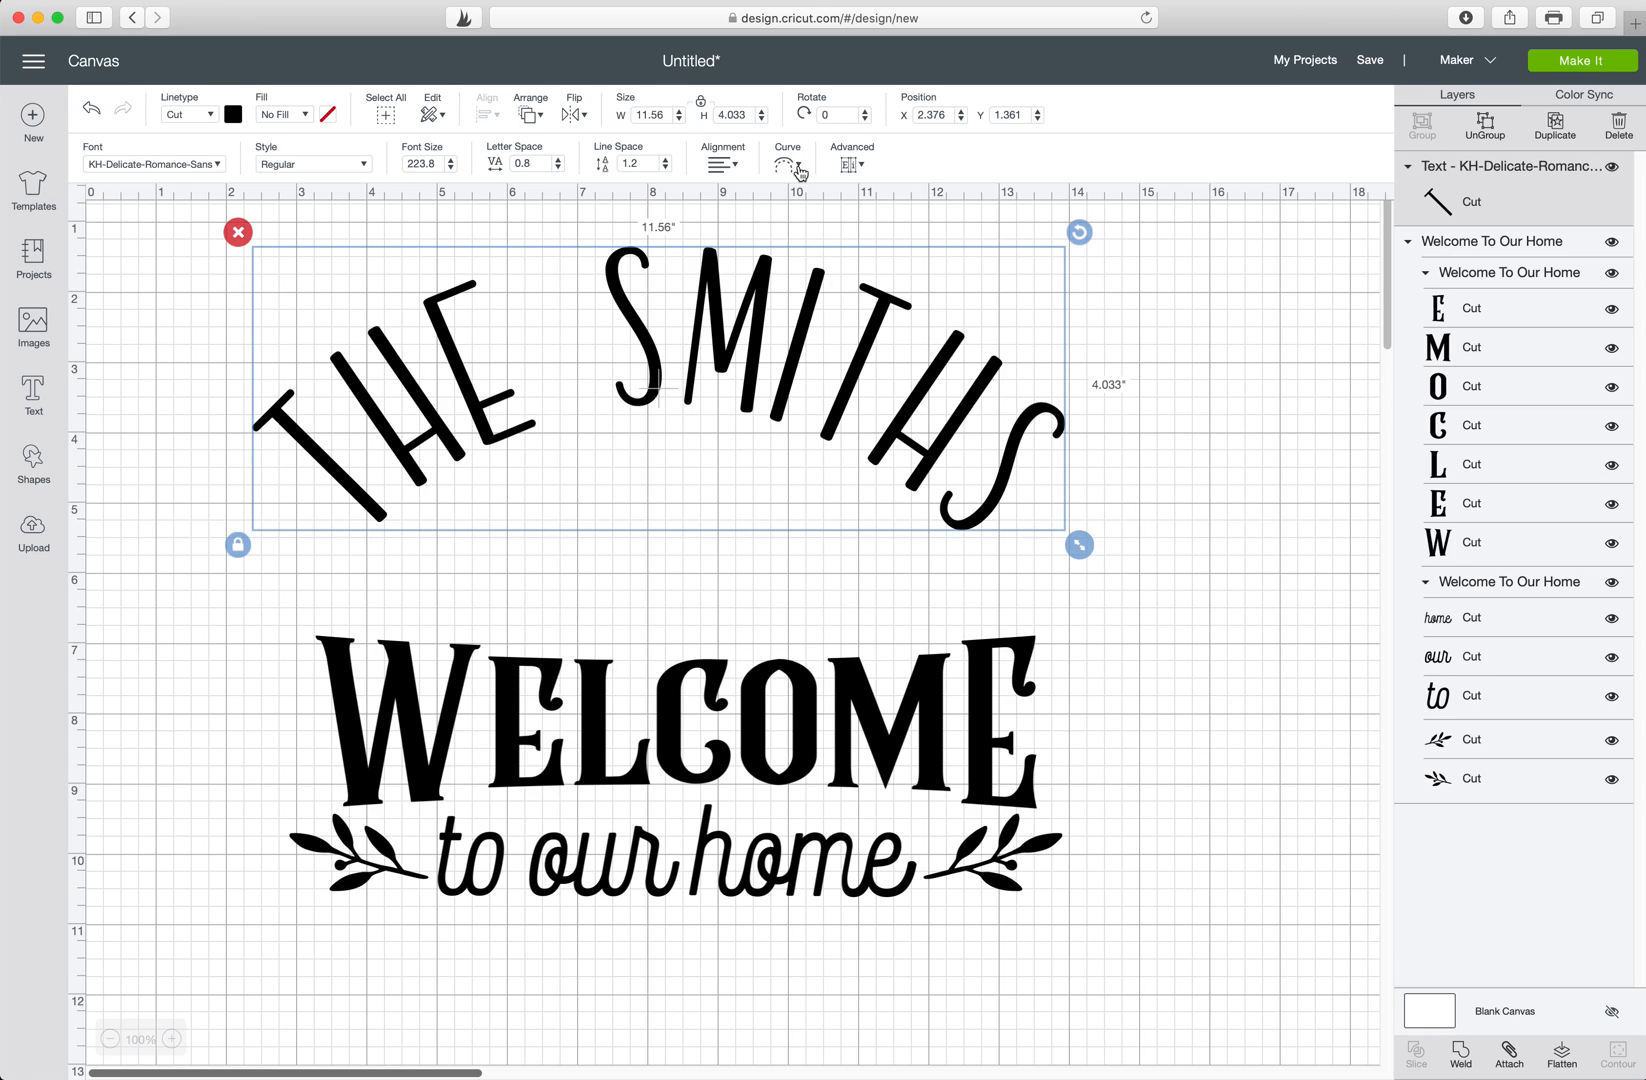
{"action": "left_click", "coordinate": [788, 164]}
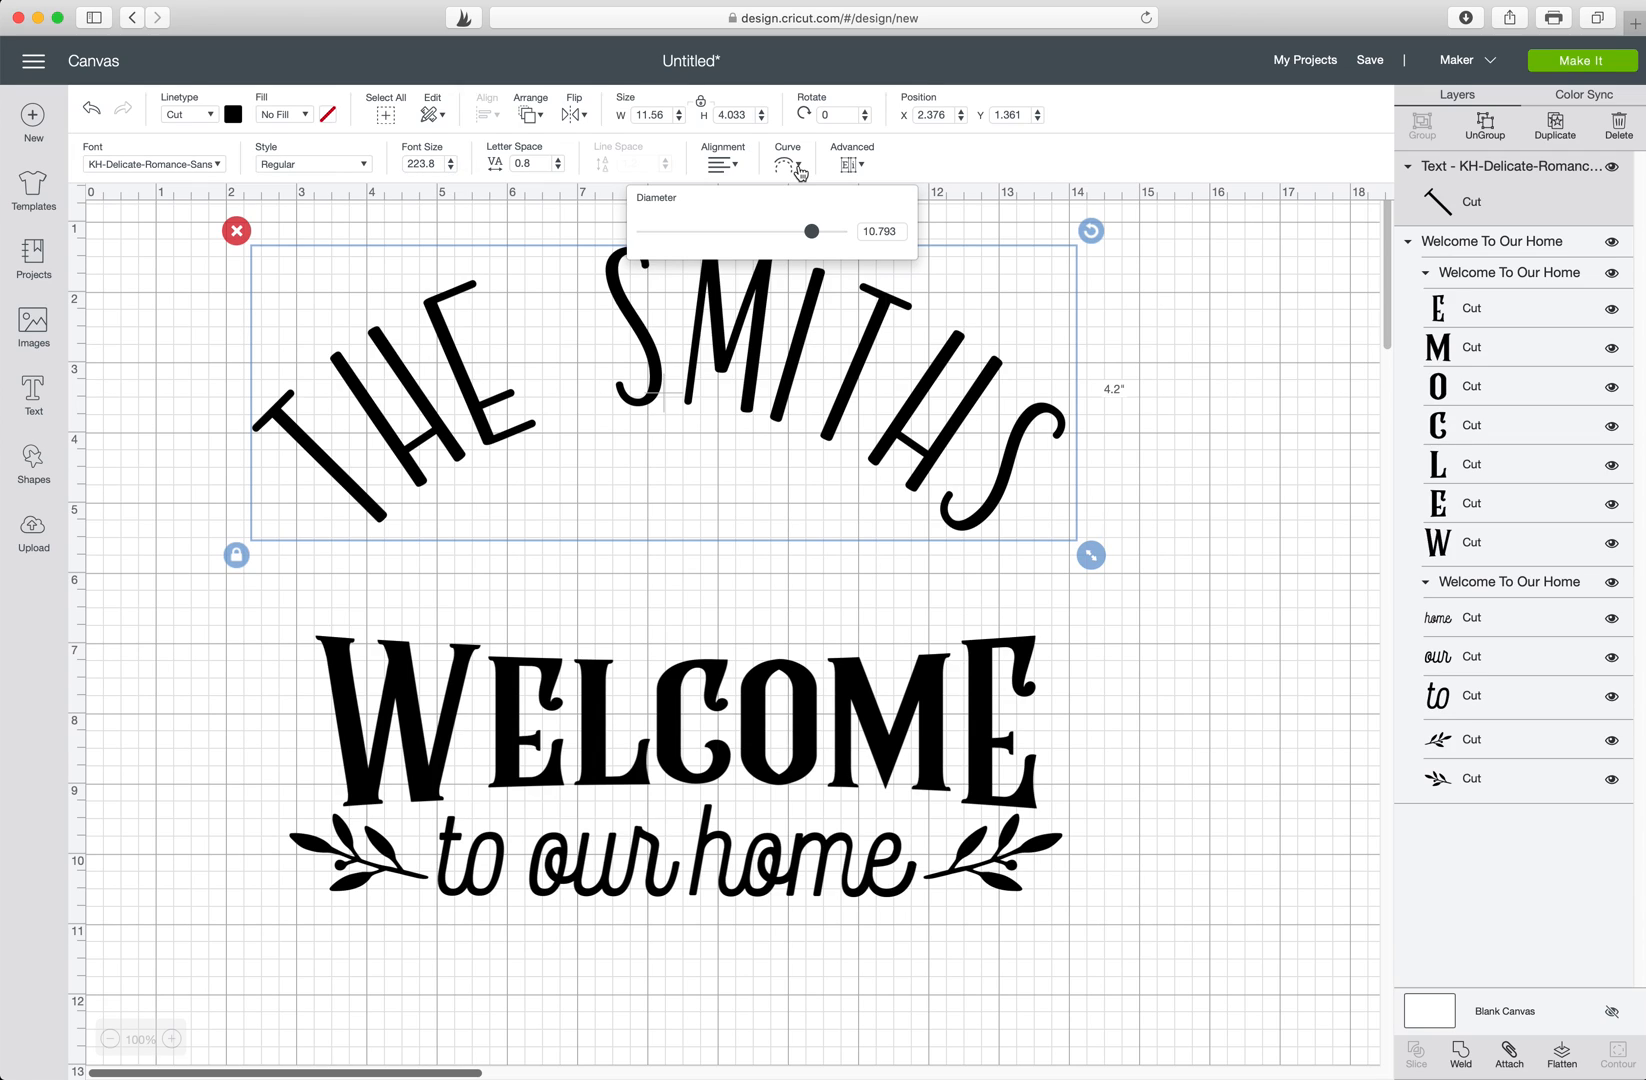
{"action": "mouse_move", "coordinate": [796, 386]}
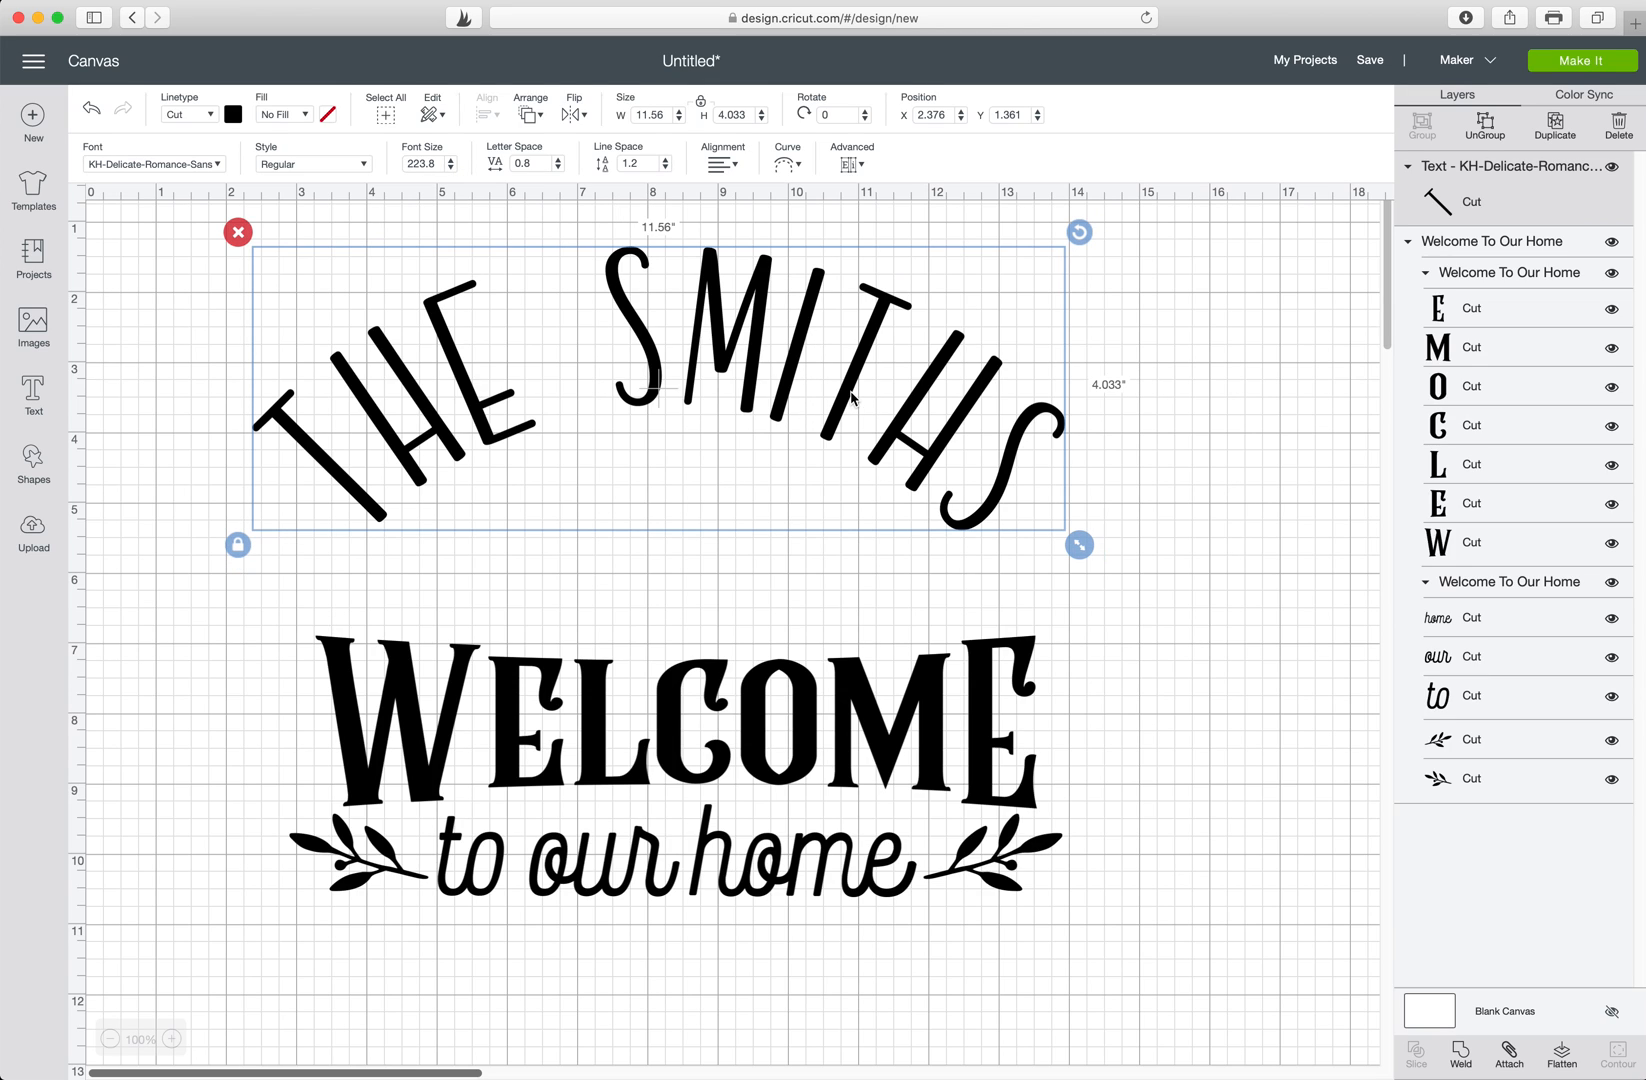
{"action": "mouse_move", "coordinate": [852, 396]}
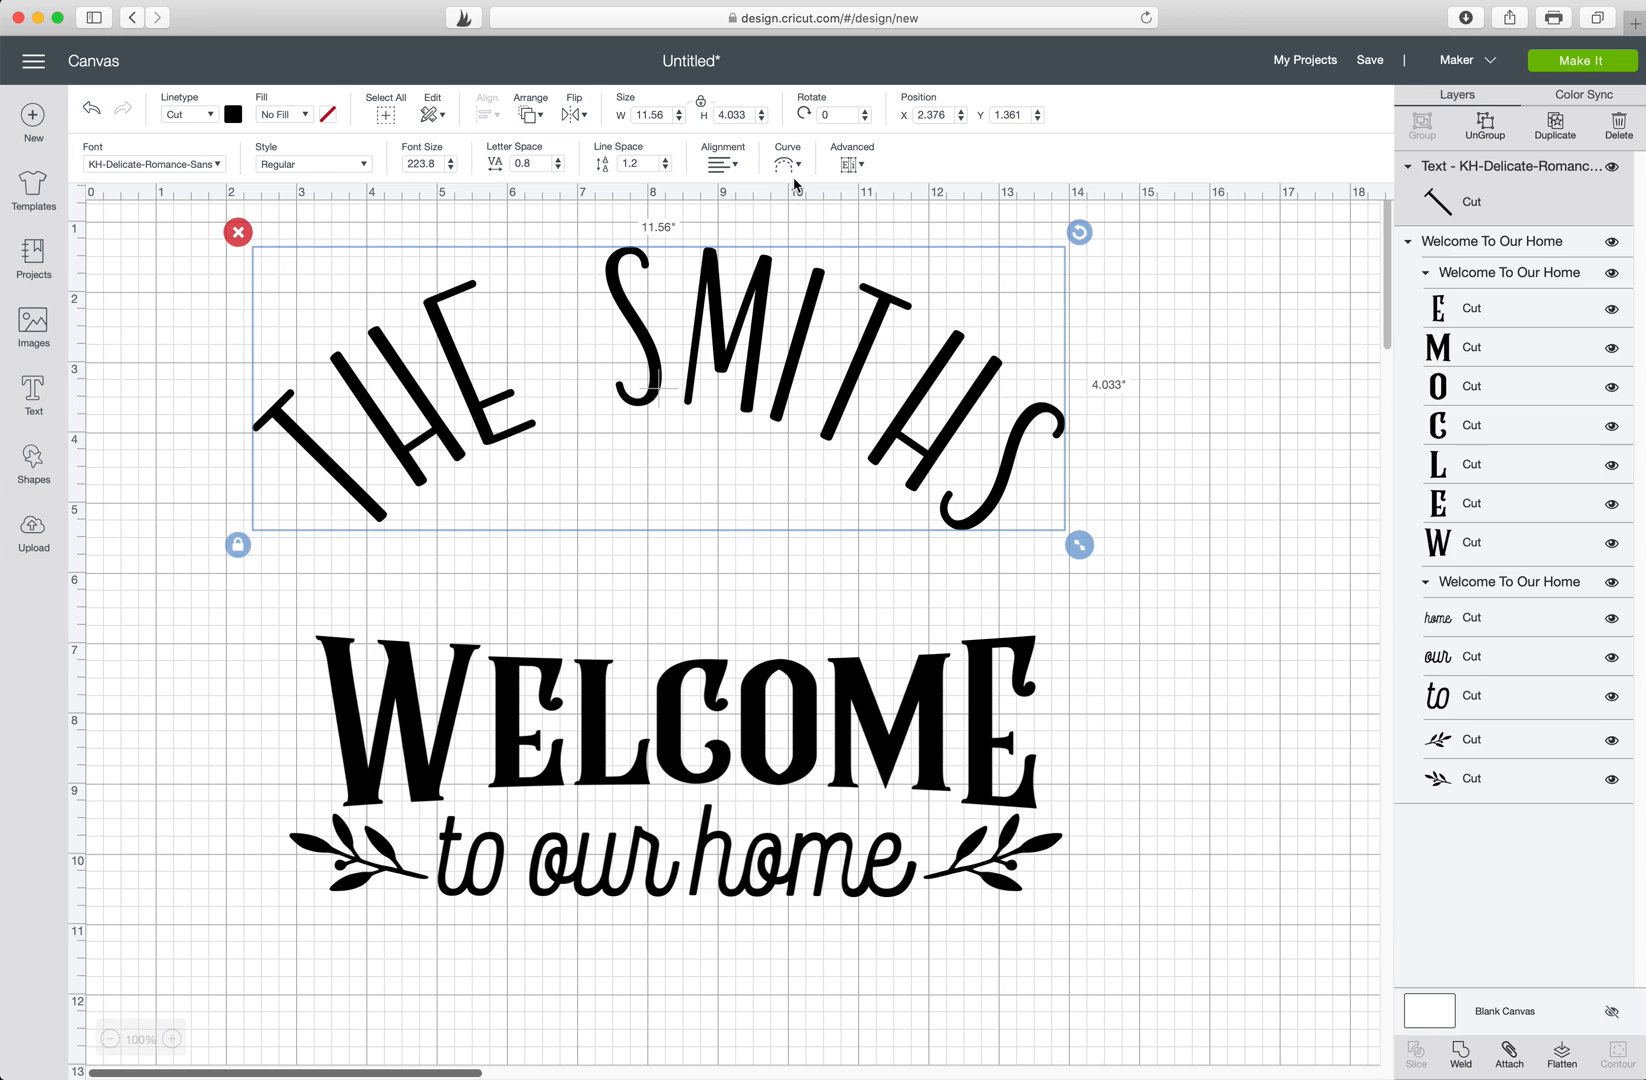
{"action": "mouse_move", "coordinate": [828, 412]}
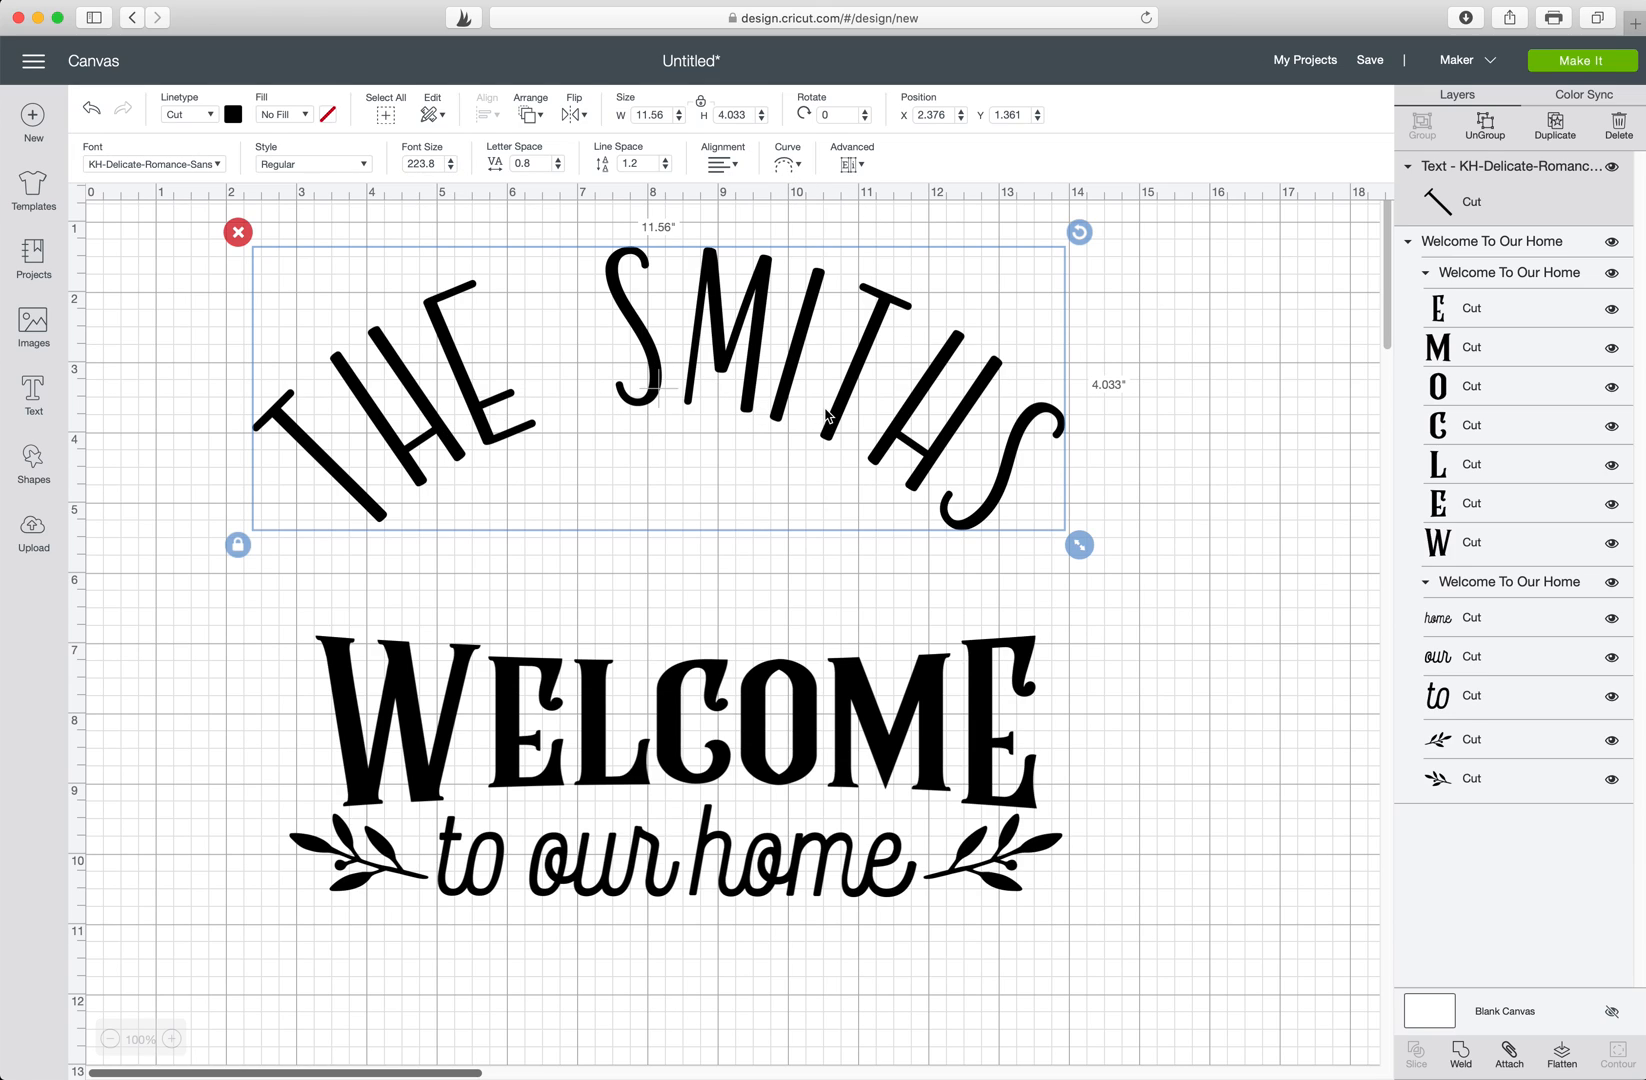
{"action": "mouse_move", "coordinate": [784, 528]}
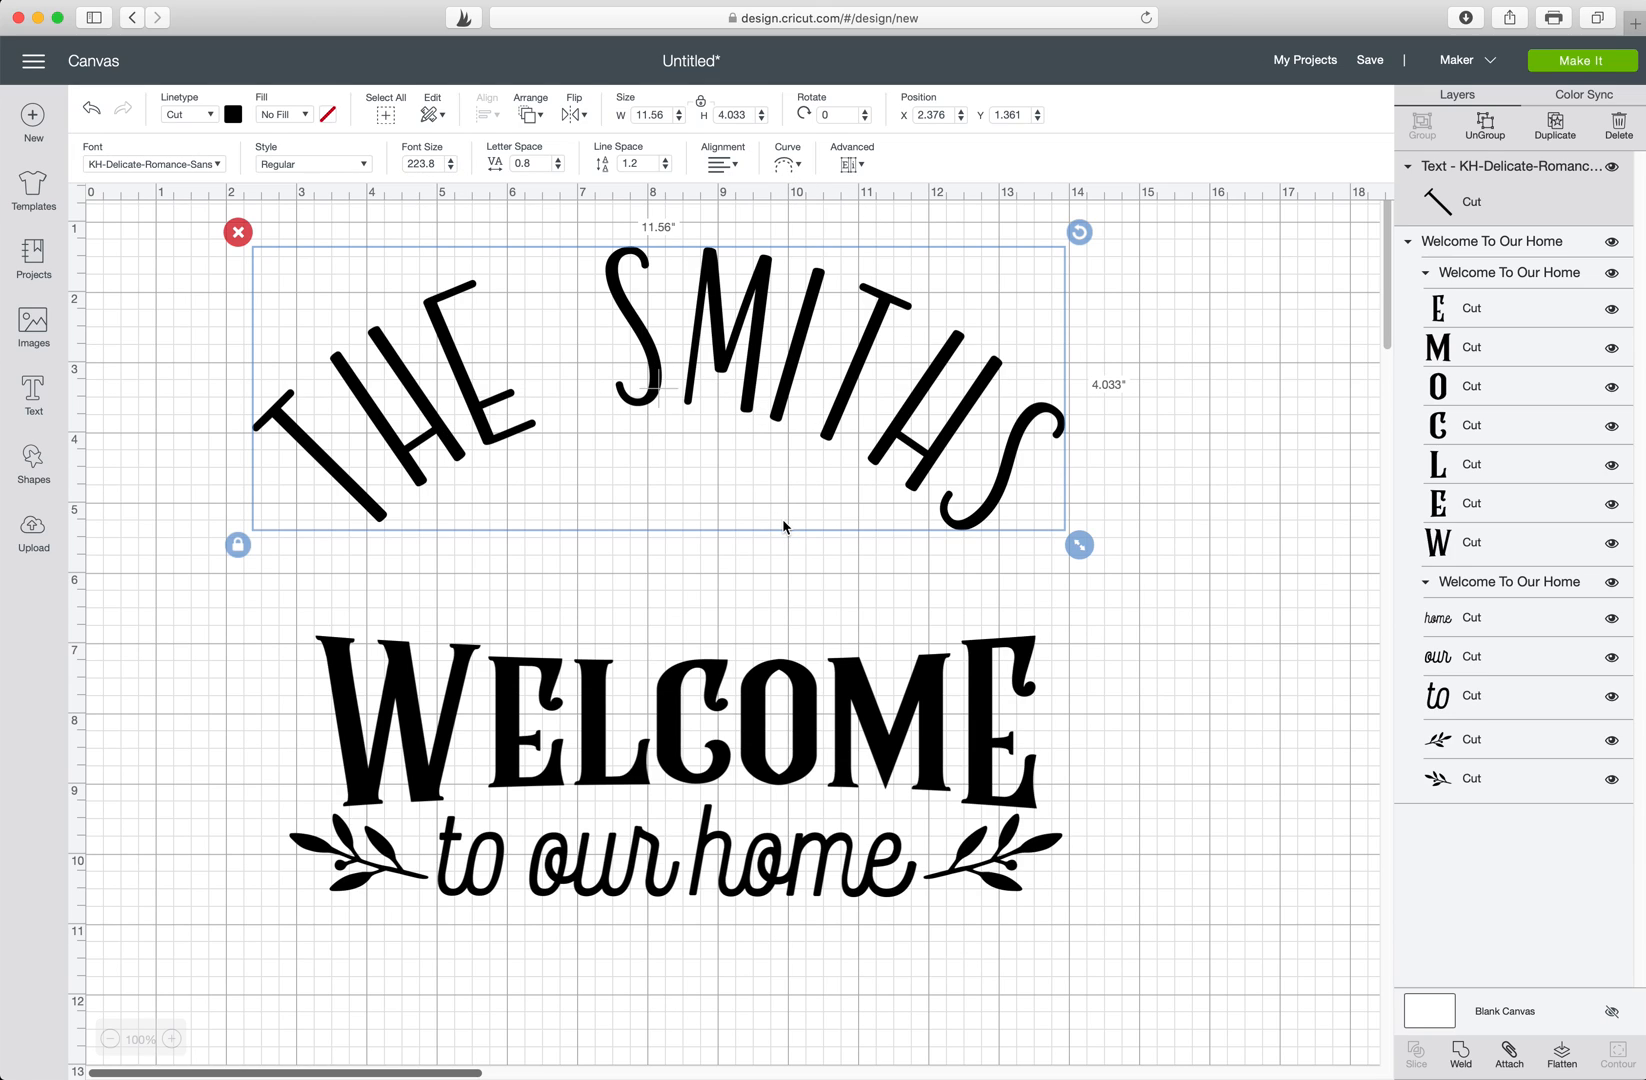
{"action": "mouse_move", "coordinate": [788, 522]}
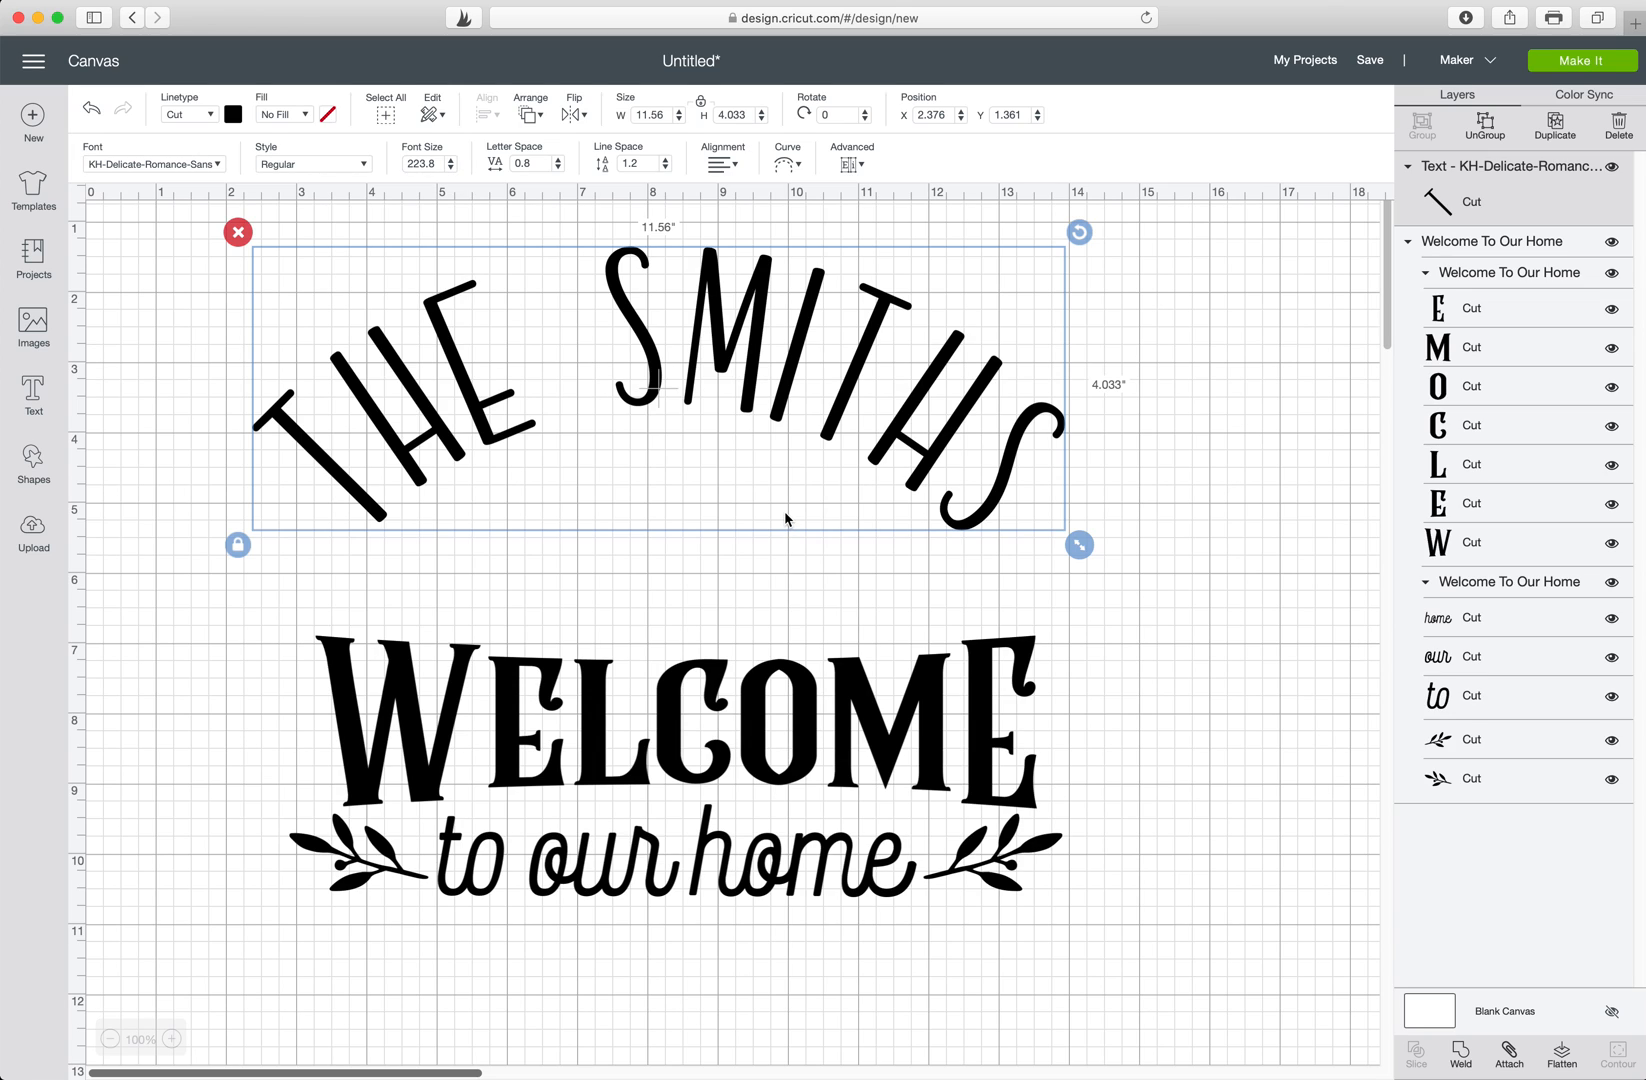
{"action": "mouse_move", "coordinate": [750, 538]}
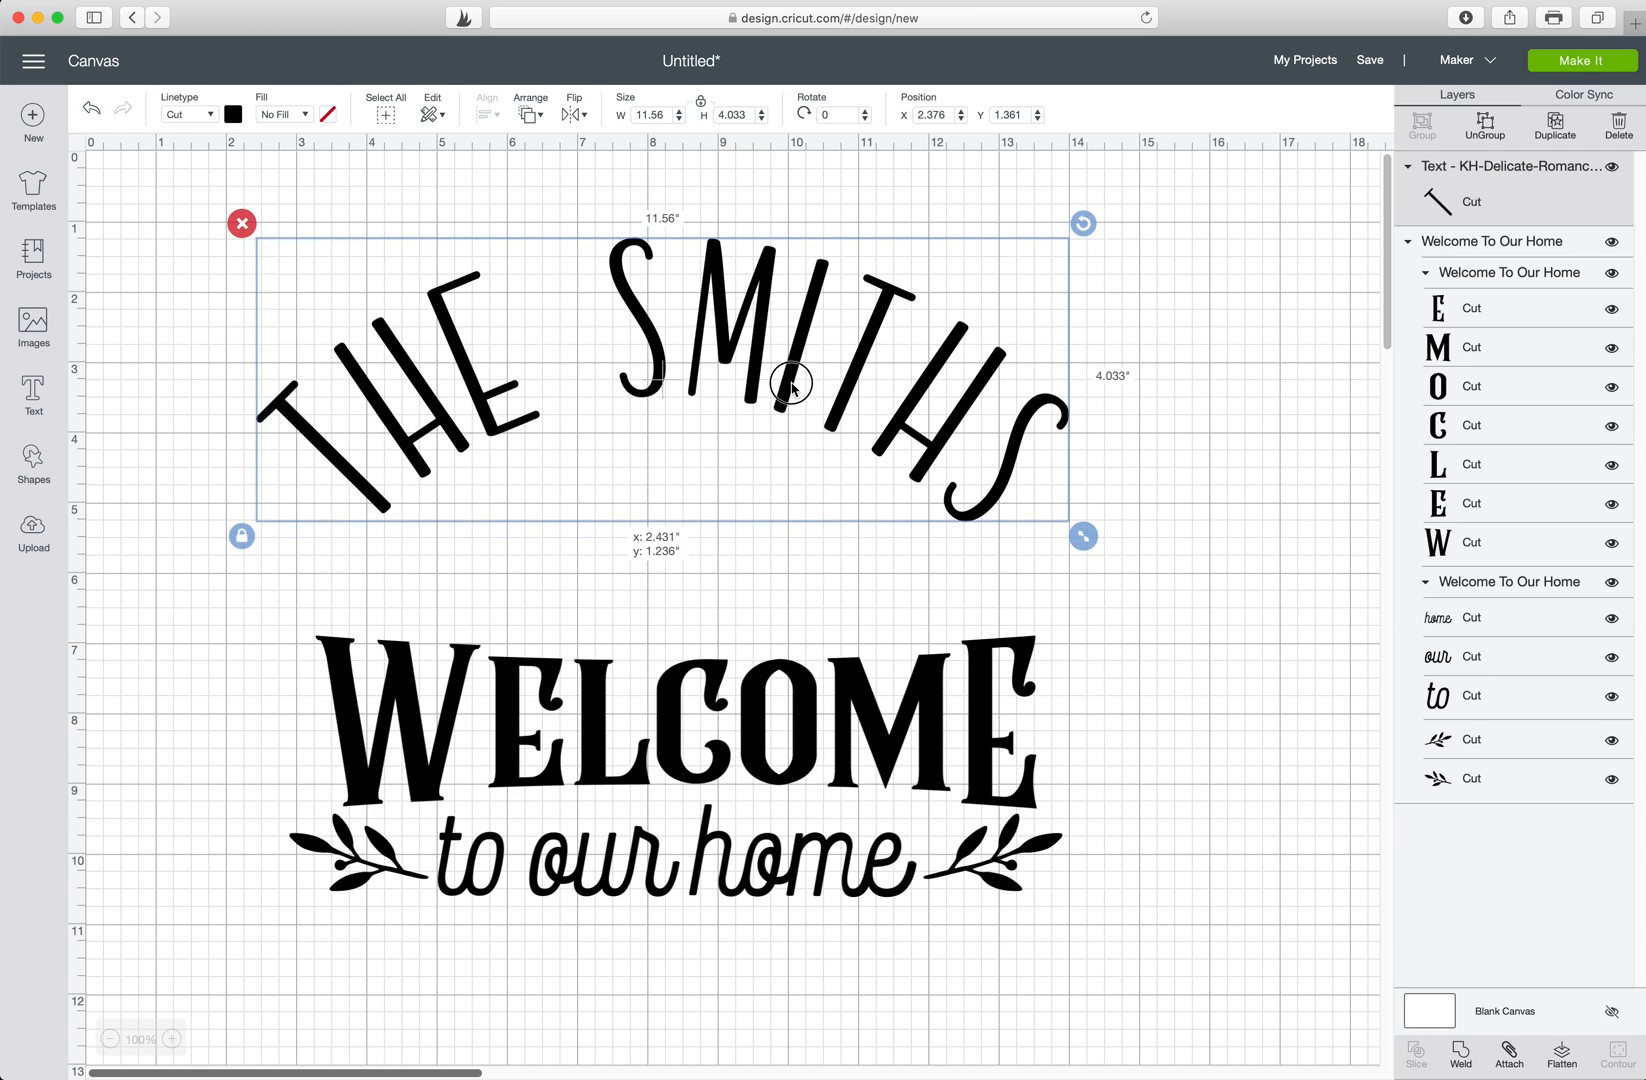
{"action": "left_click_drag", "start_coordinate": [792, 384], "coordinate": [792, 352]}
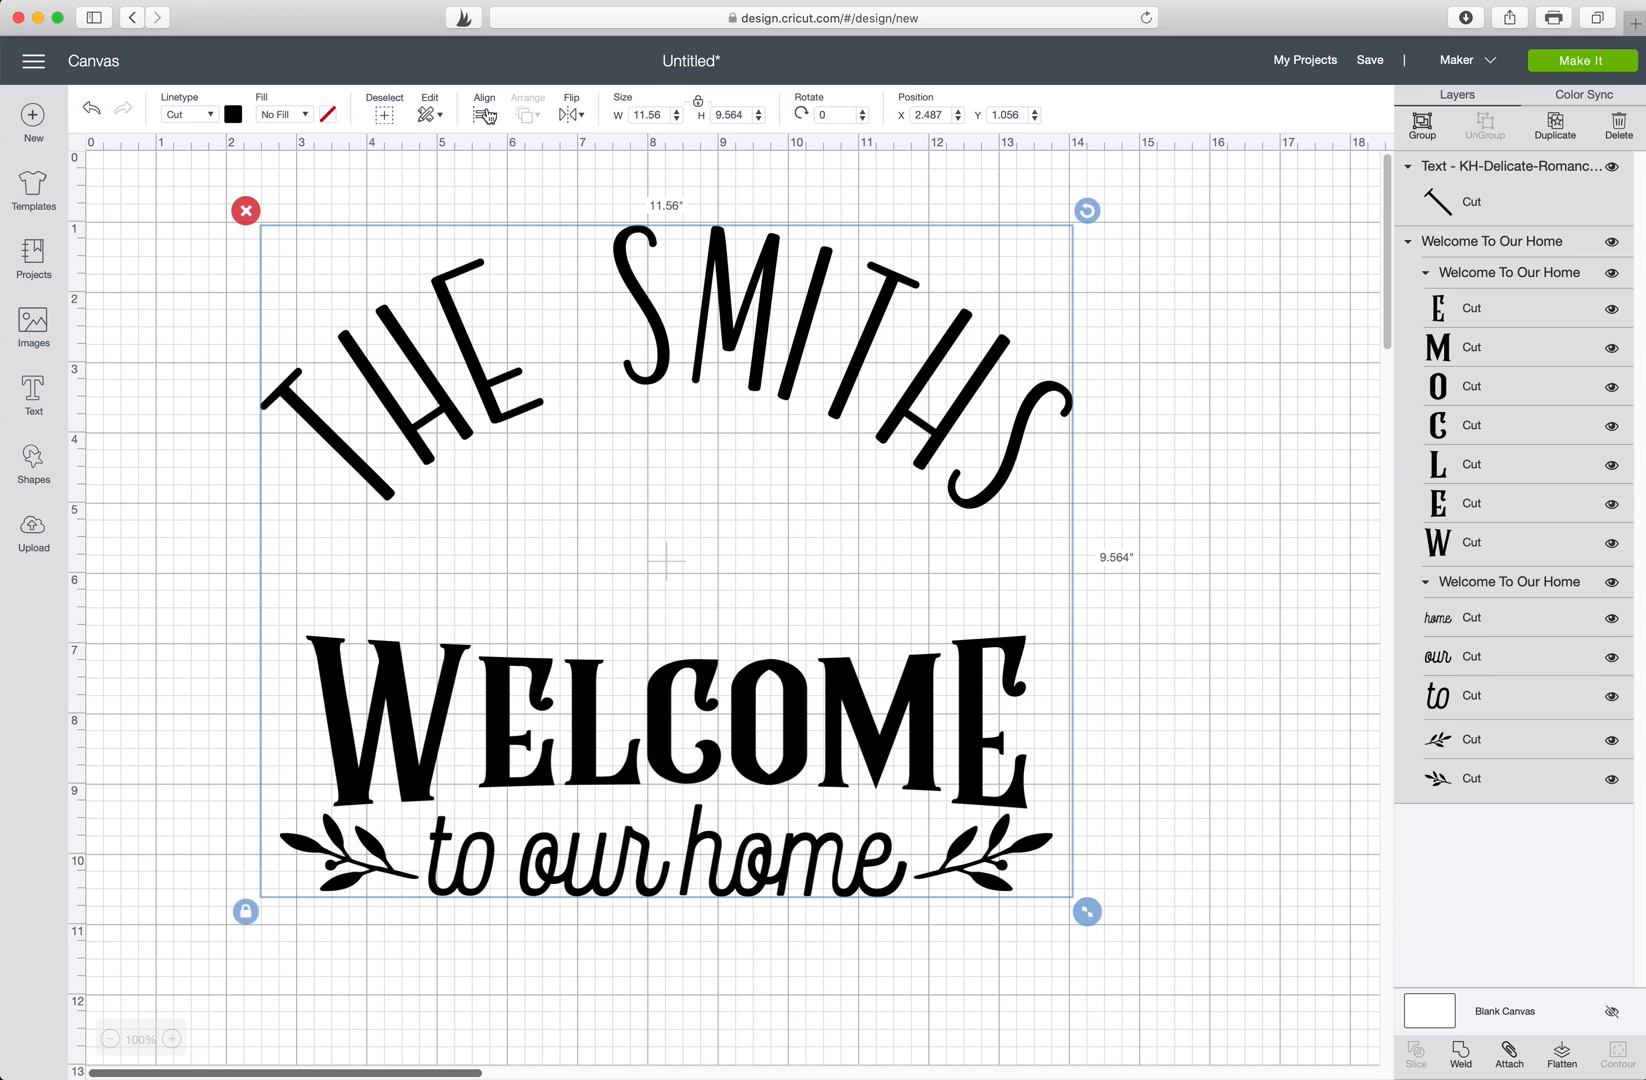
{"action": "mouse_move", "coordinate": [798, 182]}
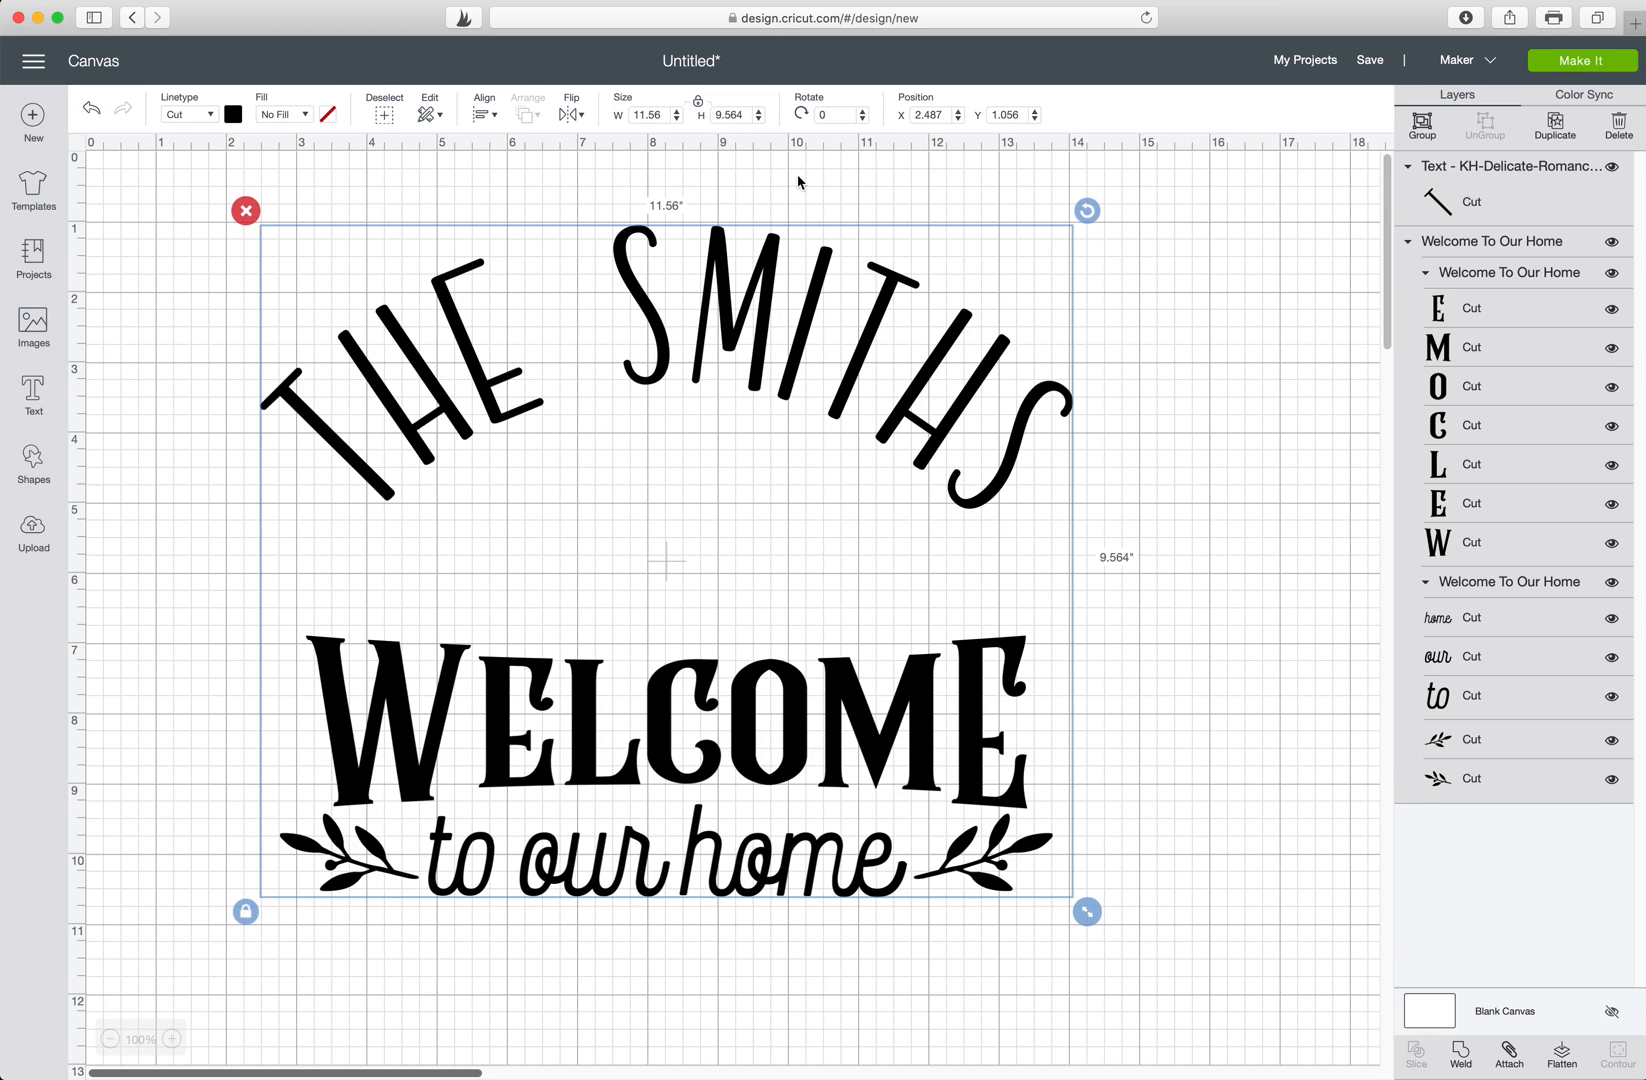
{"action": "mouse_move", "coordinate": [800, 184]}
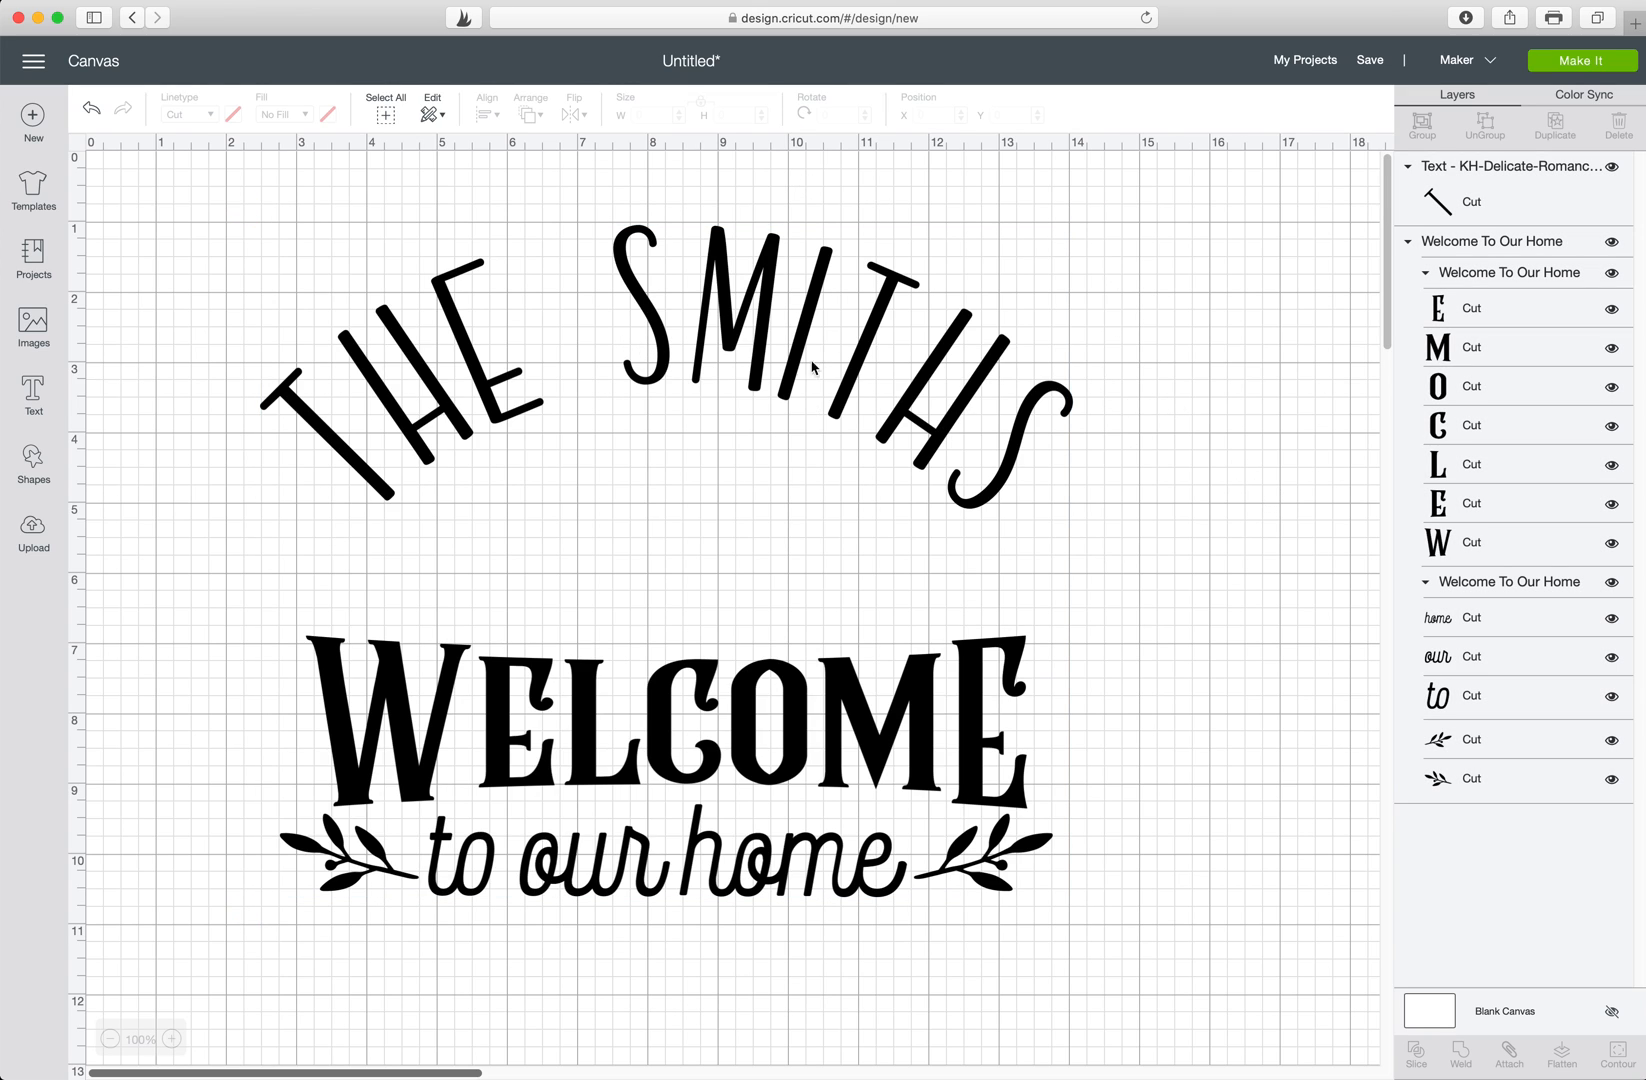
{"action": "mouse_move", "coordinate": [680, 510]}
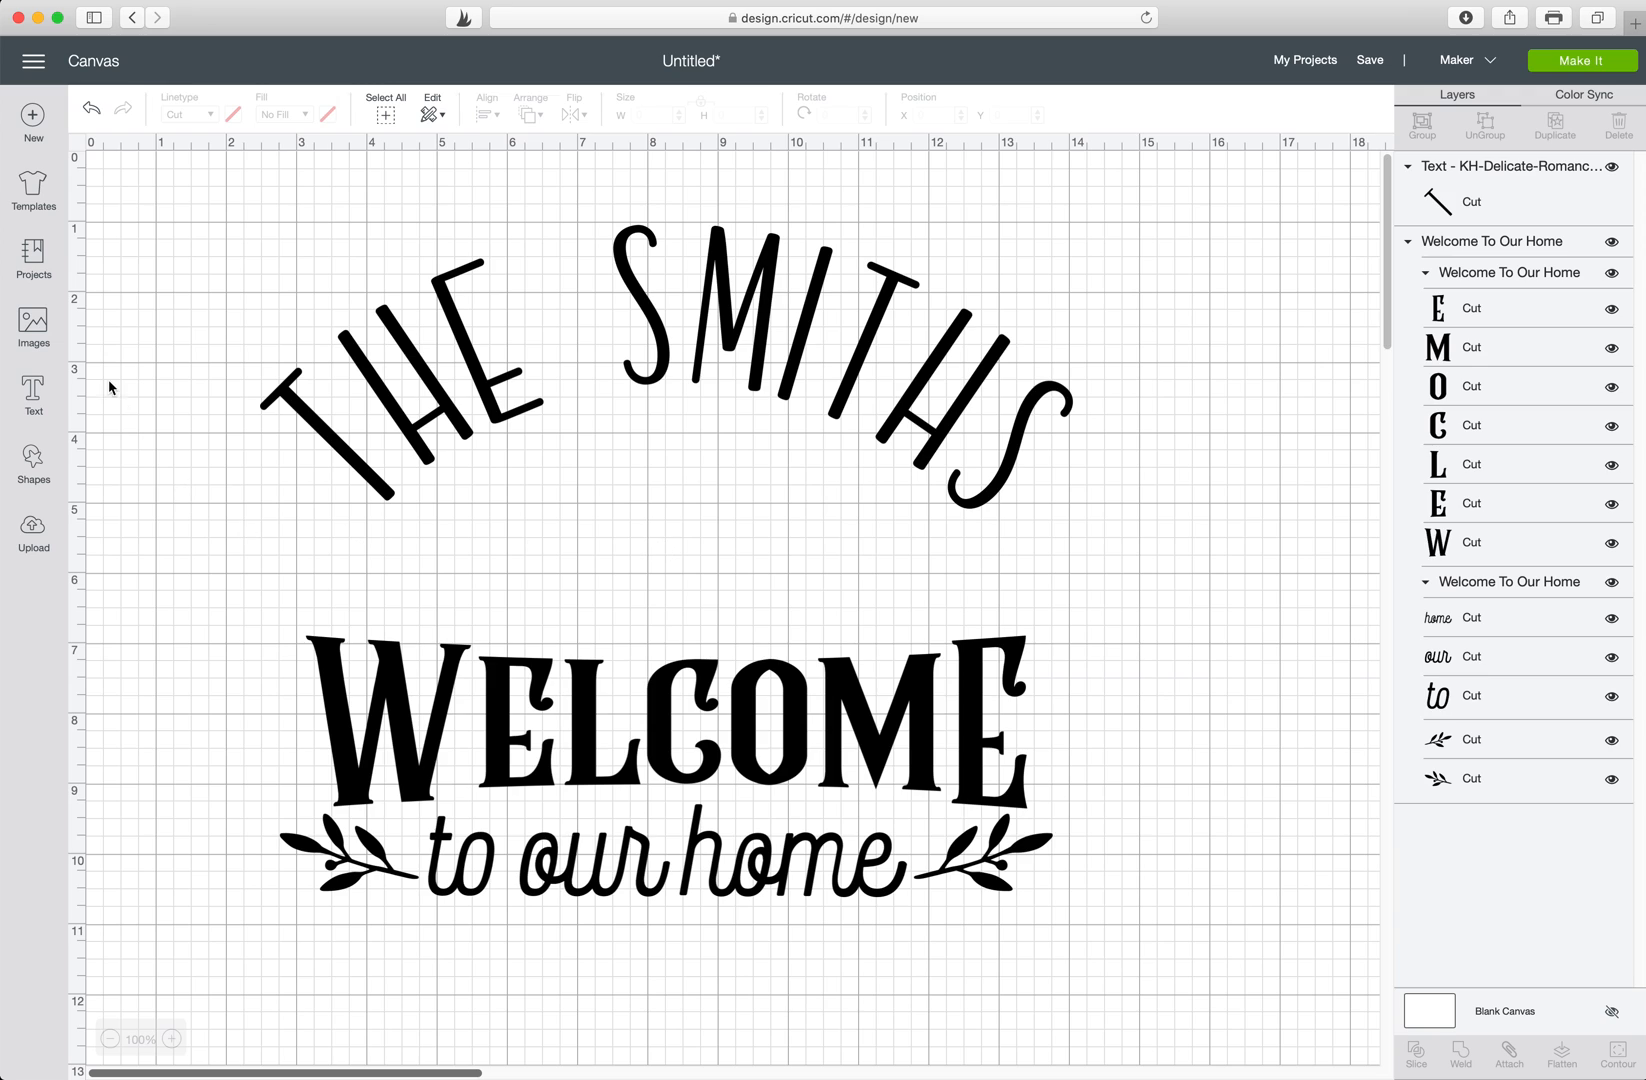
Add EST. 2011 text and center it between THE SMITHS arch and WELCOME.
{"action": "left_click", "coordinate": [32, 394]}
{"action": "type", "text": "EST. 20"}
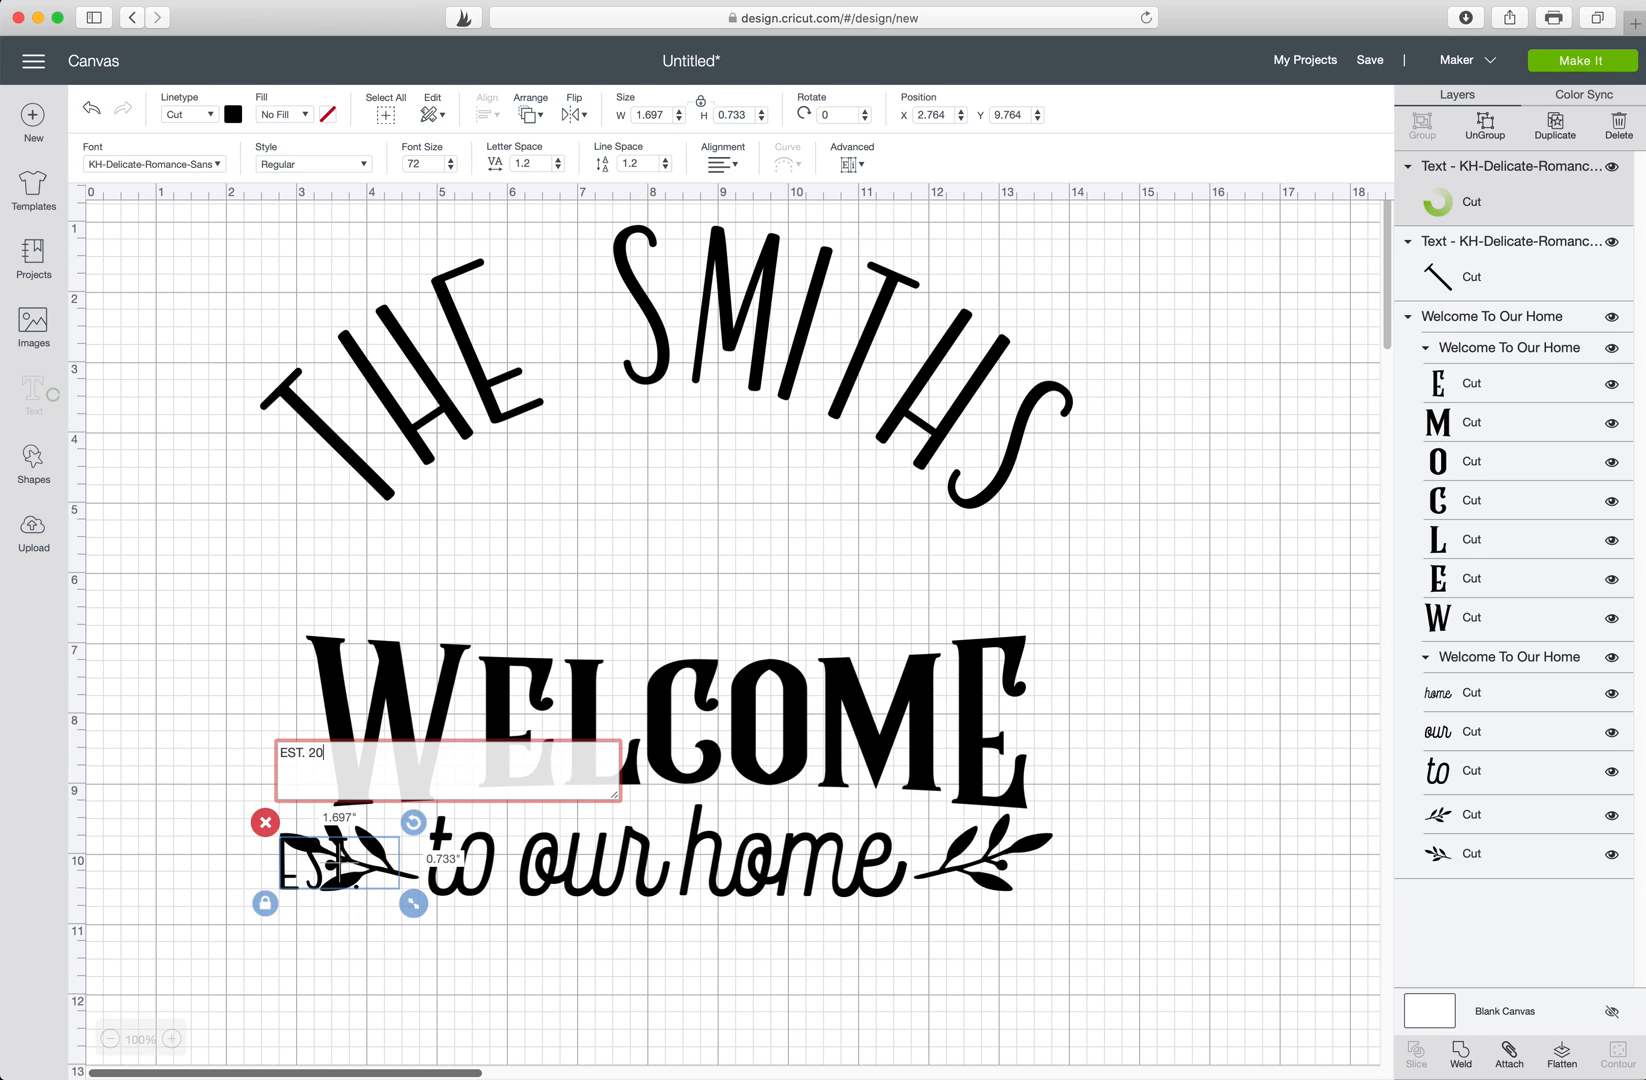
{"action": "type", "text": "11"}
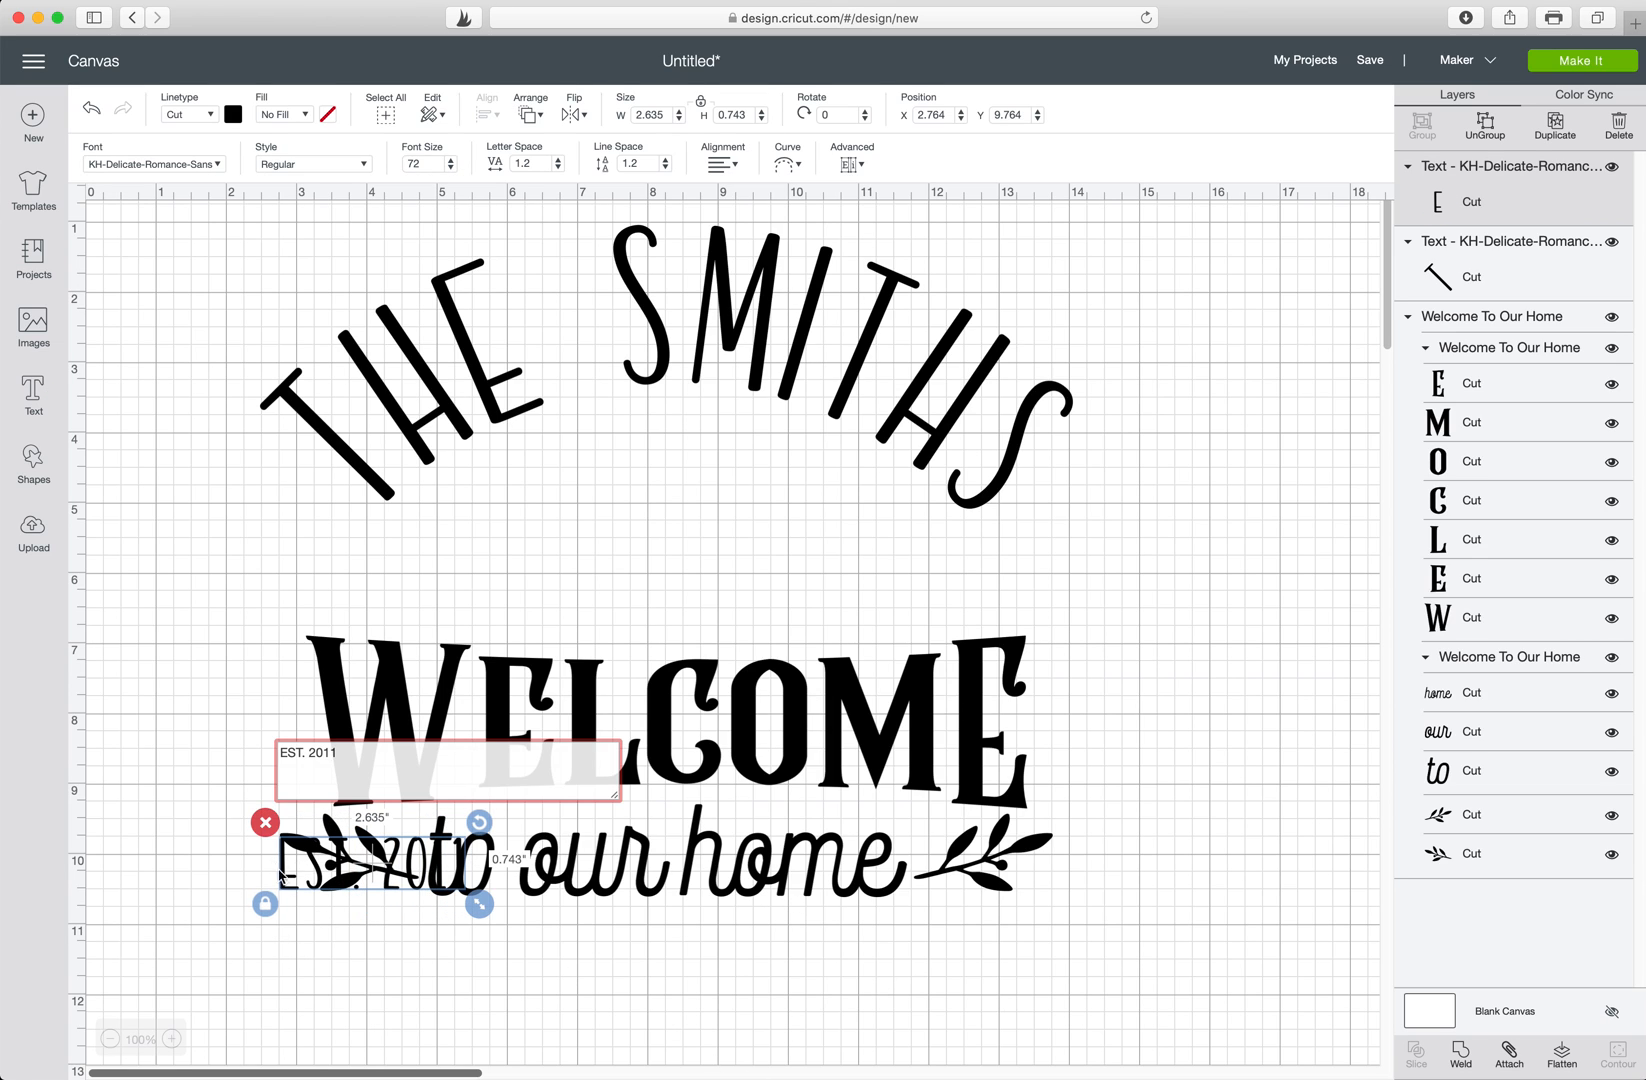
{"action": "left_click_drag", "start_coordinate": [372, 872], "coordinate": [650, 540]}
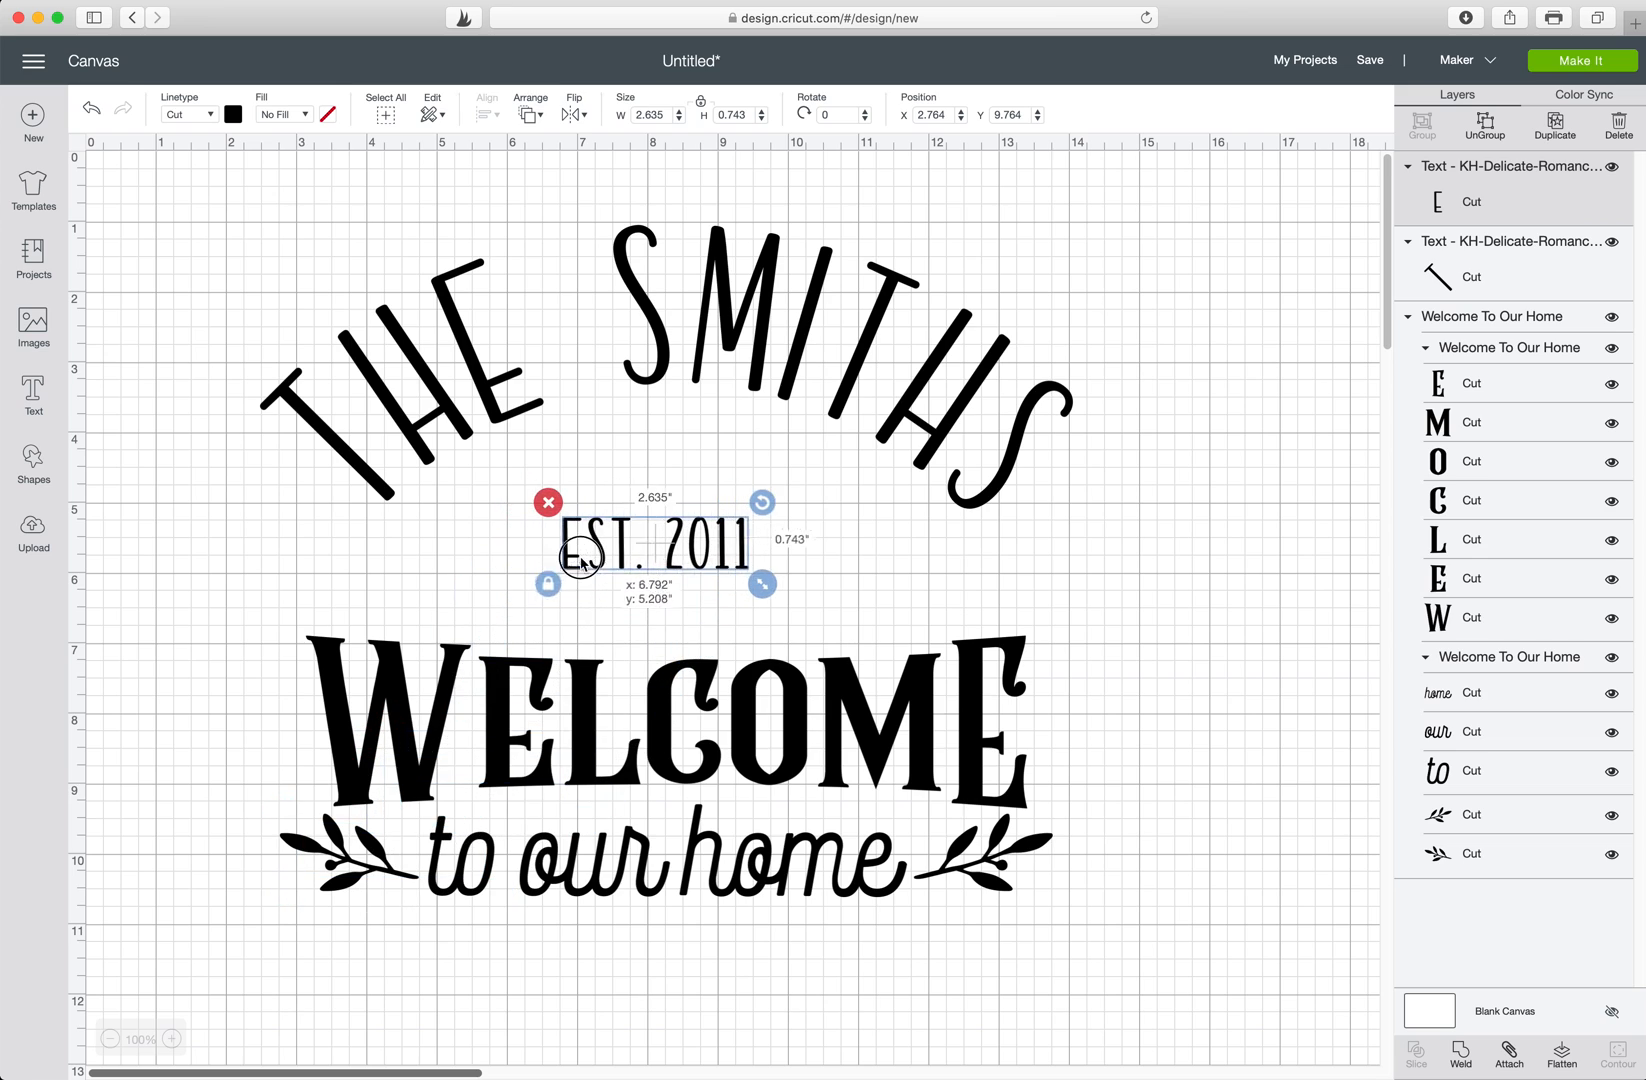
{"action": "left_click_drag", "start_coordinate": [652, 544], "coordinate": [662, 528]}
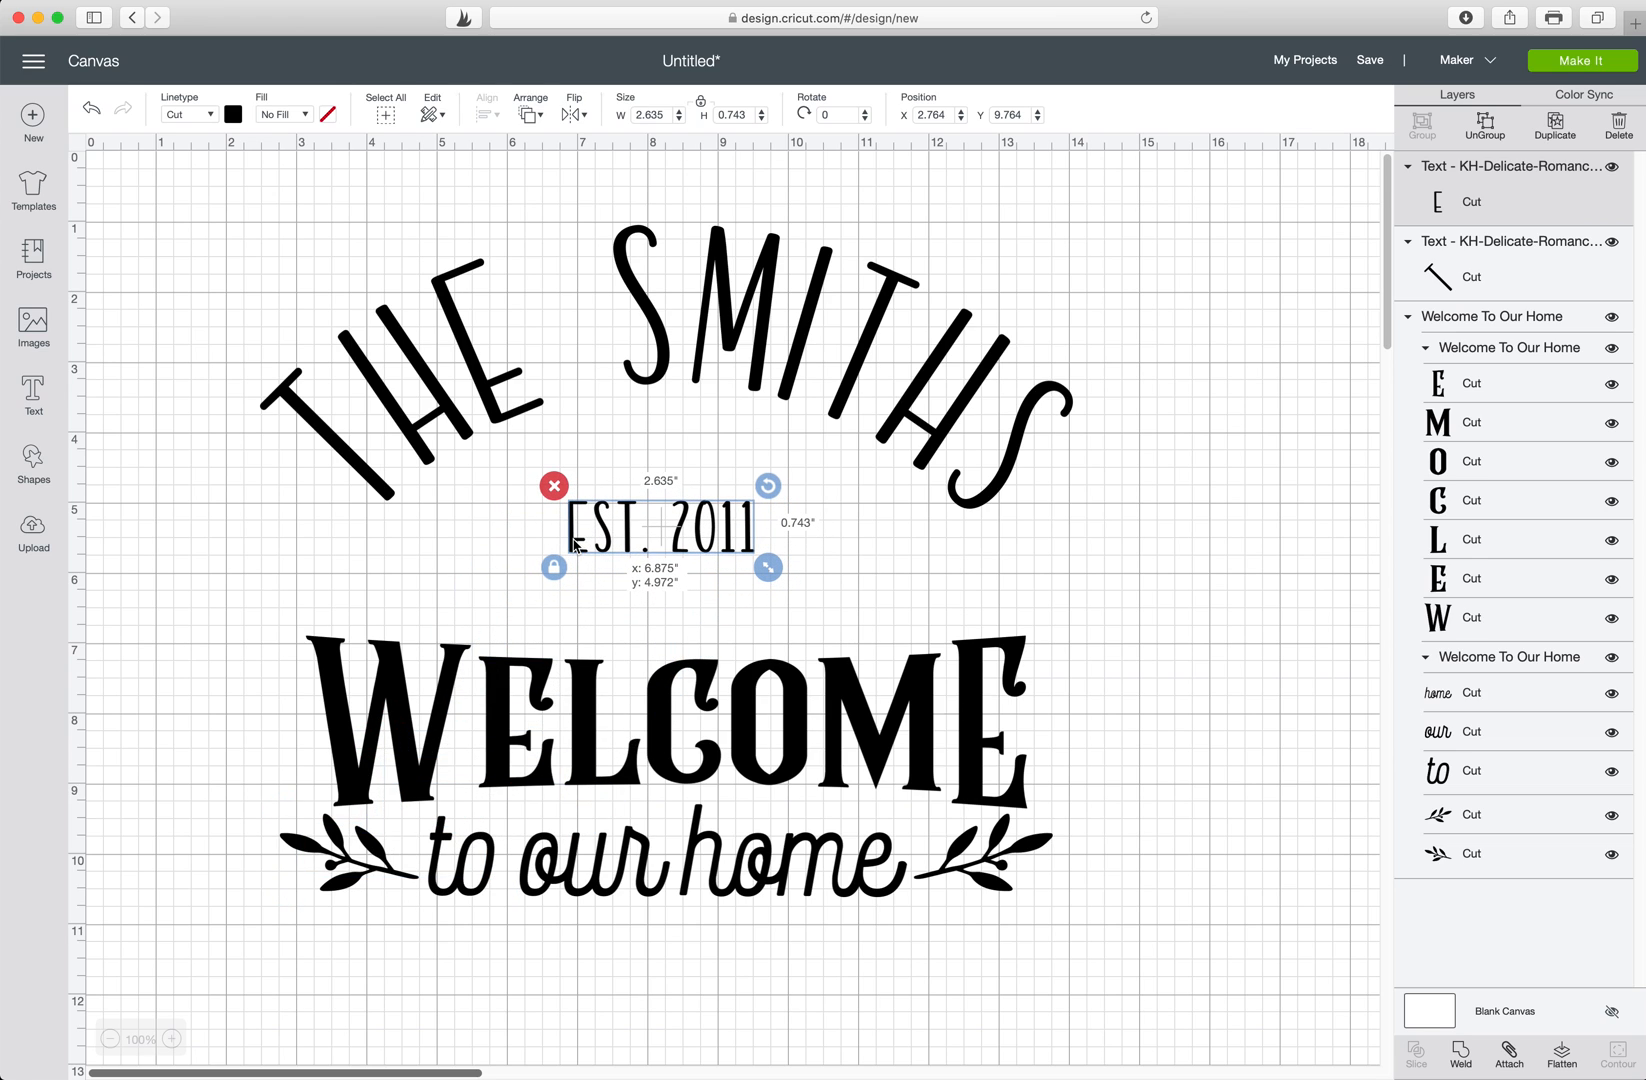
{"action": "left_click_drag", "start_coordinate": [770, 566], "coordinate": [826, 590]}
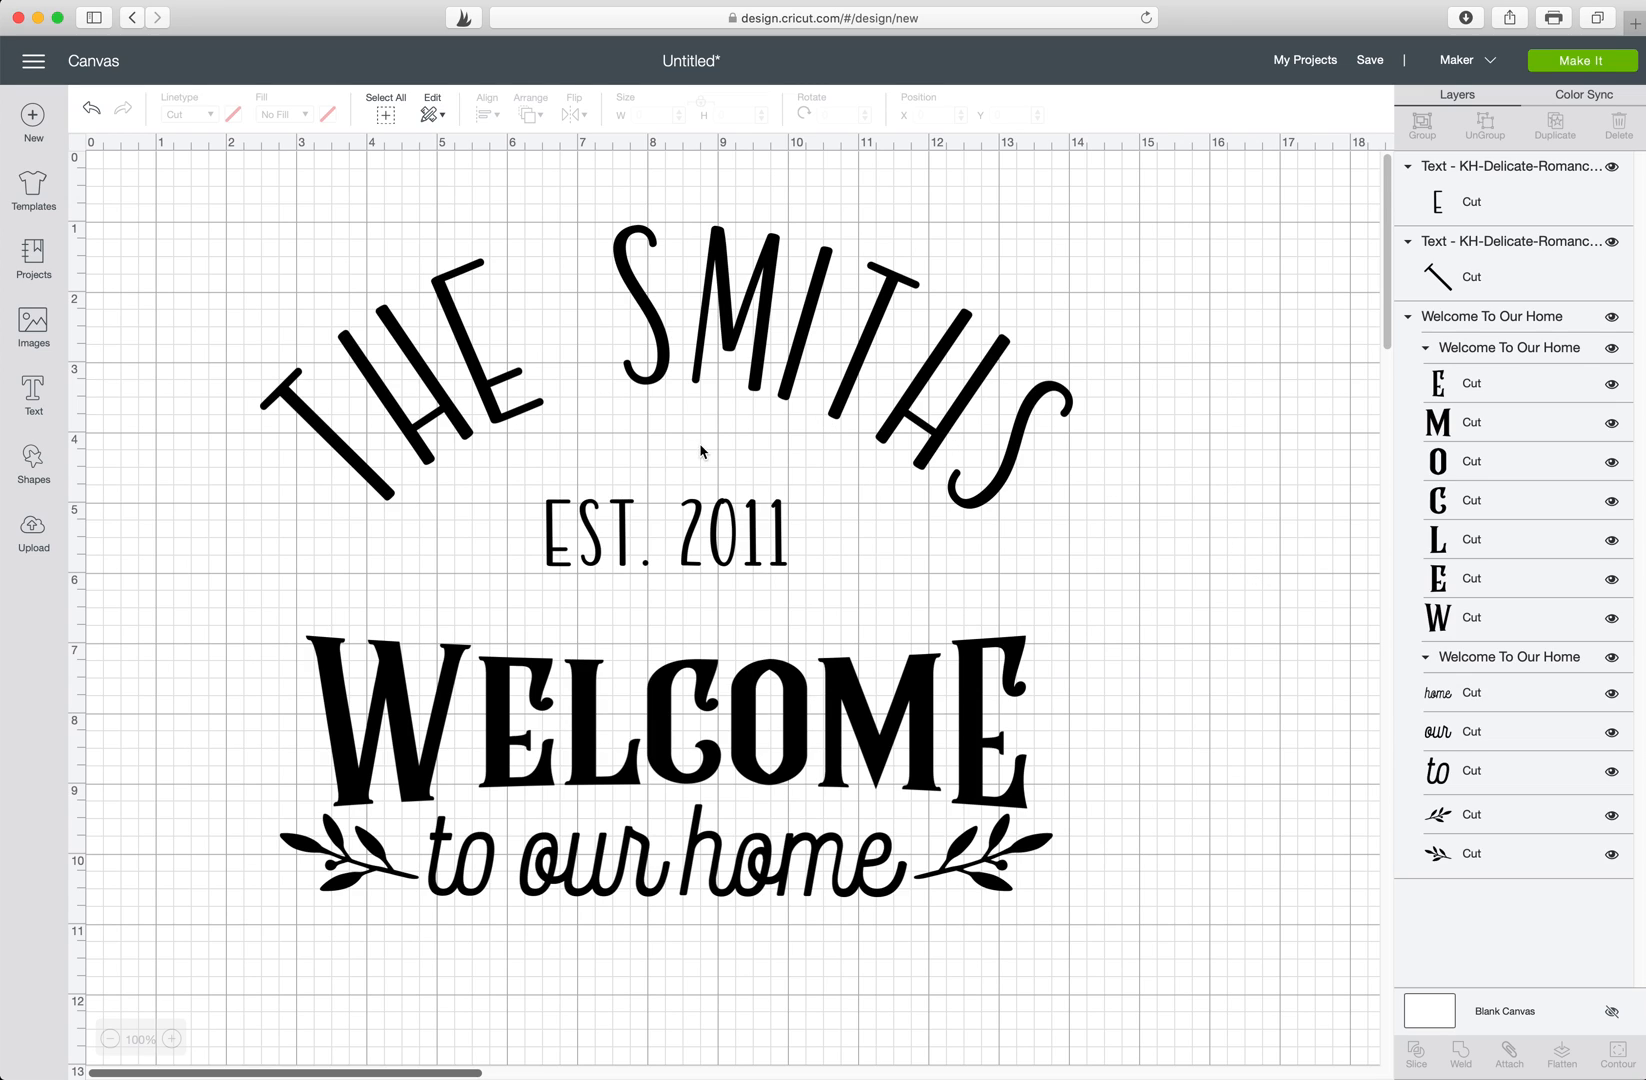
{"action": "mouse_move", "coordinate": [1014, 652]}
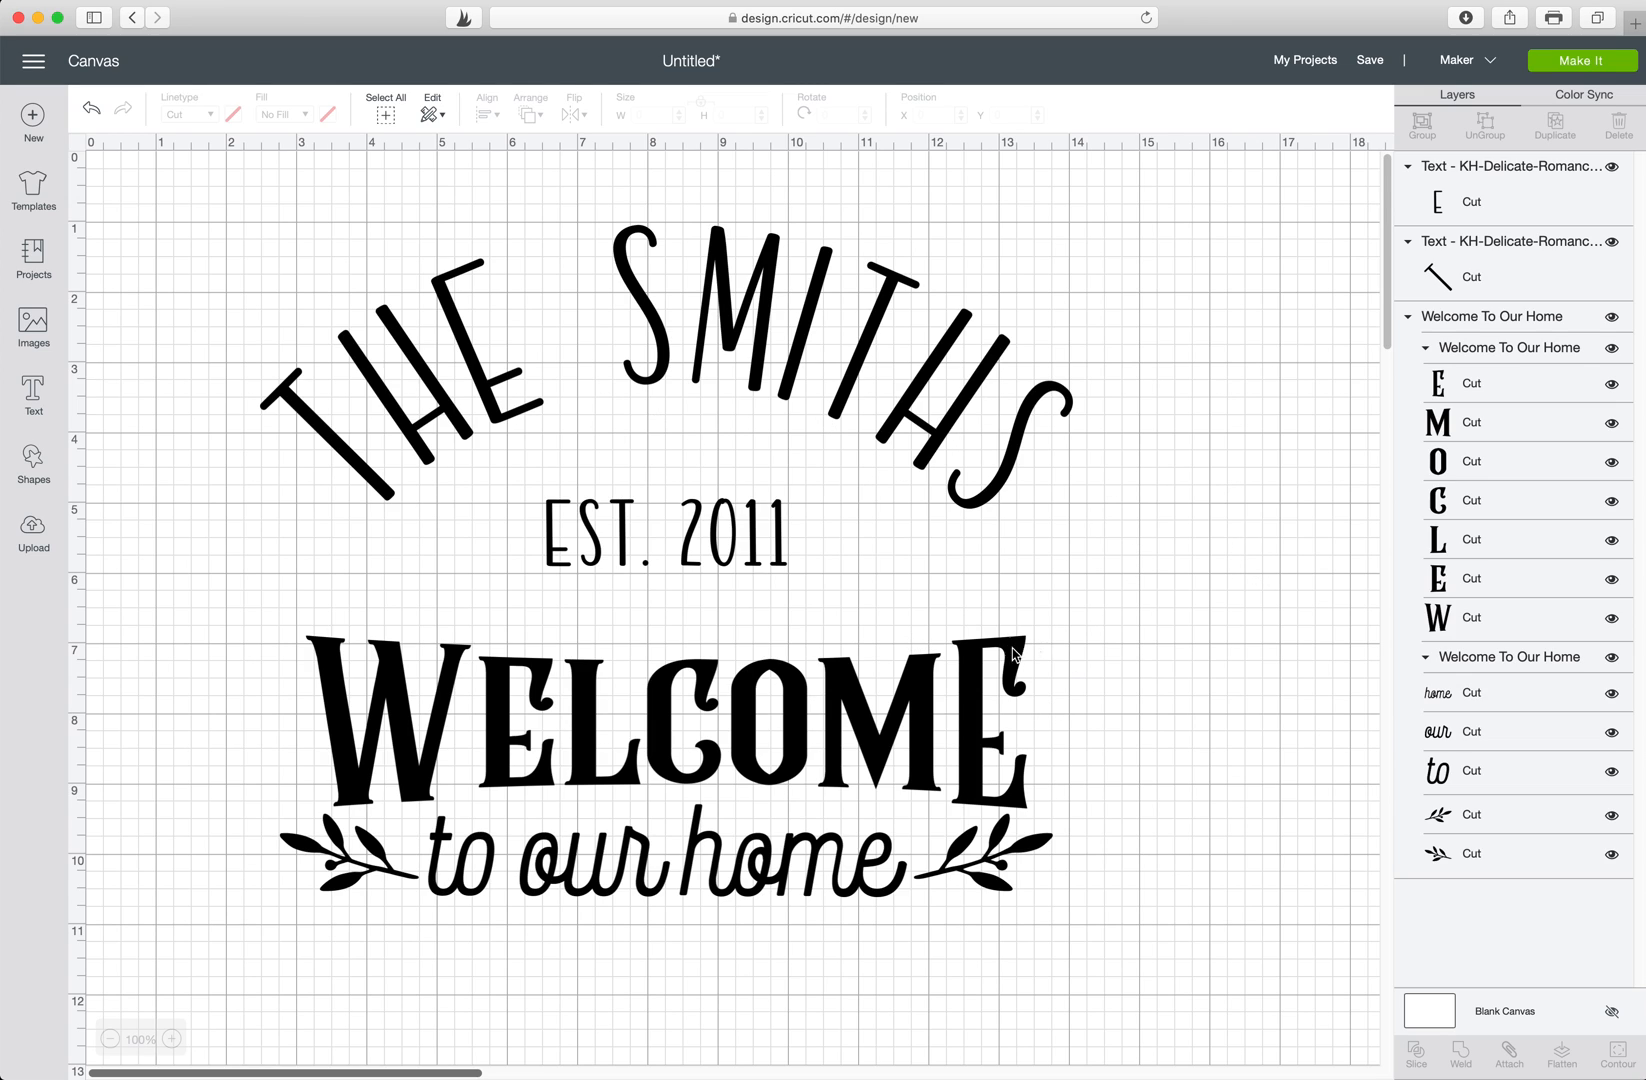
{"action": "mouse_move", "coordinate": [524, 540]}
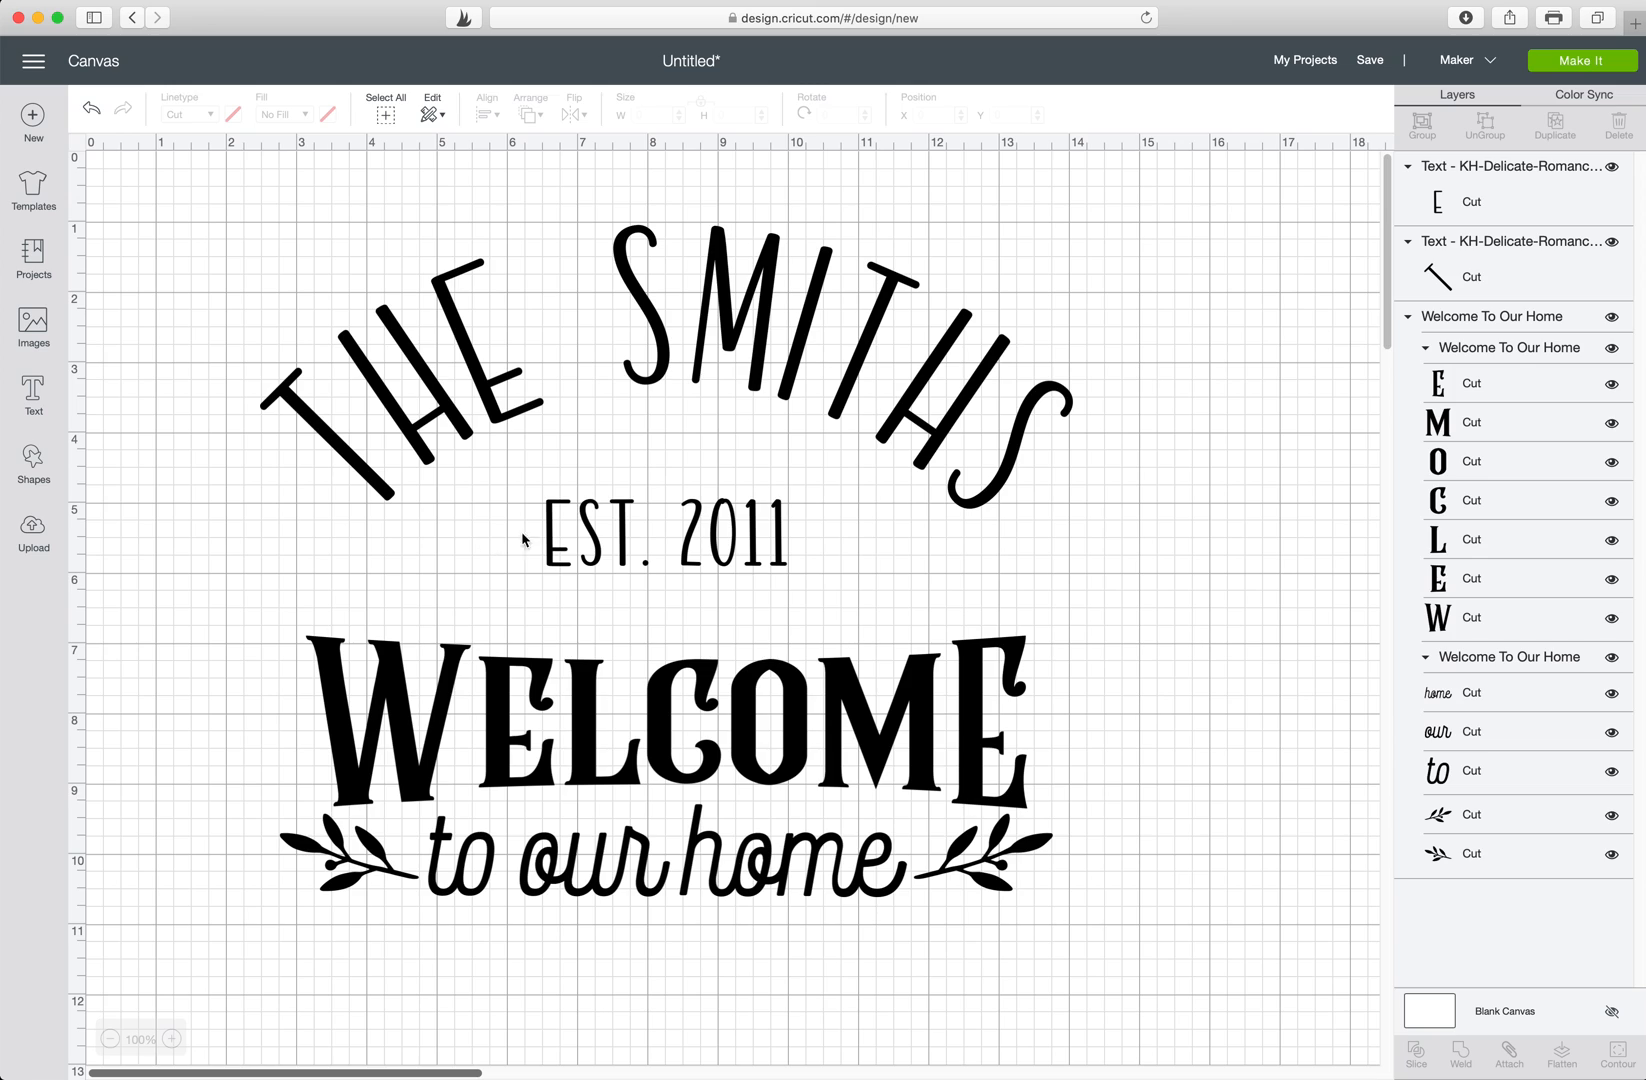
{"action": "mouse_move", "coordinate": [828, 538]}
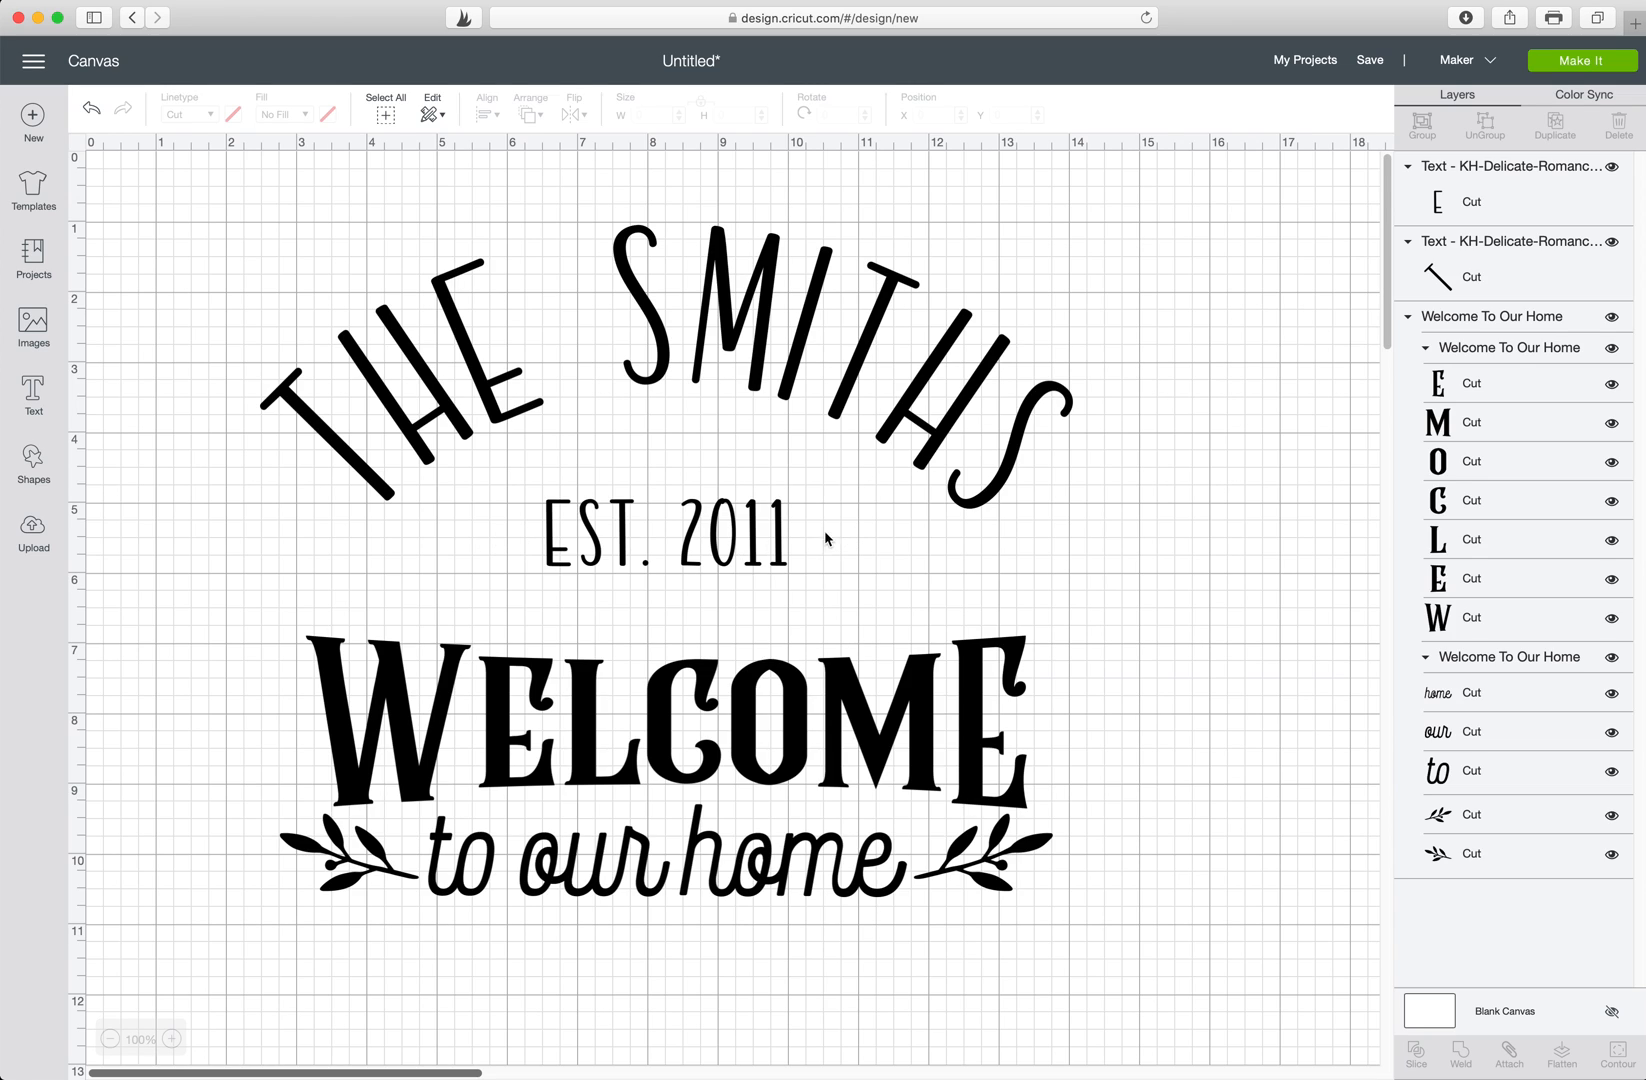
{"action": "mouse_move", "coordinate": [530, 548]}
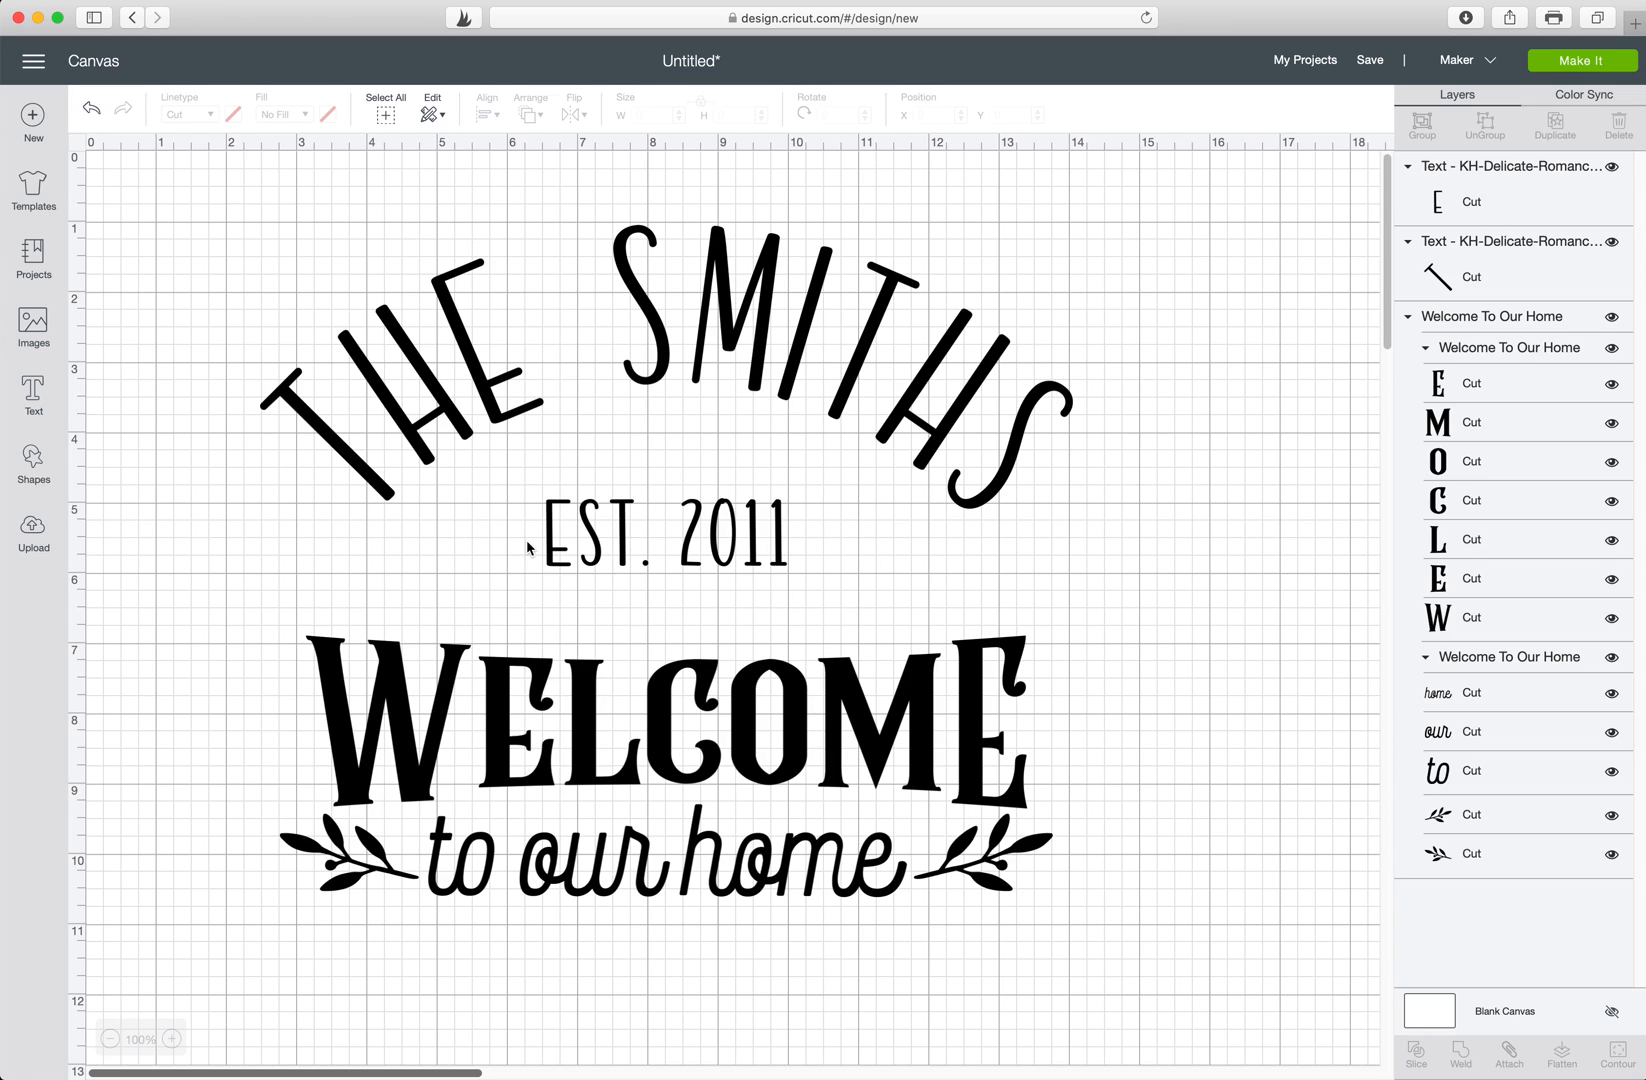
{"action": "mouse_move", "coordinate": [950, 536]}
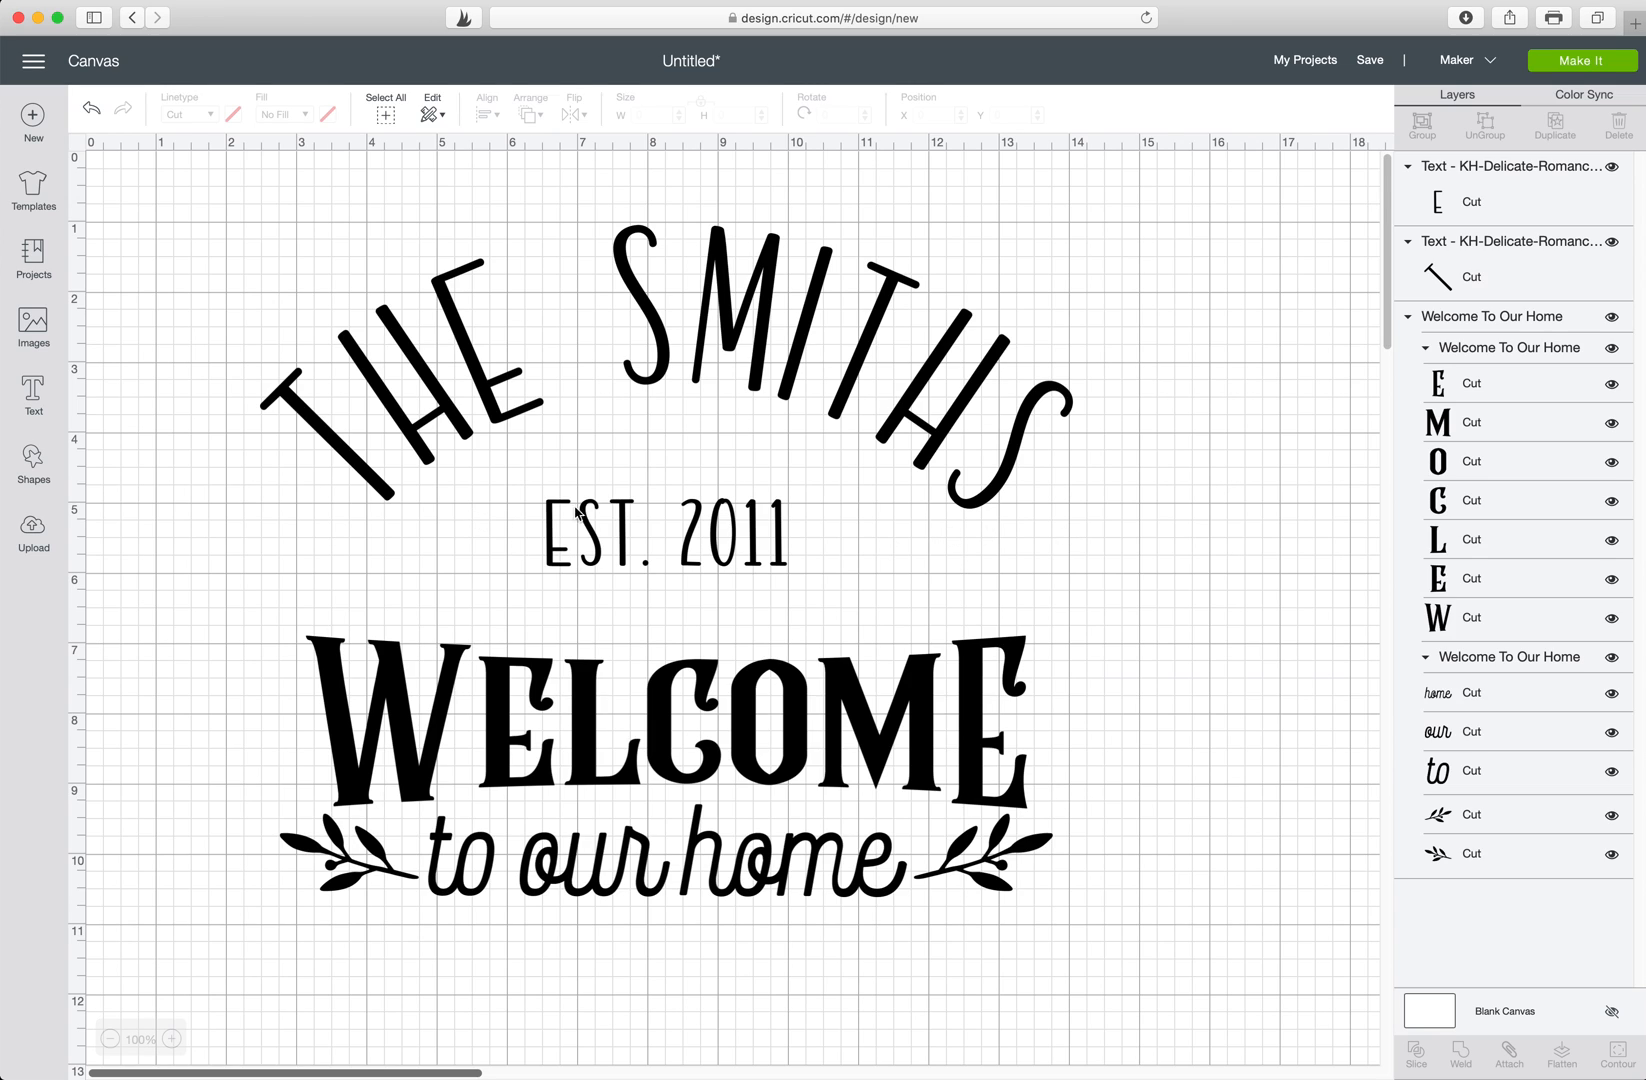
{"action": "mouse_move", "coordinate": [834, 562]}
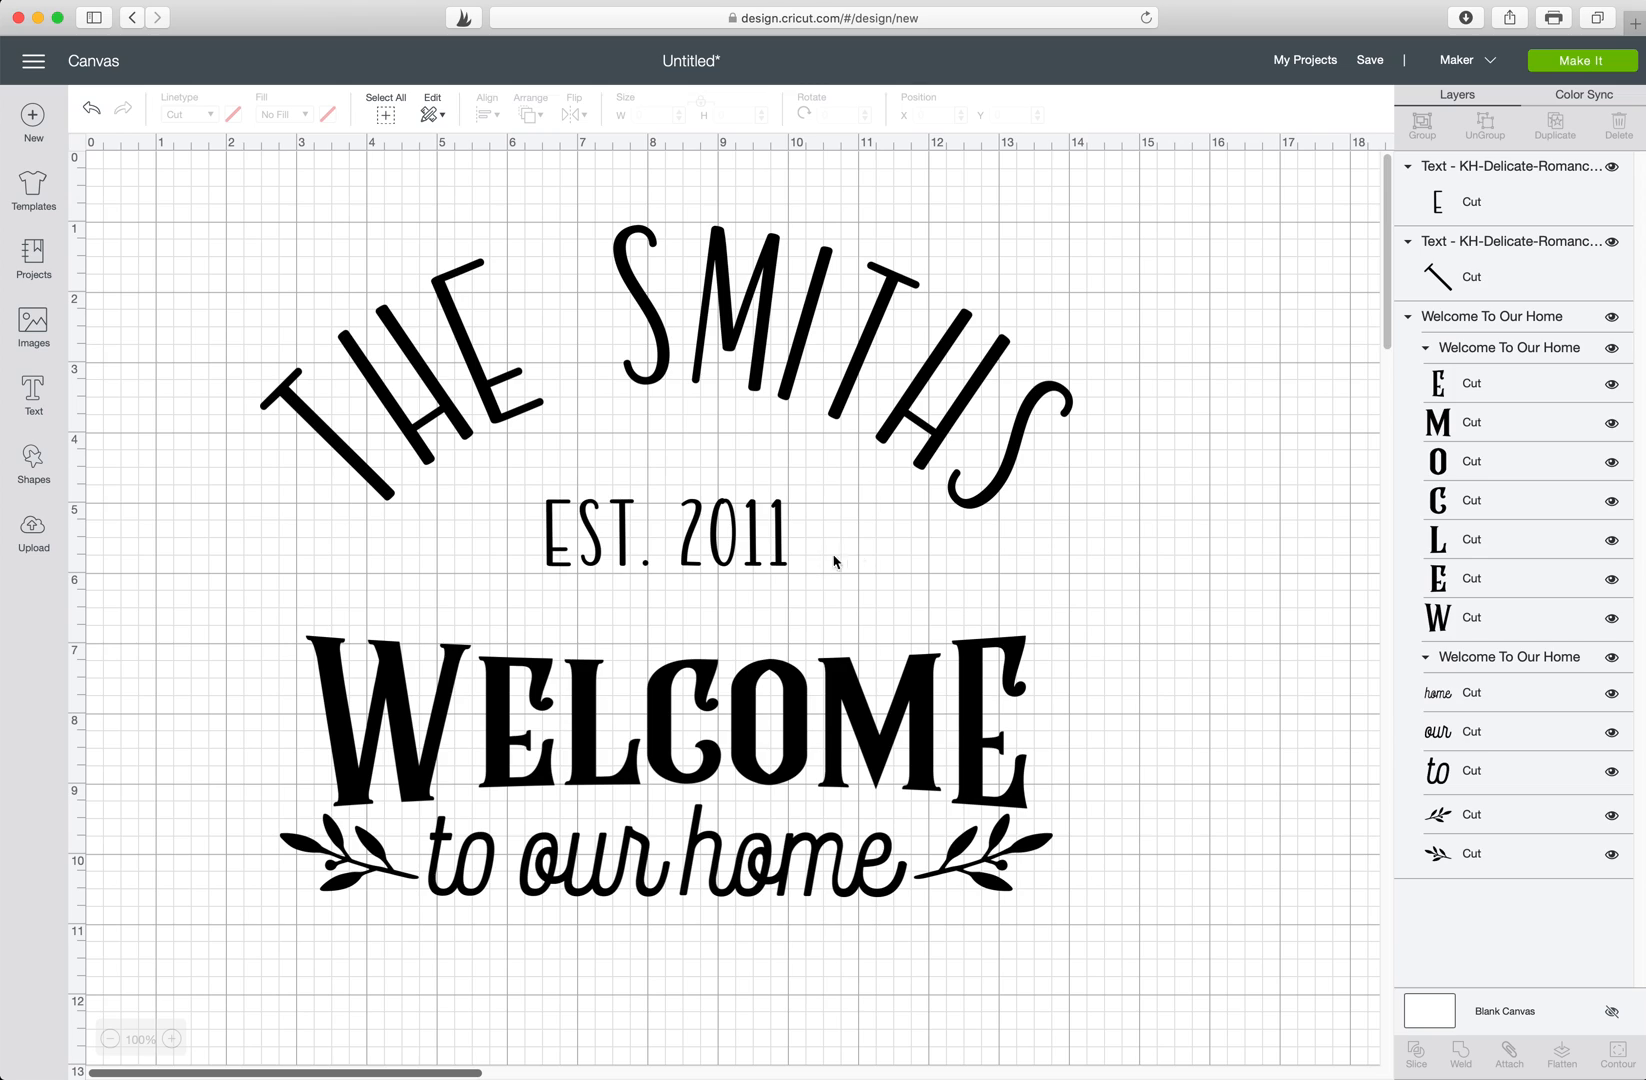
{"action": "mouse_move", "coordinate": [870, 536]}
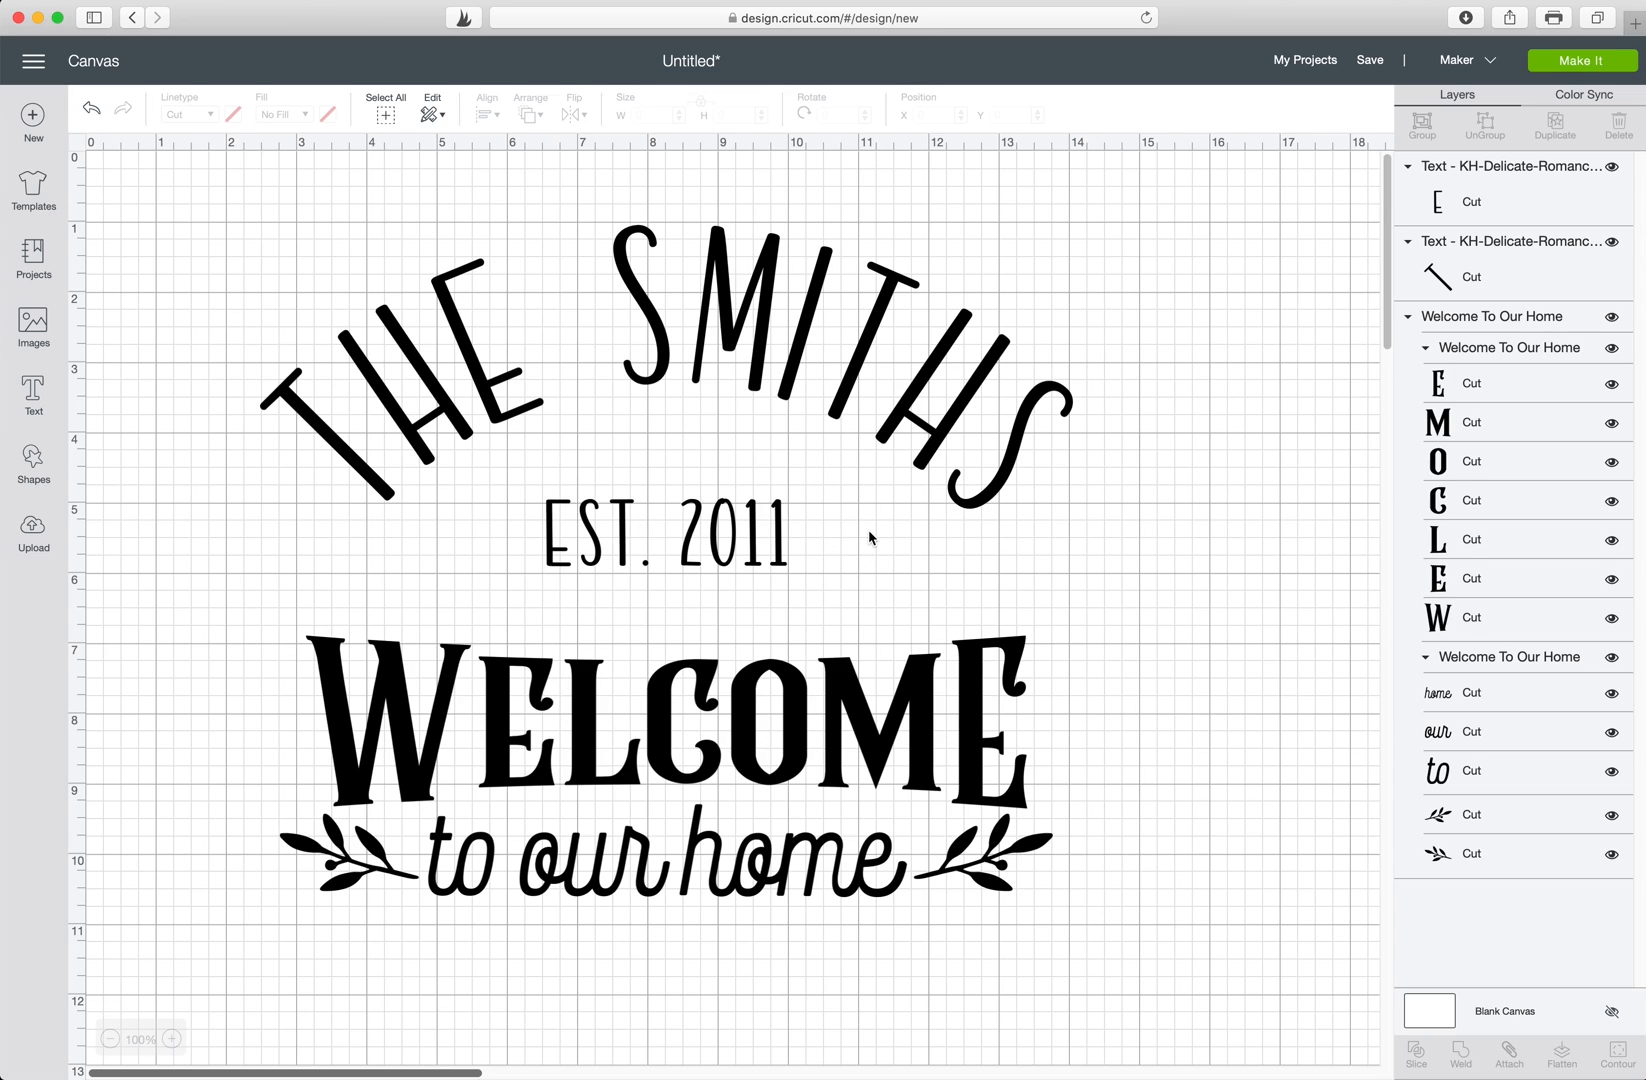
{"action": "mouse_move", "coordinate": [1486, 820]}
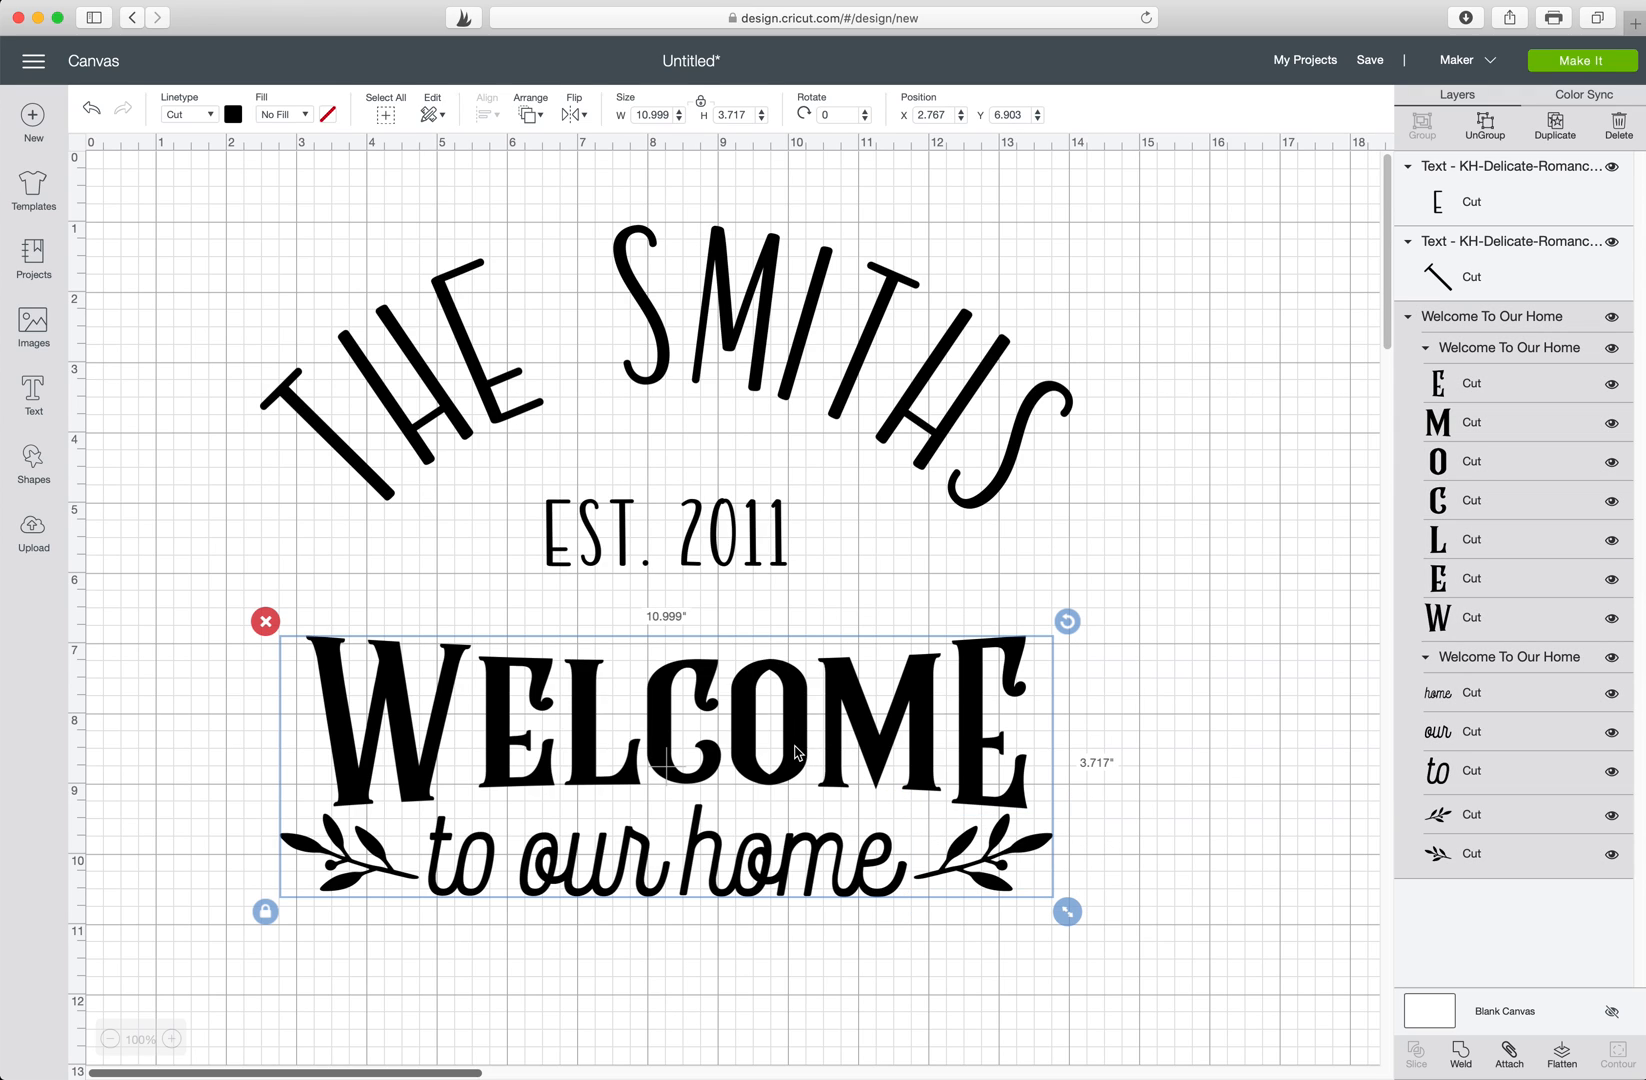
{"action": "mouse_move", "coordinate": [800, 750]}
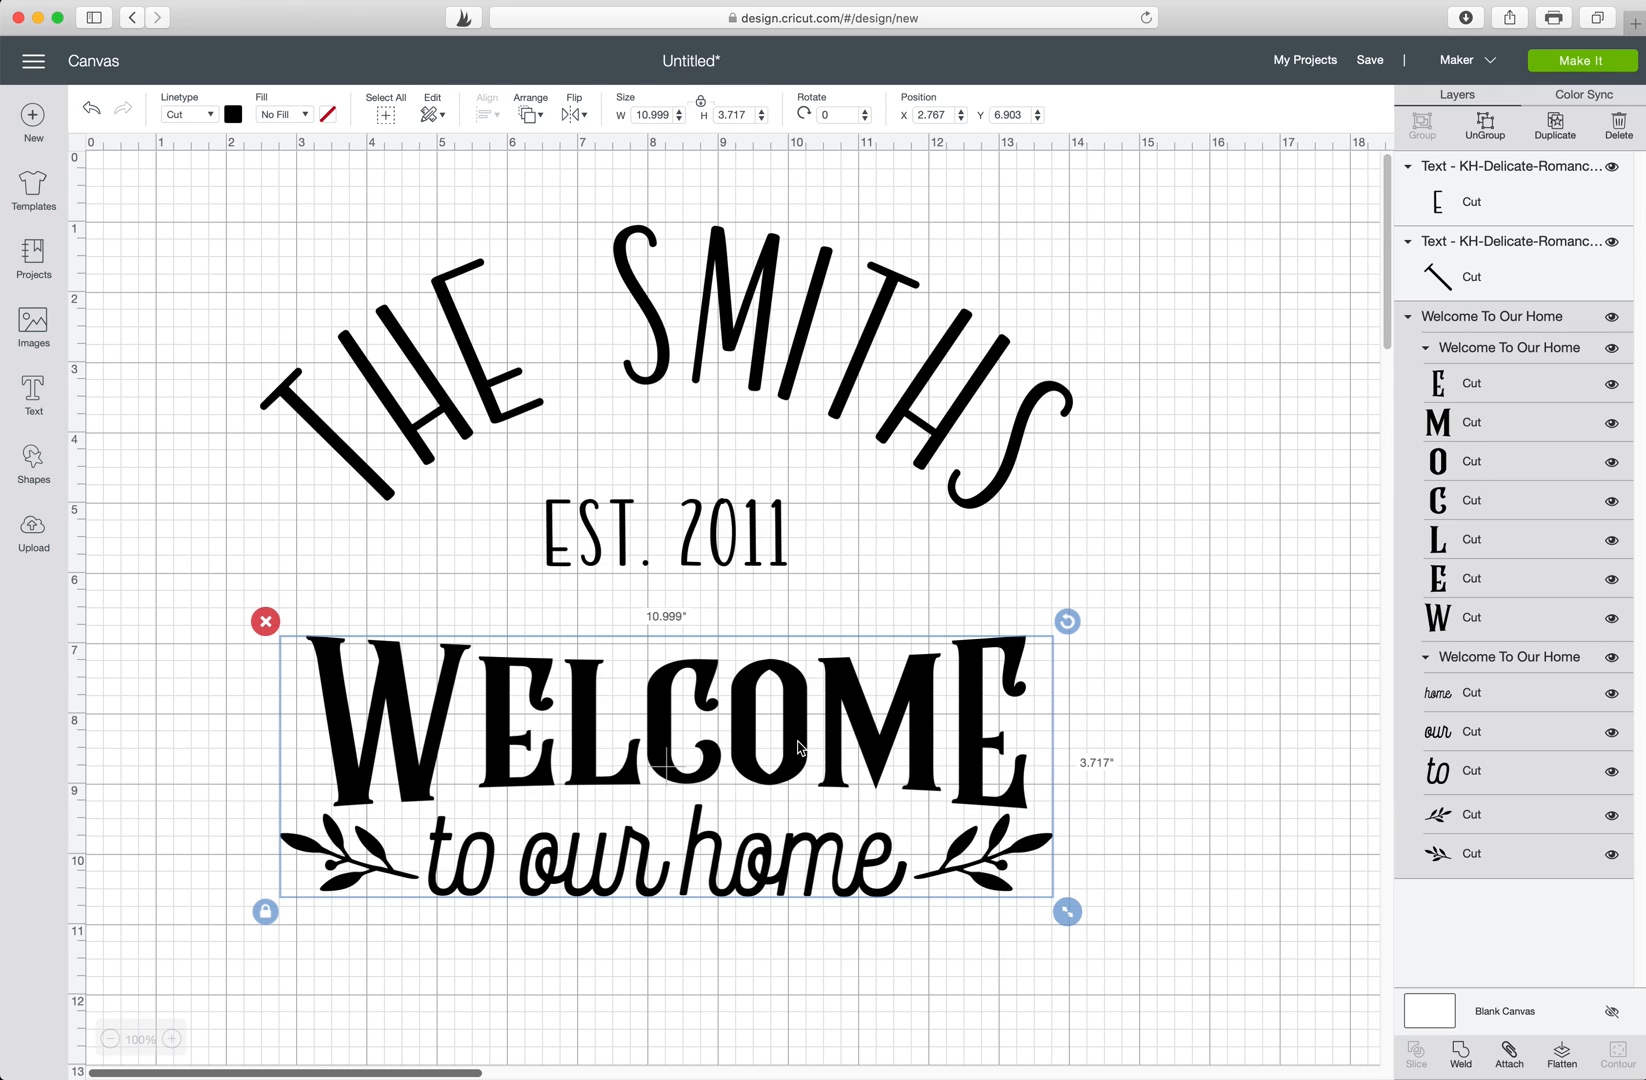
Ungroup the welcome design, copy a laurel sprig, shrink it to about 1 inch beside EST. 2011.
{"action": "right_click", "coordinate": [798, 744]}
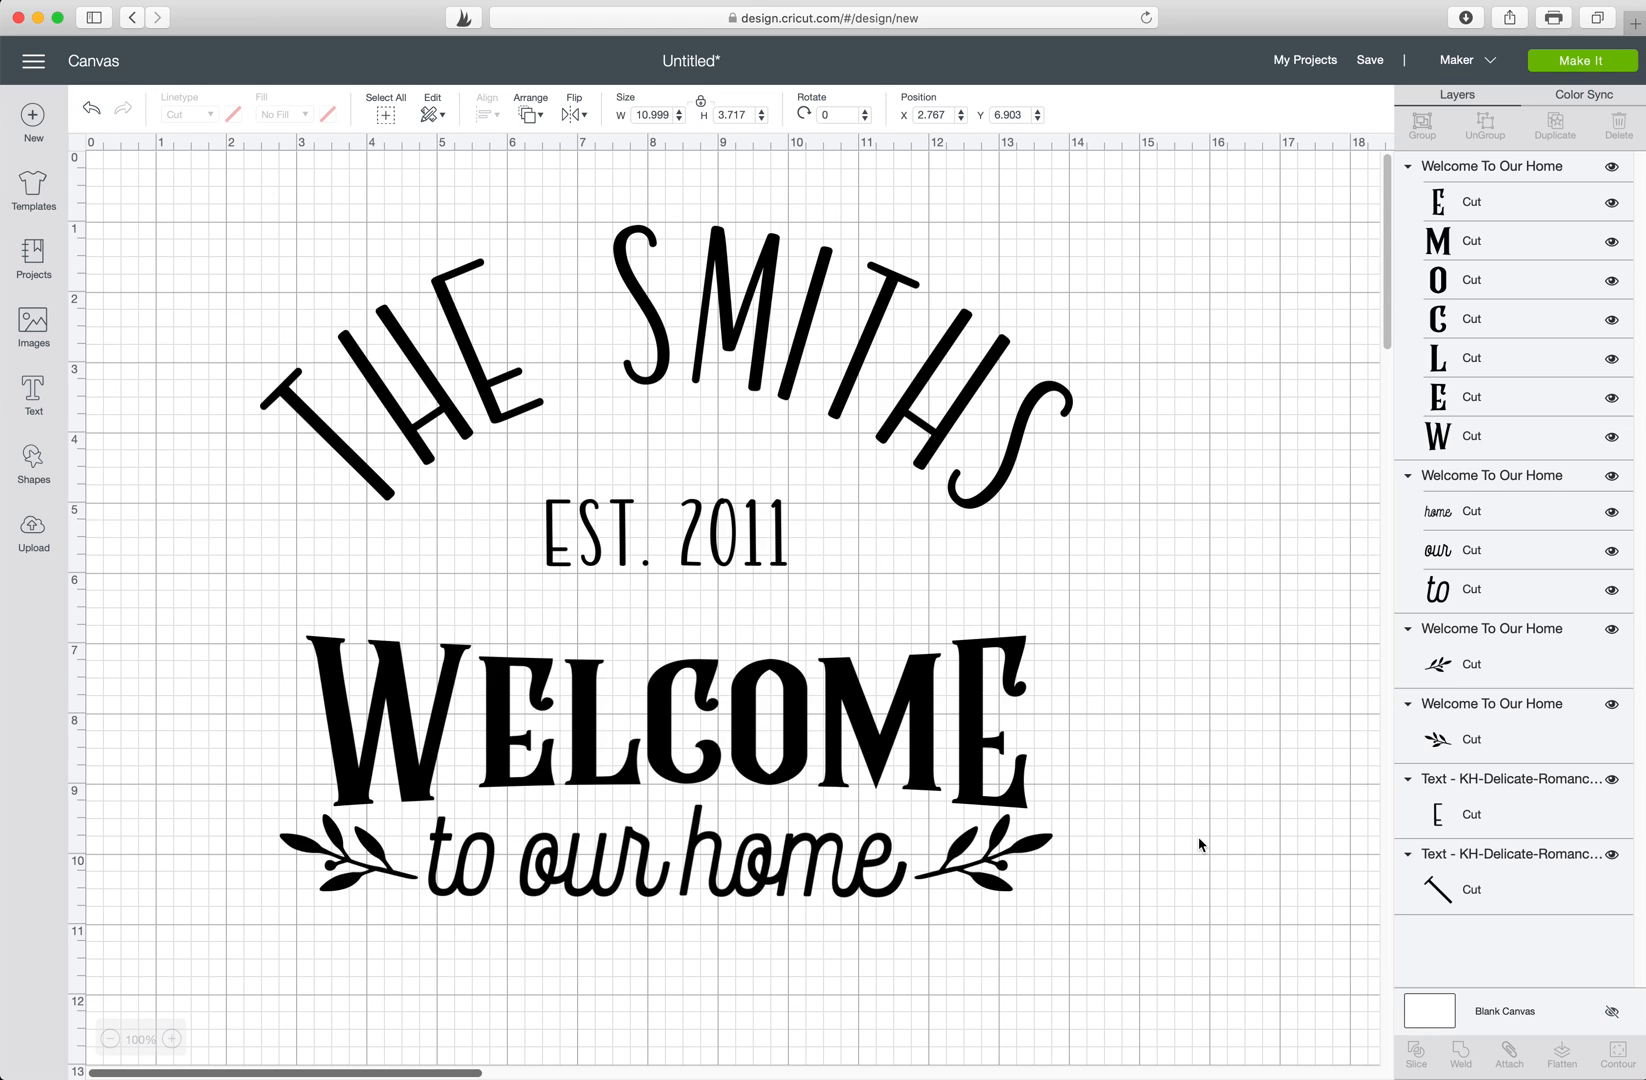
{"action": "left_click", "coordinate": [982, 850]}
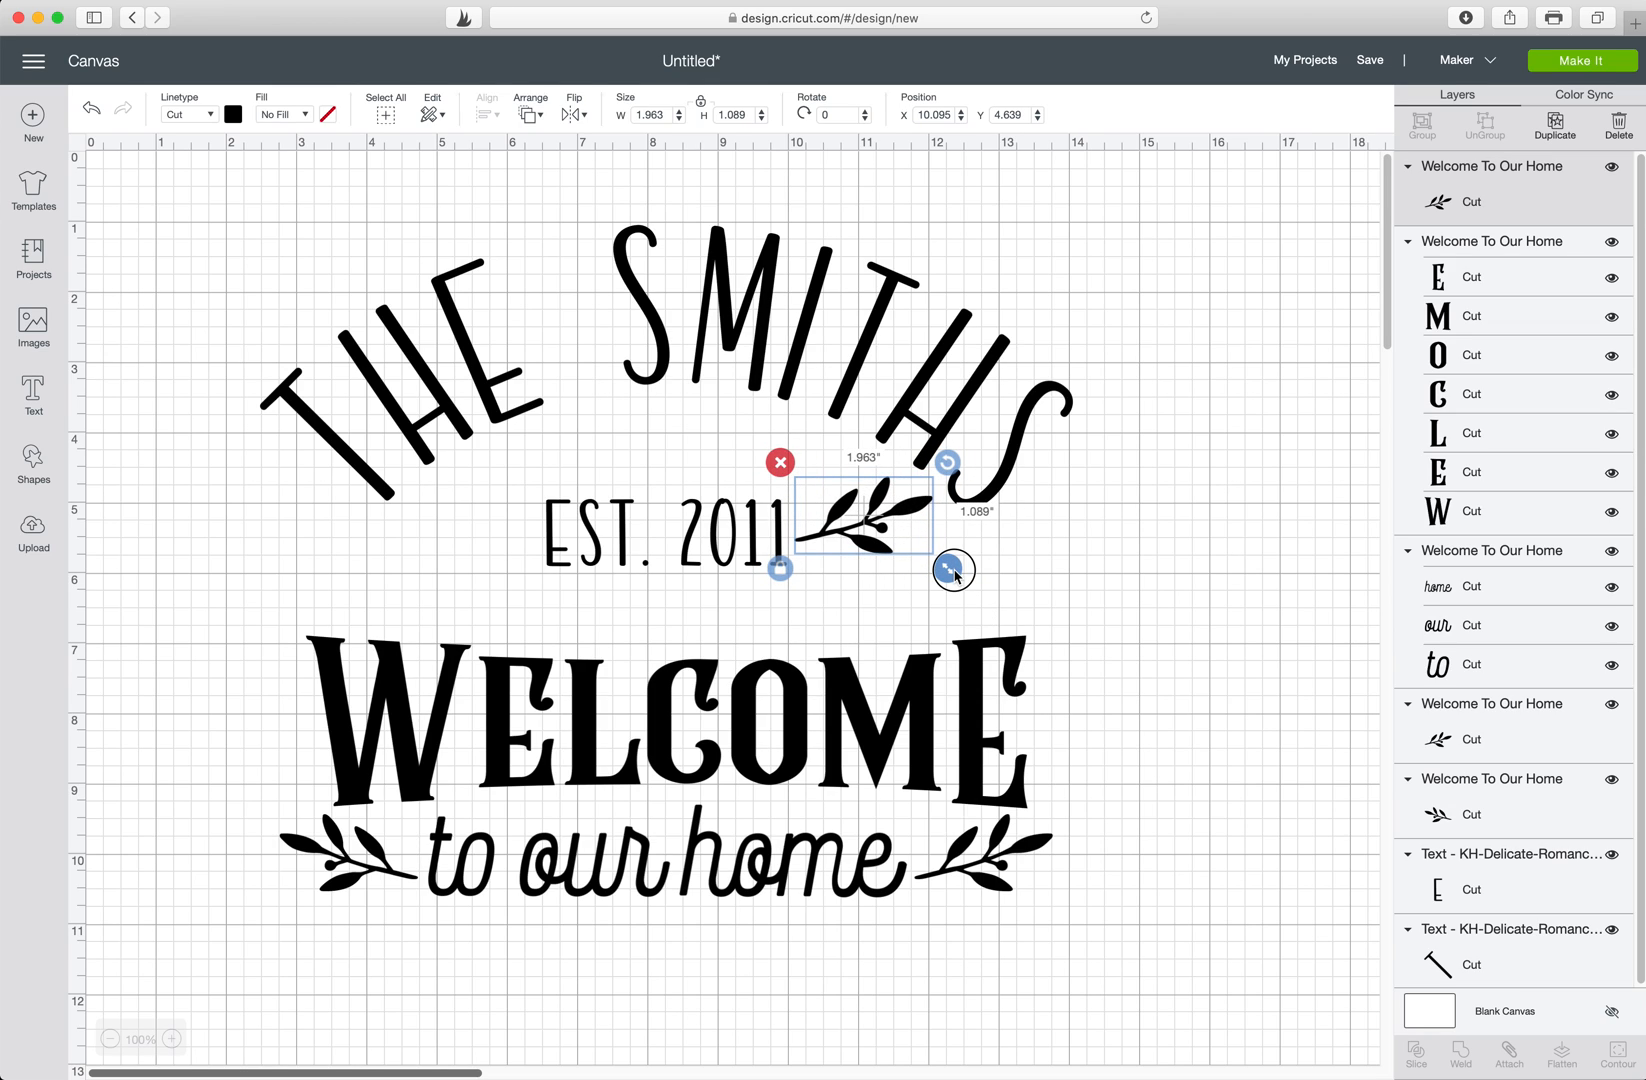
{"action": "left_click_drag", "start_coordinate": [954, 570], "coordinate": [884, 534]}
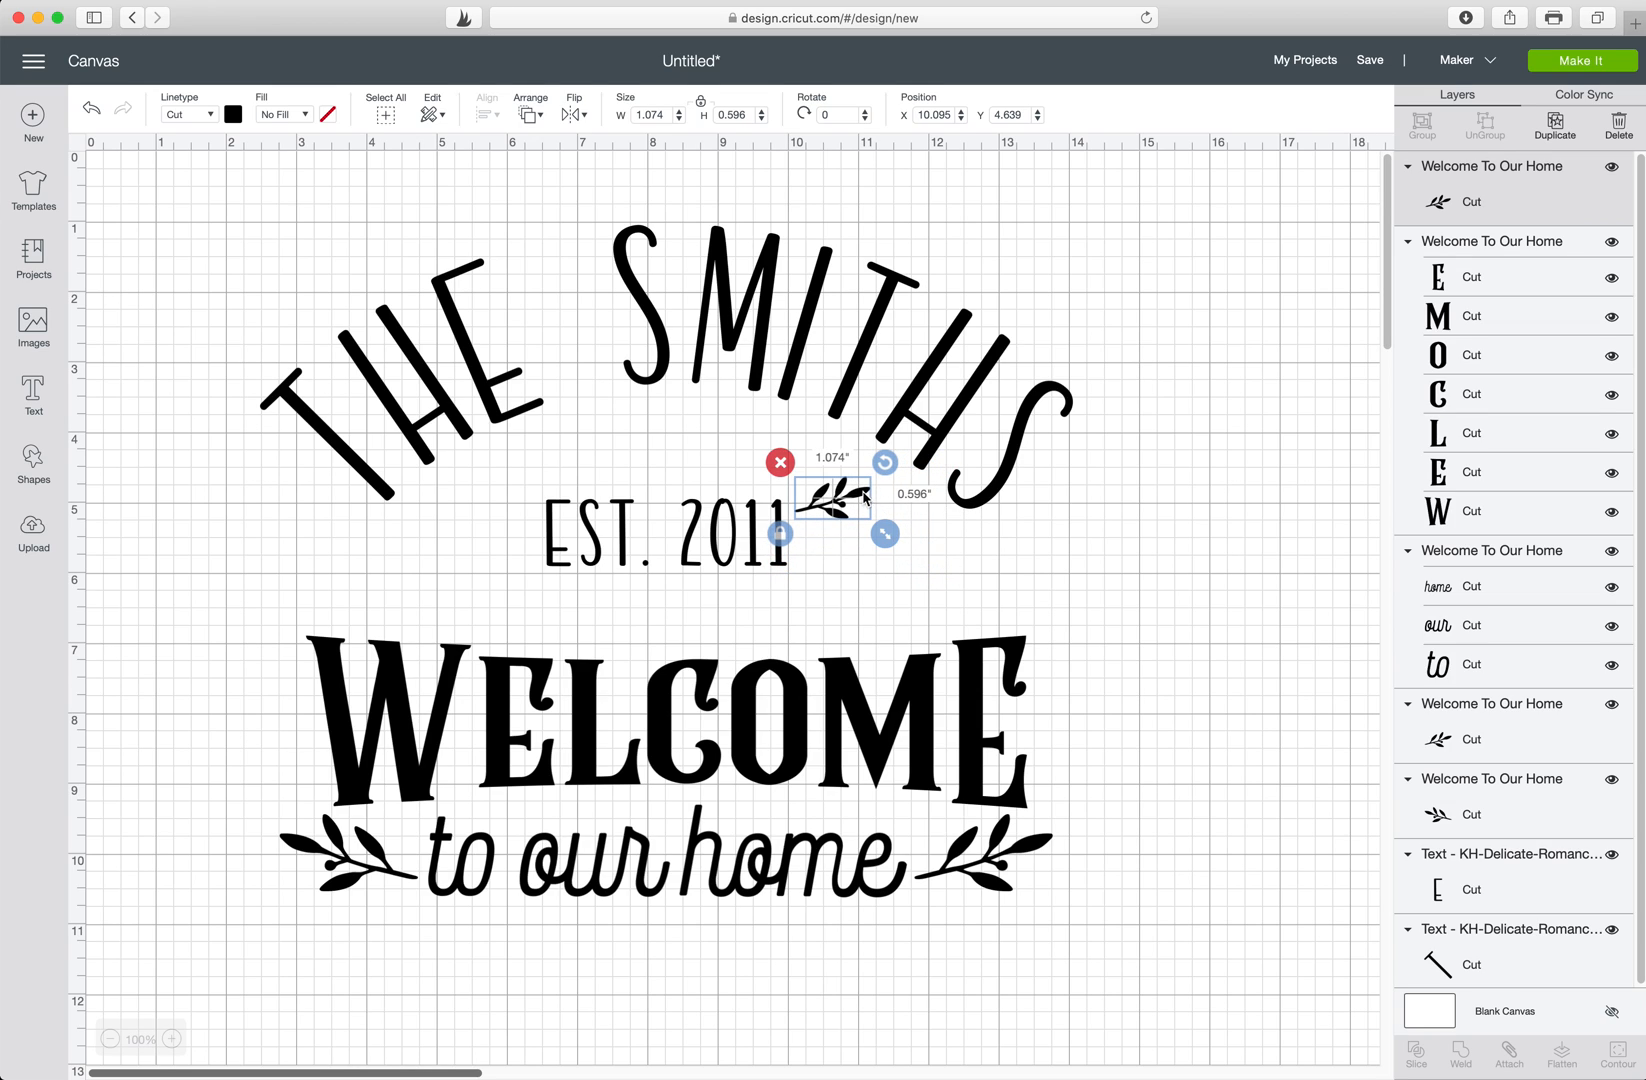
{"action": "left_click_drag", "start_coordinate": [830, 496], "coordinate": [832, 522]}
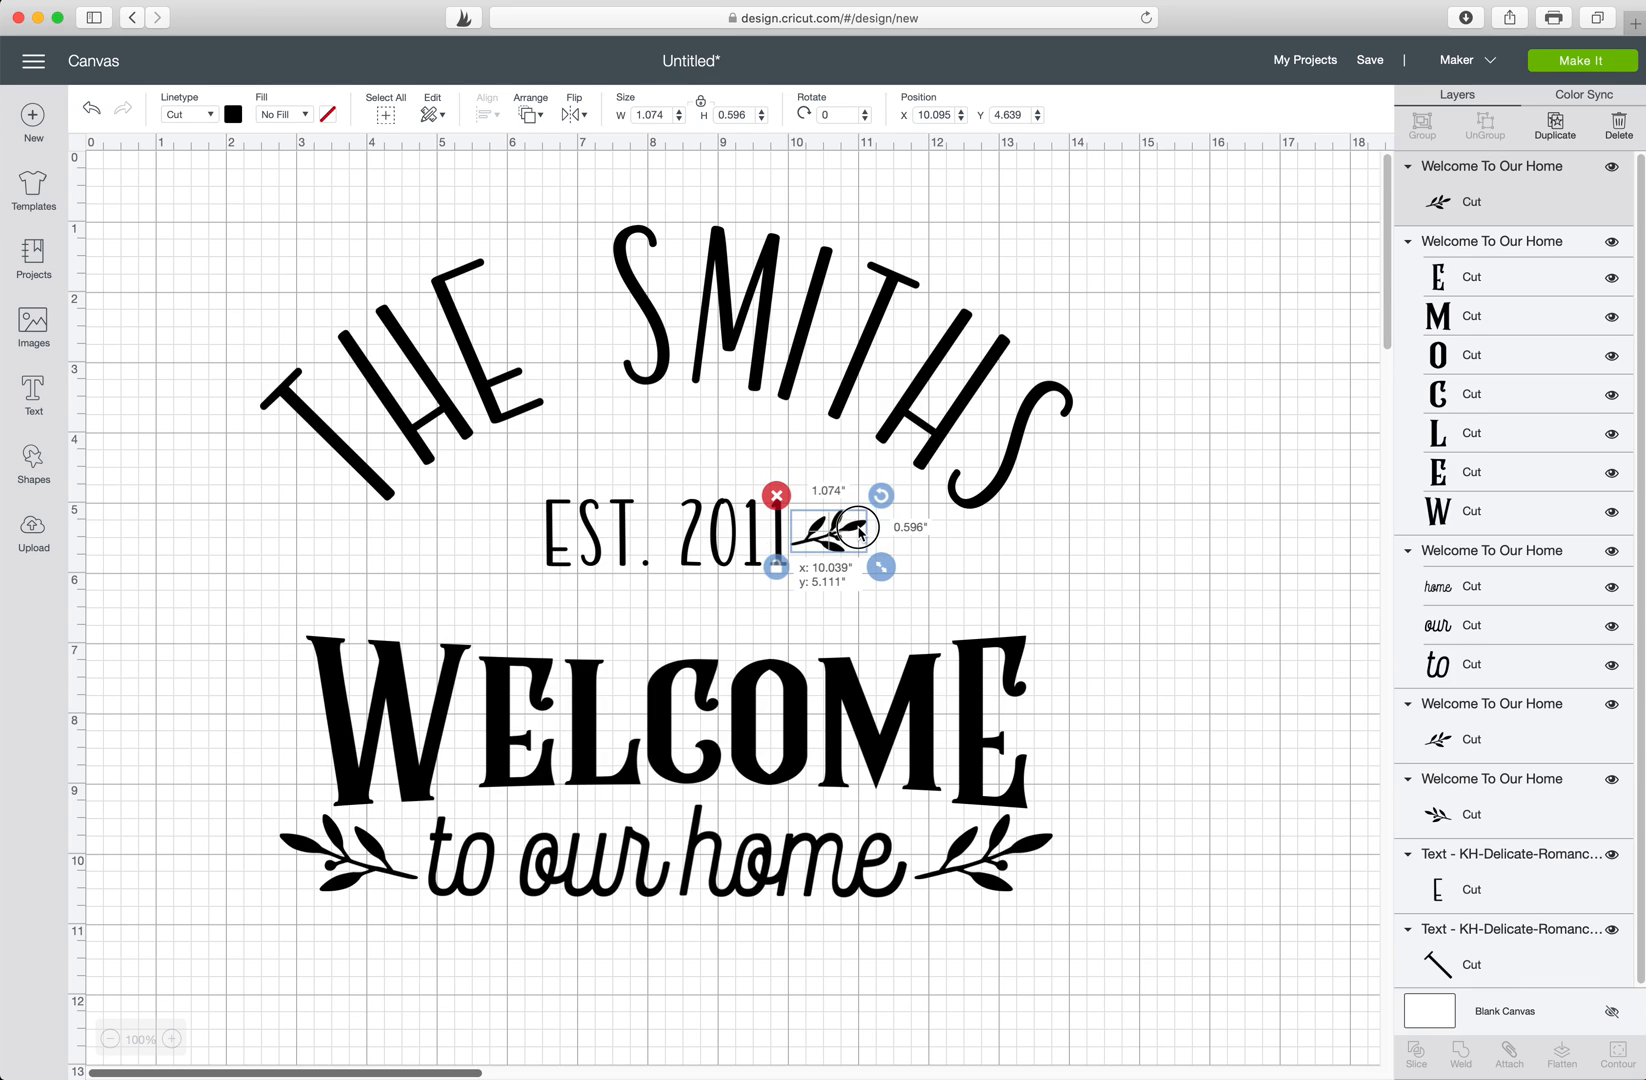
Check the placement and nudge the small sprig level with EST. 2011.
{"action": "left_click", "coordinate": [1328, 598]}
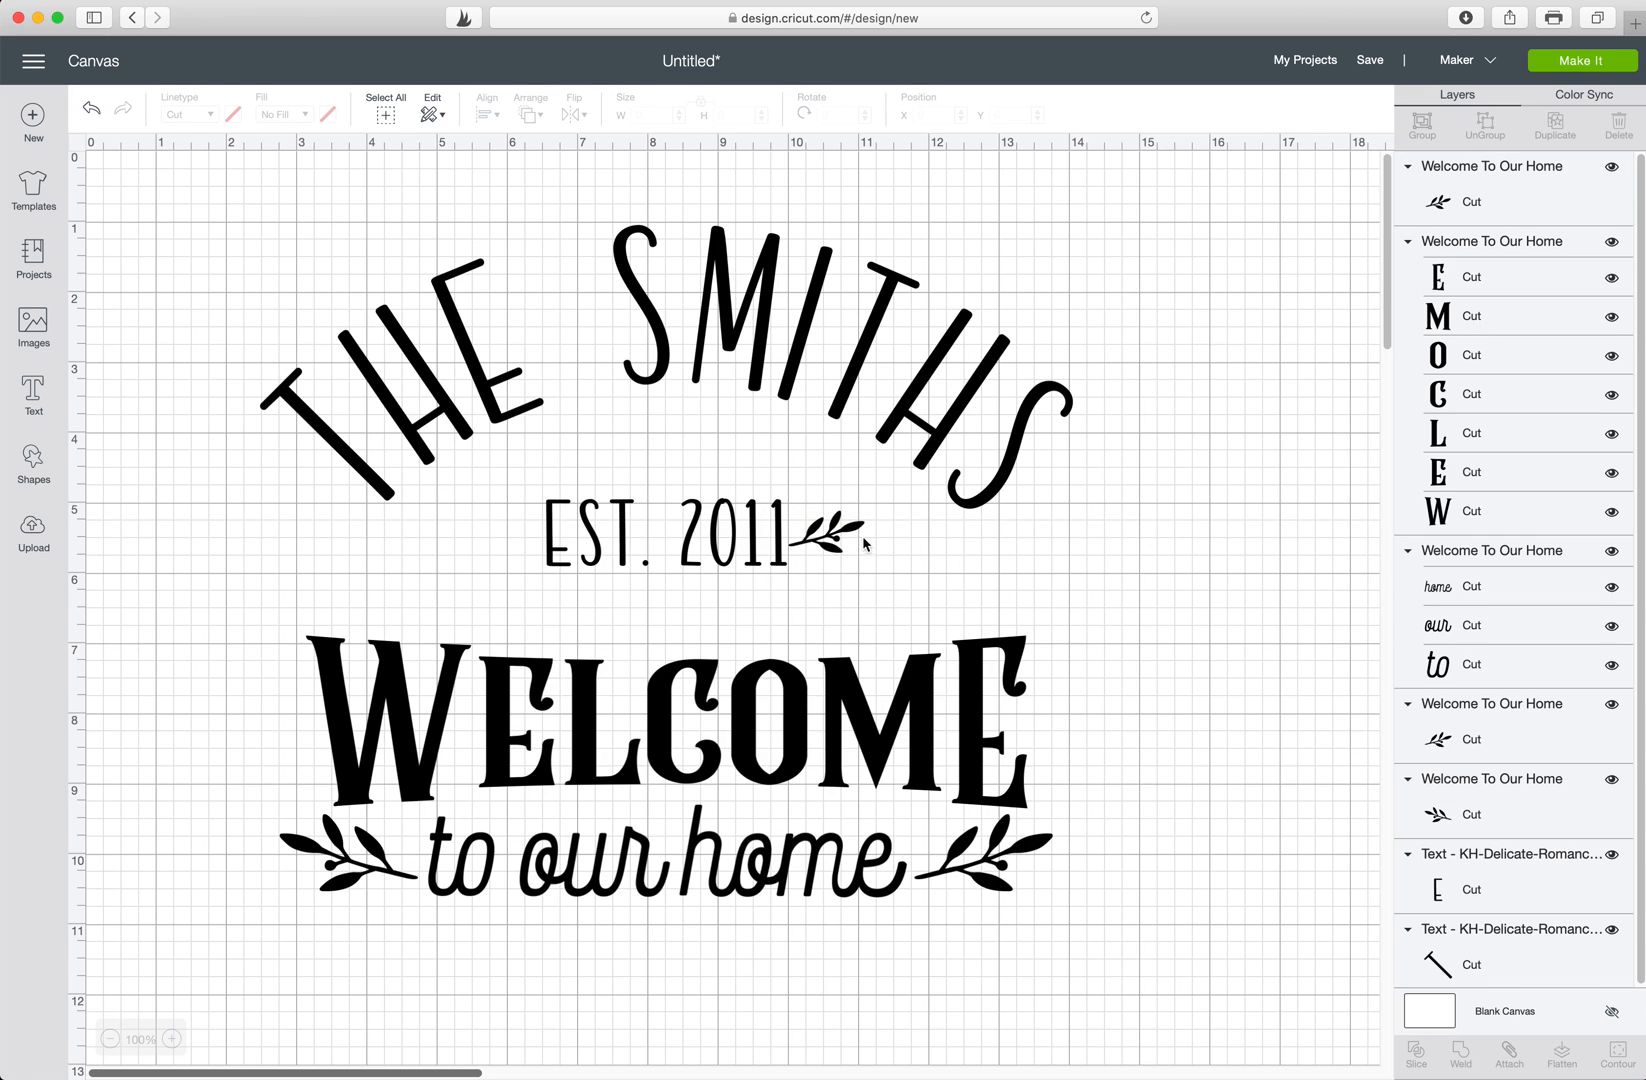
{"action": "left_click", "coordinate": [834, 532]}
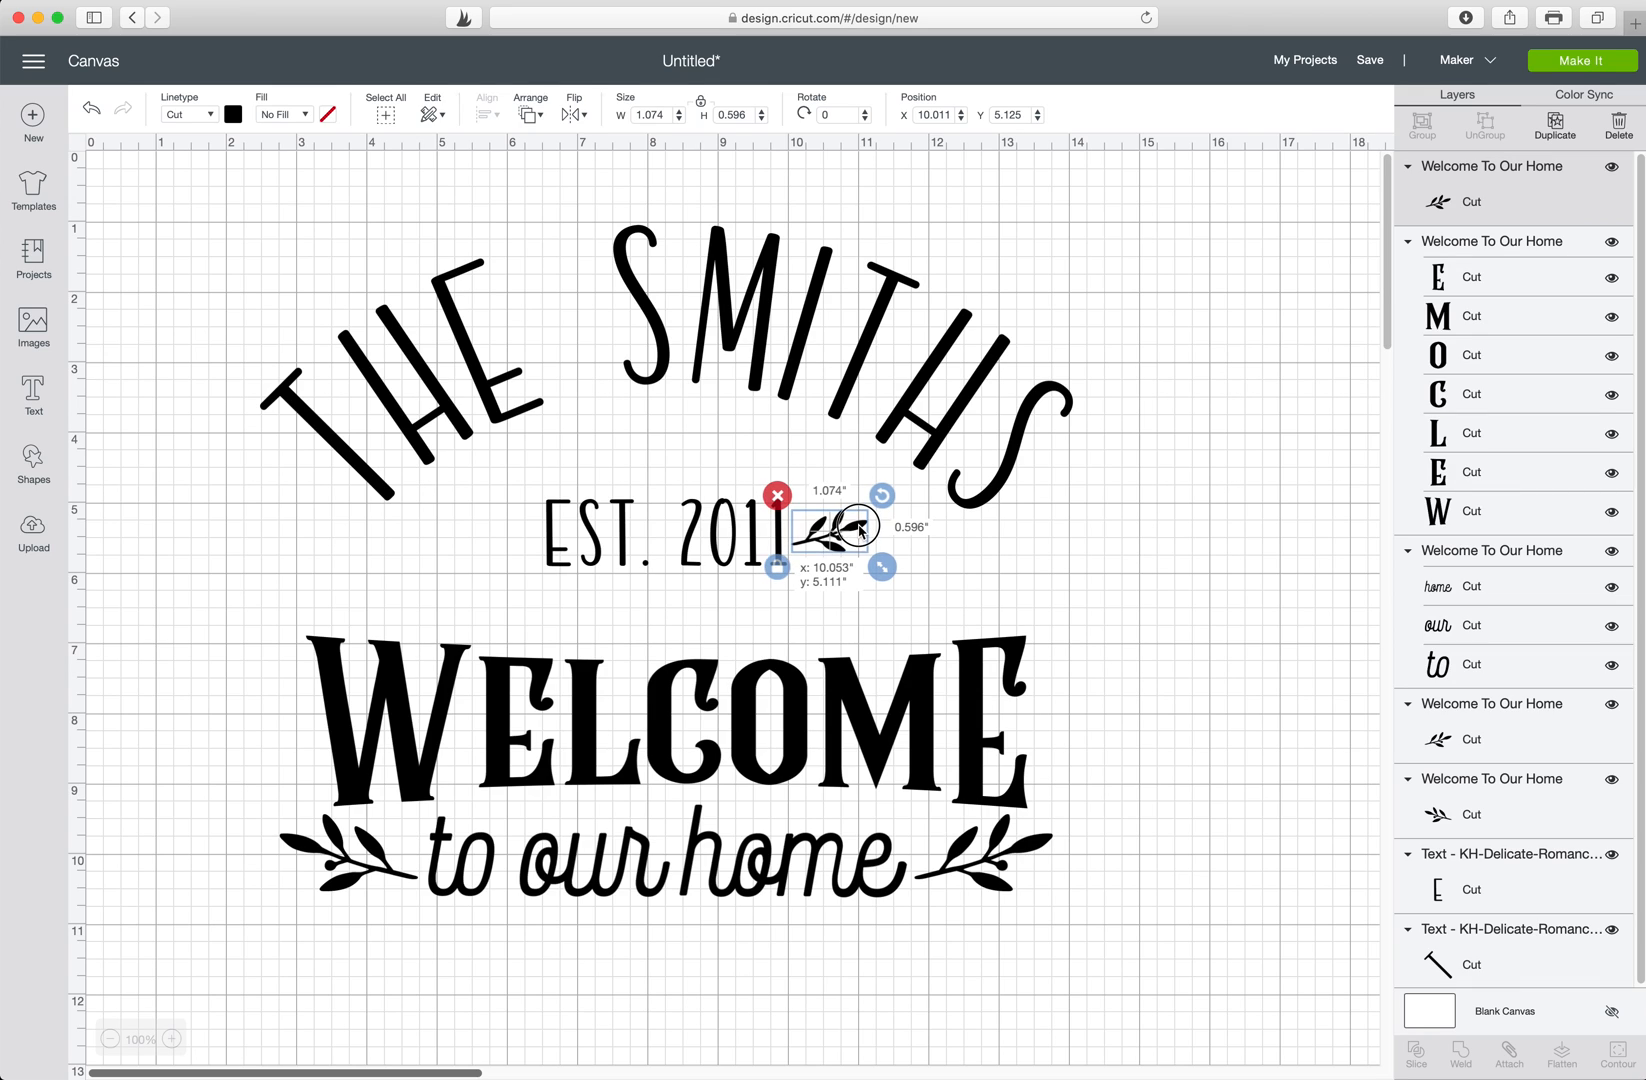
{"action": "left_click_drag", "start_coordinate": [840, 530], "coordinate": [840, 536]}
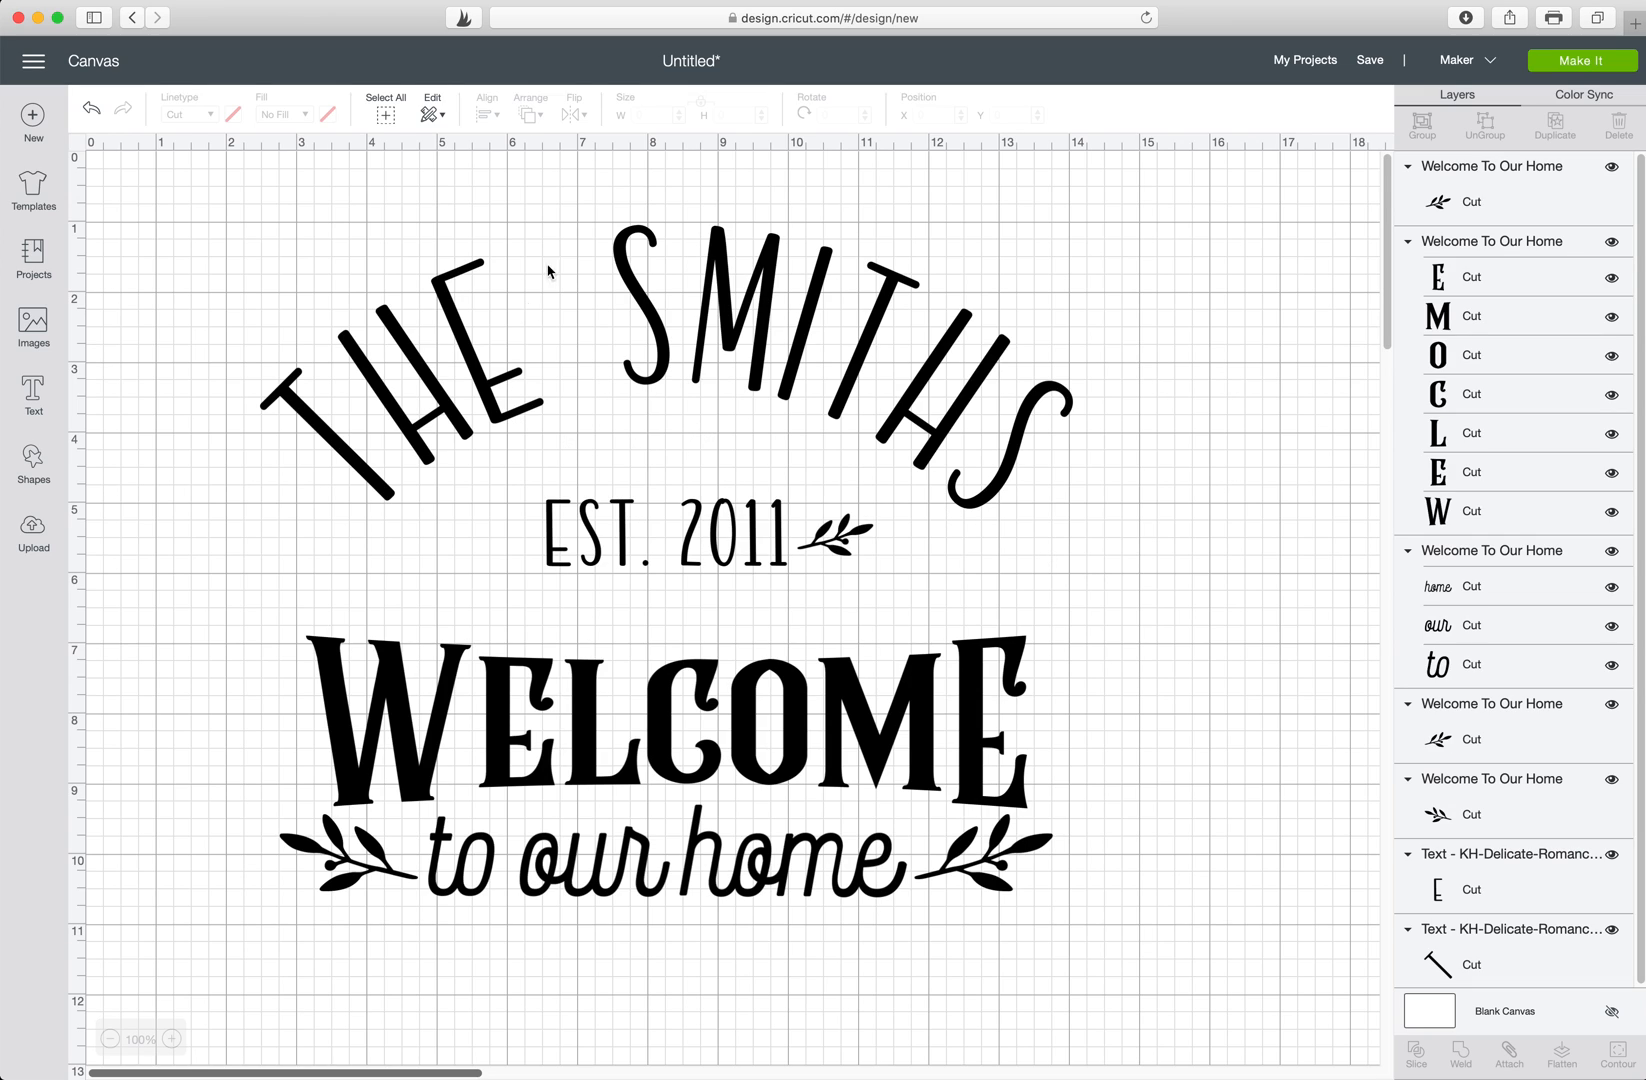
{"action": "mouse_move", "coordinate": [812, 984]}
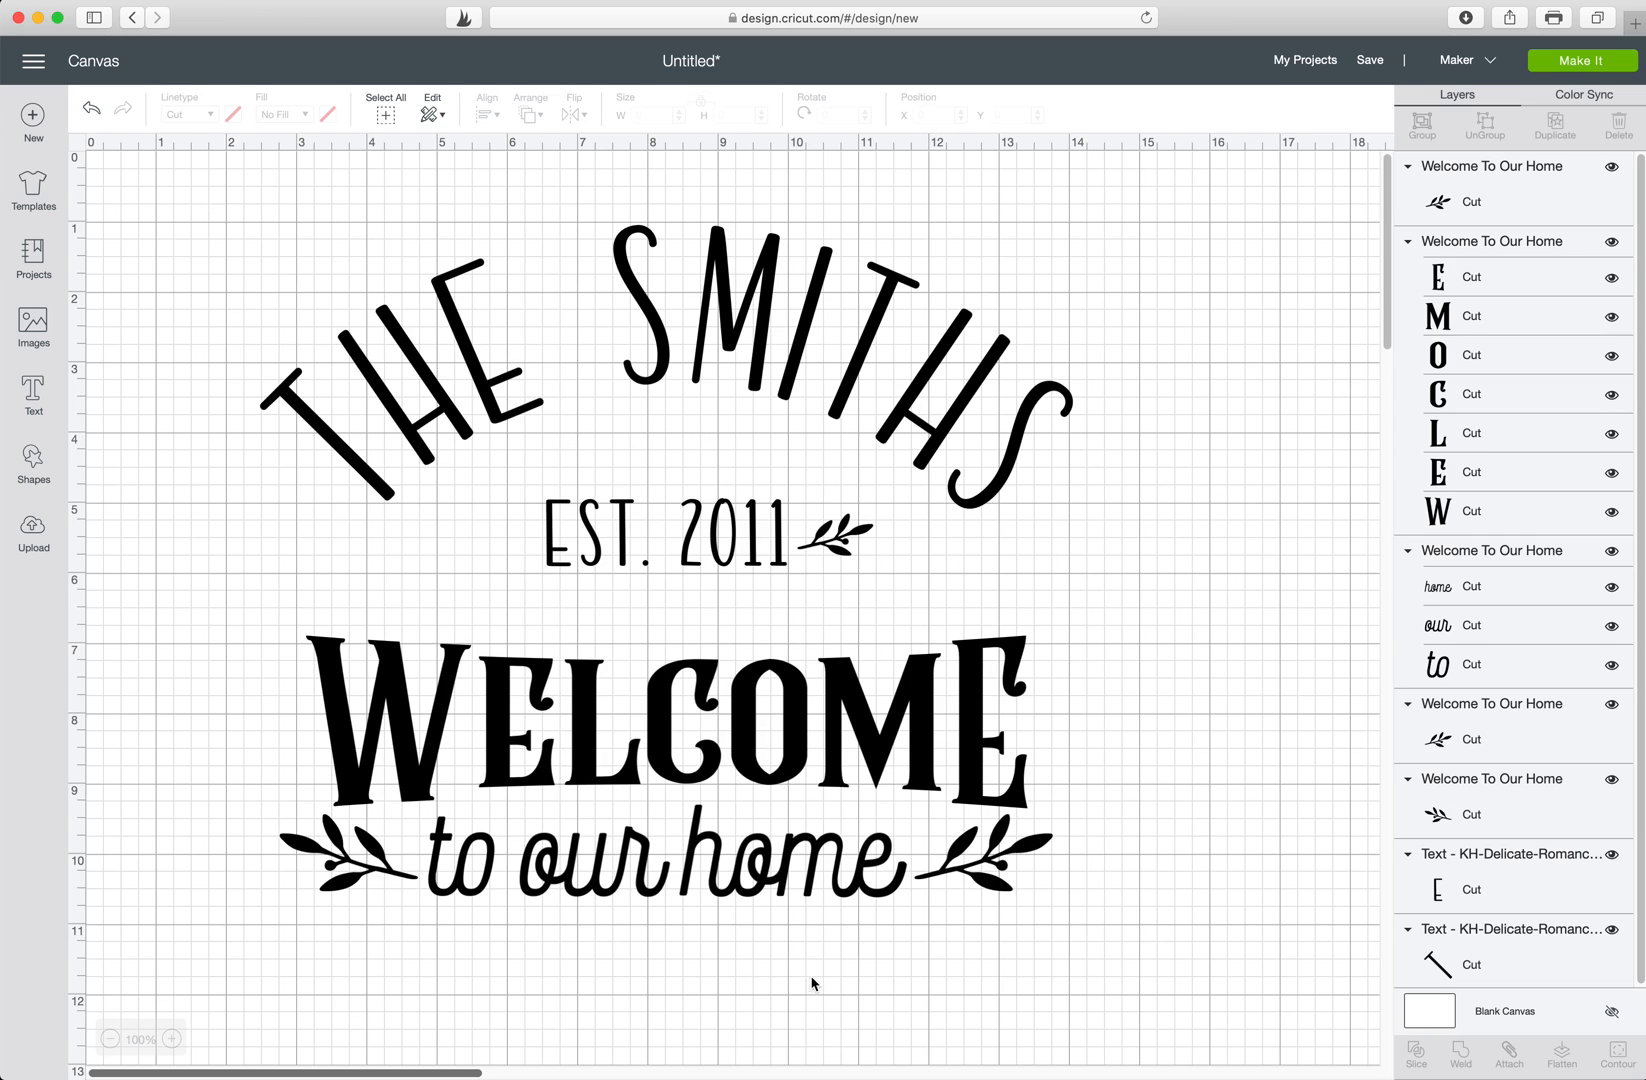
{"action": "mouse_move", "coordinate": [84, 150]}
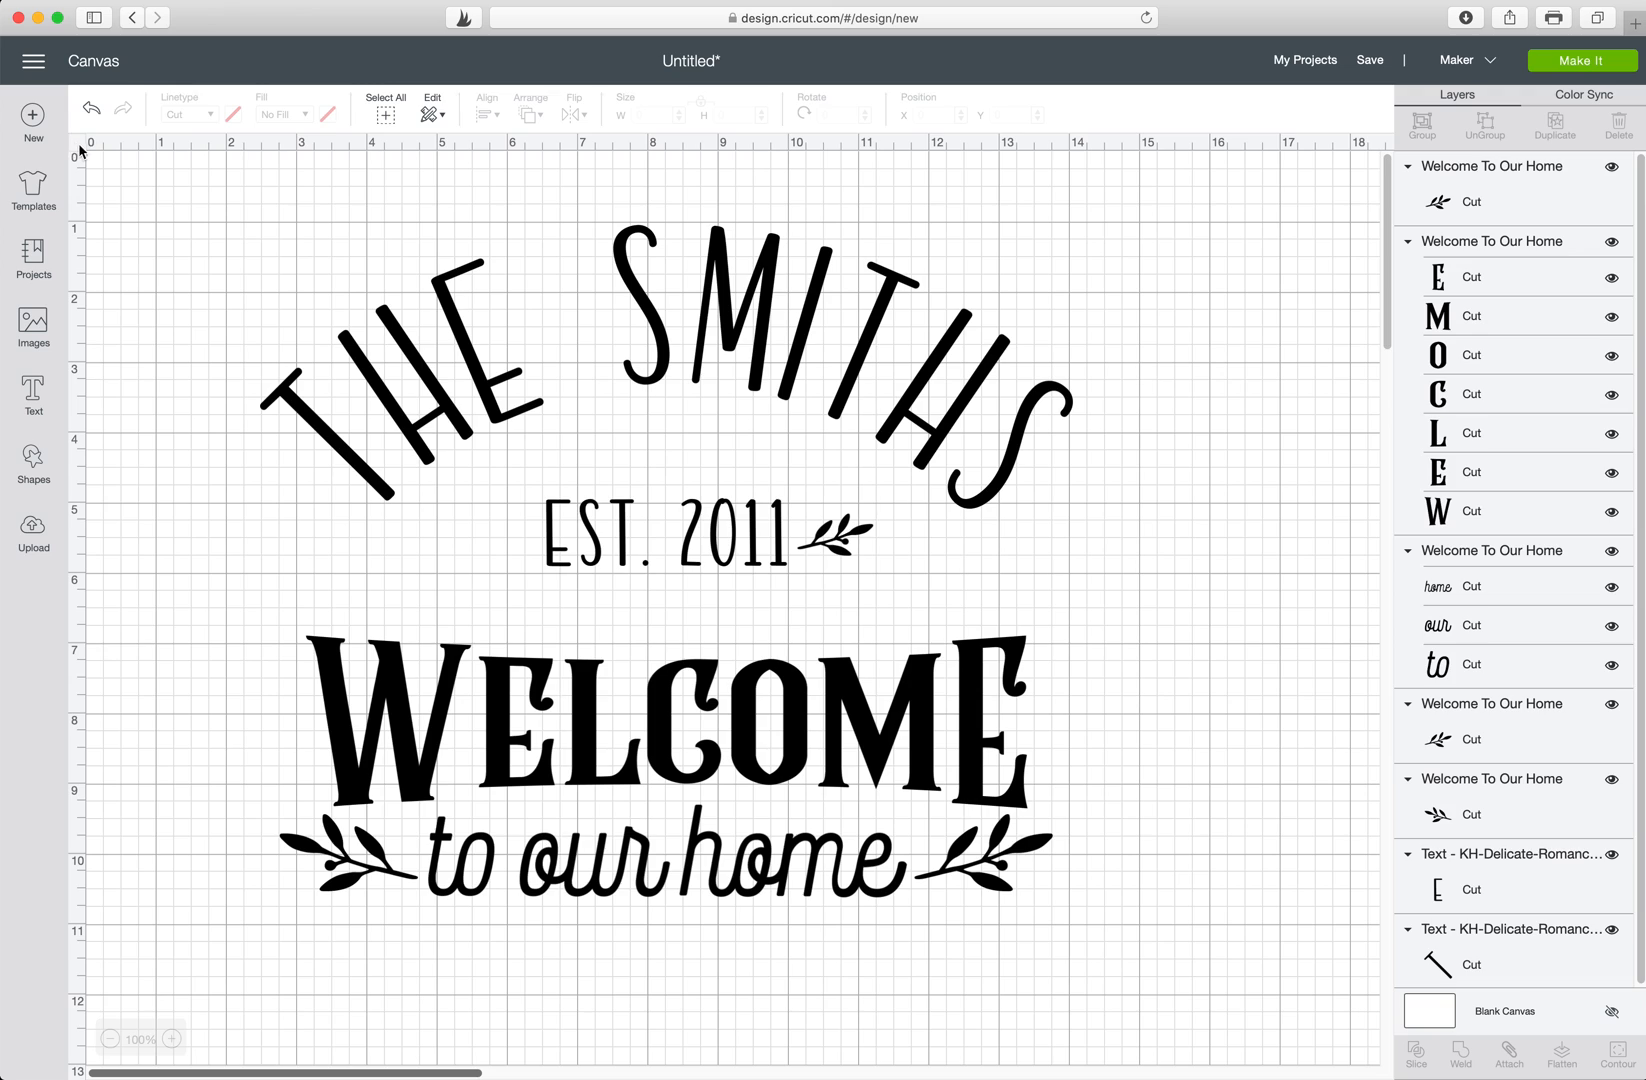
{"action": "mouse_move", "coordinate": [82, 150]}
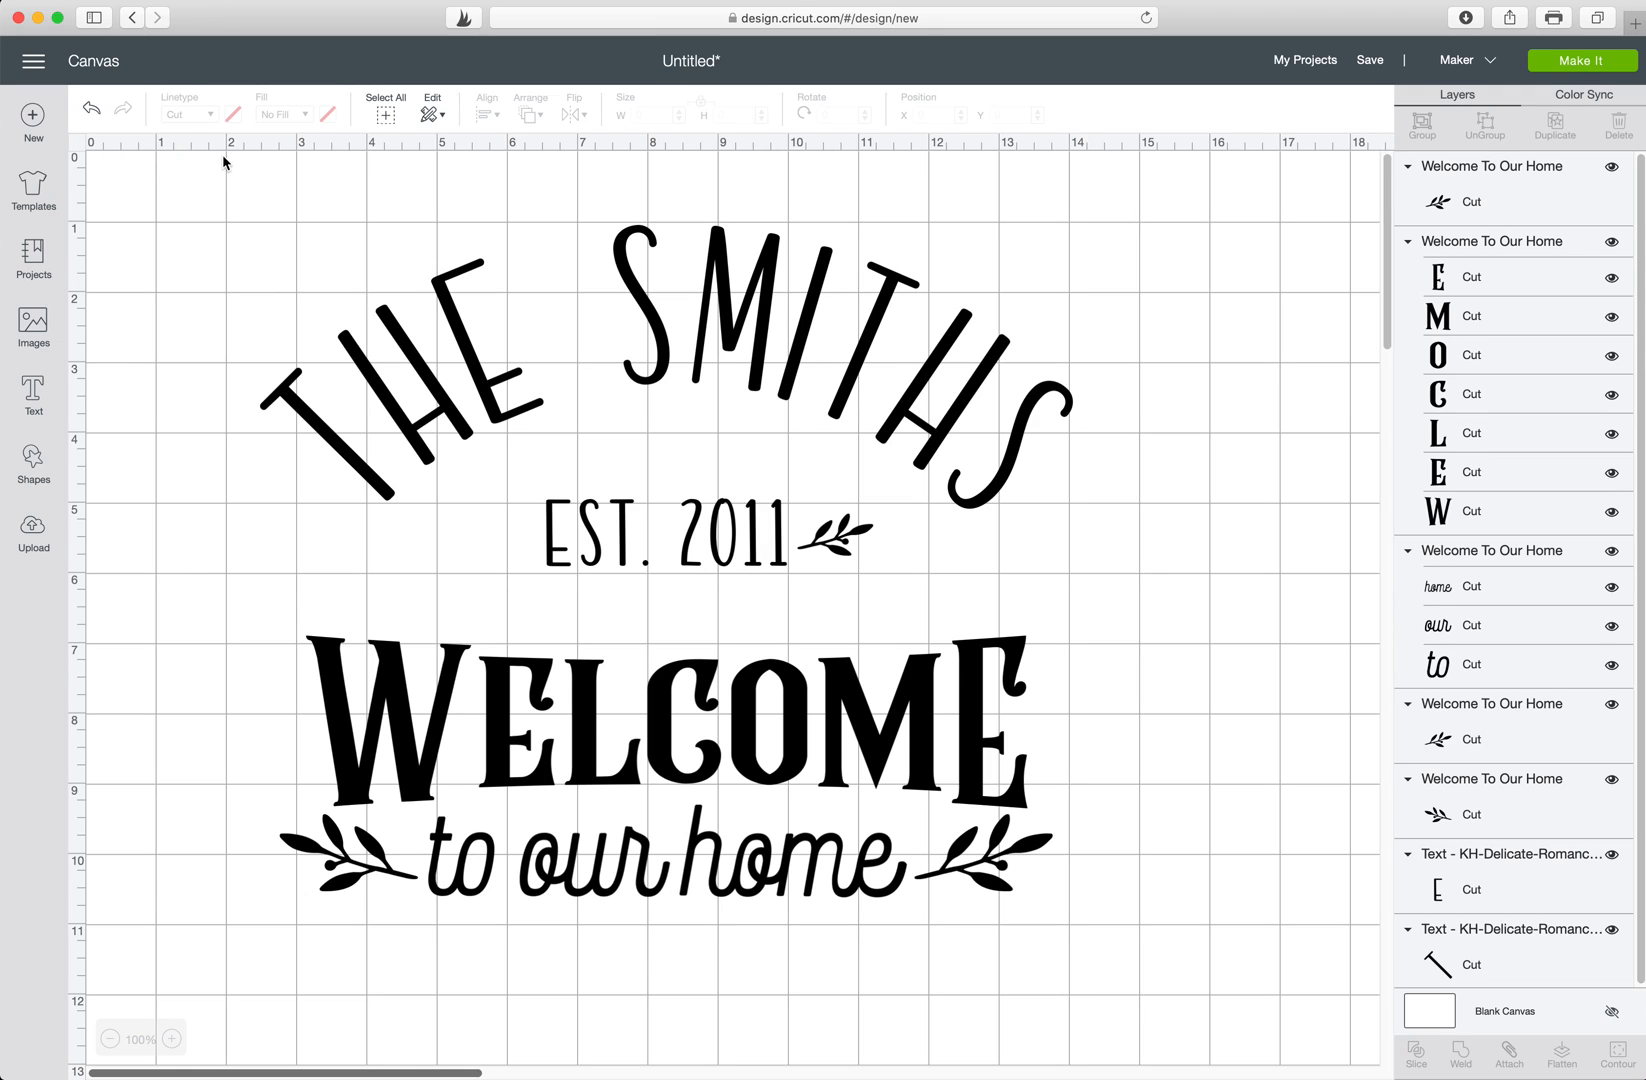
{"action": "mouse_move", "coordinate": [76, 150]}
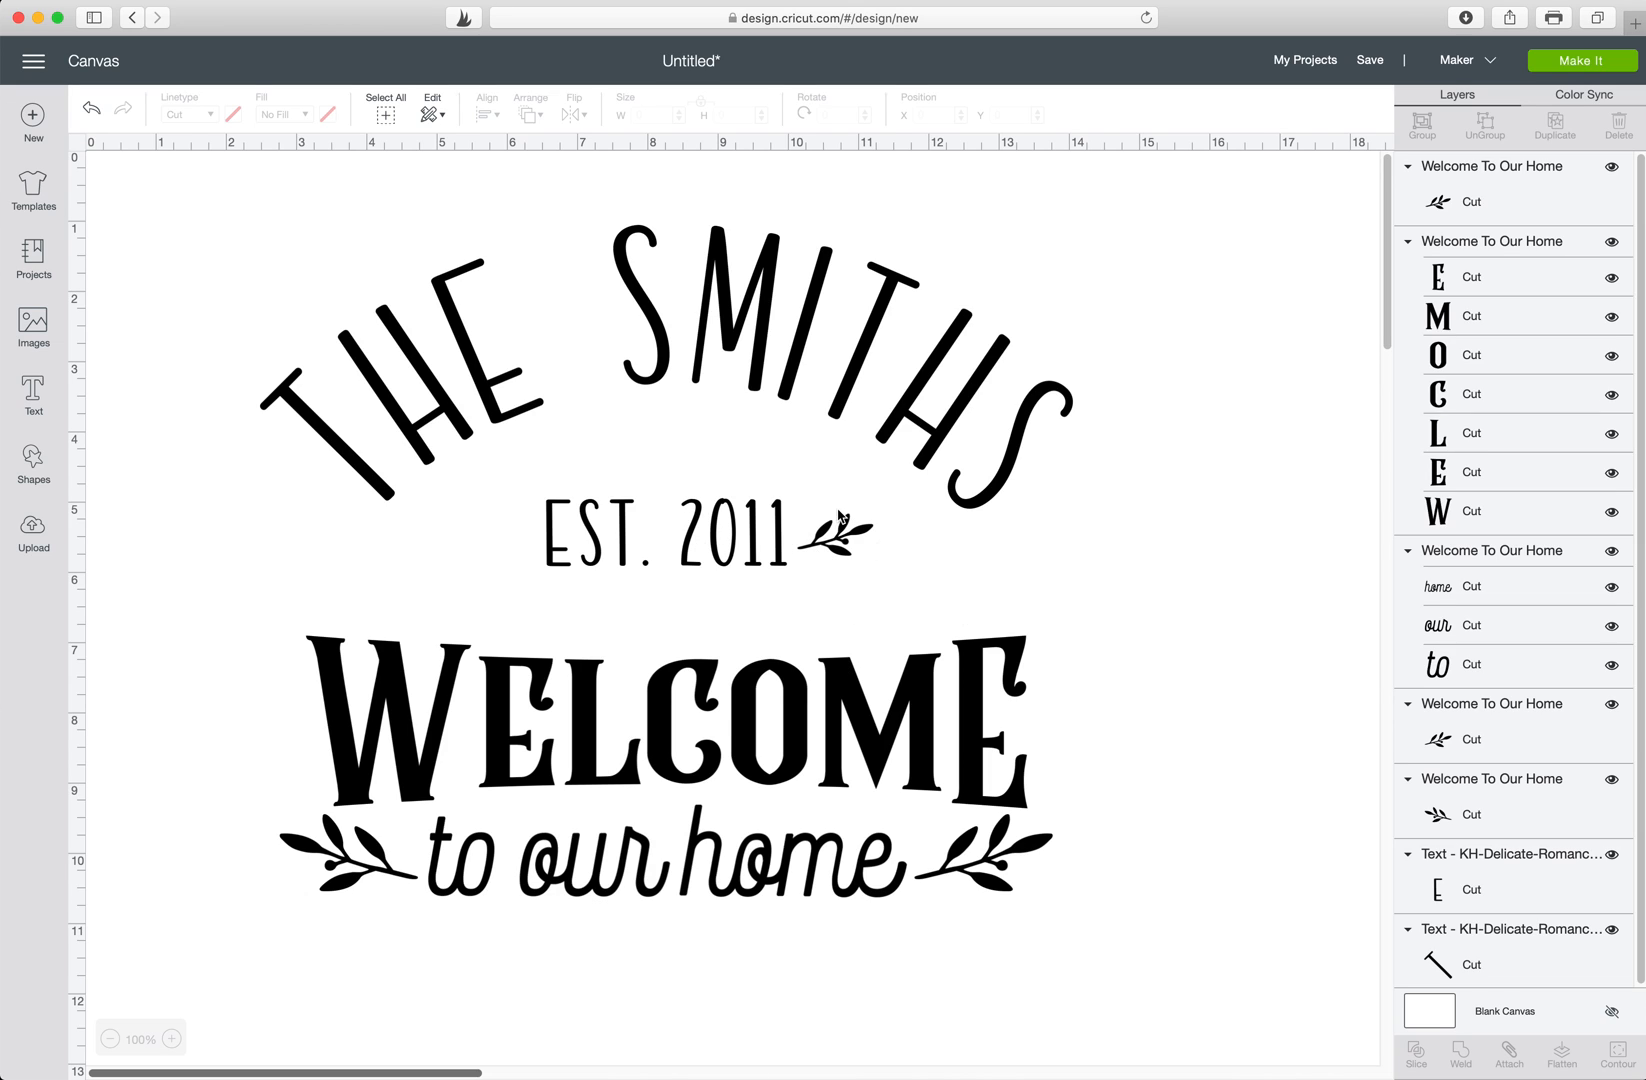
Nudge the small laurel sprig slightly higher so it sits level beside EST. 2011.
{"action": "left_click", "coordinate": [840, 530]}
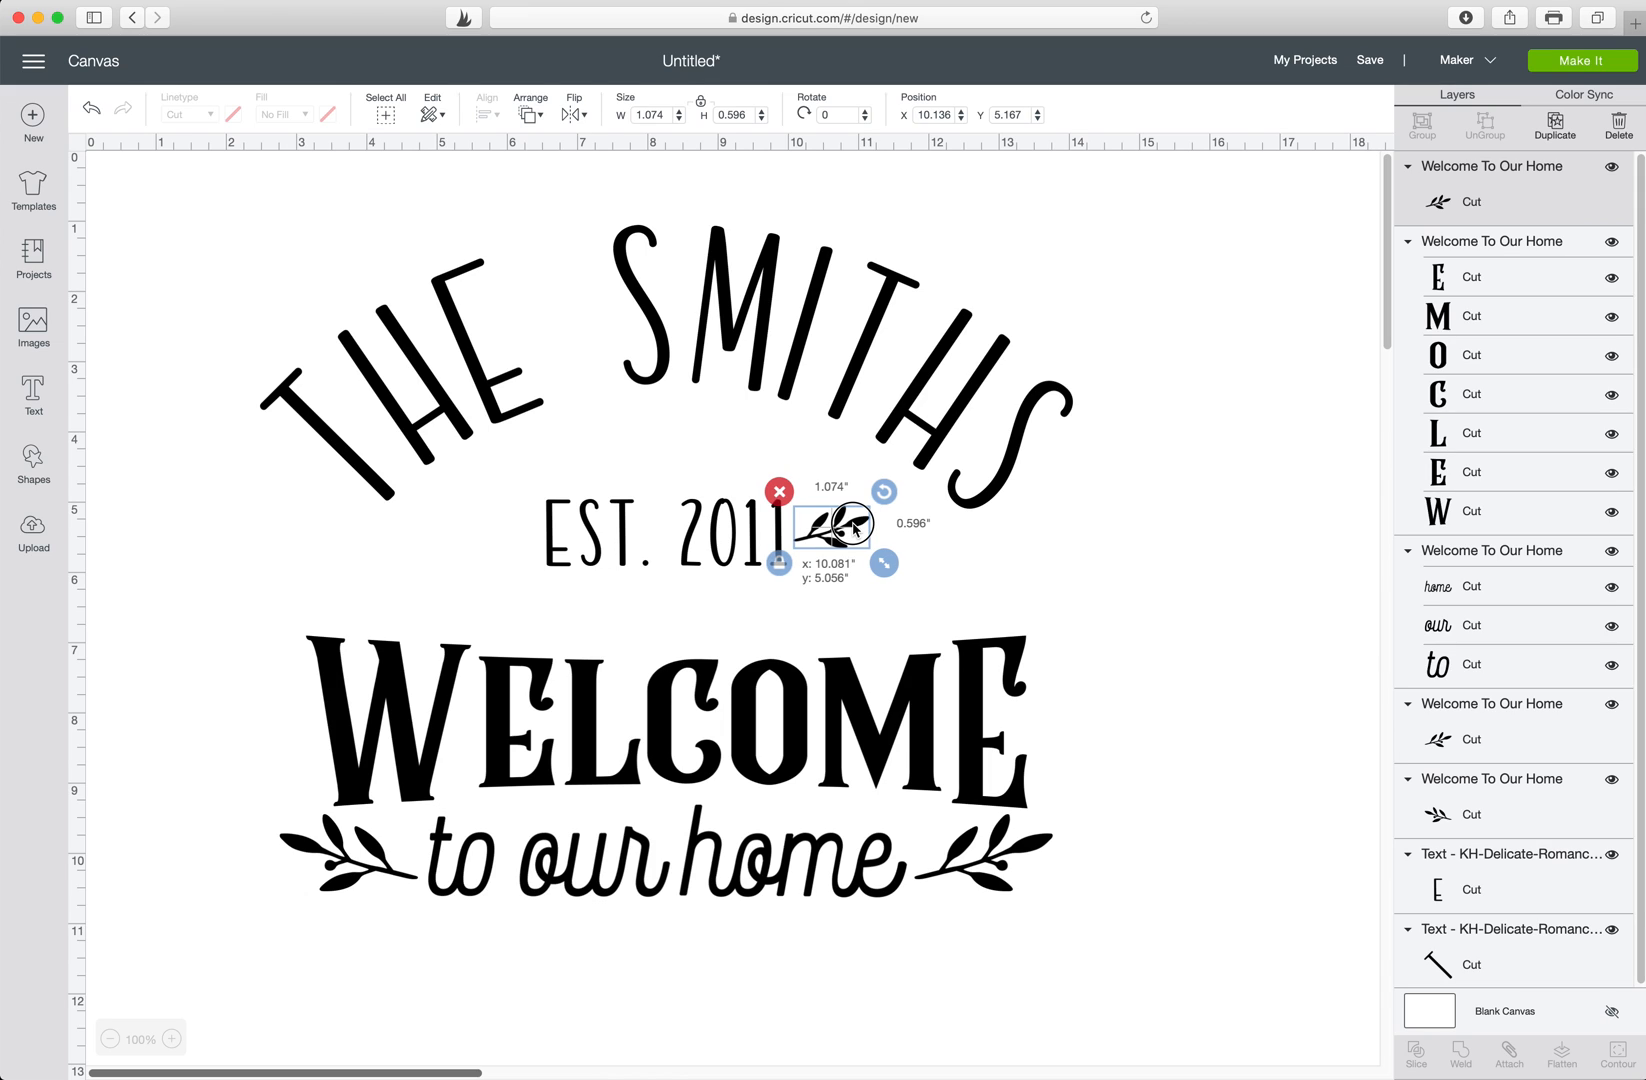
{"action": "left_click", "coordinate": [1066, 578]}
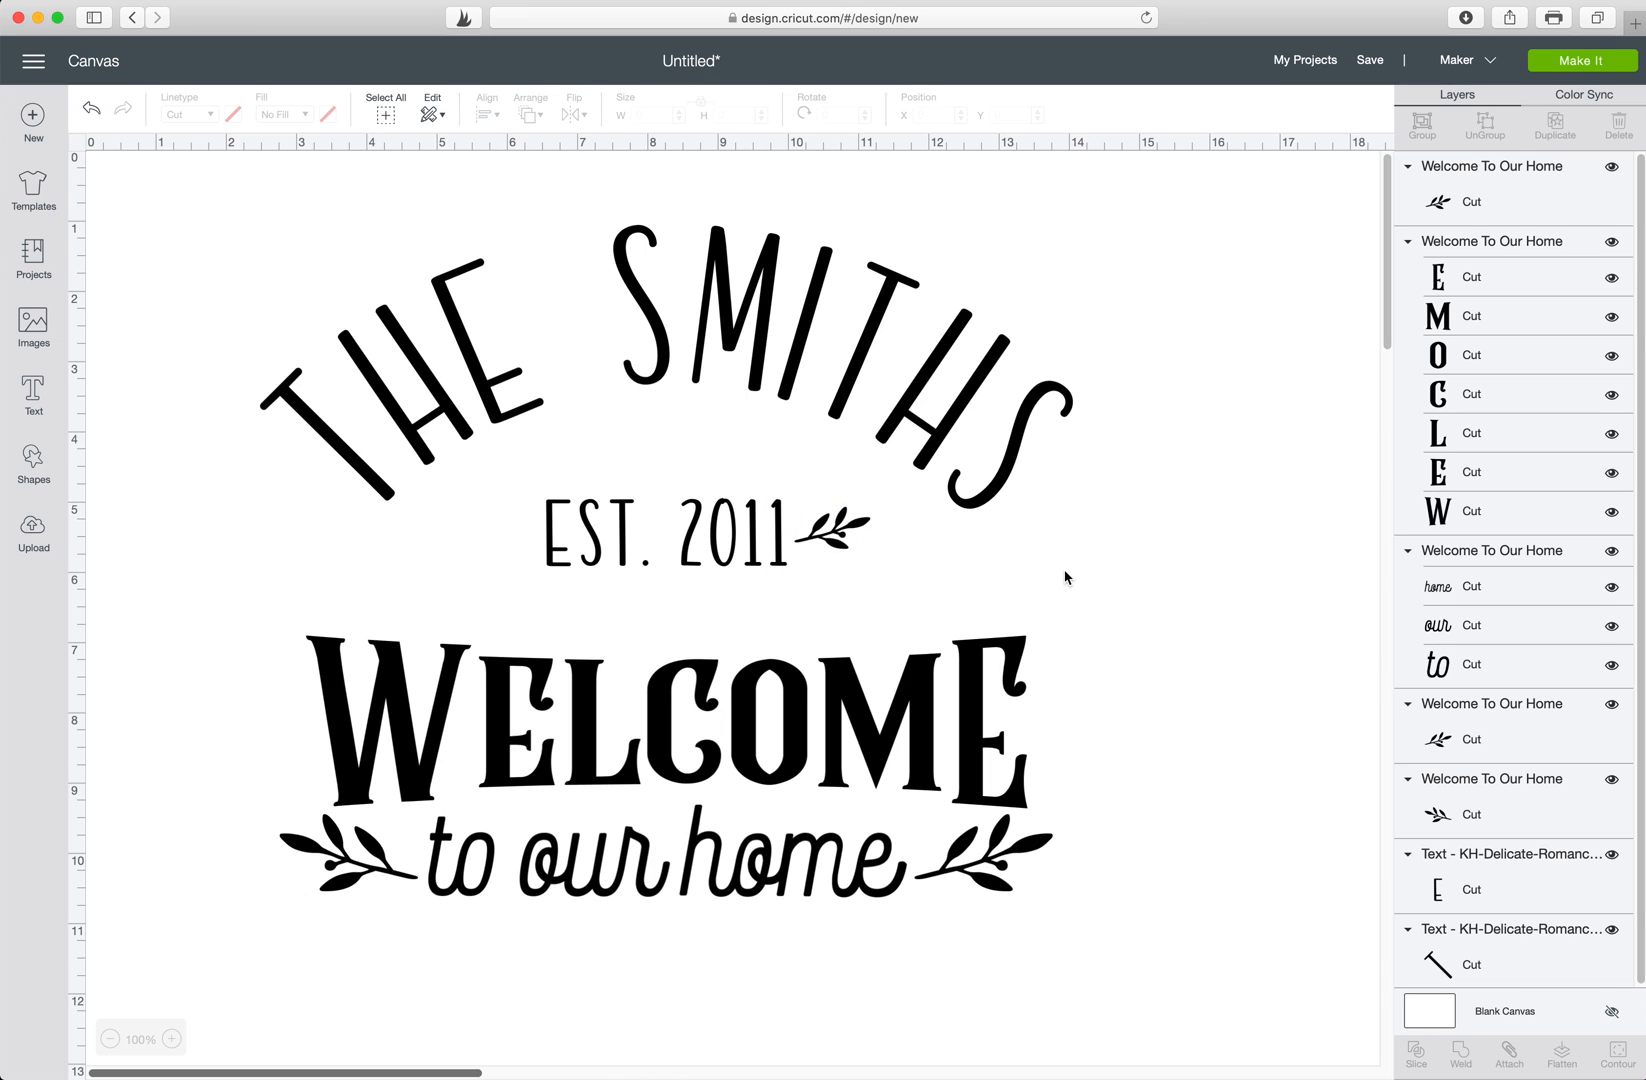
{"action": "mouse_move", "coordinate": [860, 530]}
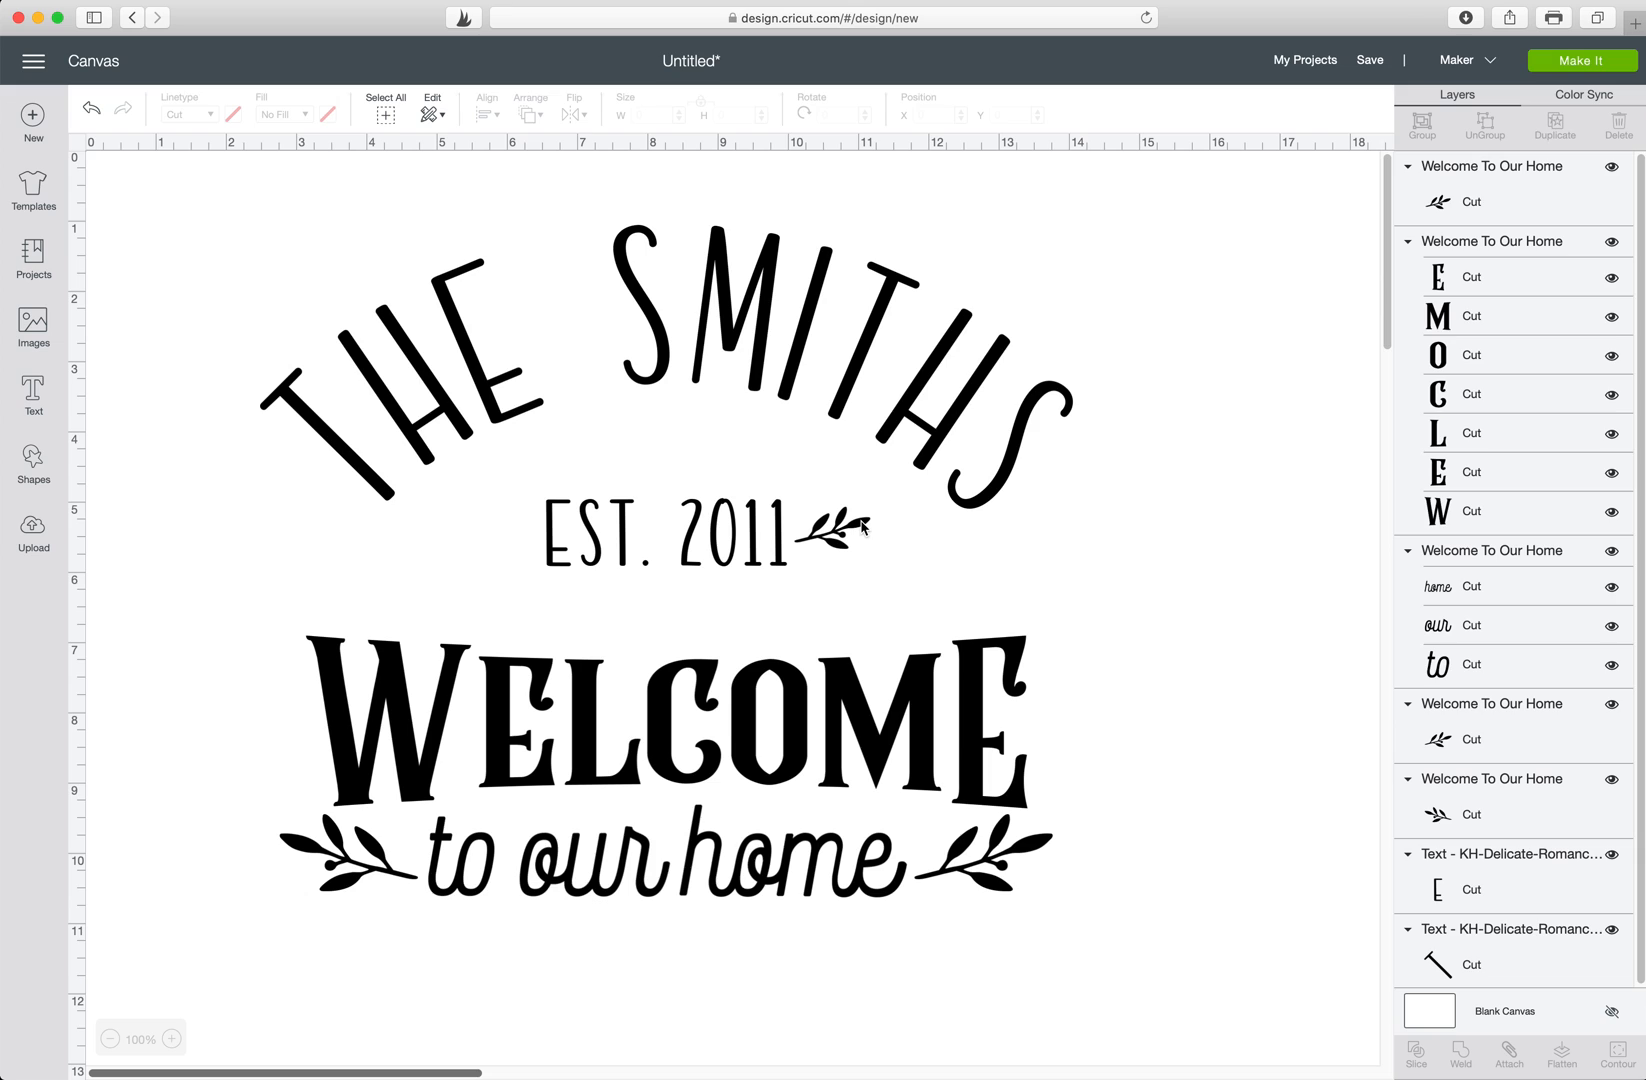
Duplicate the small laurel sprig and place the copy left of EST. 2011.
{"action": "right_click", "coordinate": [836, 528]}
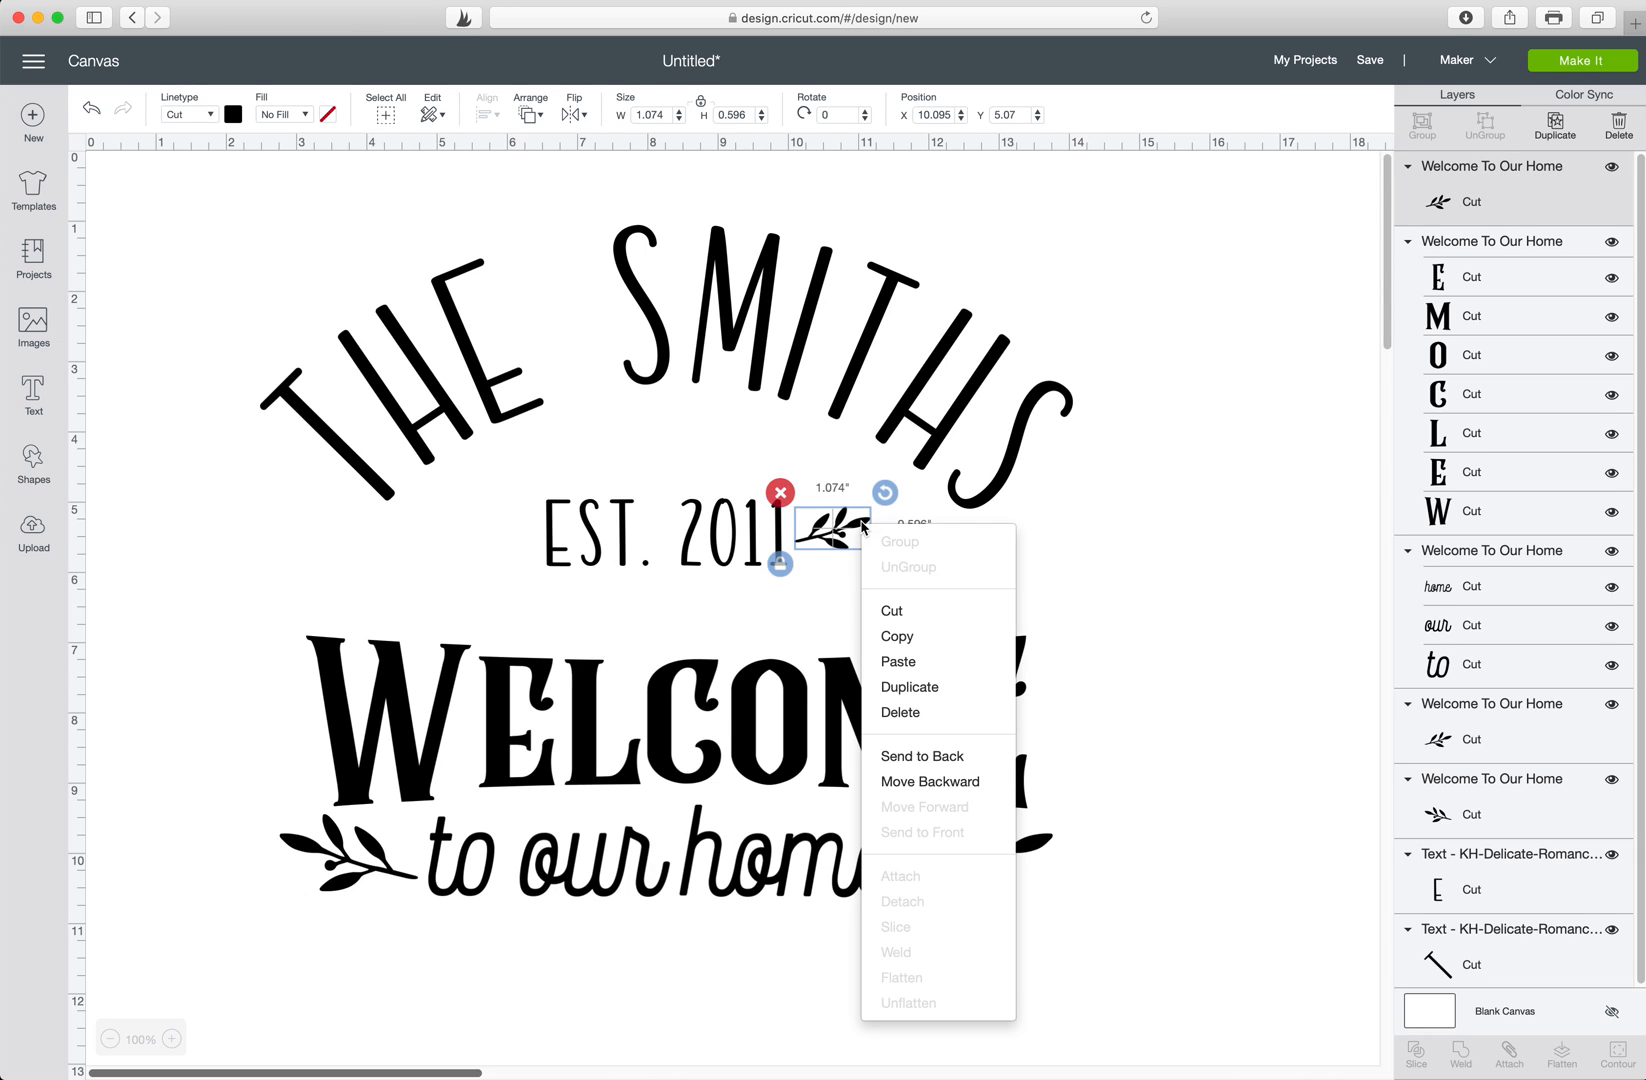
{"action": "mouse_move", "coordinate": [910, 686]}
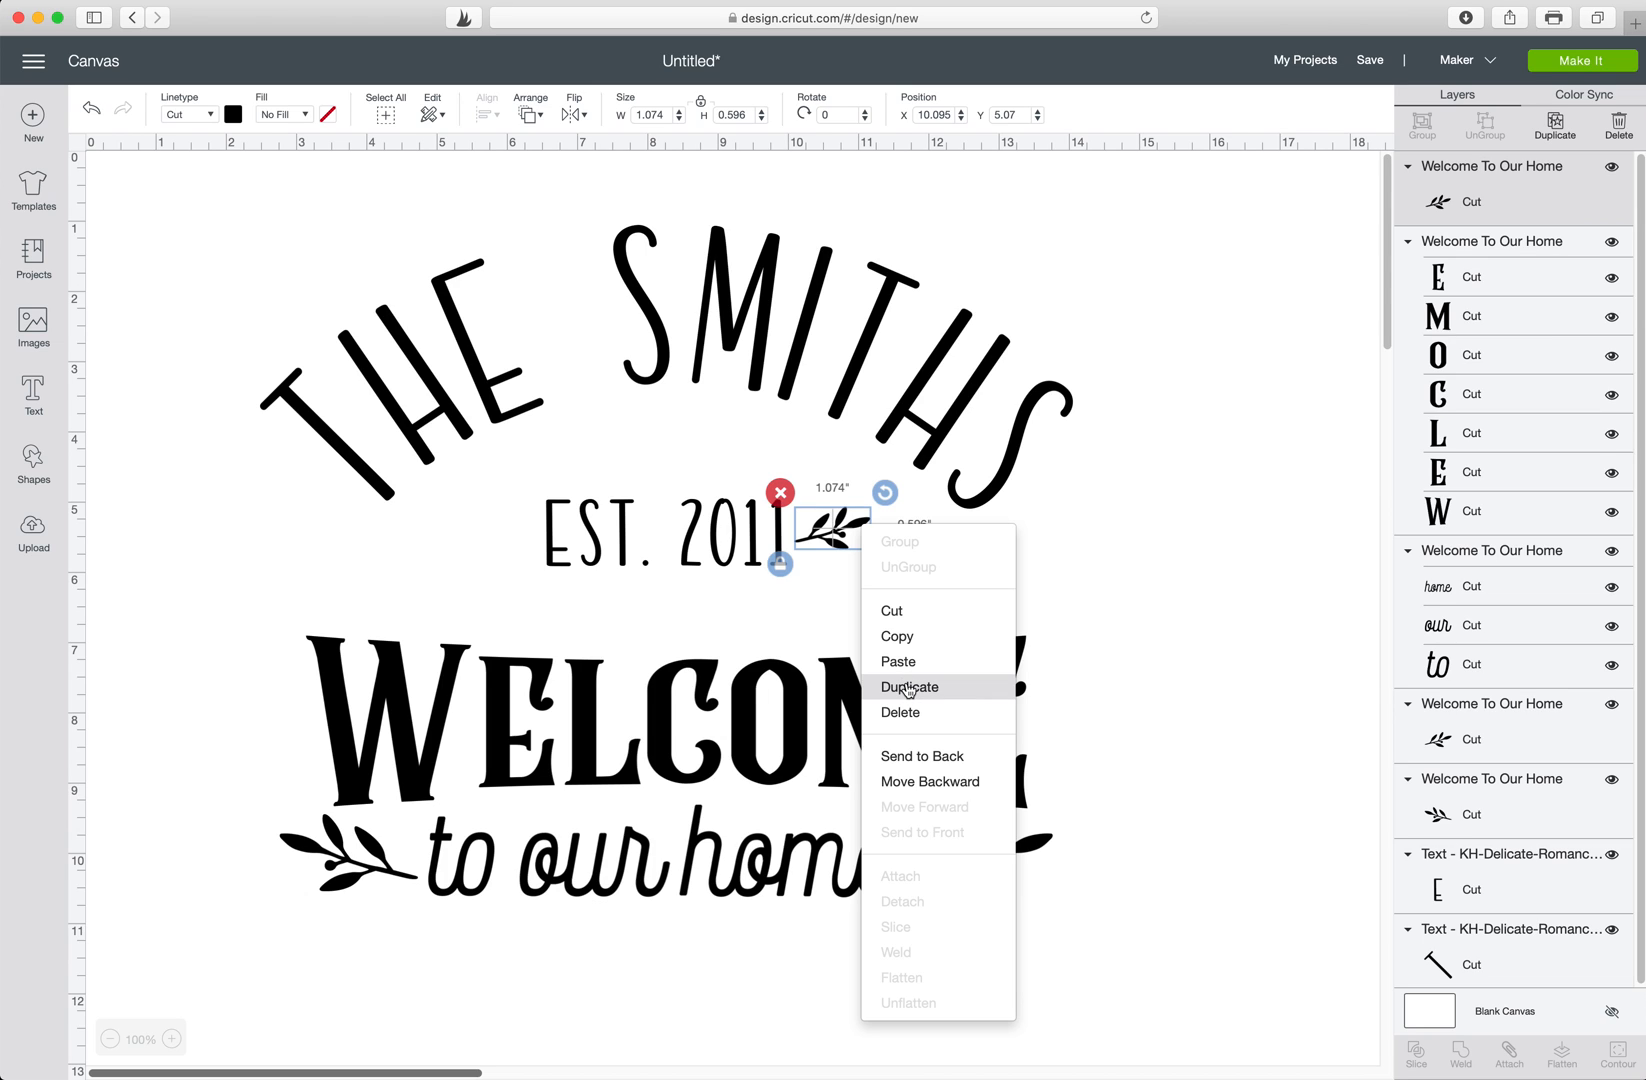
{"action": "left_click", "coordinate": [910, 686]}
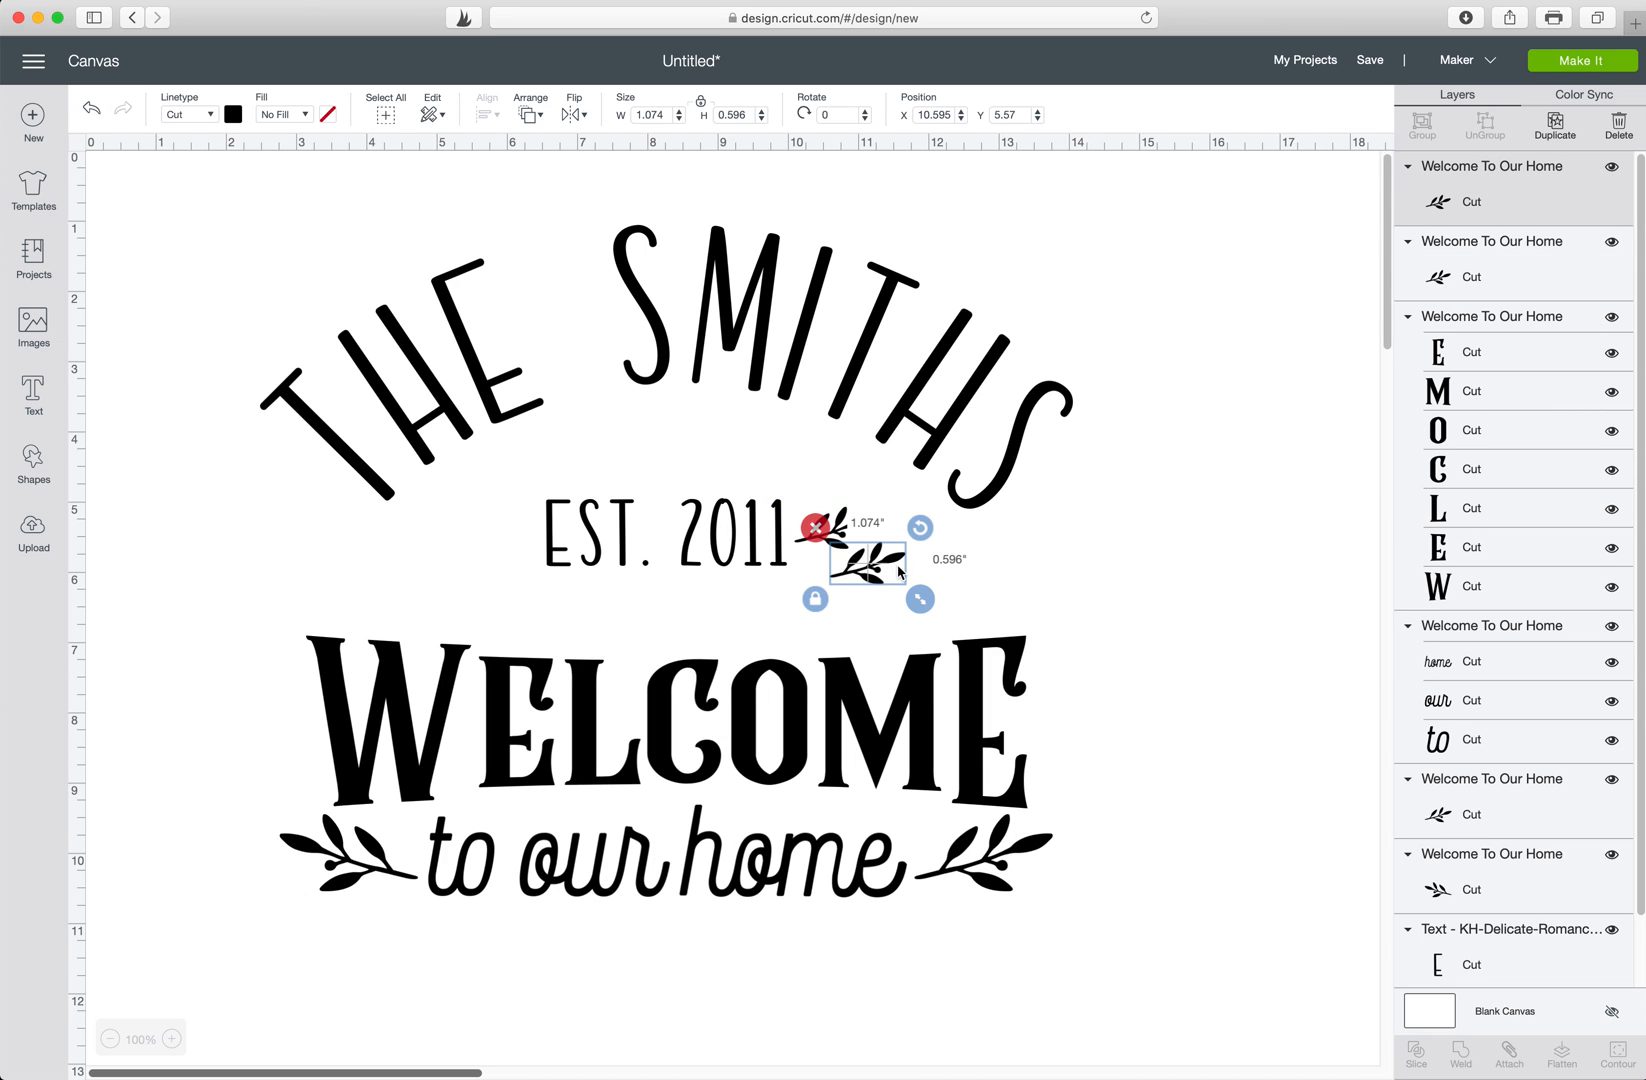
{"action": "left_click_drag", "start_coordinate": [866, 556], "coordinate": [504, 524]}
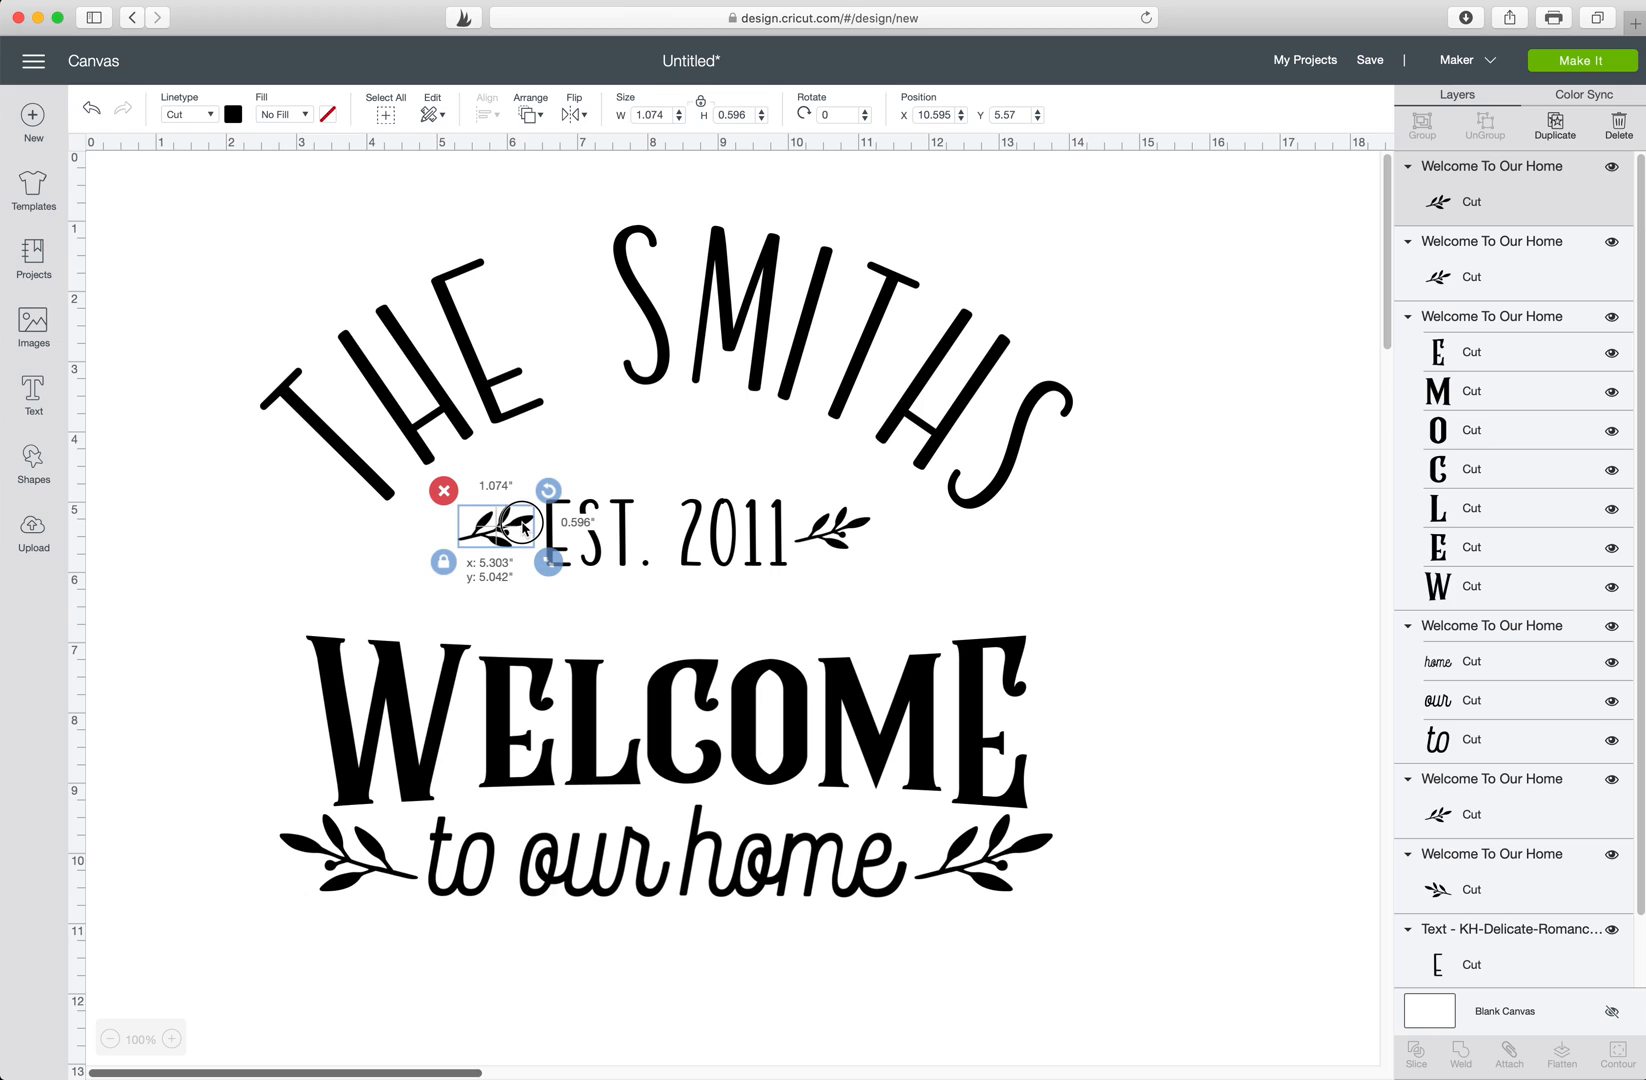
{"action": "left_click_drag", "start_coordinate": [520, 530], "coordinate": [520, 514]}
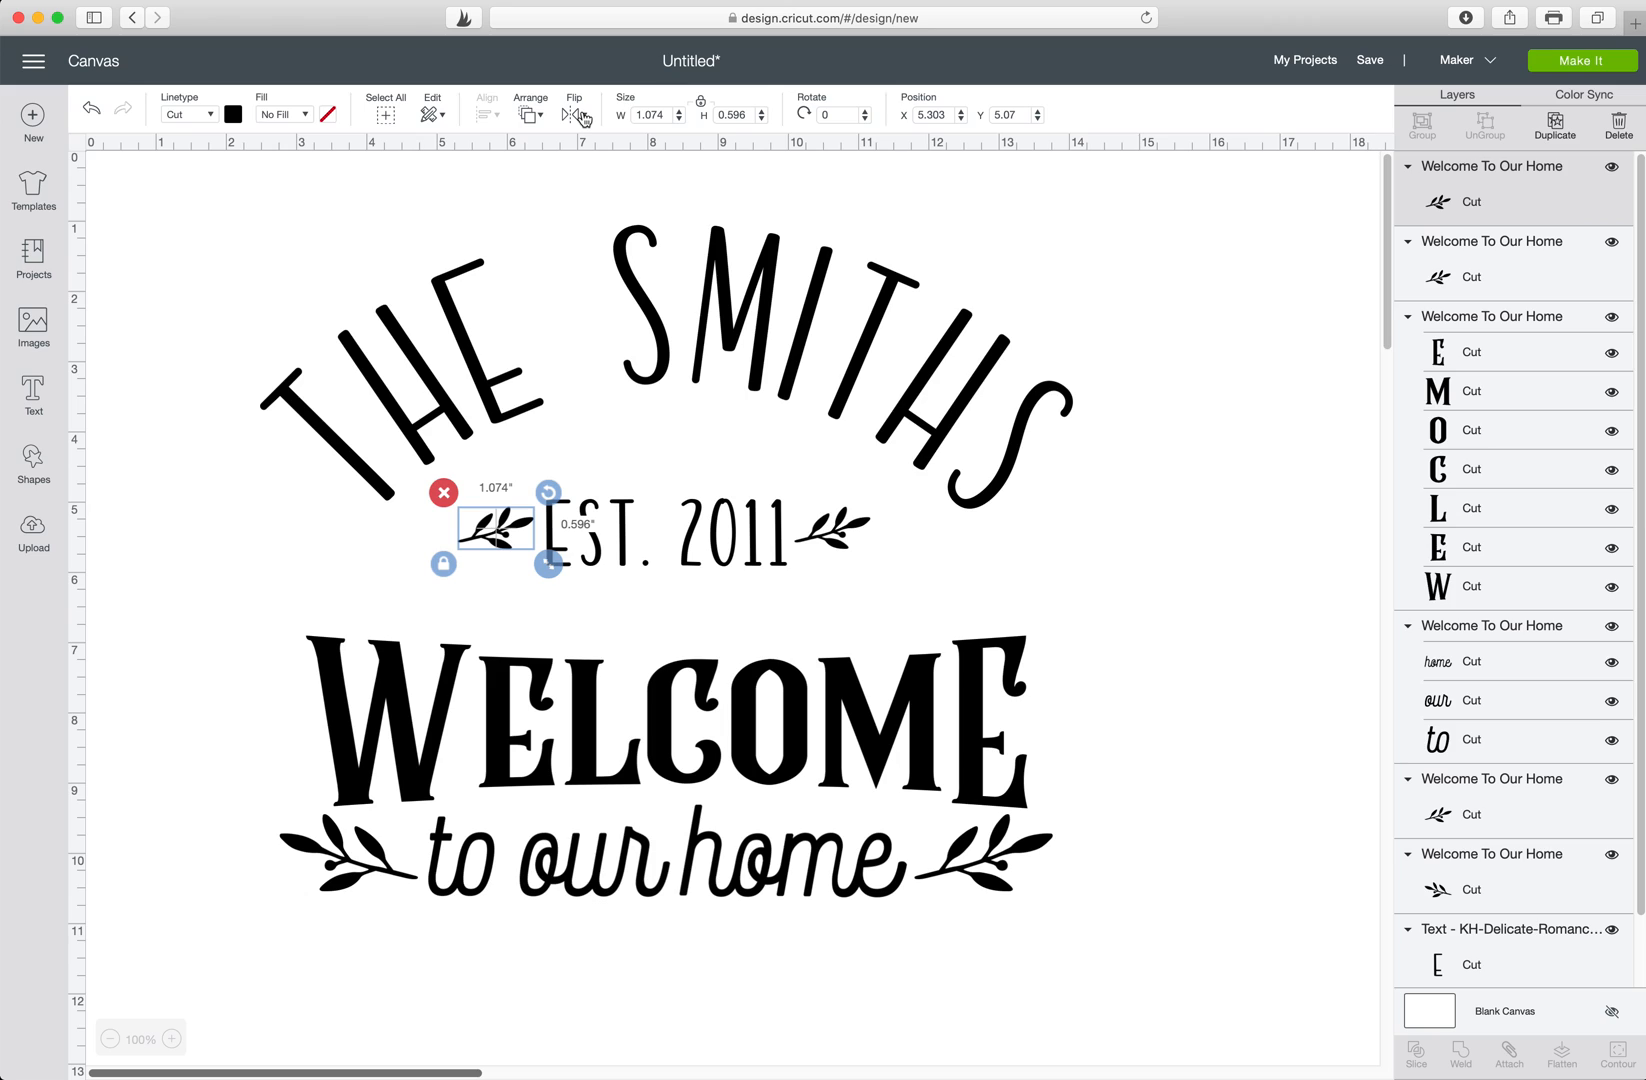
Flip the left sprig horizontally so the two sprigs frame the date symmetrically.
{"action": "left_click", "coordinate": [578, 116]}
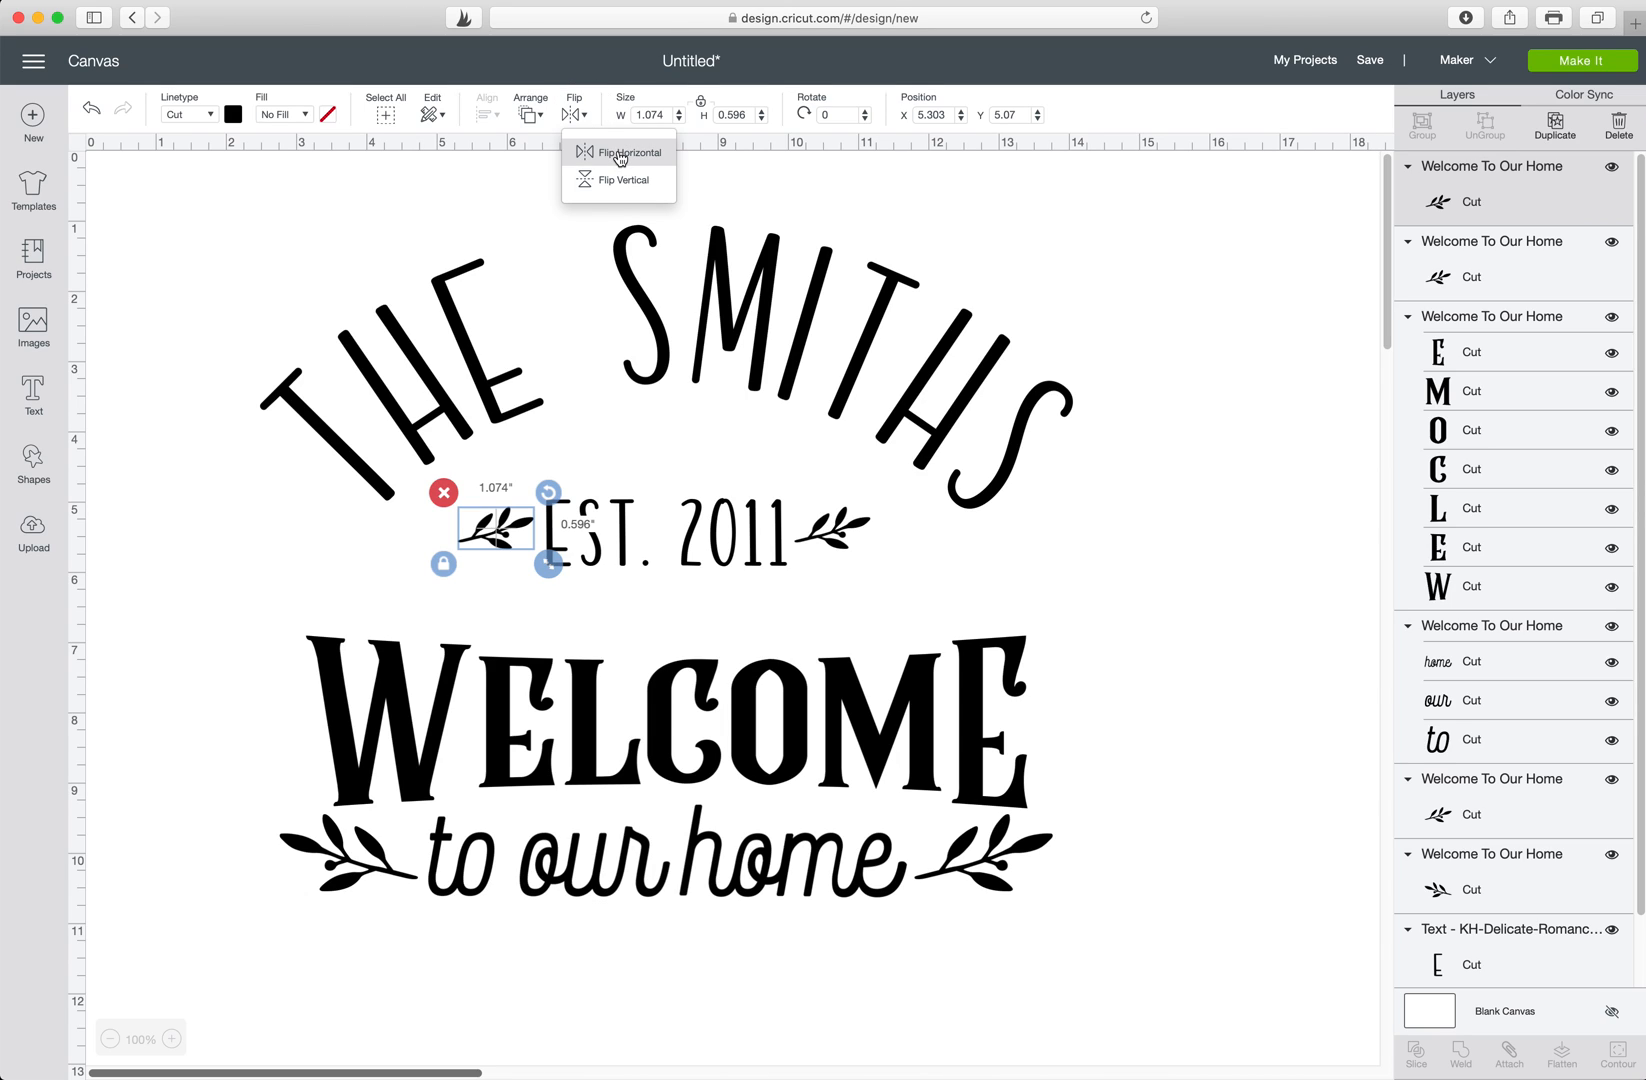
{"action": "left_click", "coordinate": [630, 152]}
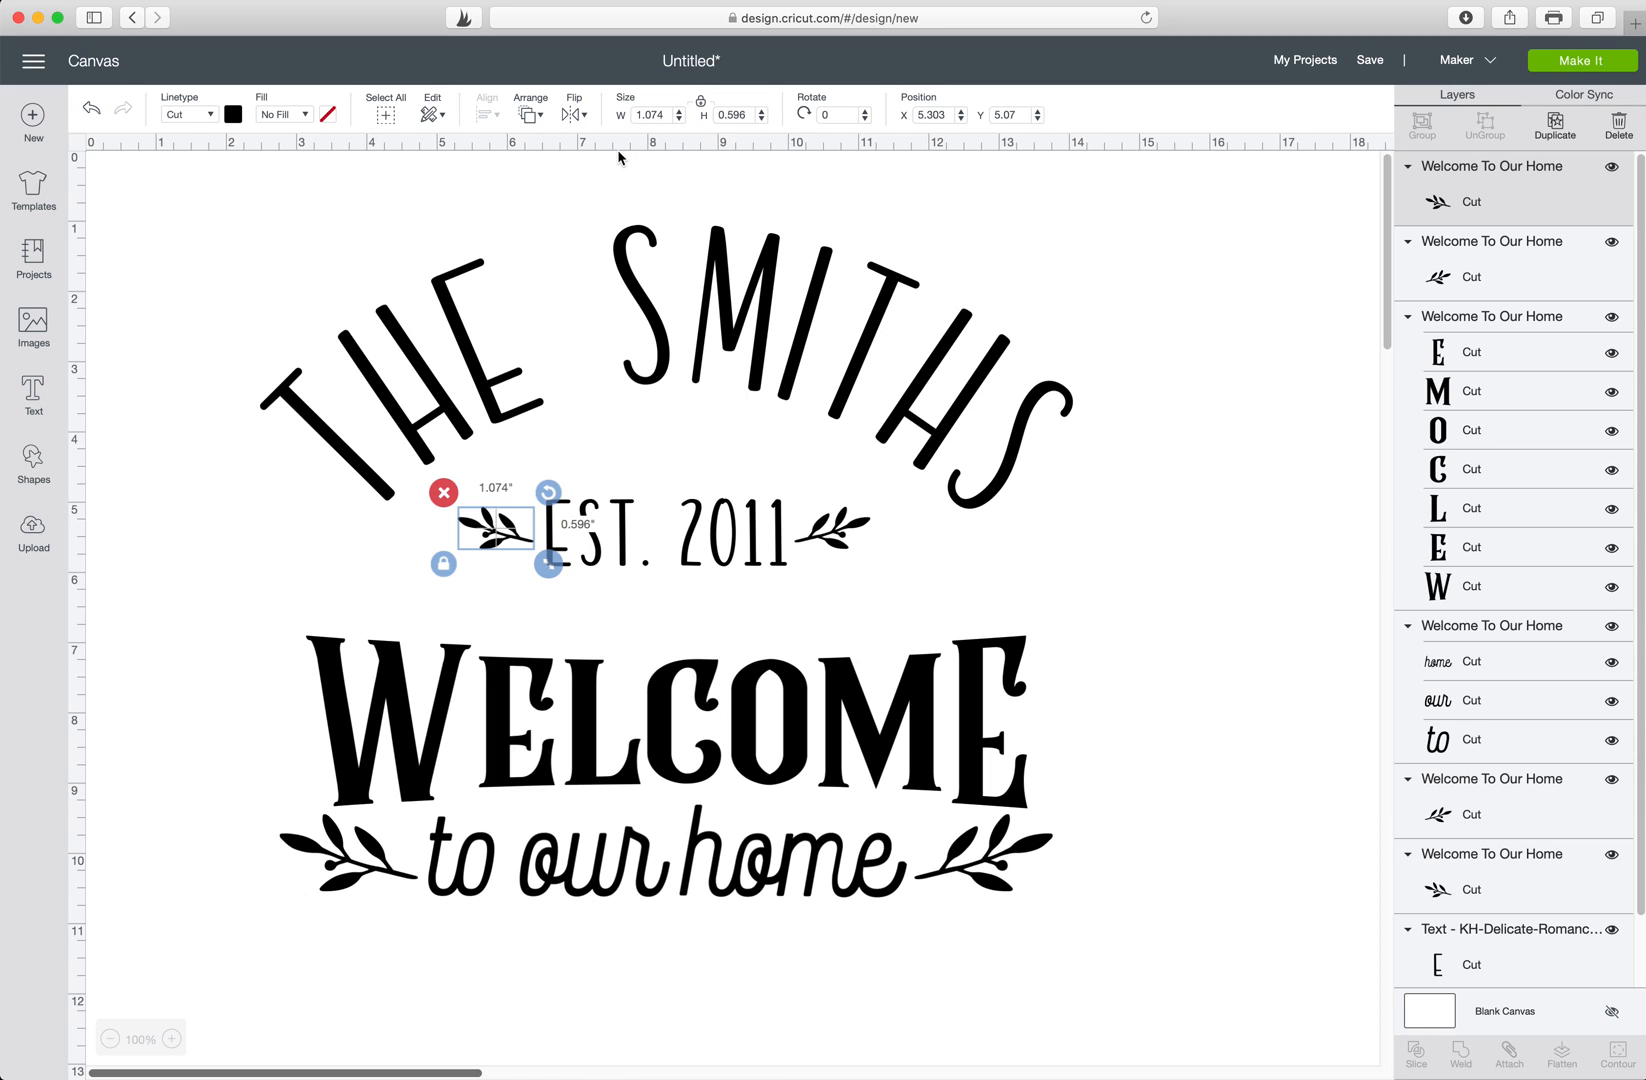
{"action": "left_click", "coordinate": [986, 590]}
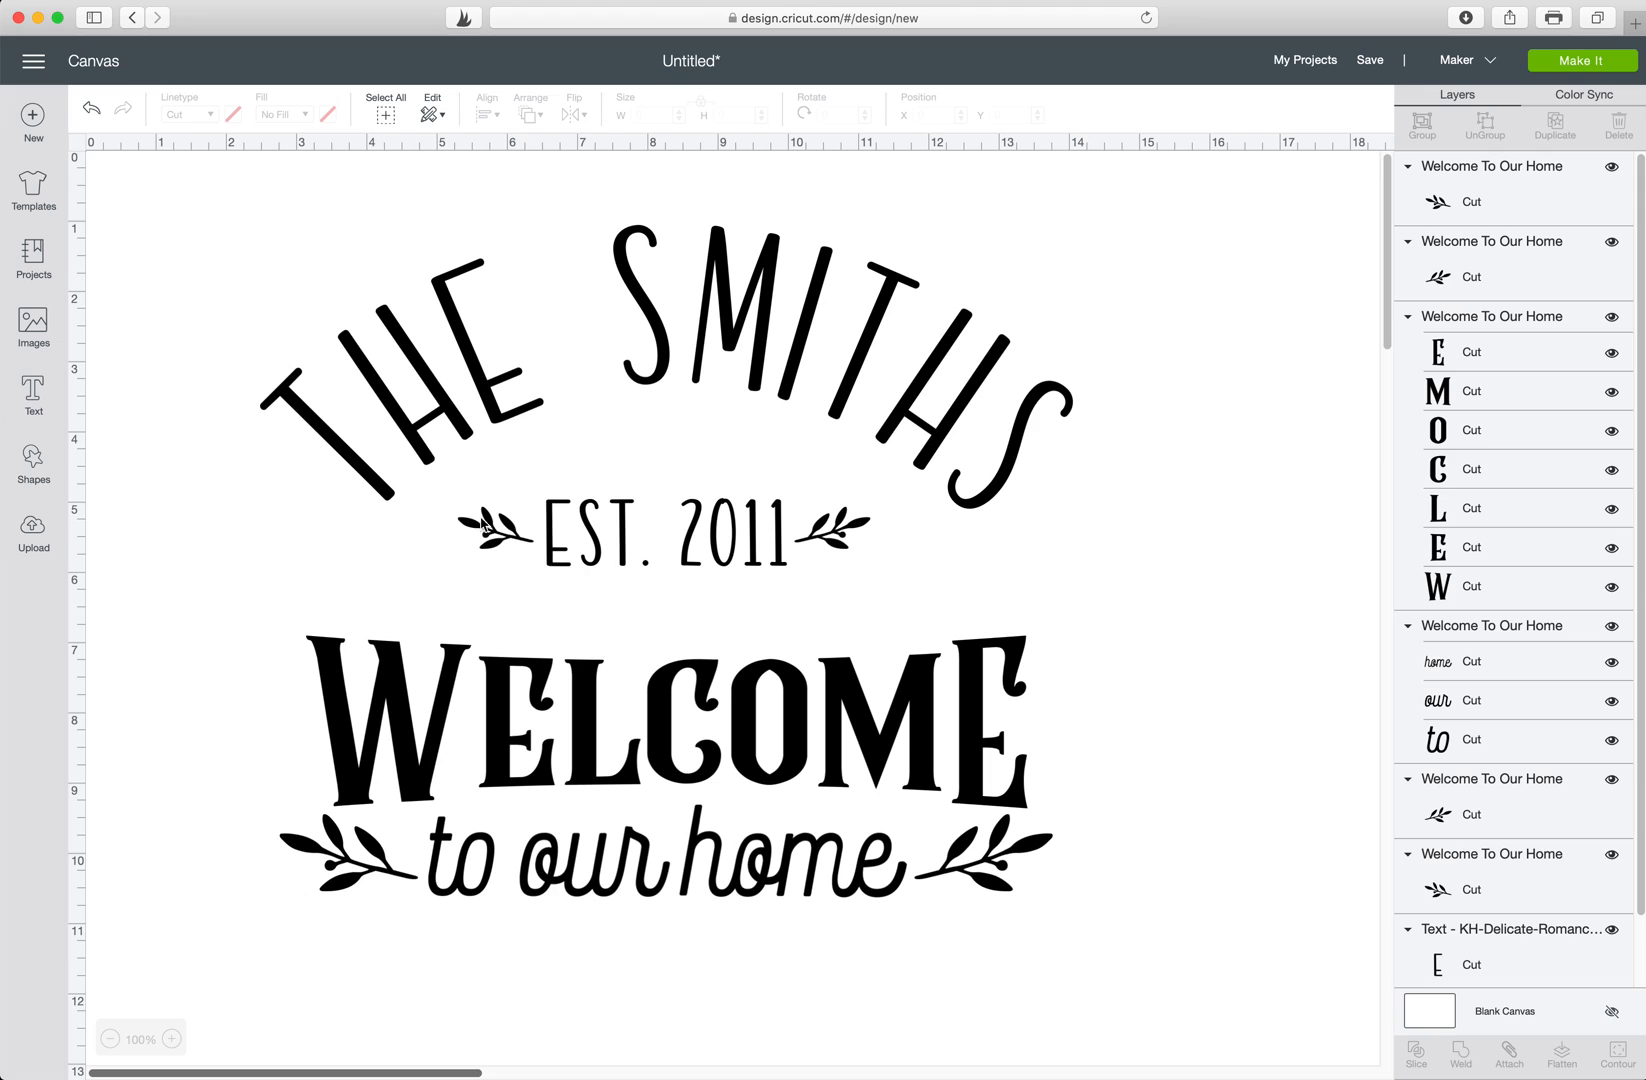
Select EST. 2011 with both sprigs and center-align them together.
{"action": "left_click", "coordinate": [494, 528]}
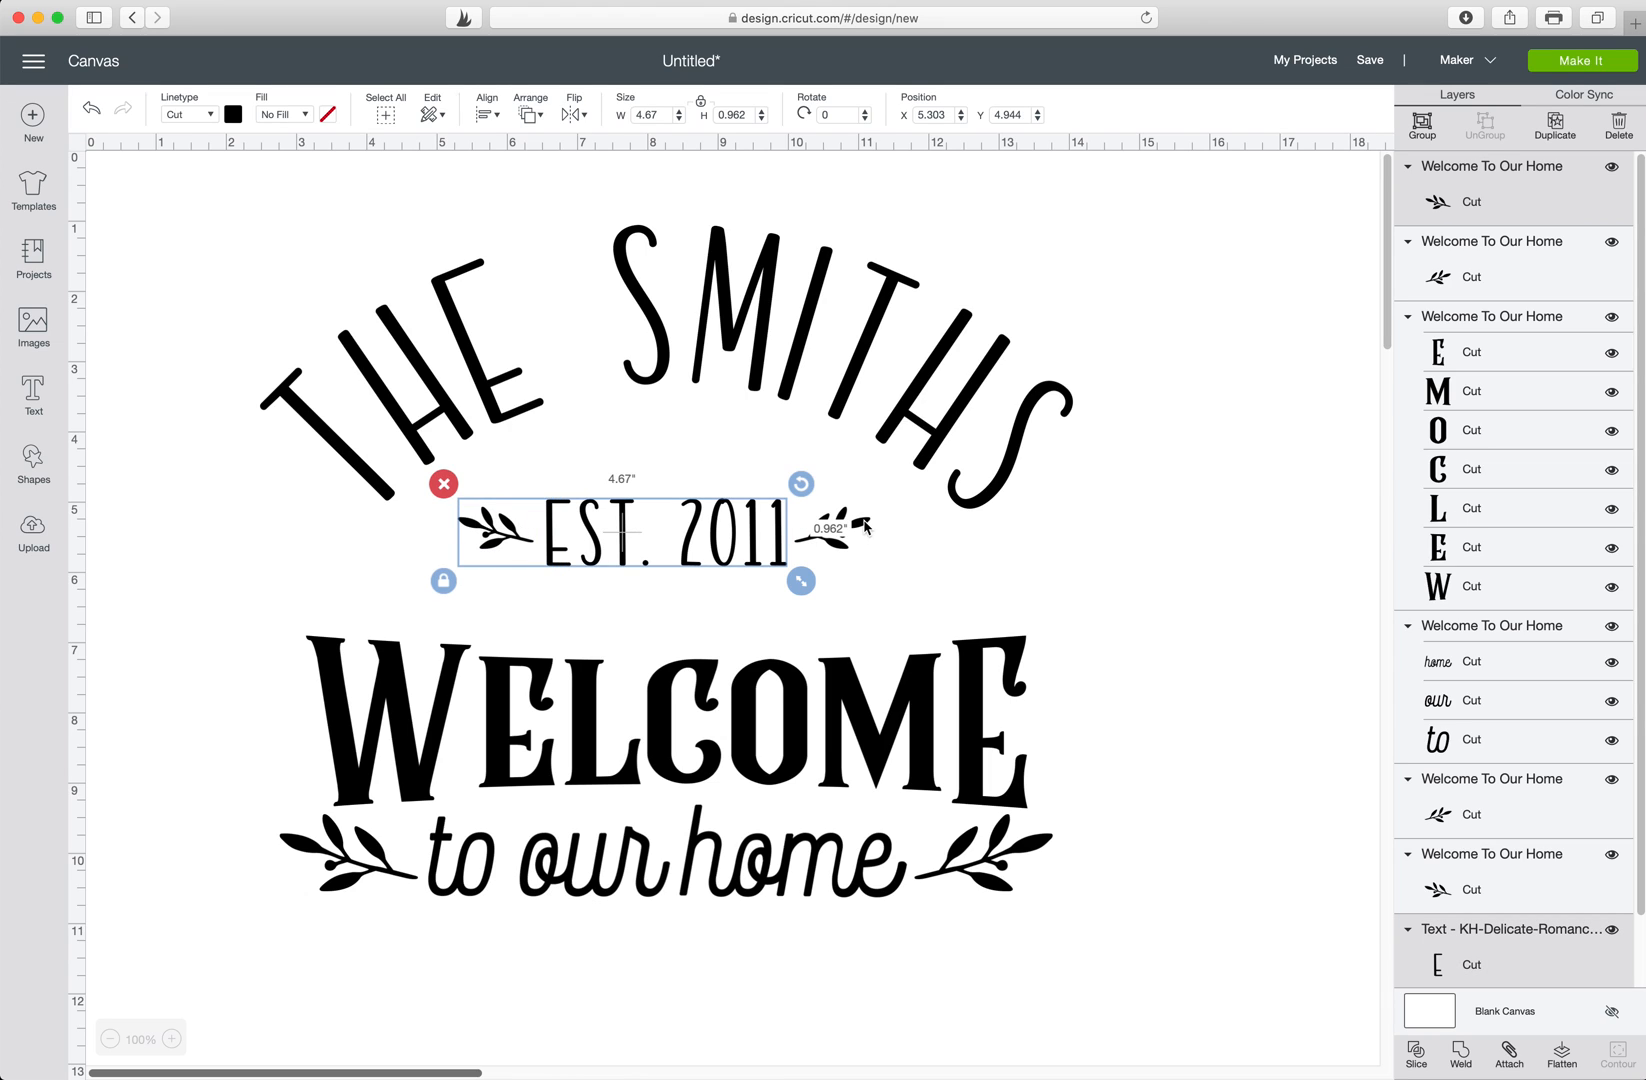
{"action": "left_click_drag", "start_coordinate": [800, 580], "coordinate": [884, 580]}
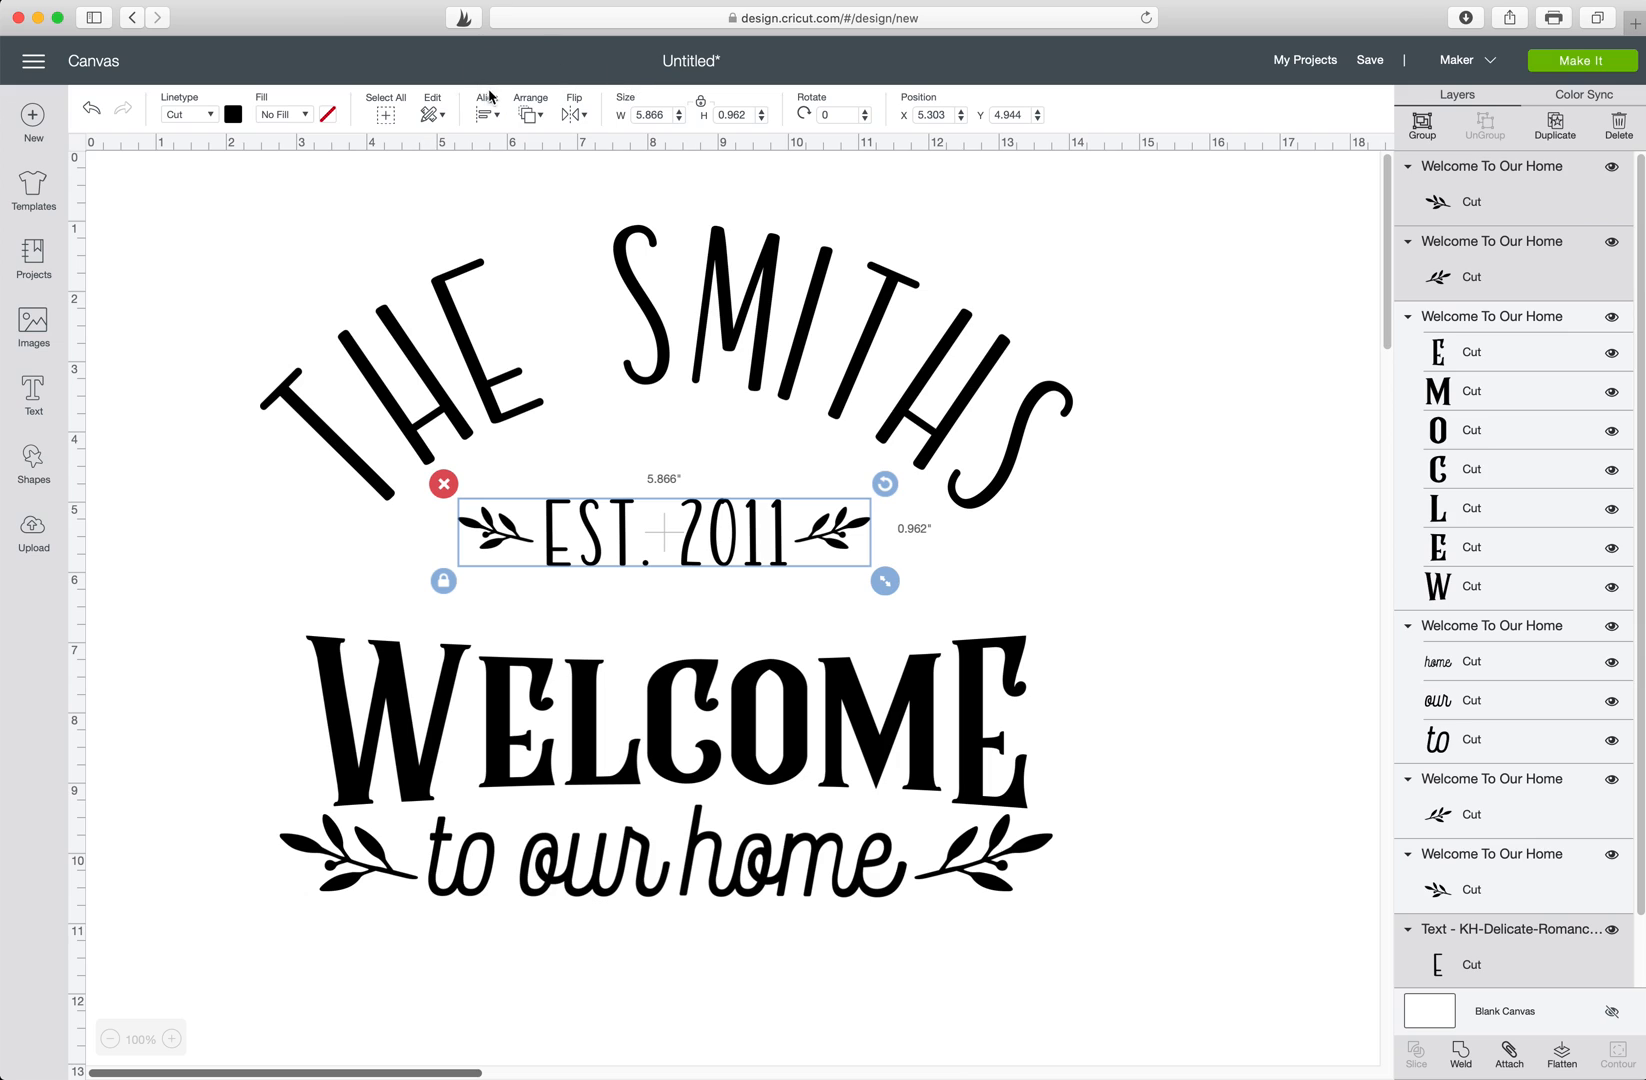
{"action": "left_click", "coordinate": [486, 108]}
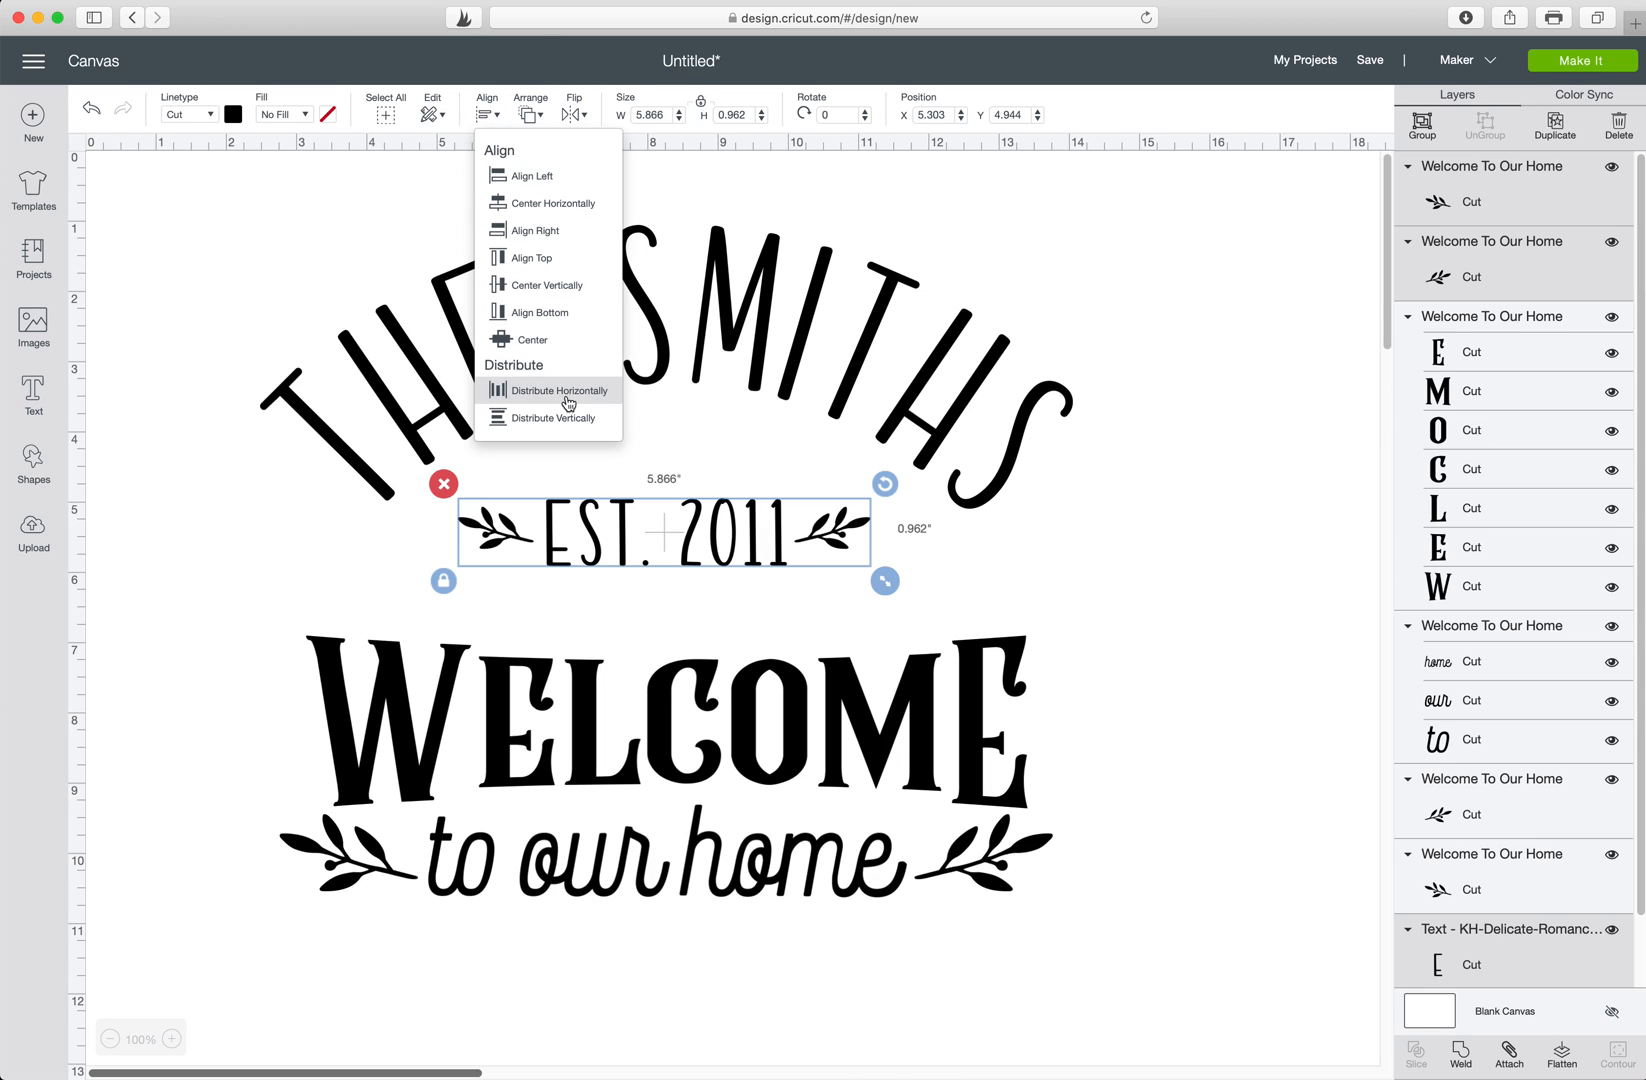
{"action": "mouse_move", "coordinate": [532, 340]}
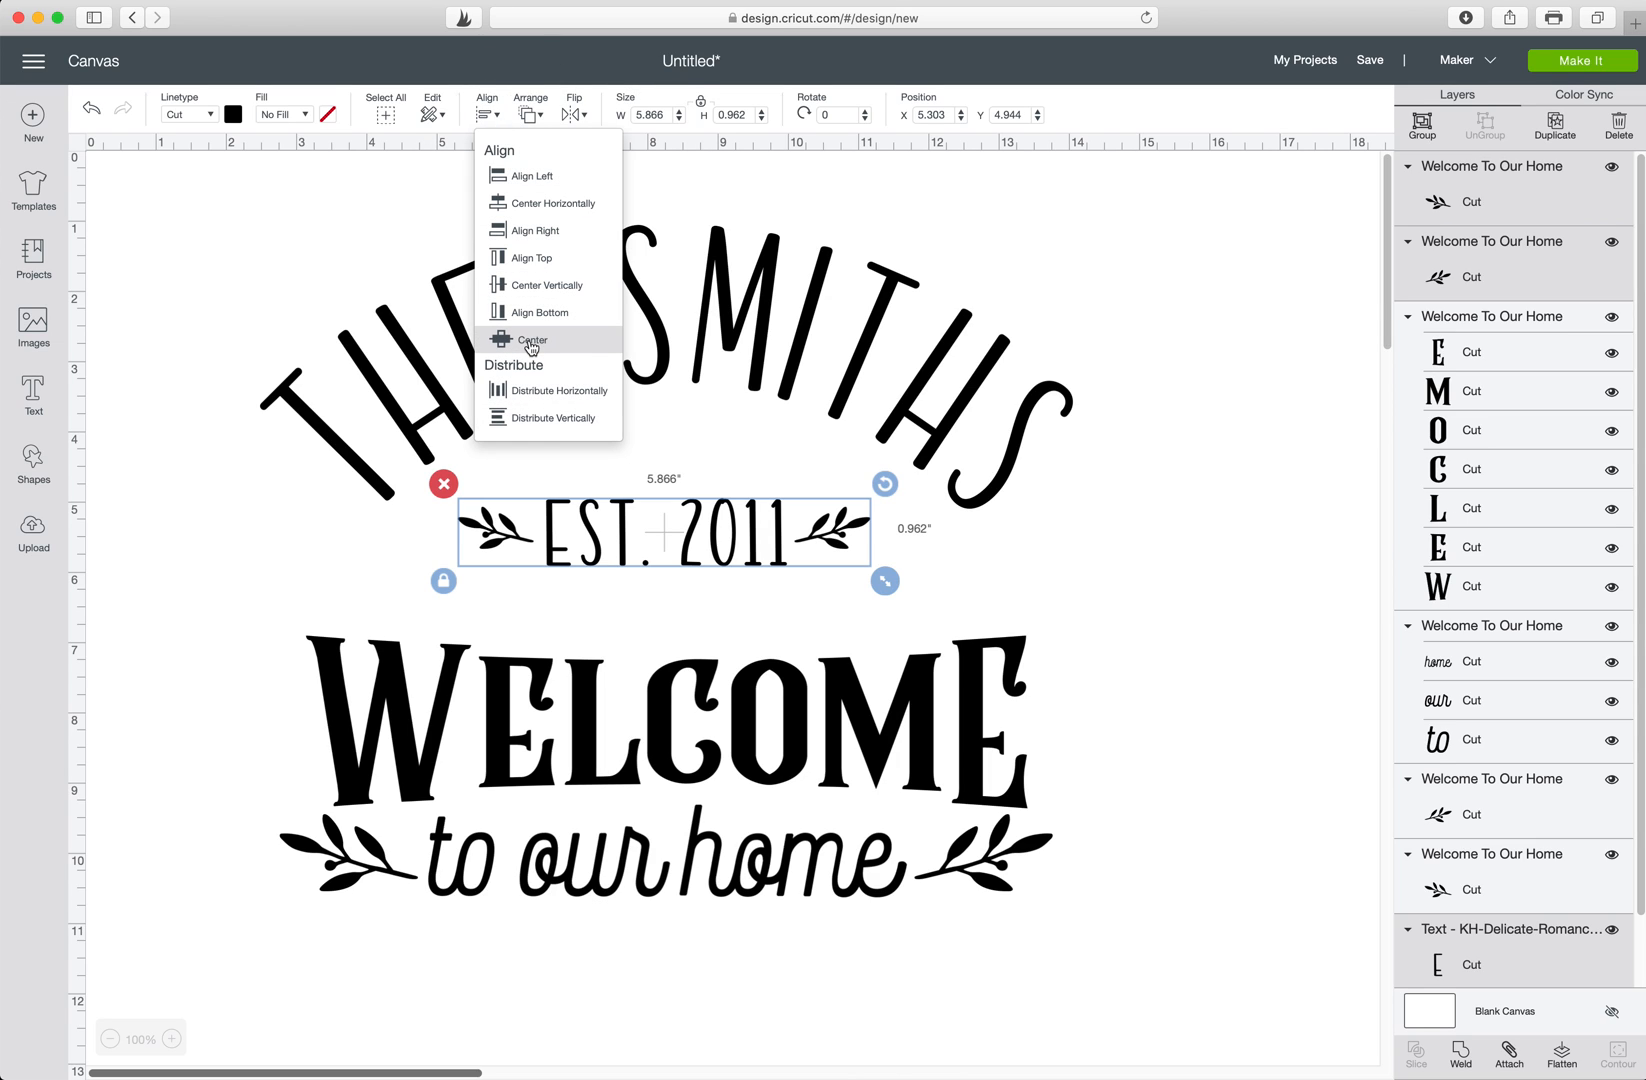
{"action": "left_click", "coordinate": [532, 340]}
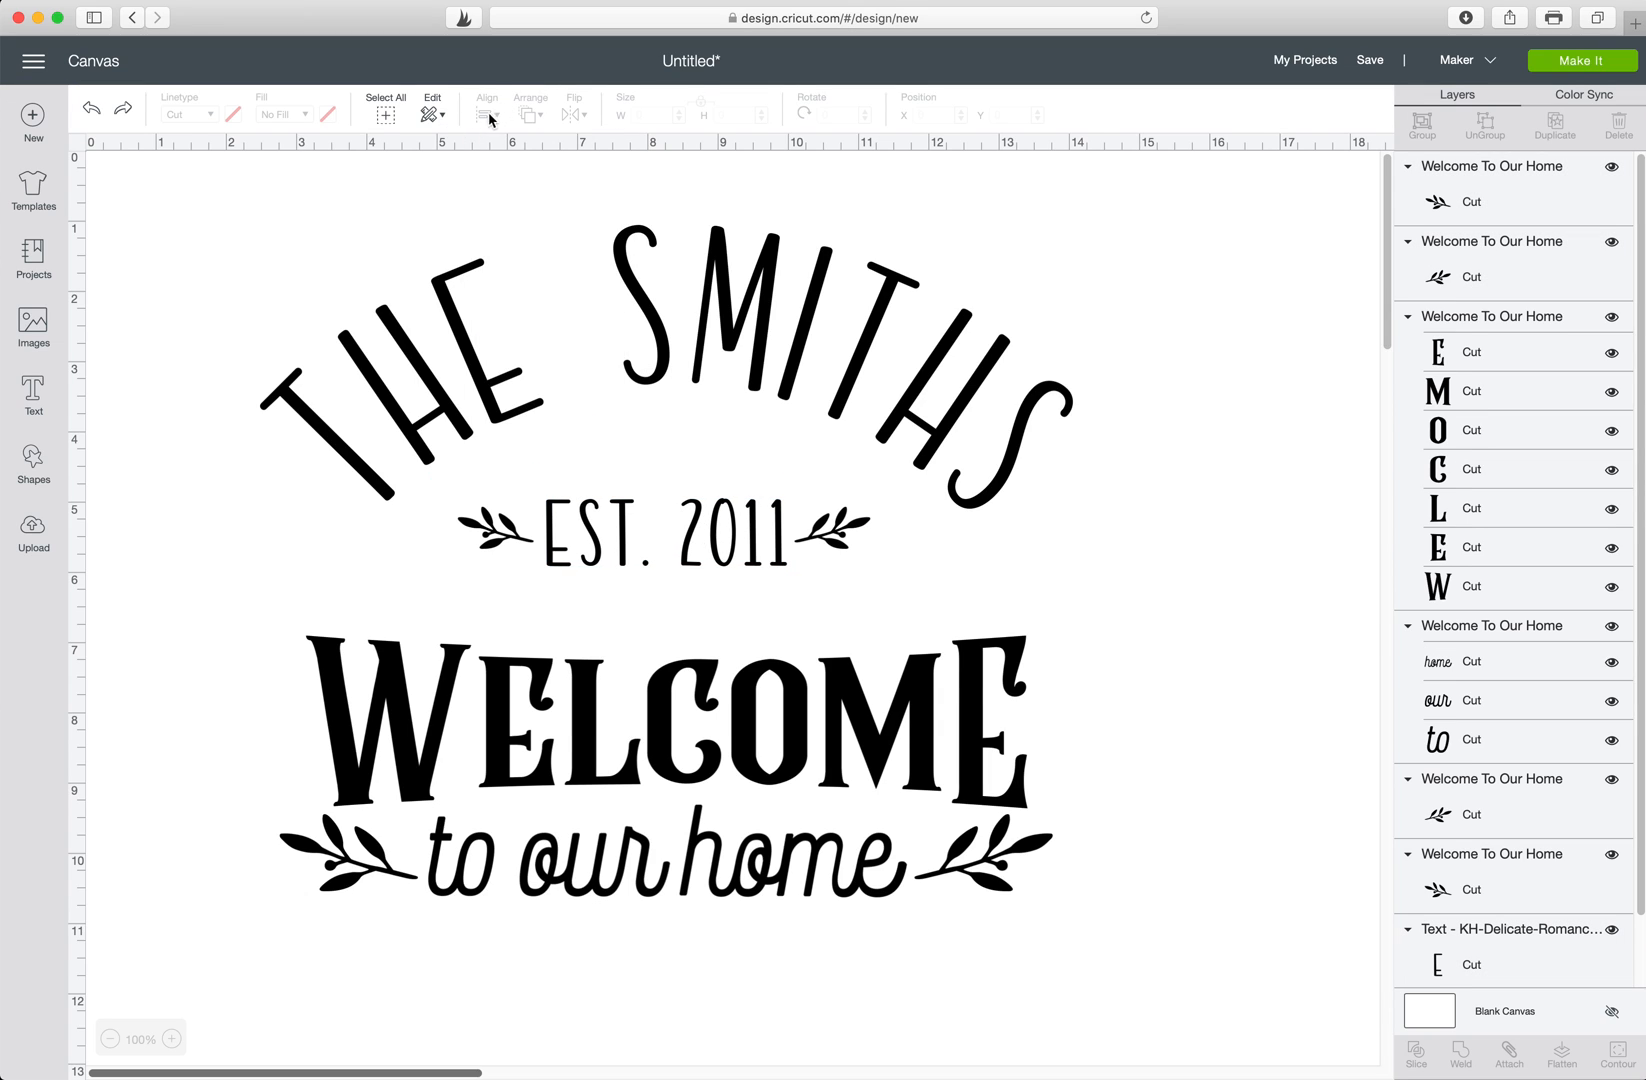
Revisit alignment for the EST. 2011 row, leaving it about 5.87 by 0.96 inches.
{"action": "left_click", "coordinate": [662, 534]}
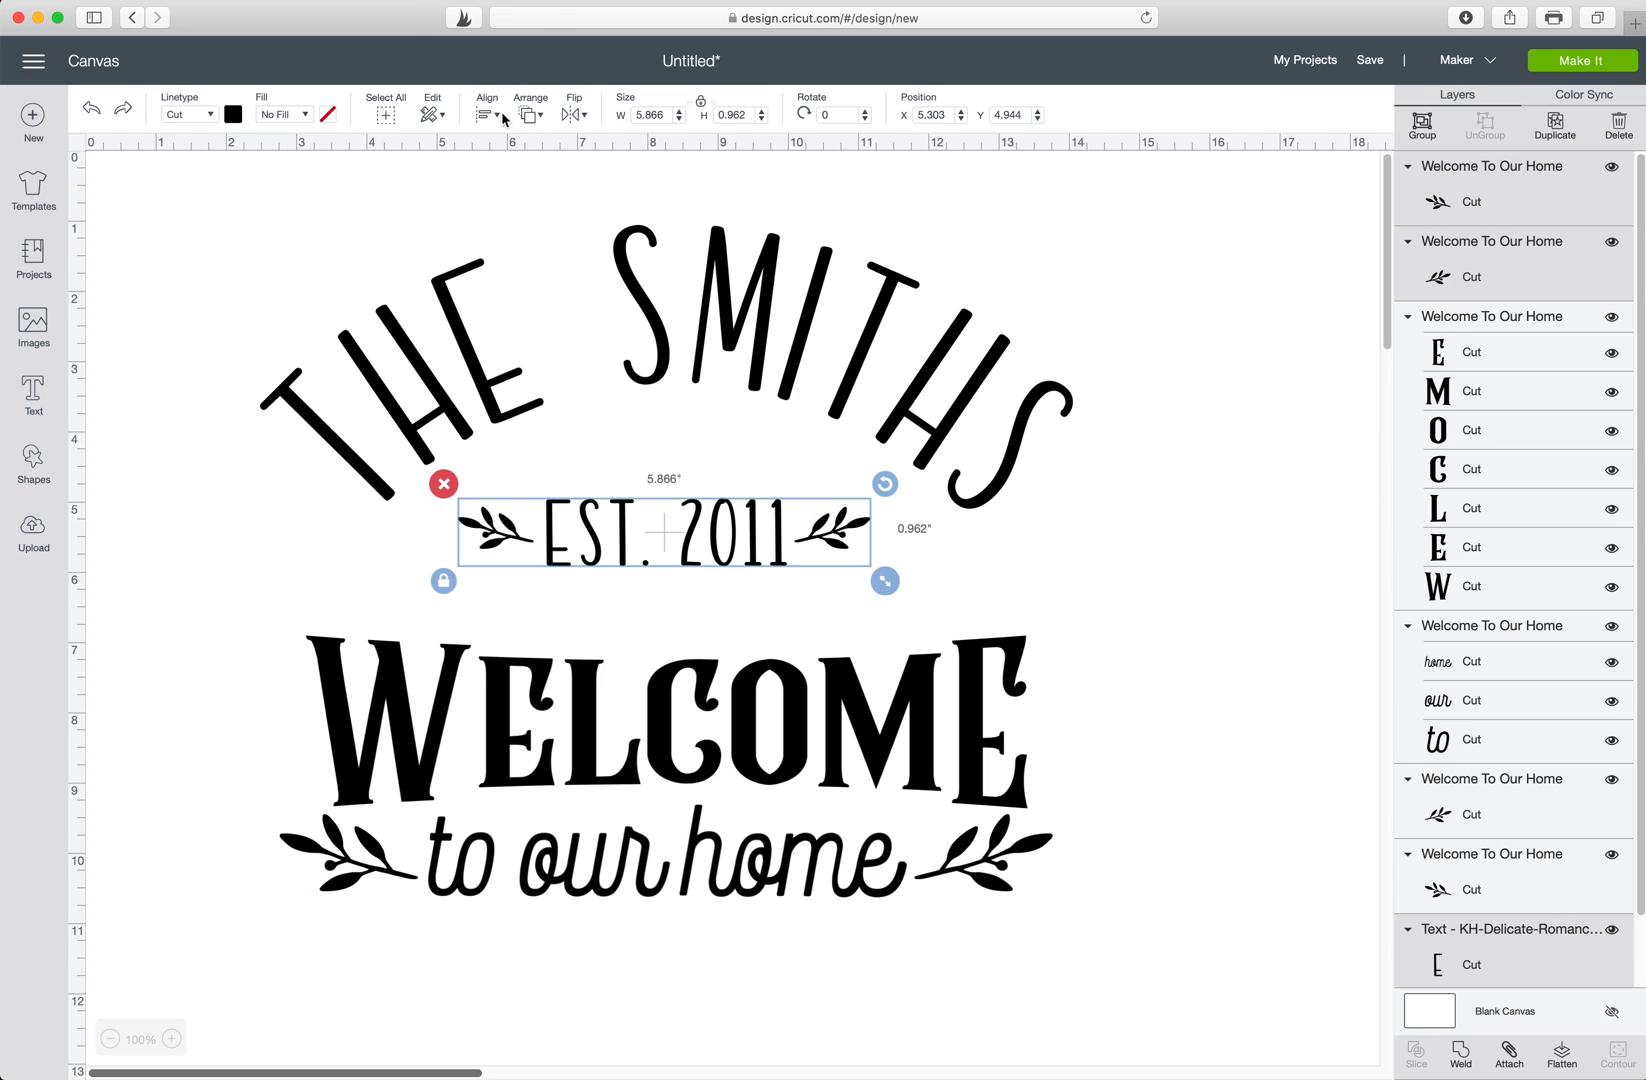
{"action": "left_click", "coordinate": [486, 114]}
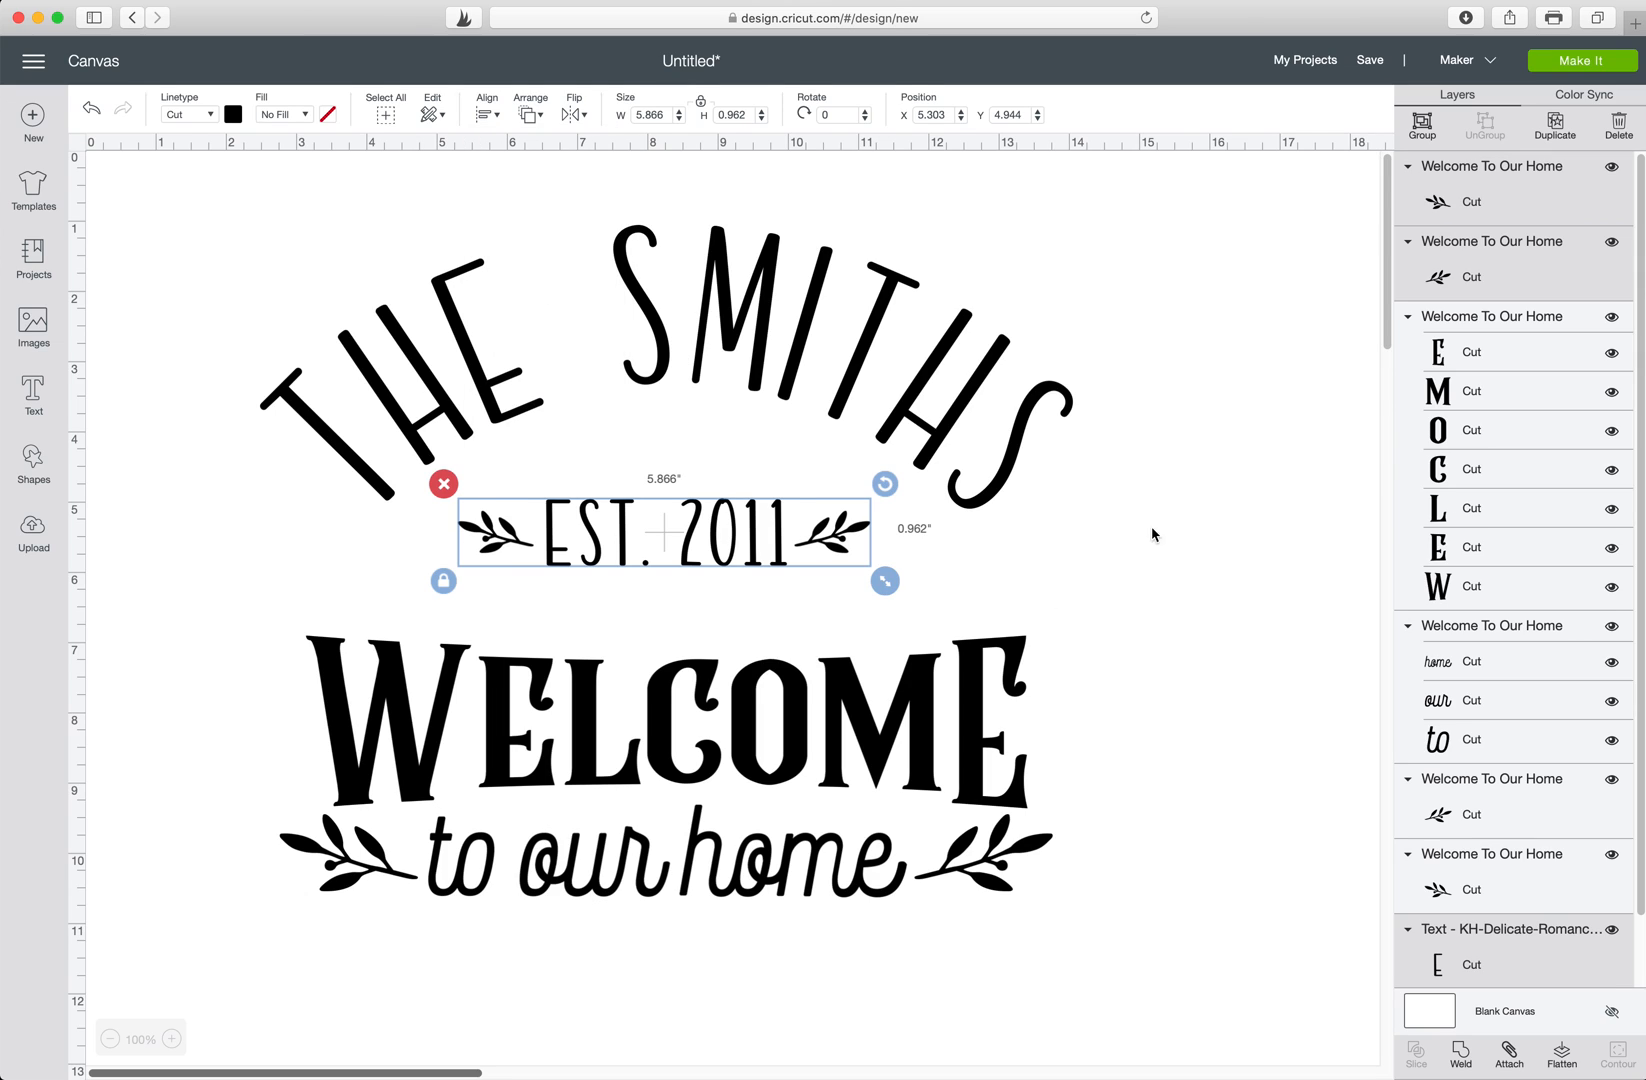
{"action": "mouse_move", "coordinate": [536, 554]}
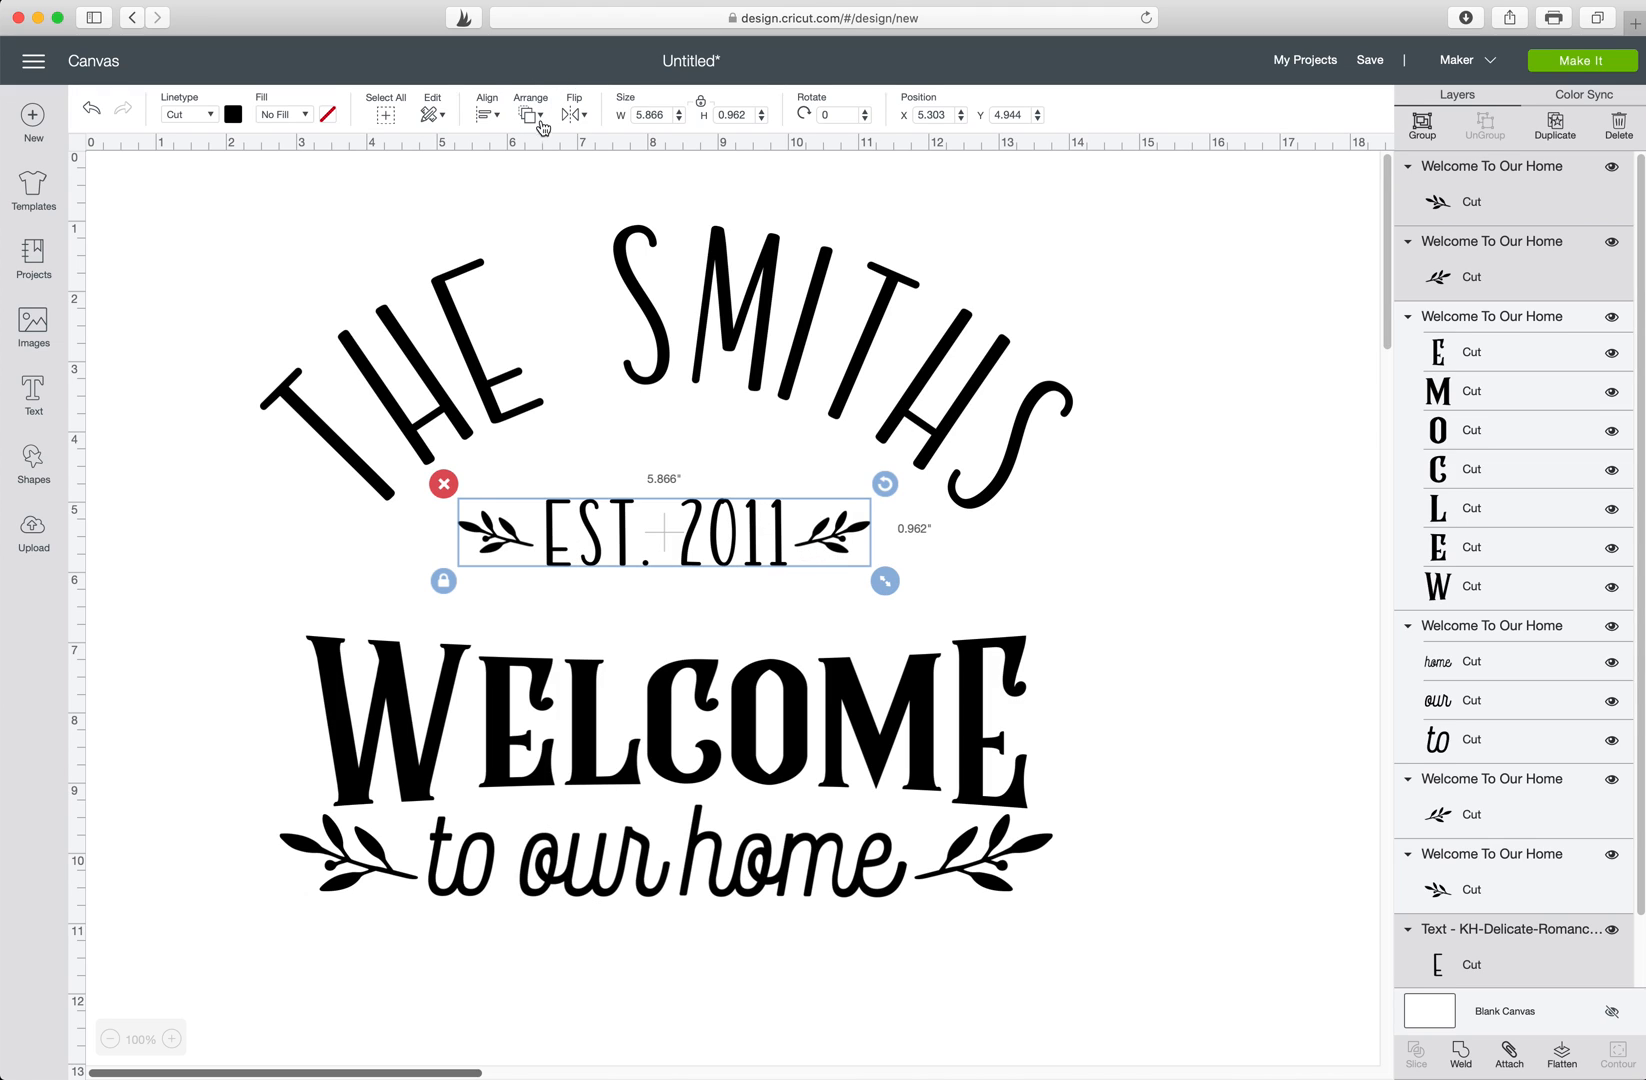
{"action": "left_click", "coordinate": [486, 110]}
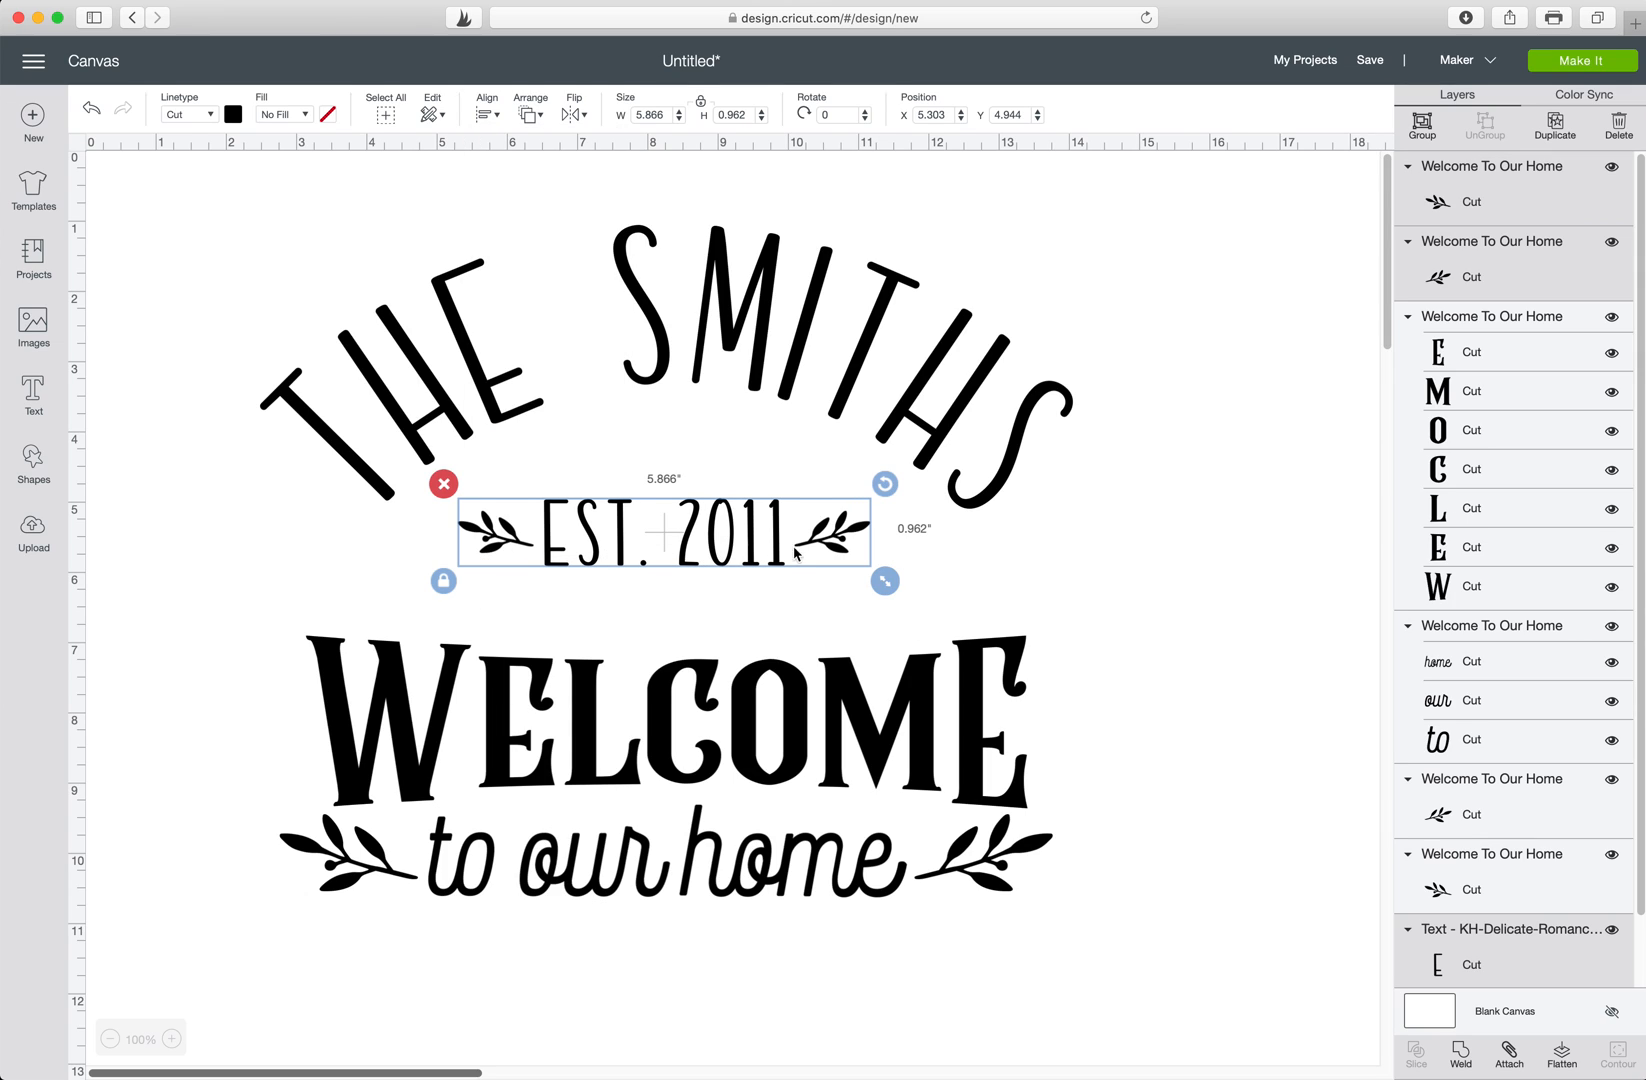
{"action": "mouse_move", "coordinate": [646, 564]}
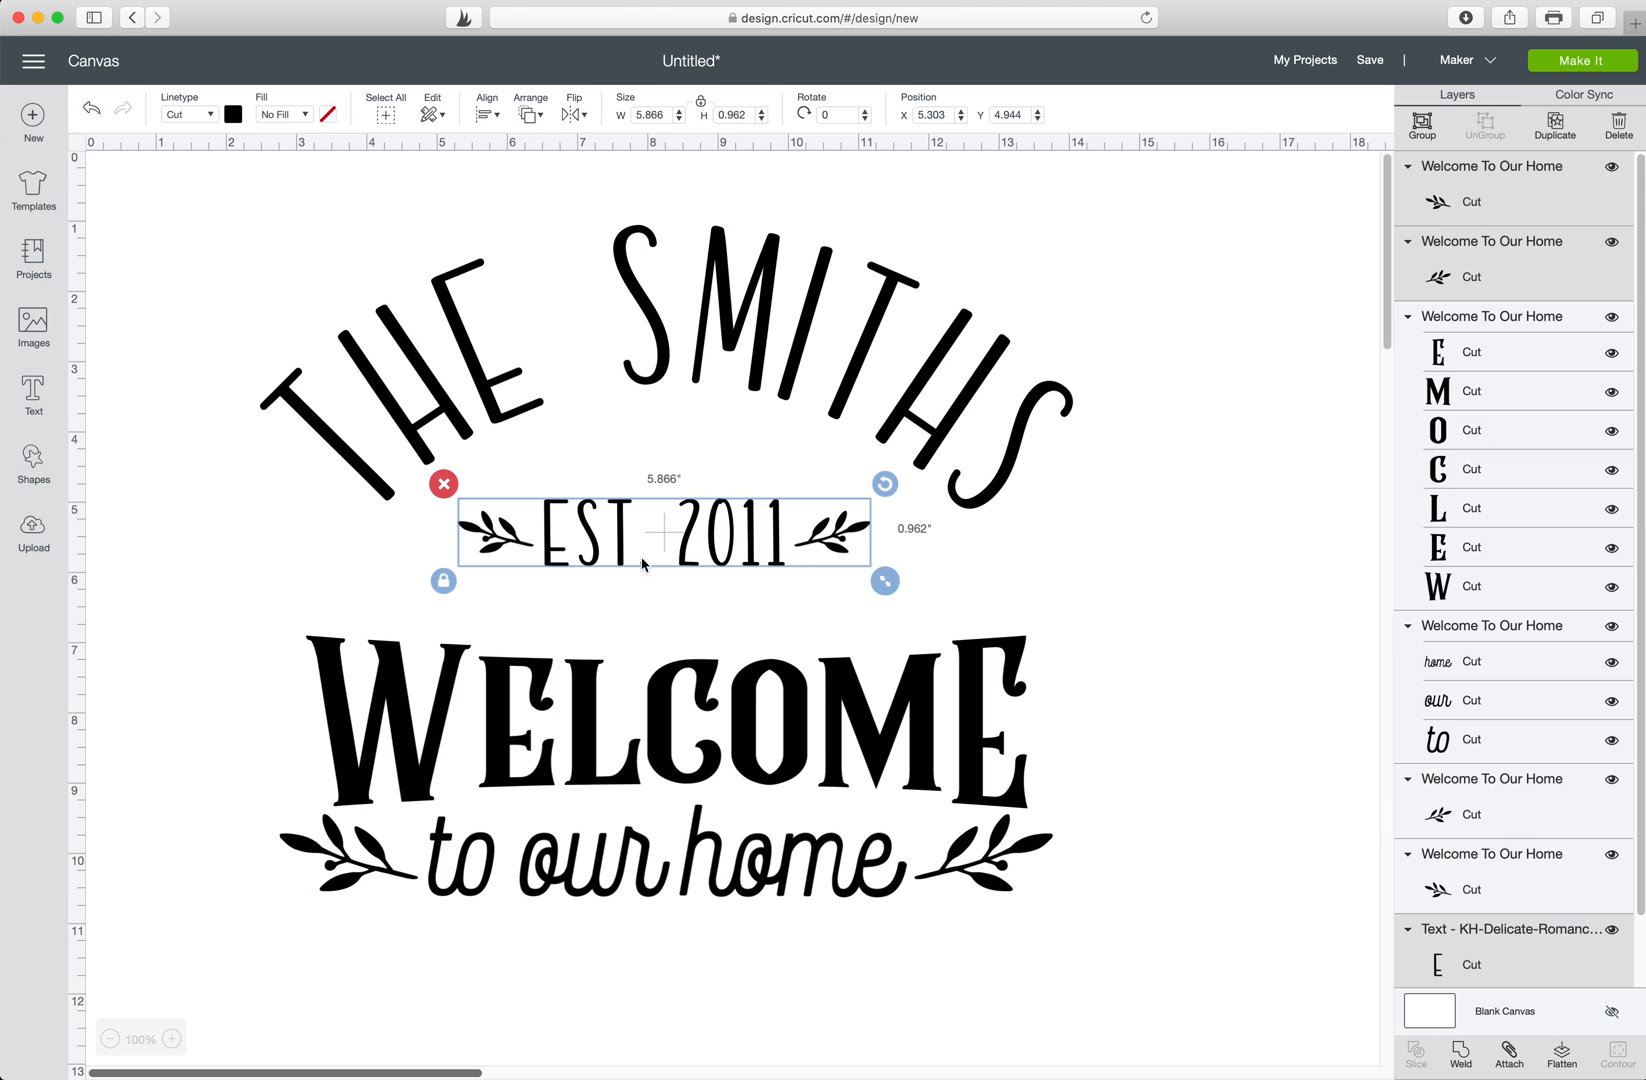
{"action": "mouse_move", "coordinate": [1168, 560]}
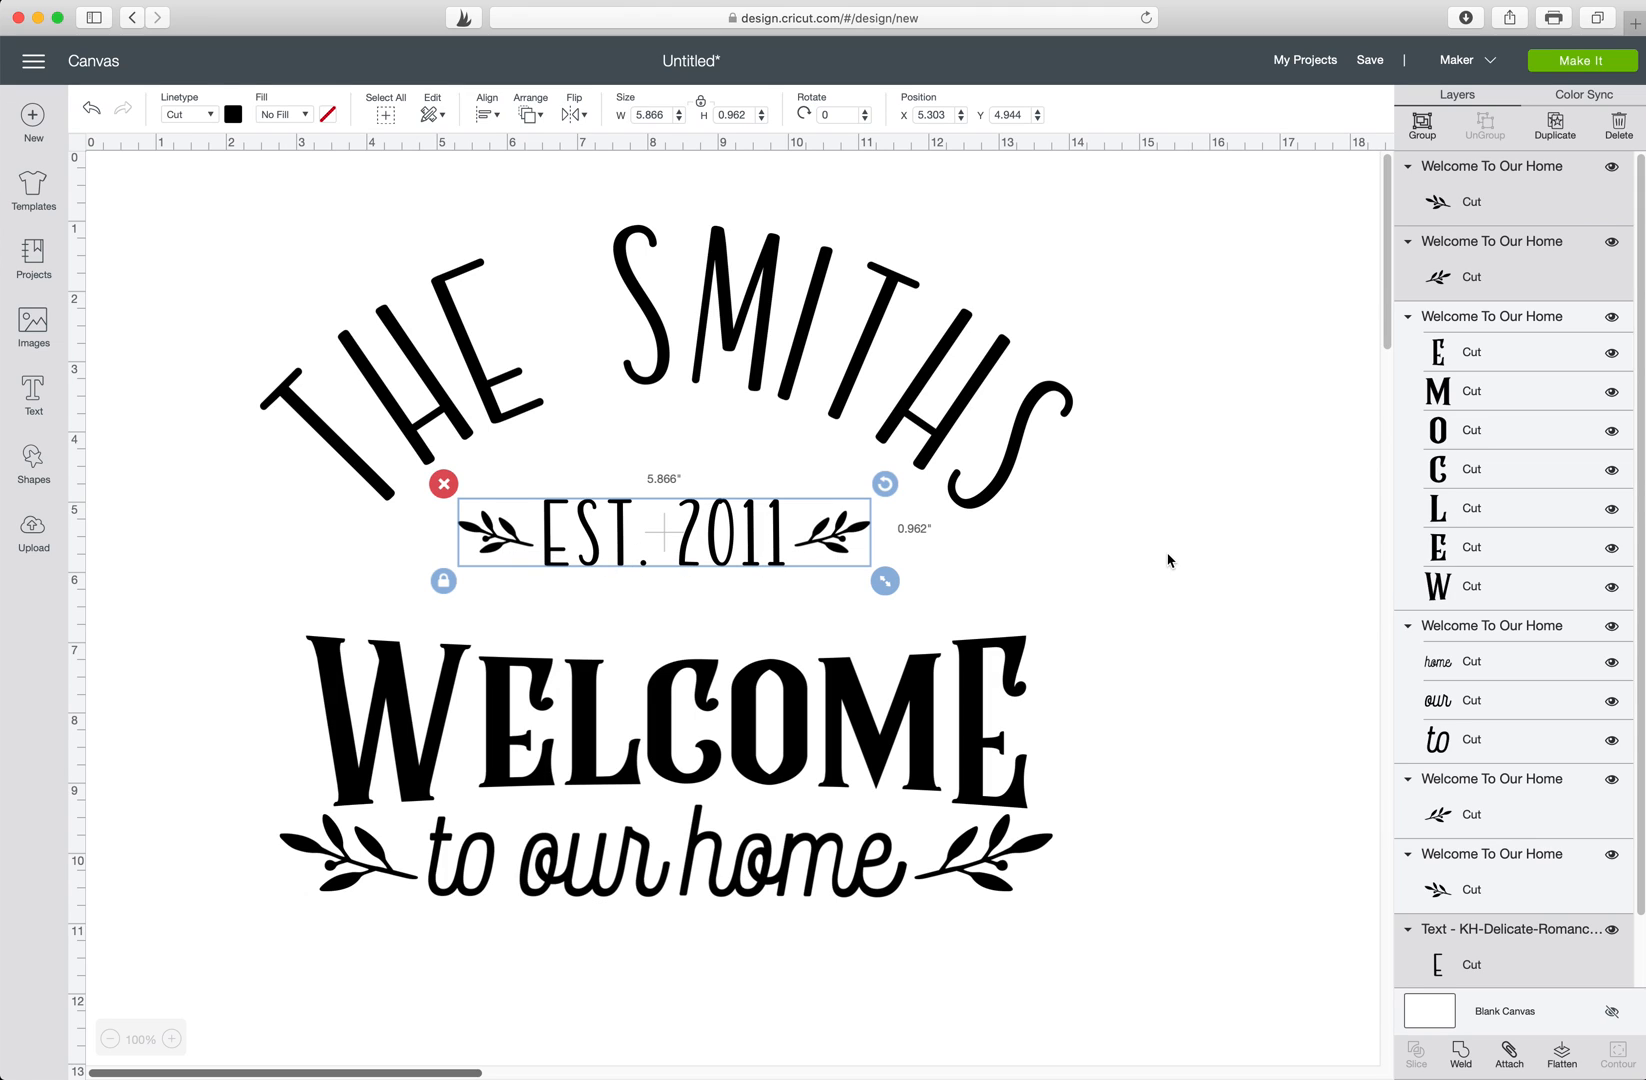
{"action": "left_click", "coordinate": [348, 224]}
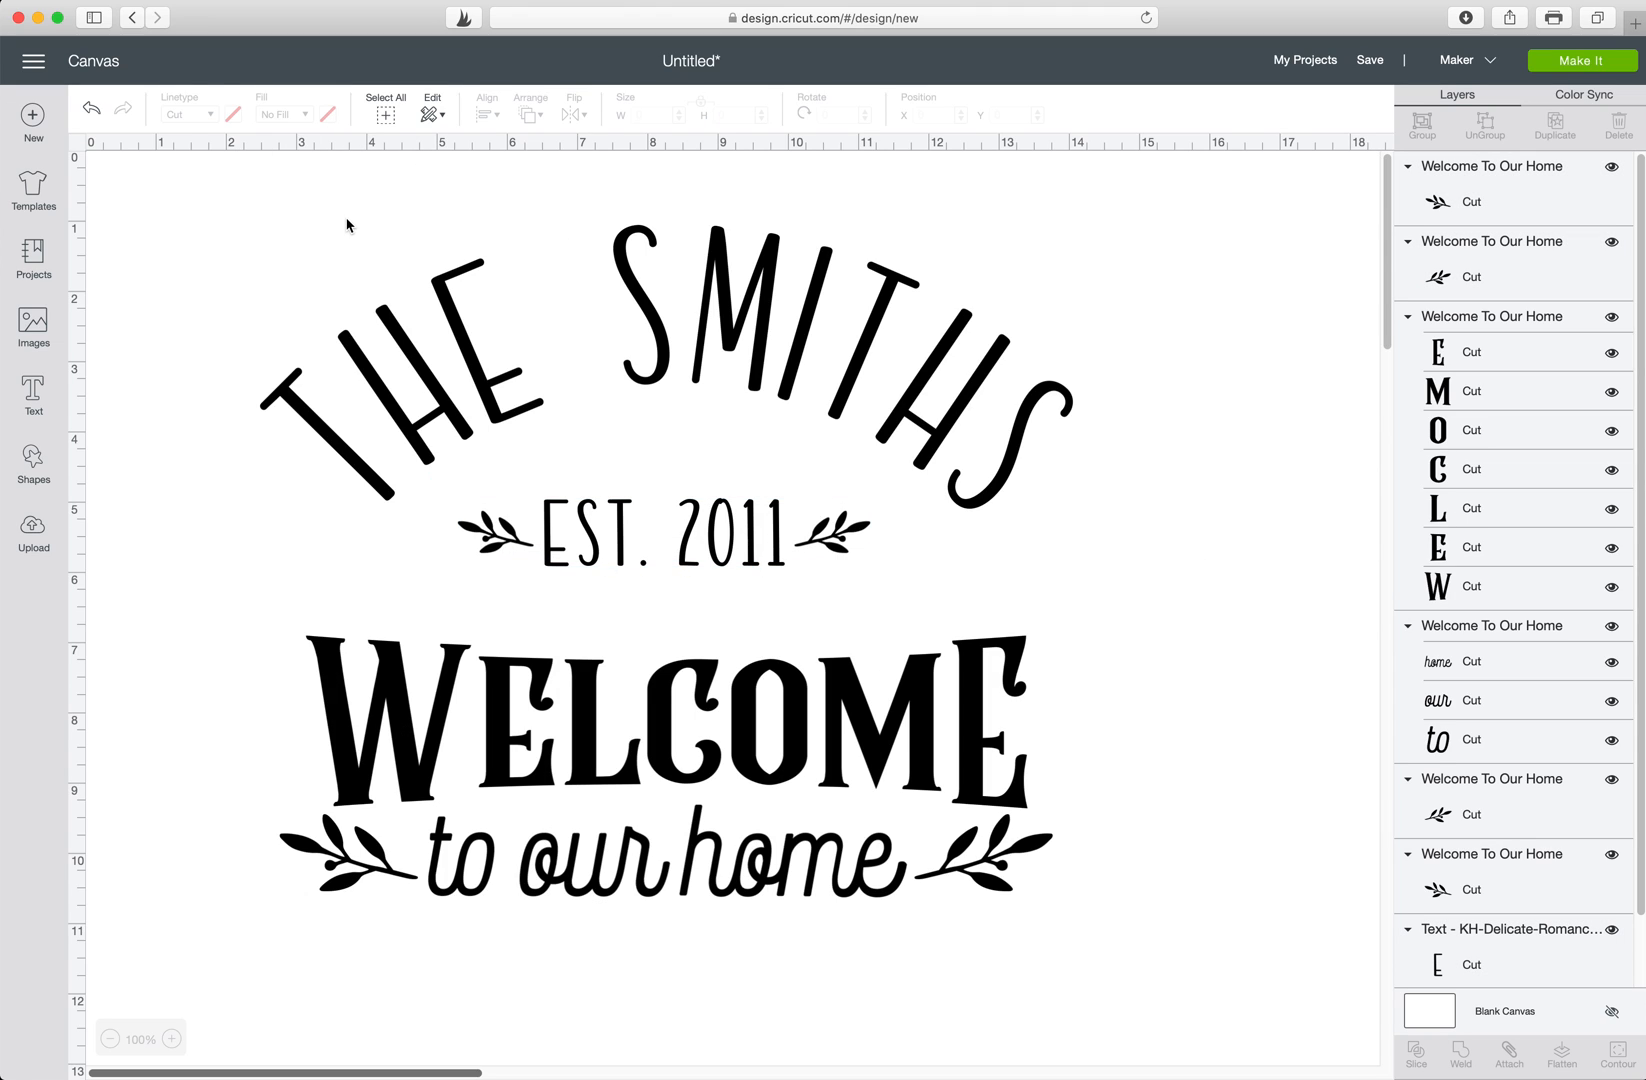
{"action": "mouse_move", "coordinate": [256, 244]}
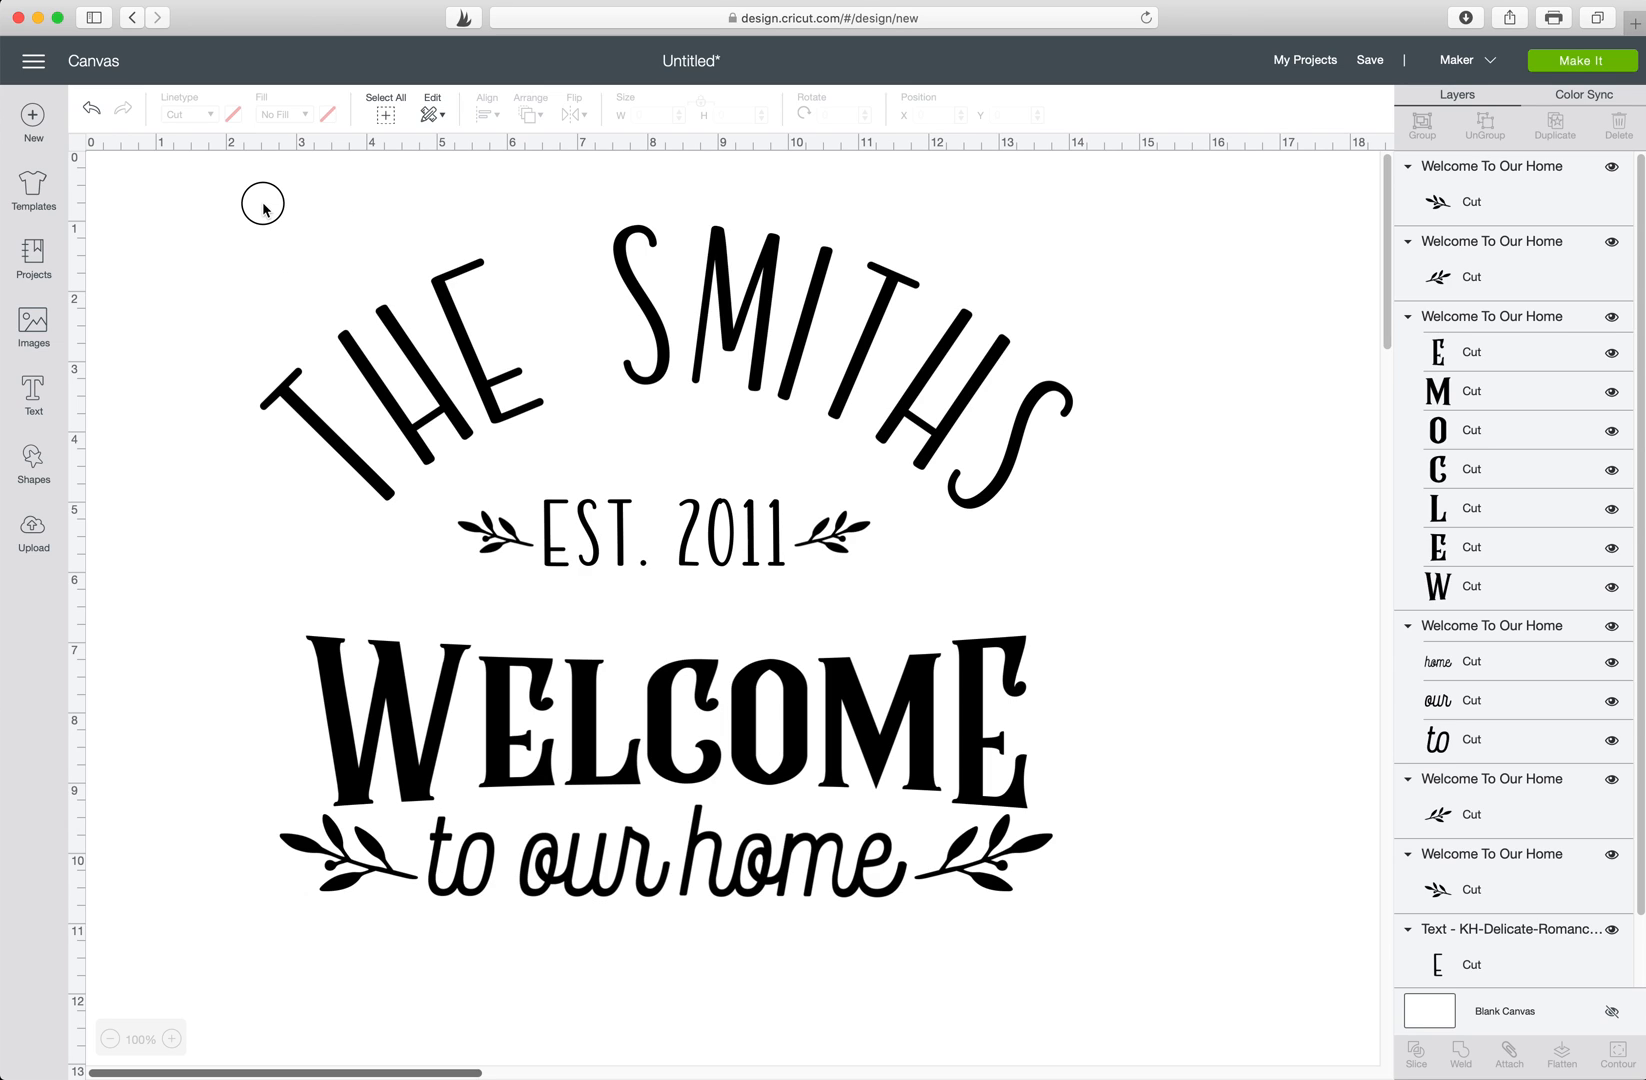
Select every element of the sign and attach them into one 11.56 by 9.56 inch design.
{"action": "left_click", "coordinate": [386, 104]}
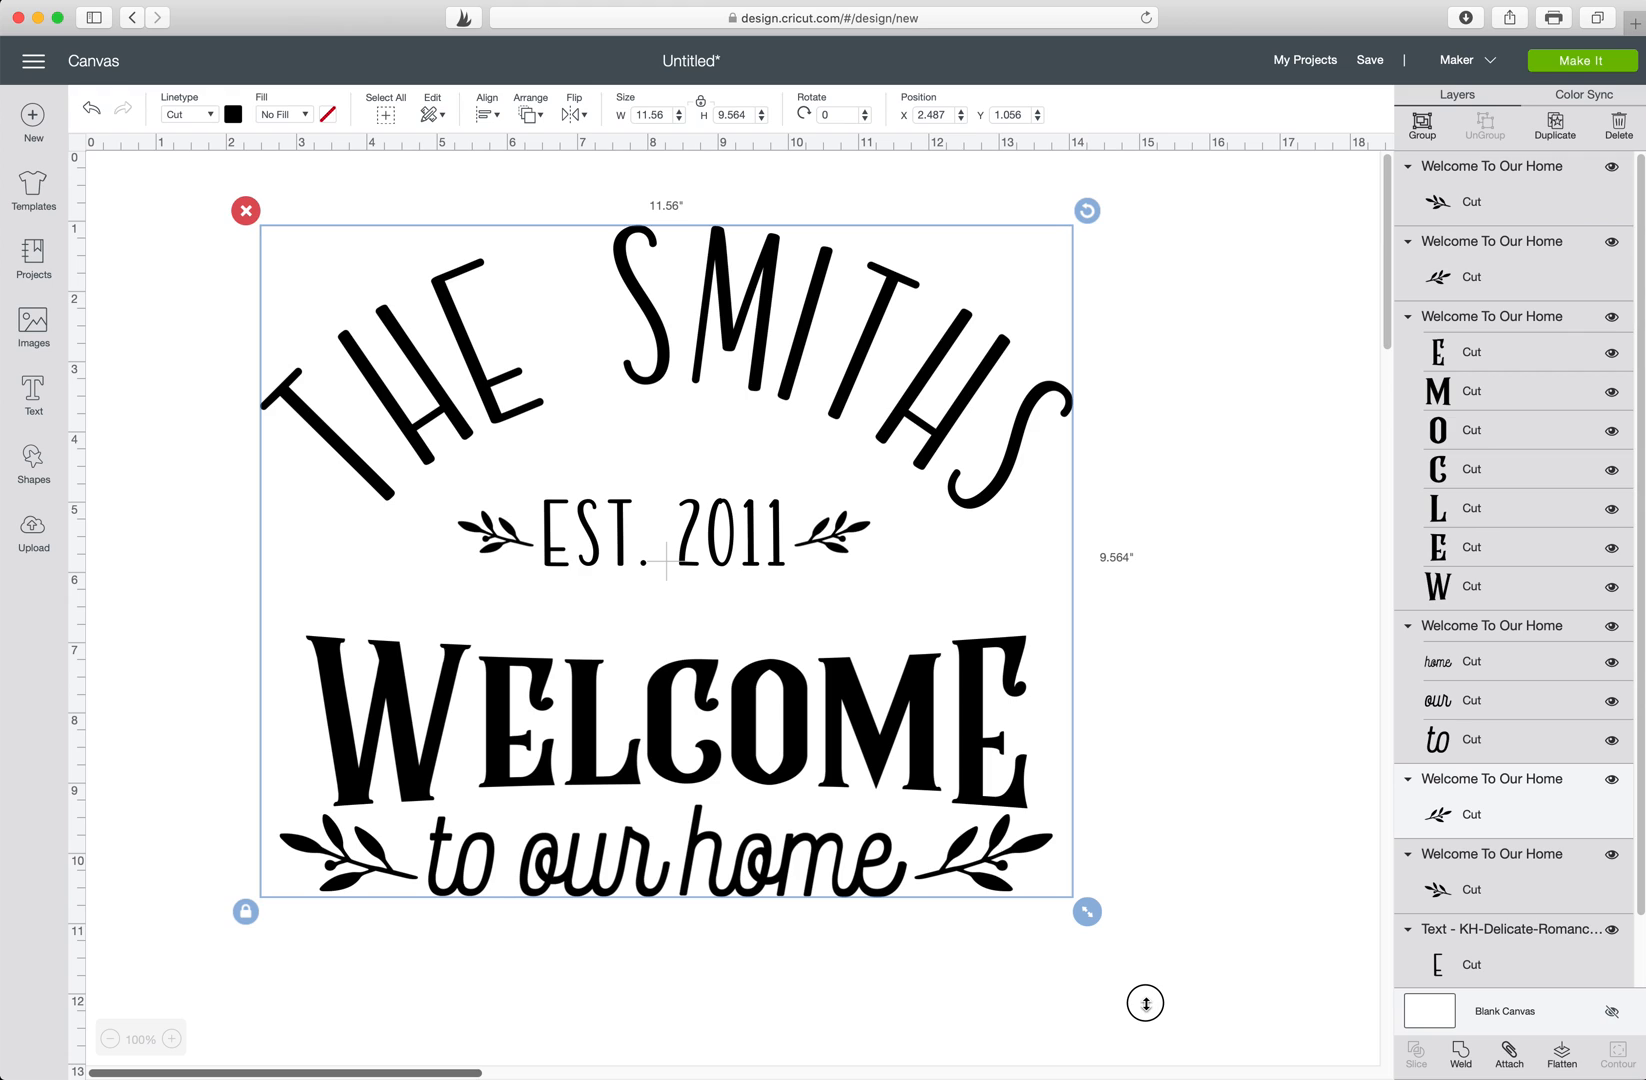
{"action": "mouse_move", "coordinate": [362, 234]}
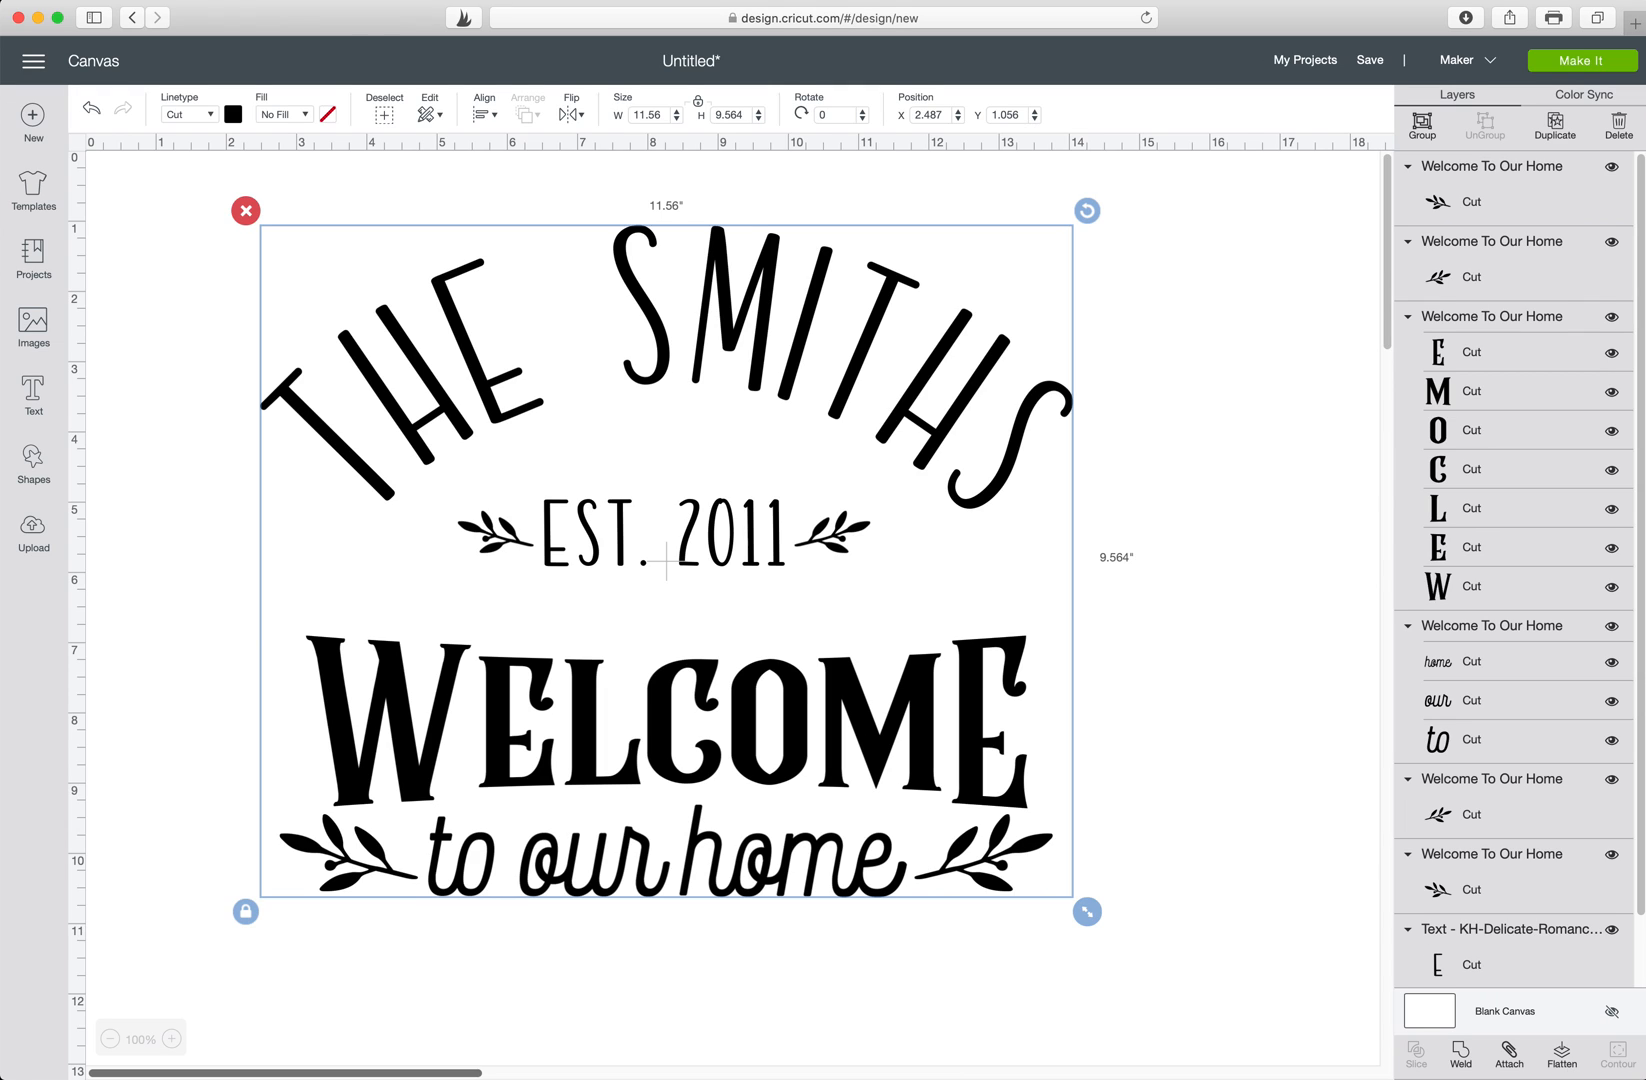
{"action": "left_click", "coordinate": [1508, 1054]}
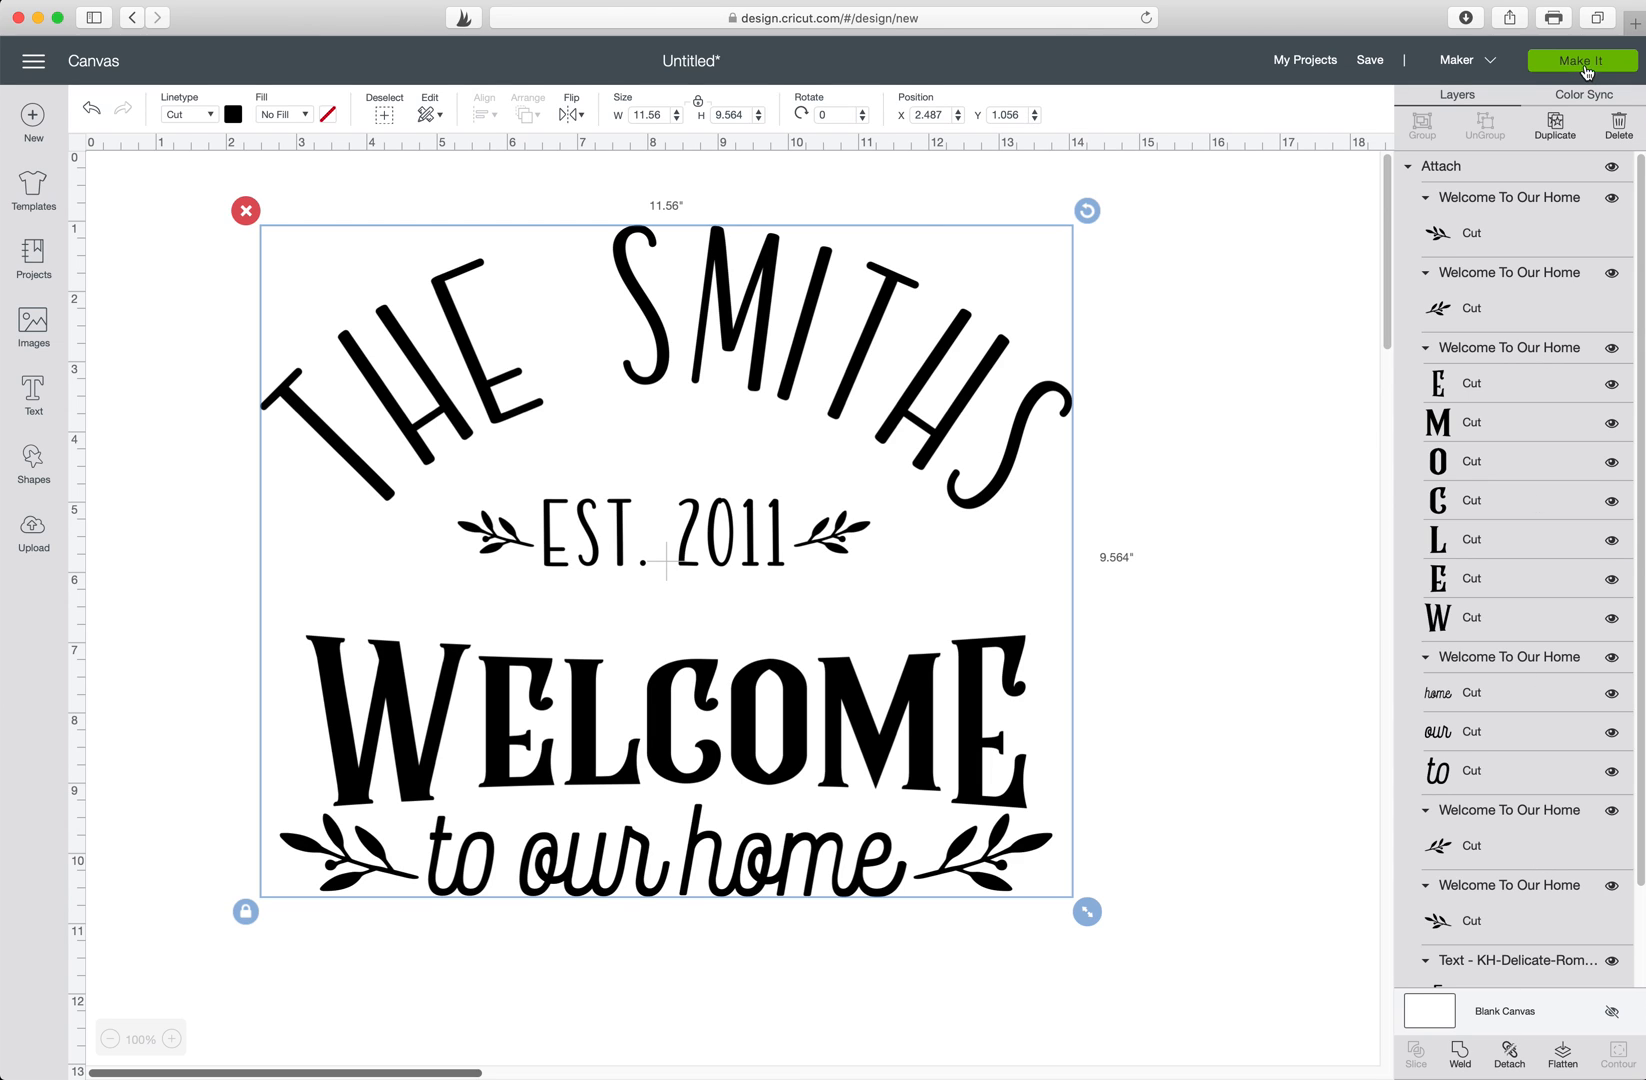
{"action": "left_click", "coordinate": [1584, 60]}
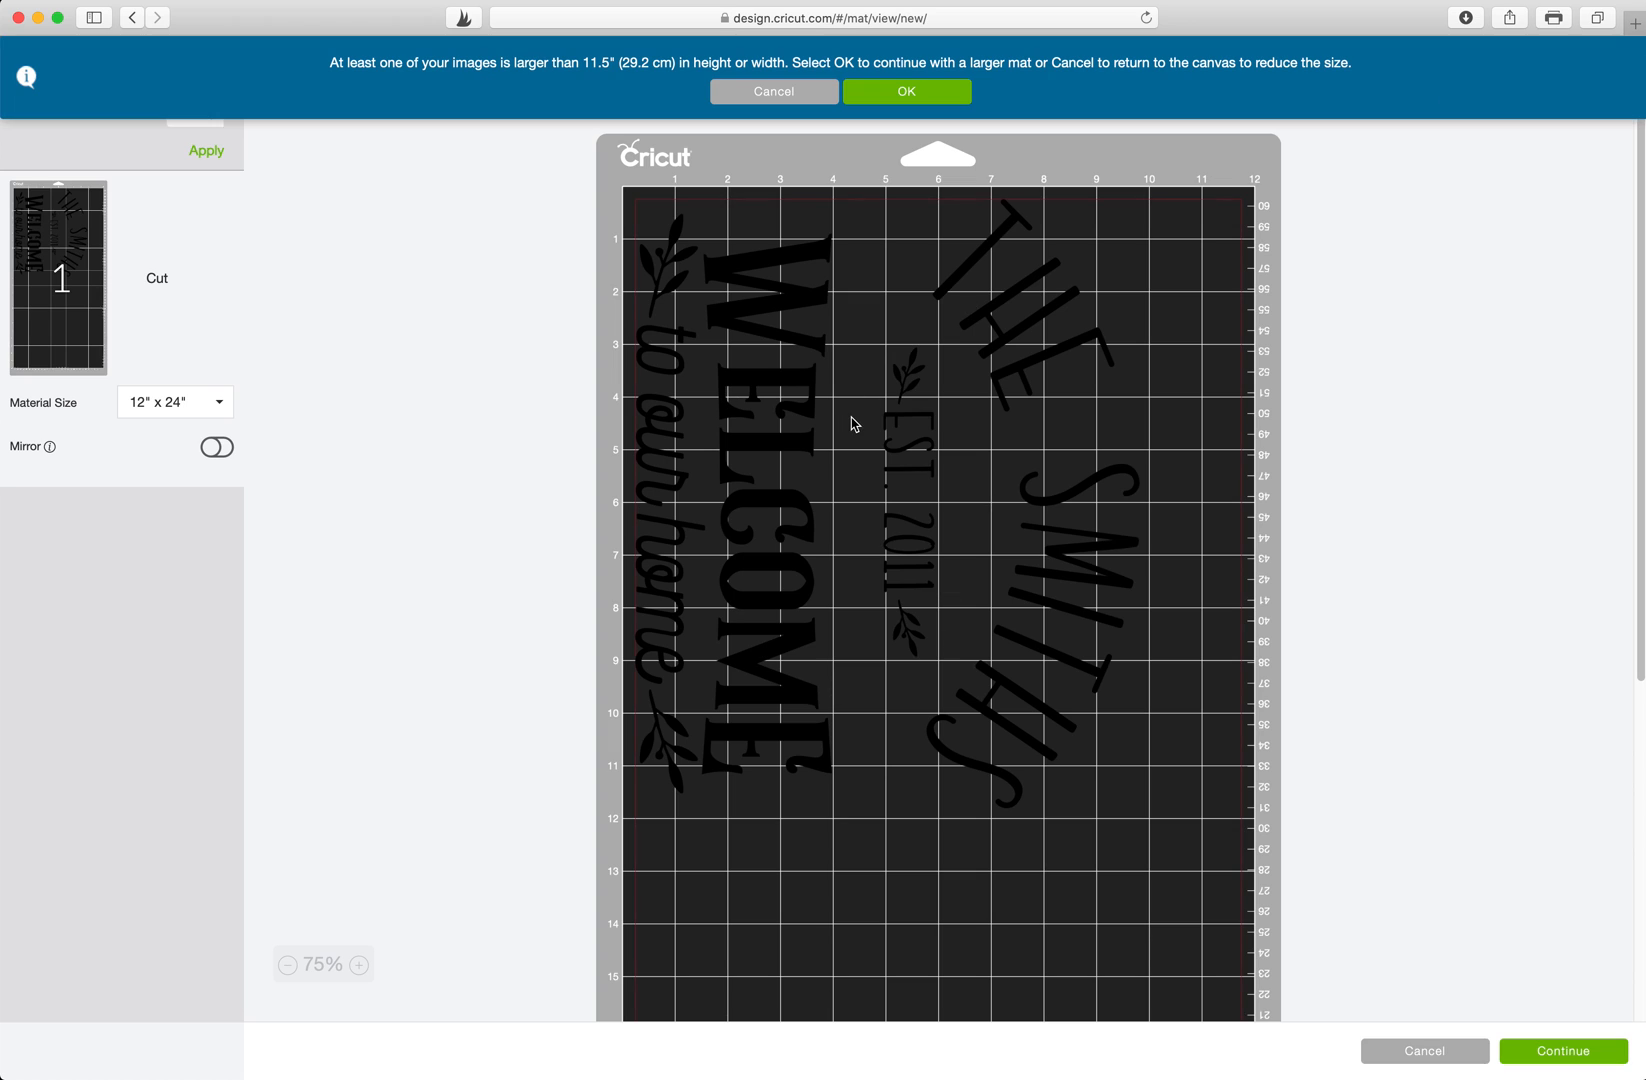
{"action": "mouse_move", "coordinate": [766, 666]}
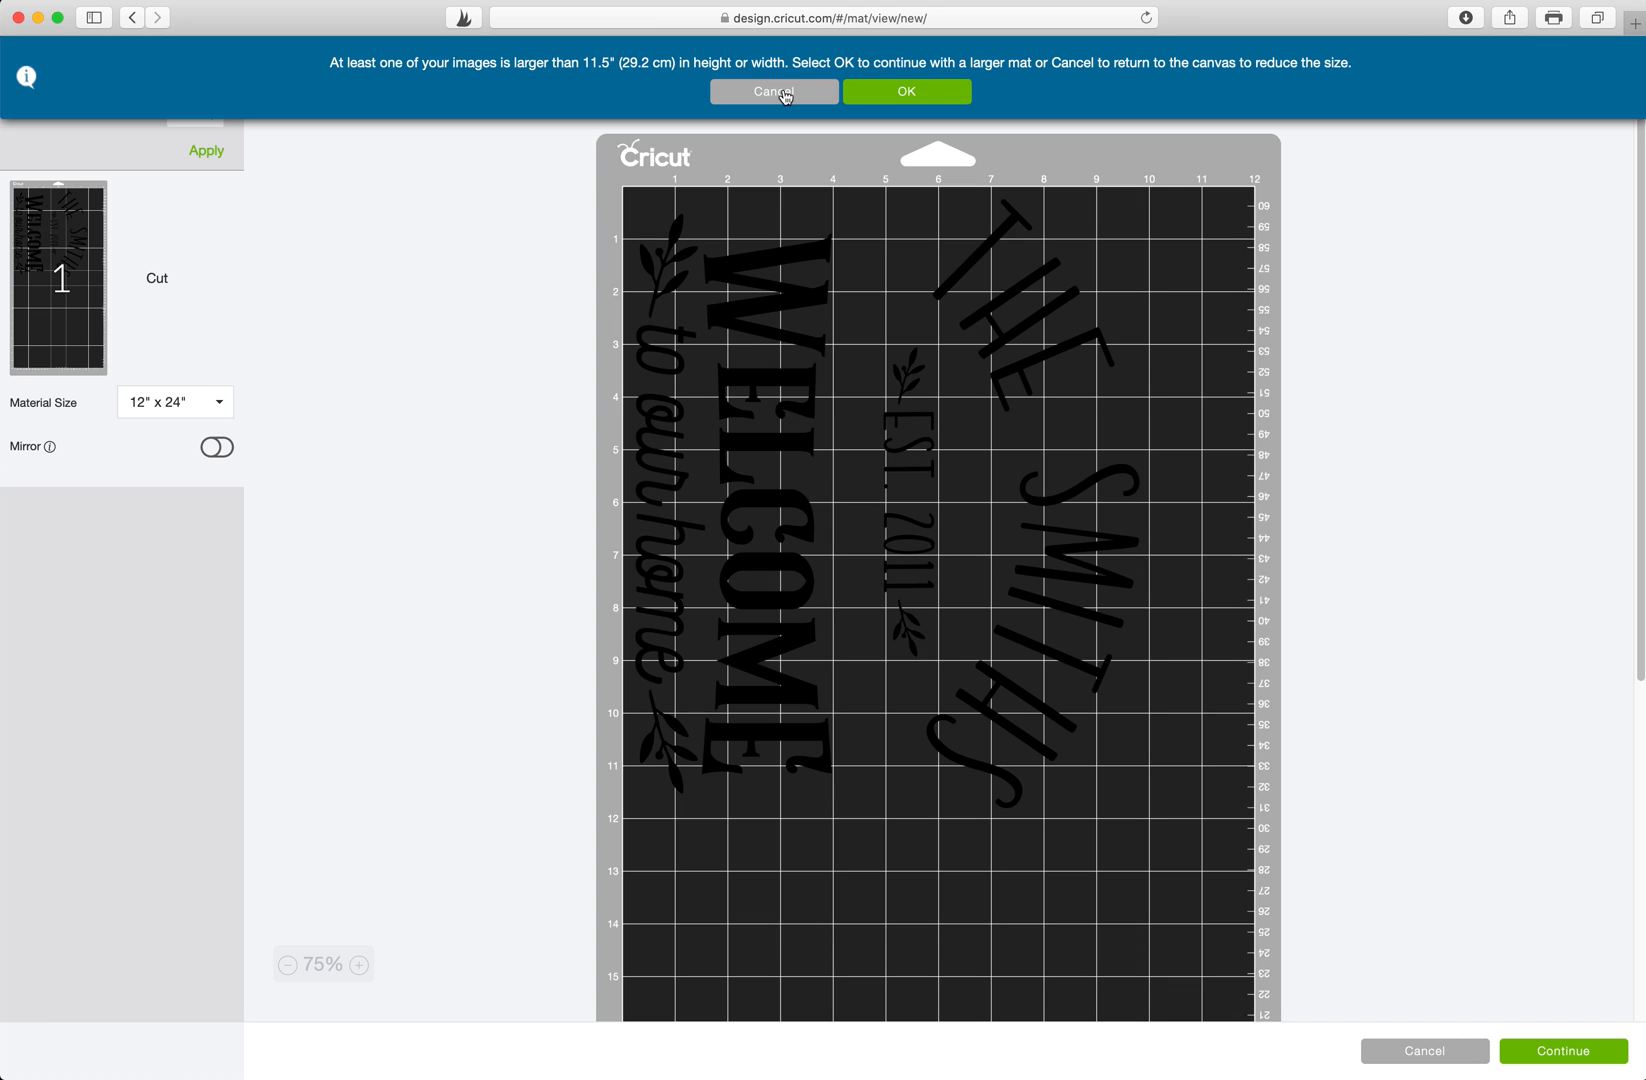
{"action": "left_click", "coordinate": [772, 92]}
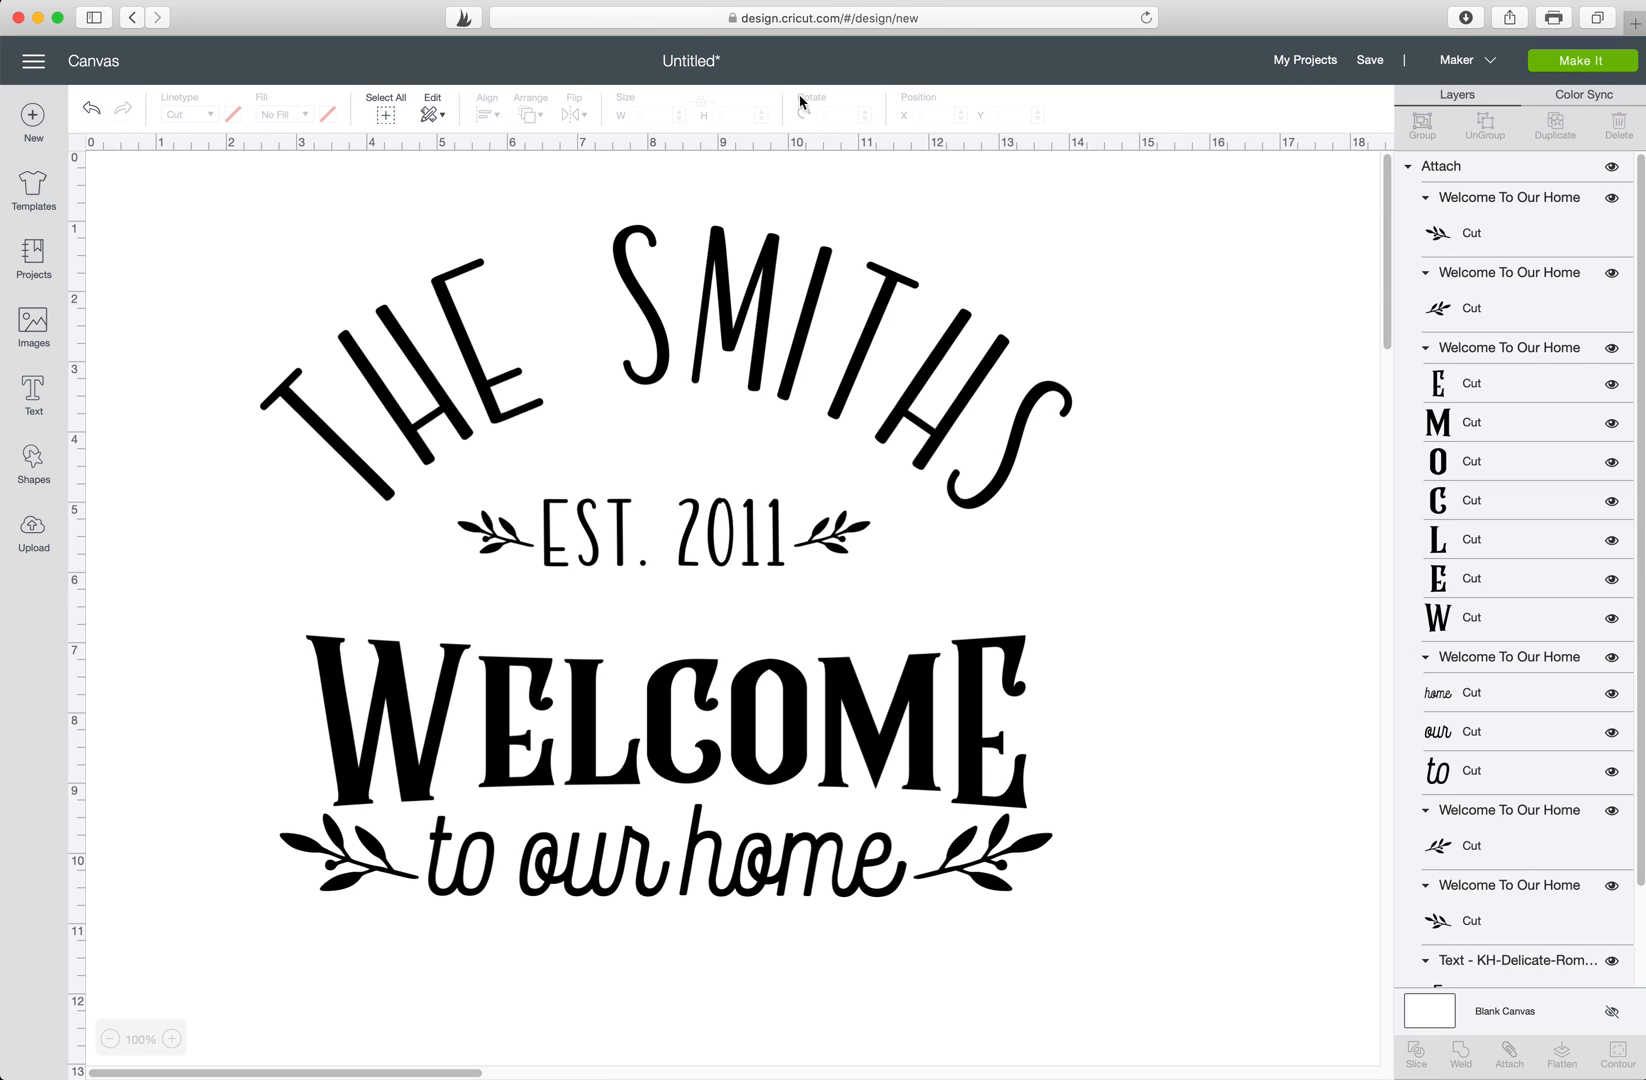
{"action": "mouse_move", "coordinate": [216, 242]}
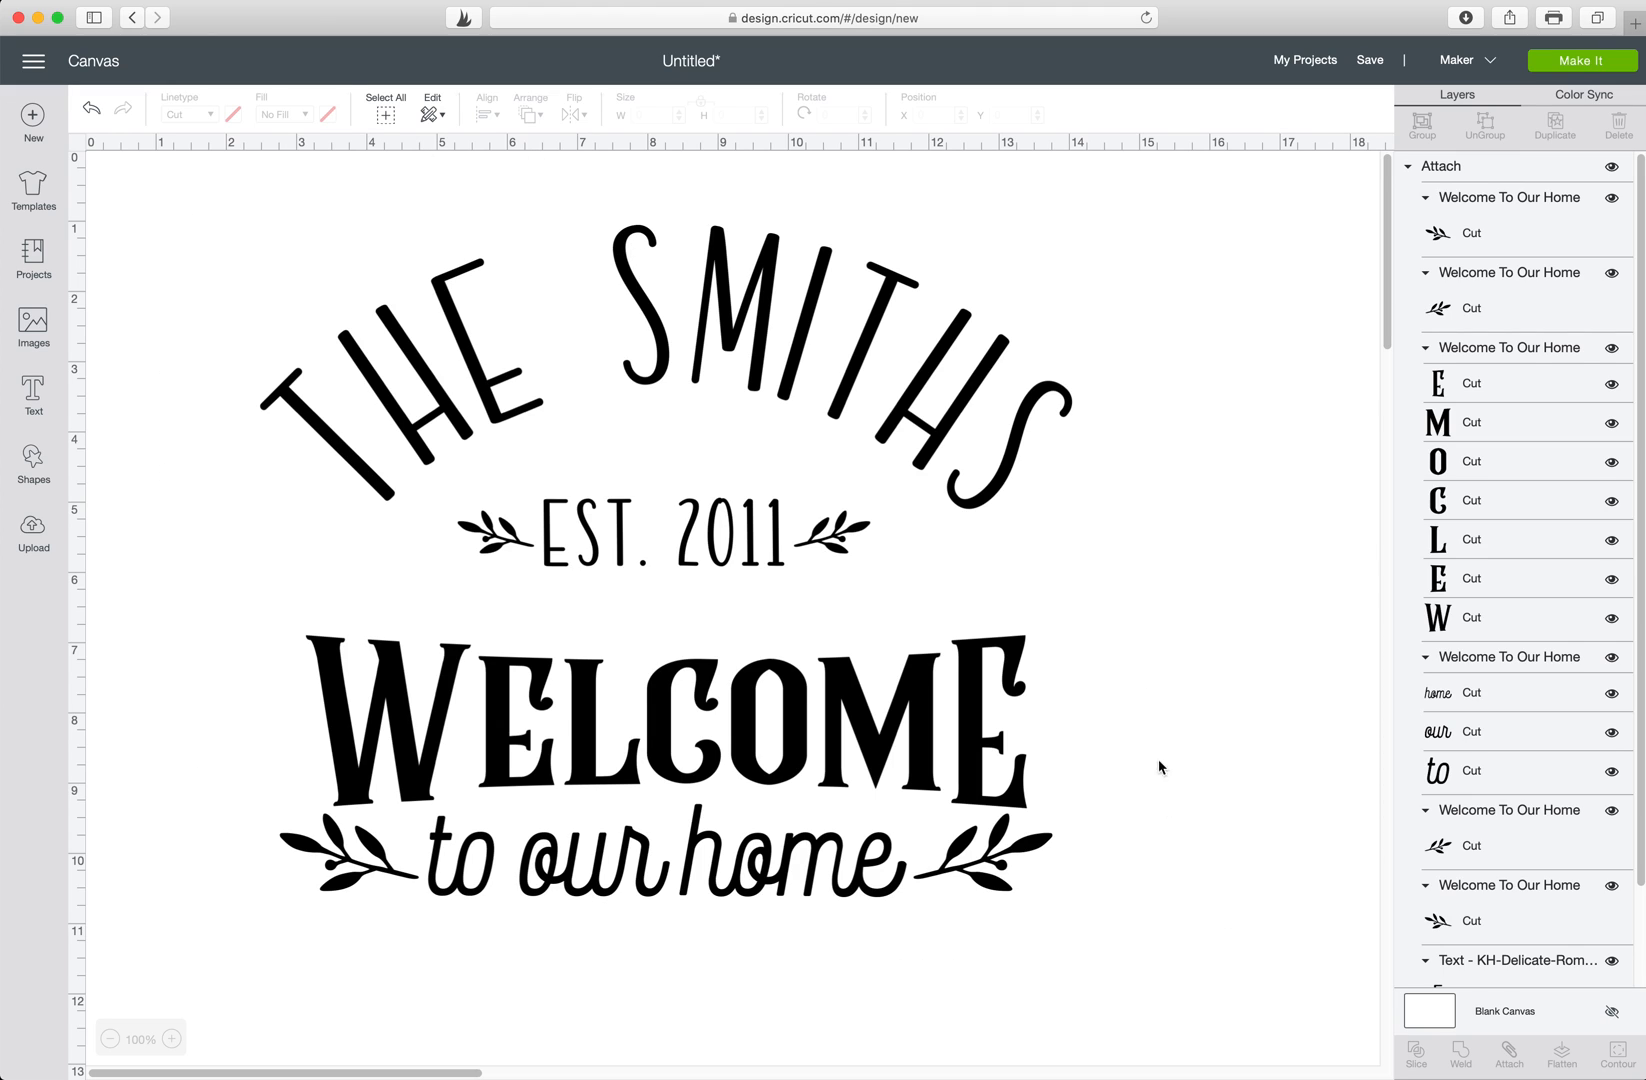
{"action": "mouse_move", "coordinate": [300, 184]}
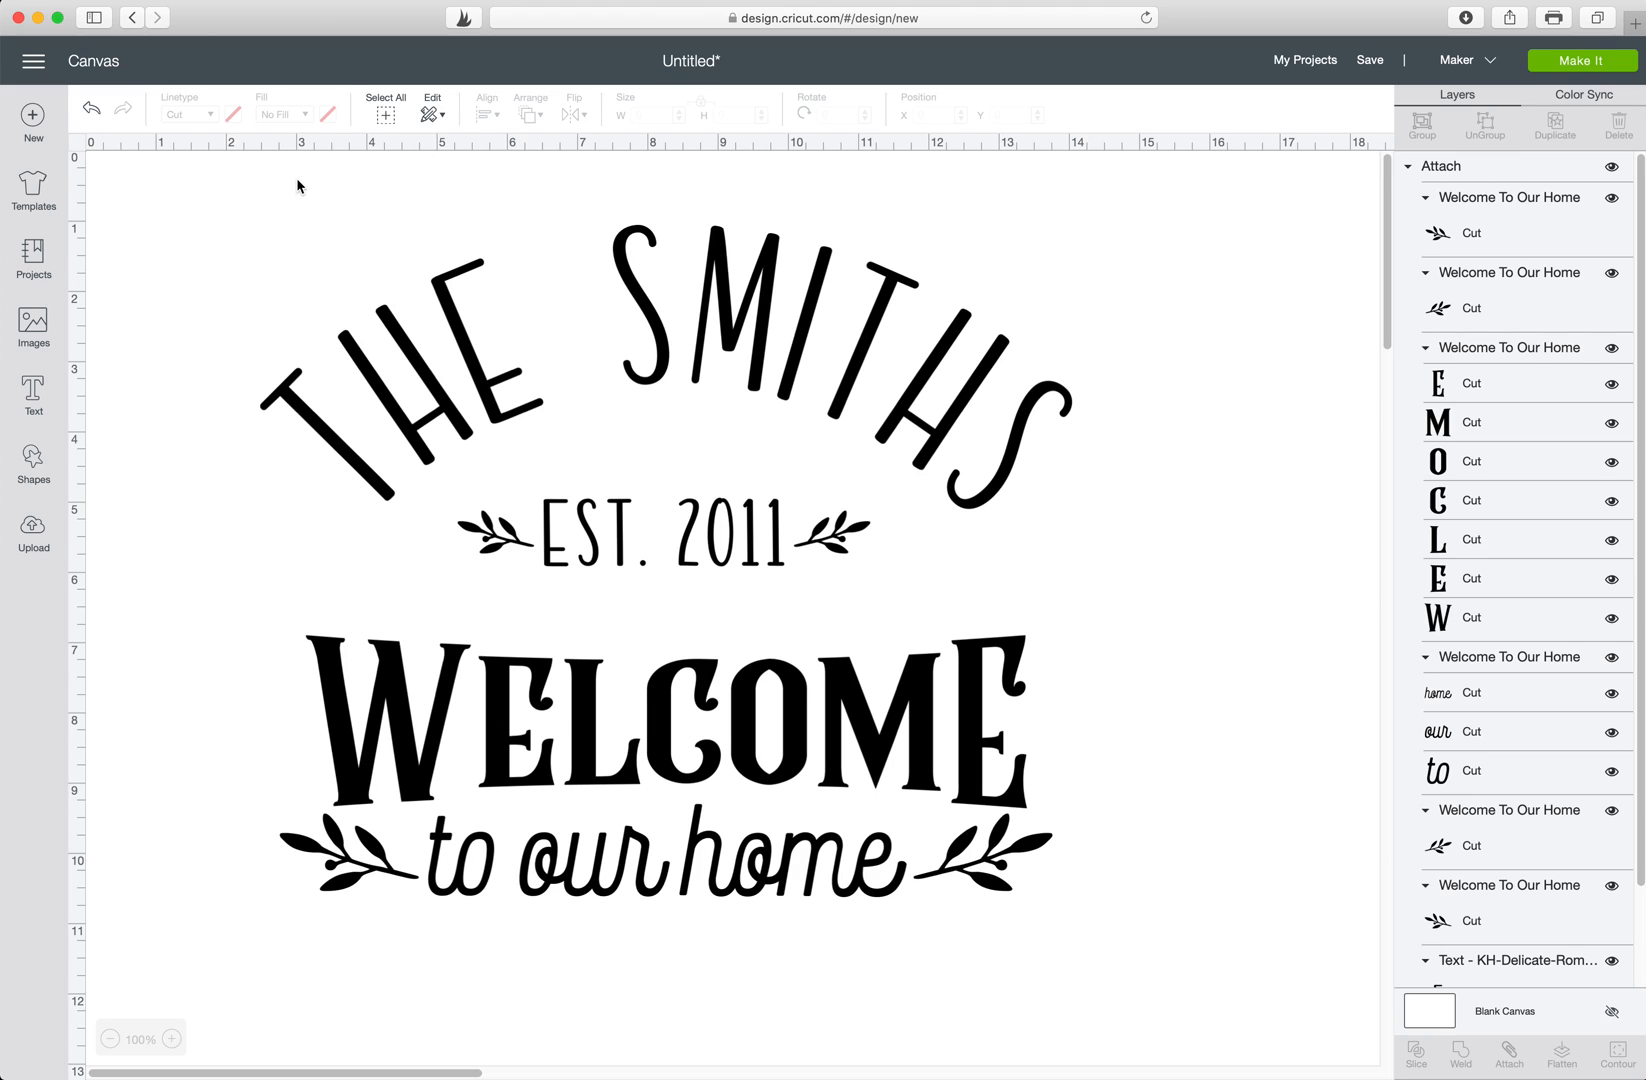
Scale the attached sign down to about 11.143 by 9.22 inches using the corner handle.
{"action": "left_click_drag", "start_coordinate": [298, 186], "coordinate": [1152, 956]}
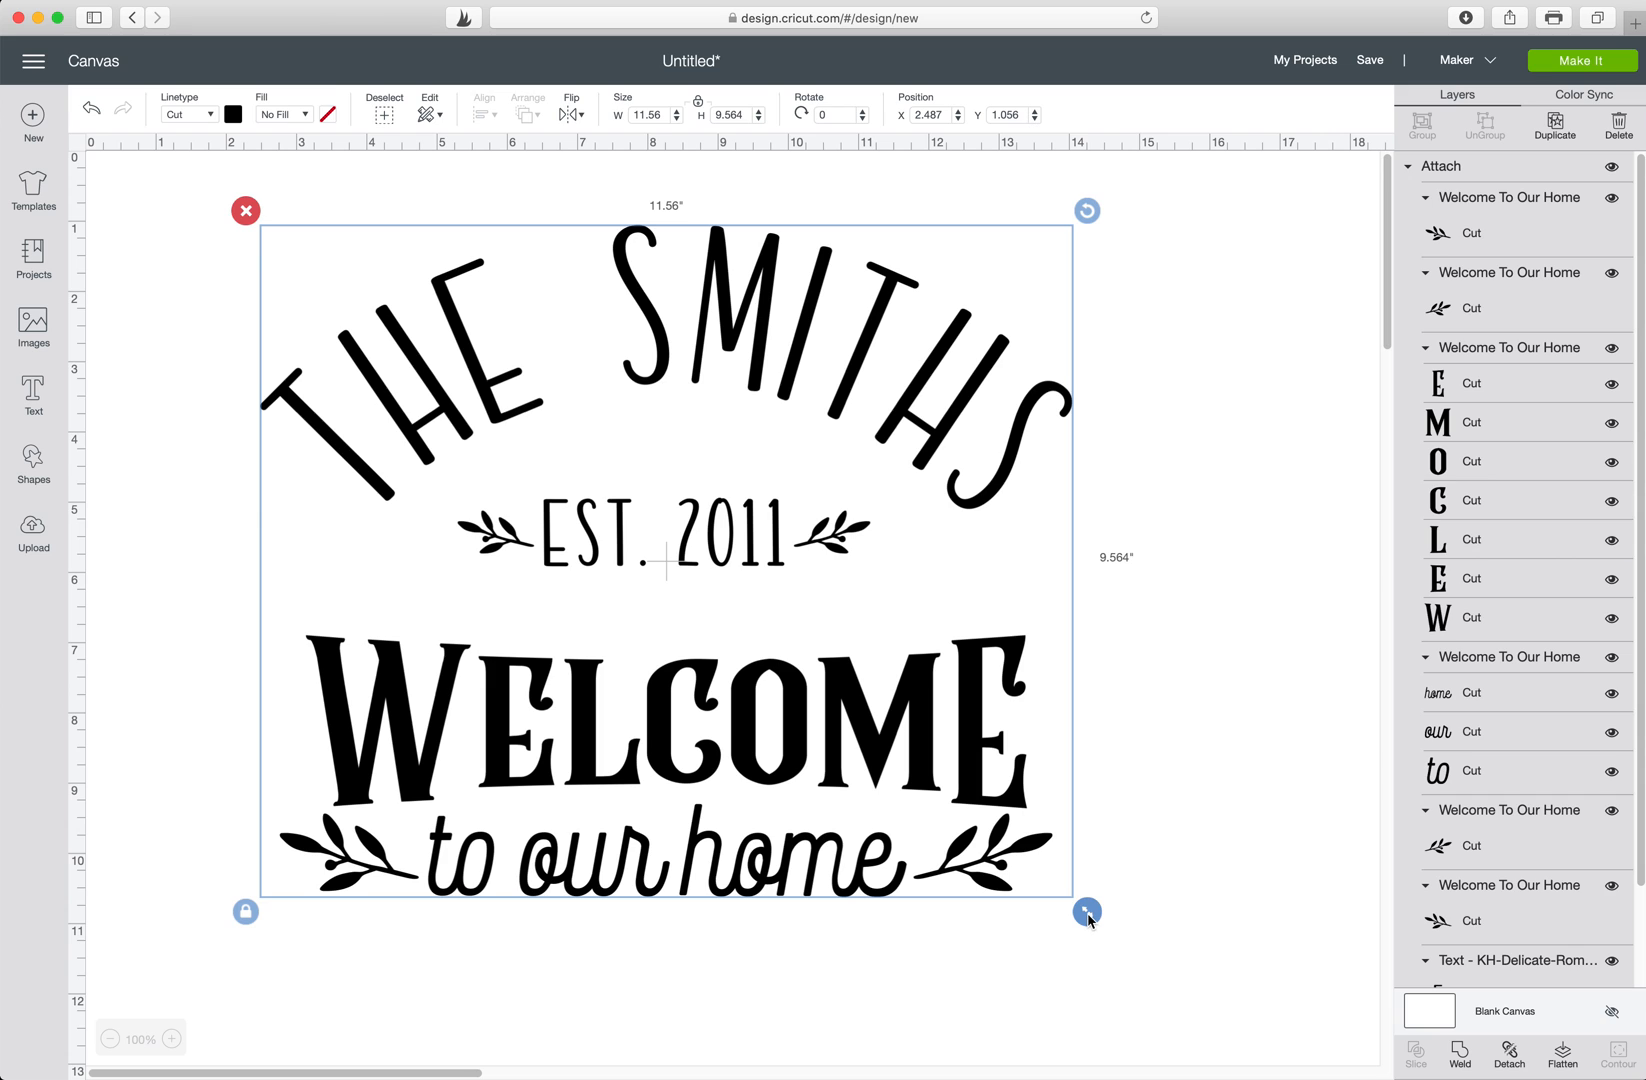
{"action": "left_click_drag", "start_coordinate": [1088, 912], "coordinate": [1060, 894]}
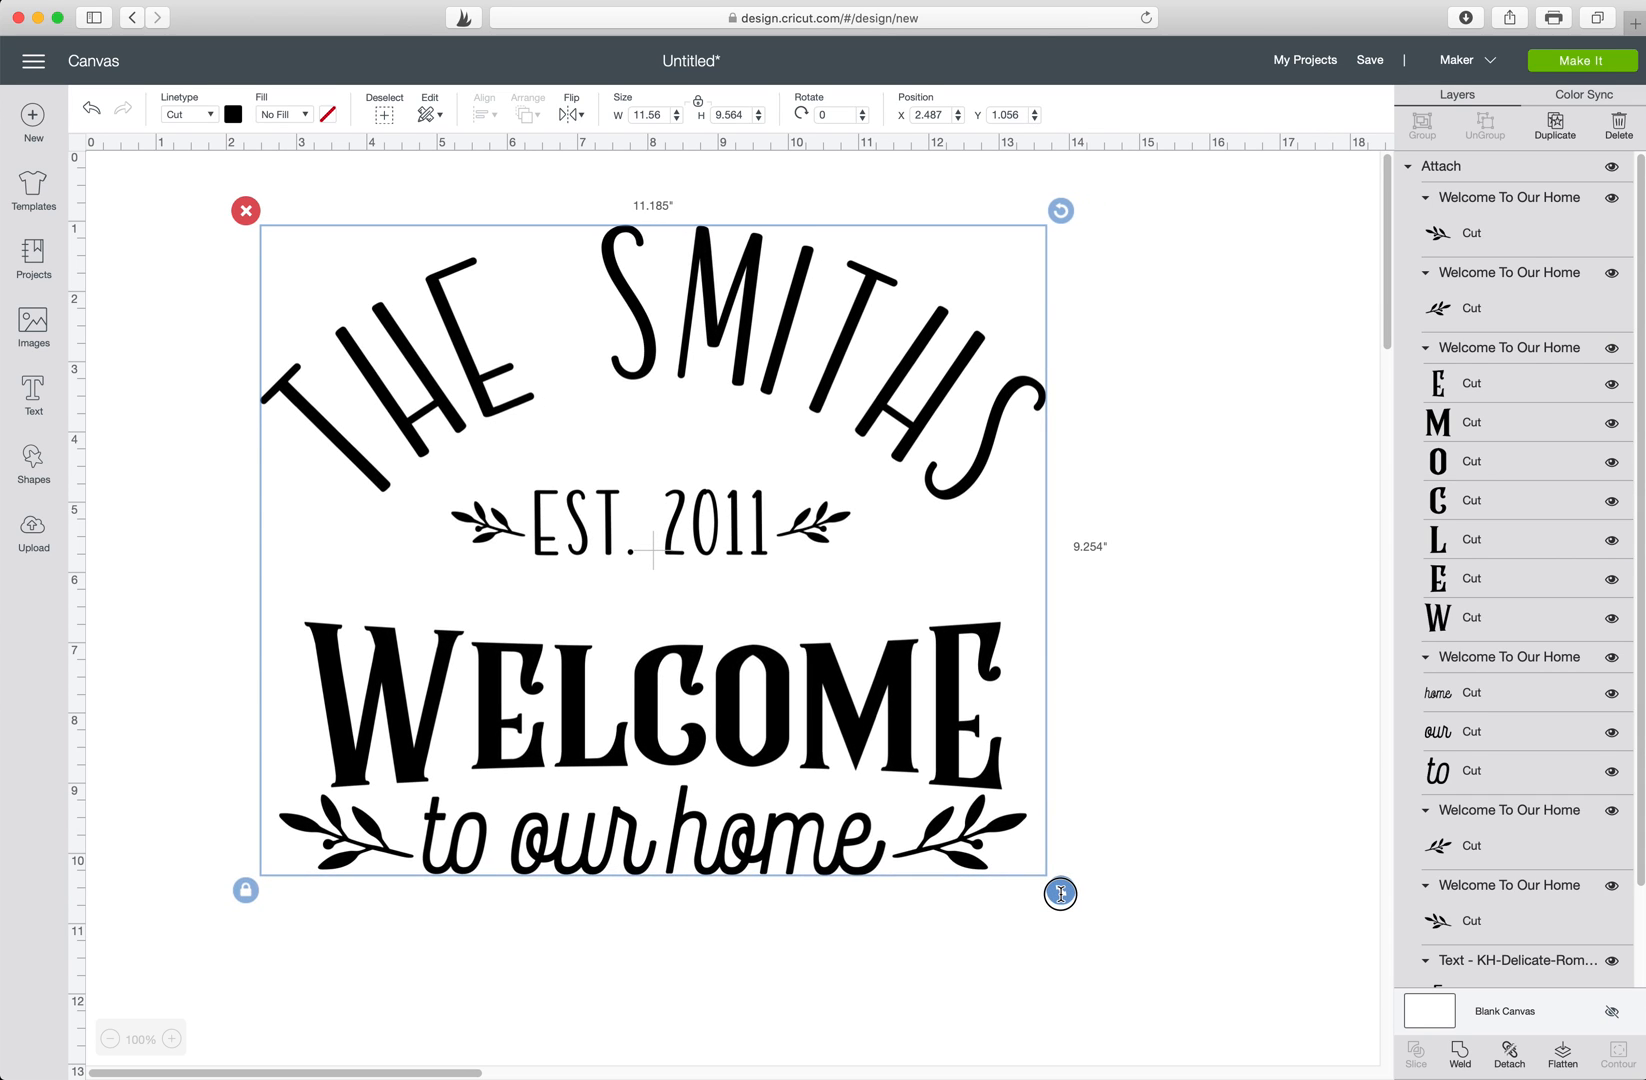
{"action": "left_click_drag", "start_coordinate": [1060, 894], "coordinate": [1058, 886]}
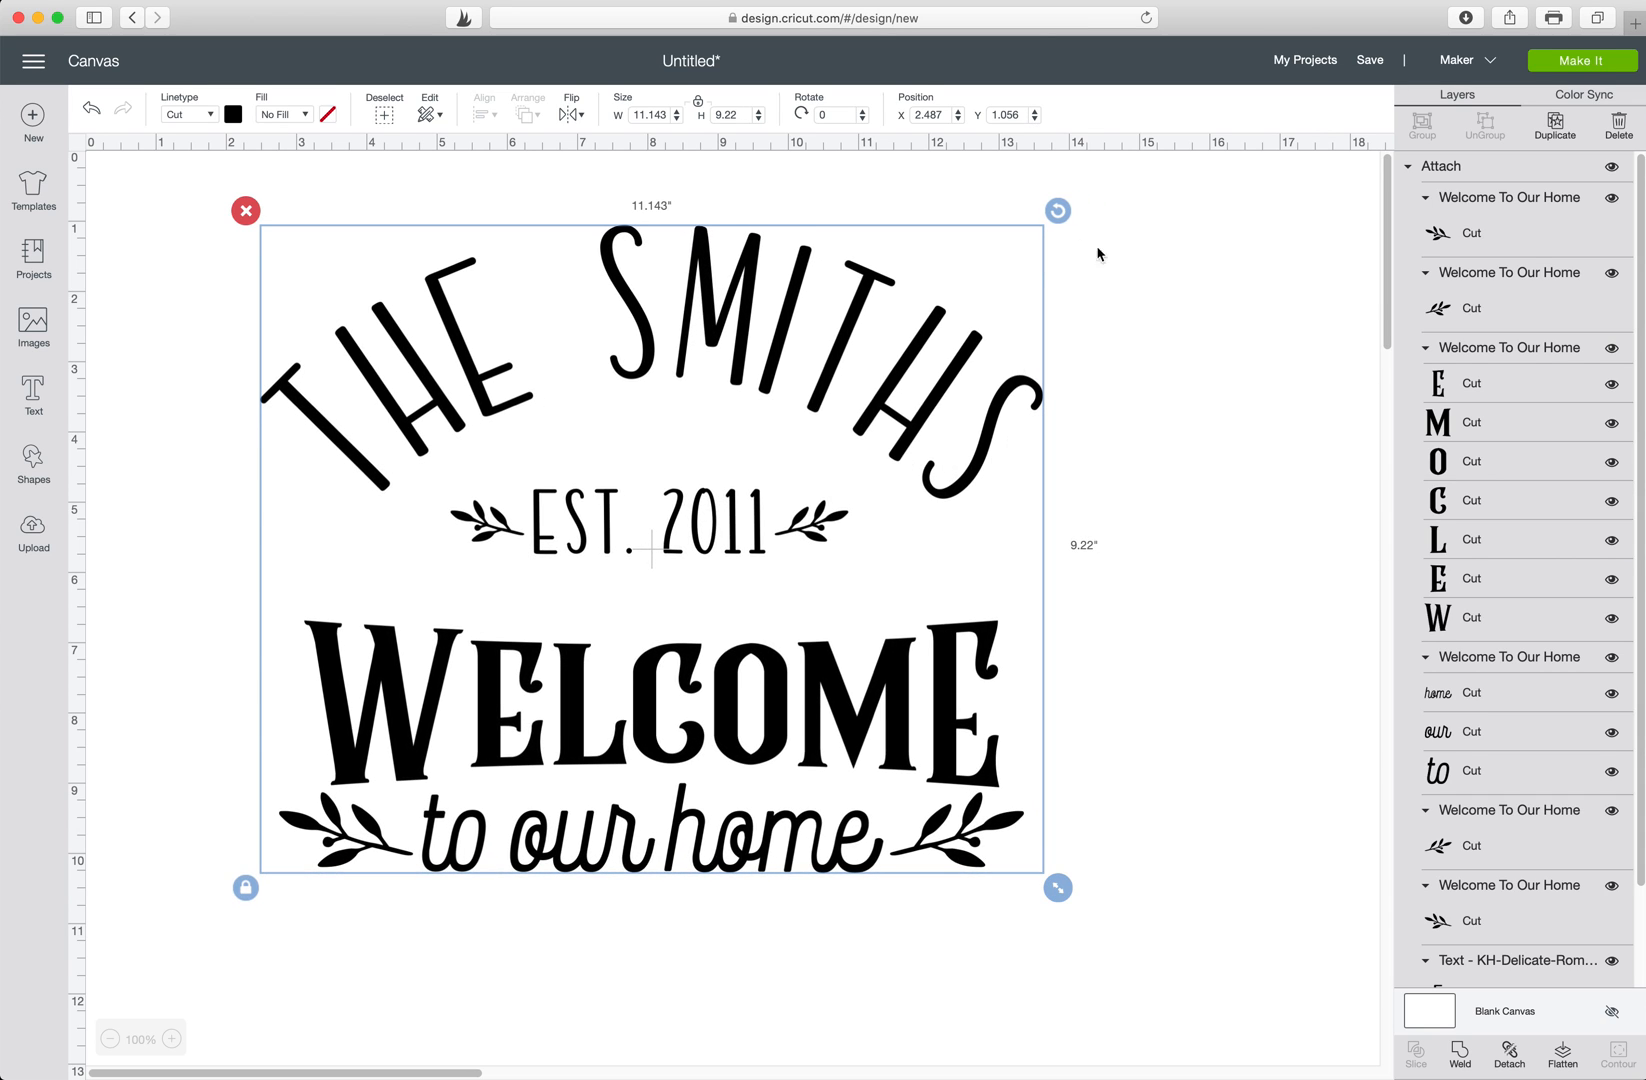
{"action": "left_click", "coordinate": [1220, 248]}
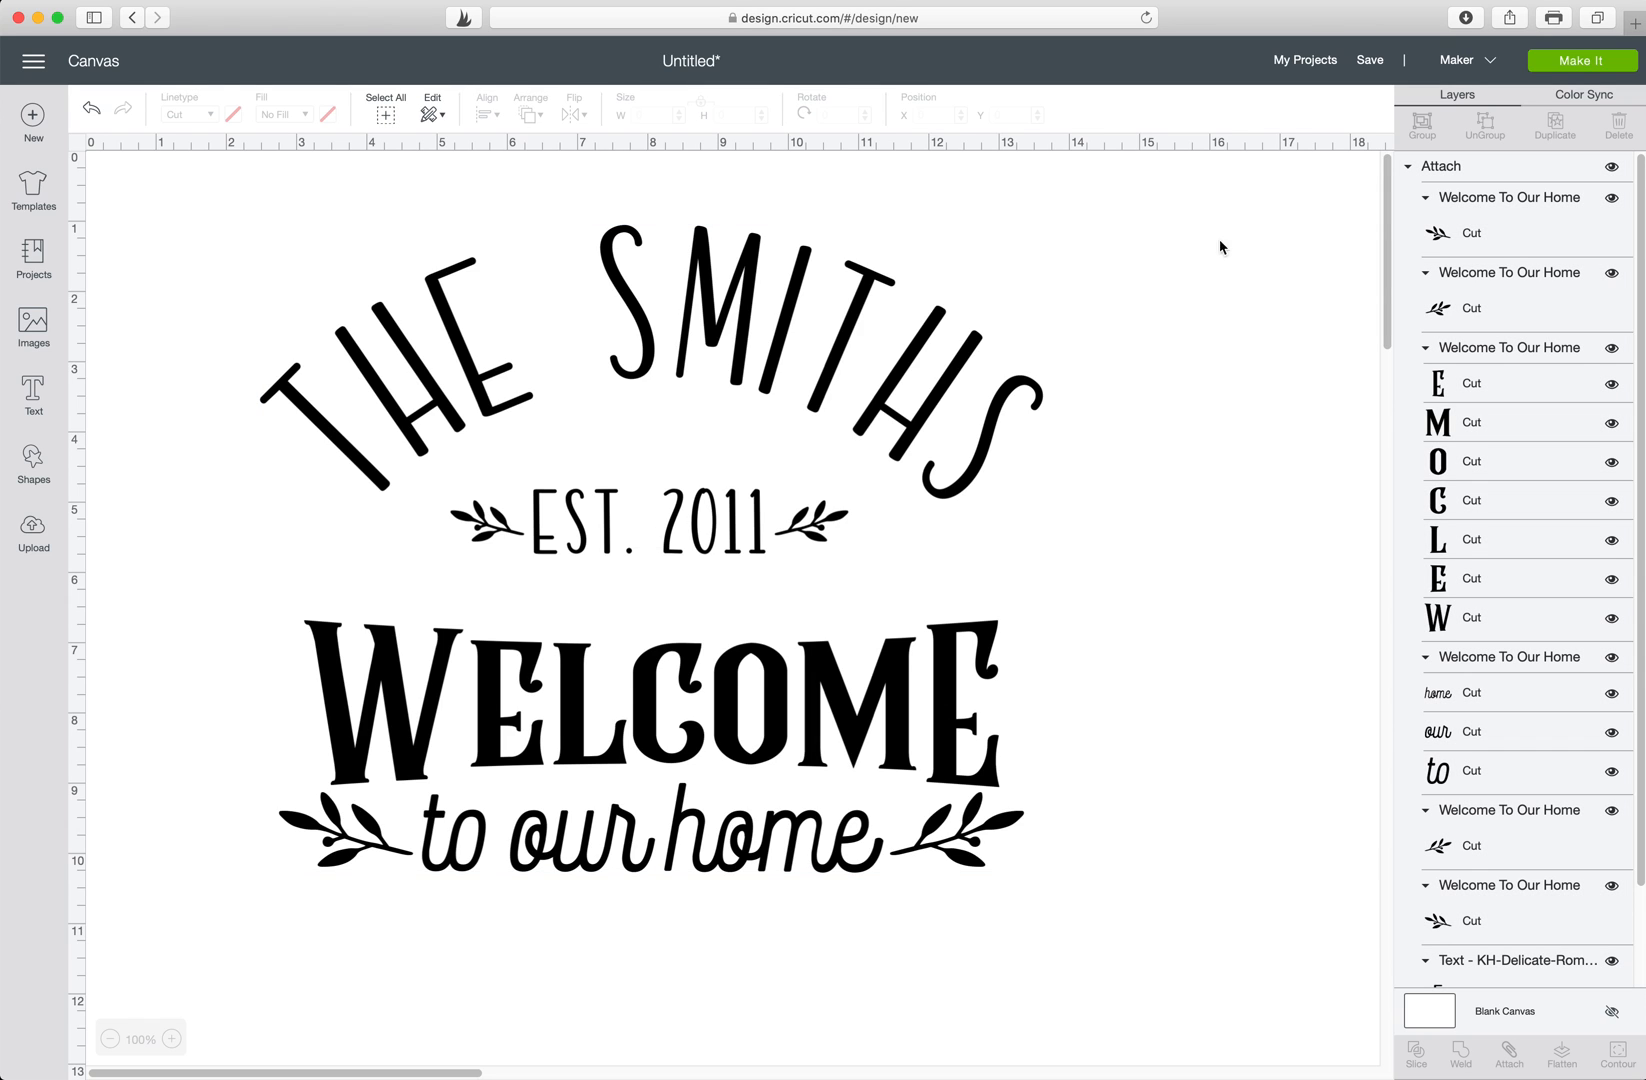
Send the sign to Make It on a 12x12 mat, continue, then cancel the cut with Yes.
{"action": "left_click", "coordinate": [1580, 60]}
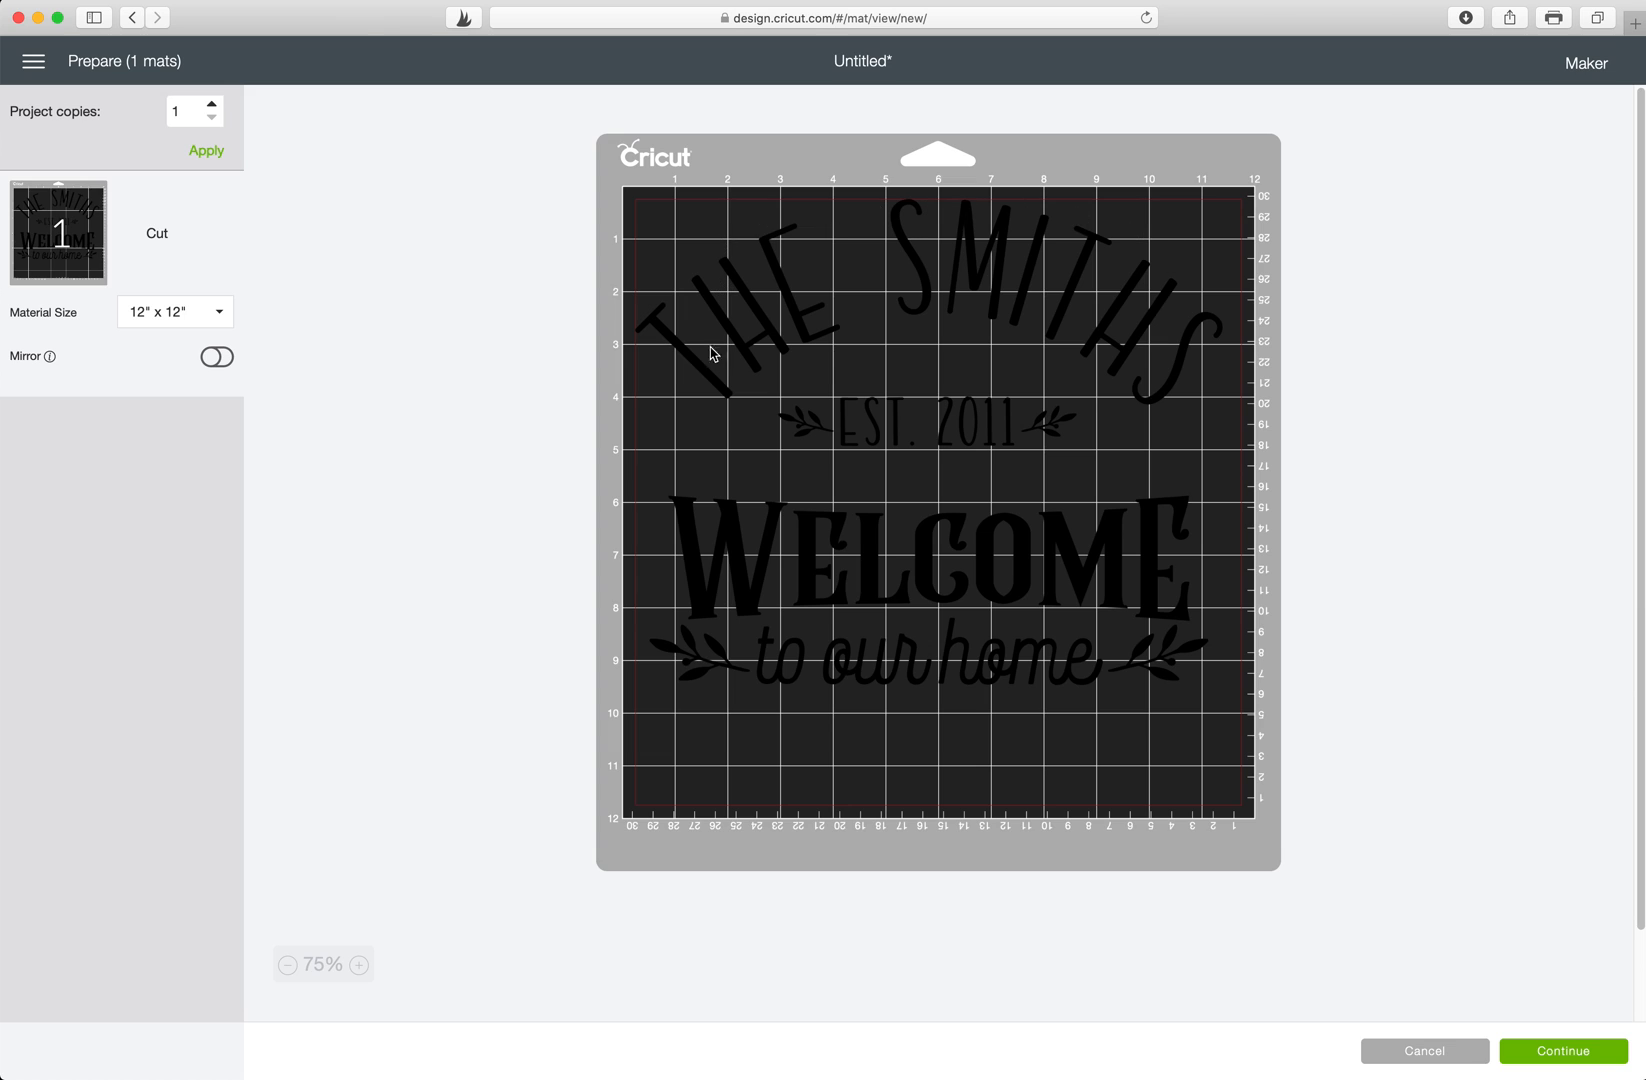
{"action": "mouse_move", "coordinate": [1112, 570]}
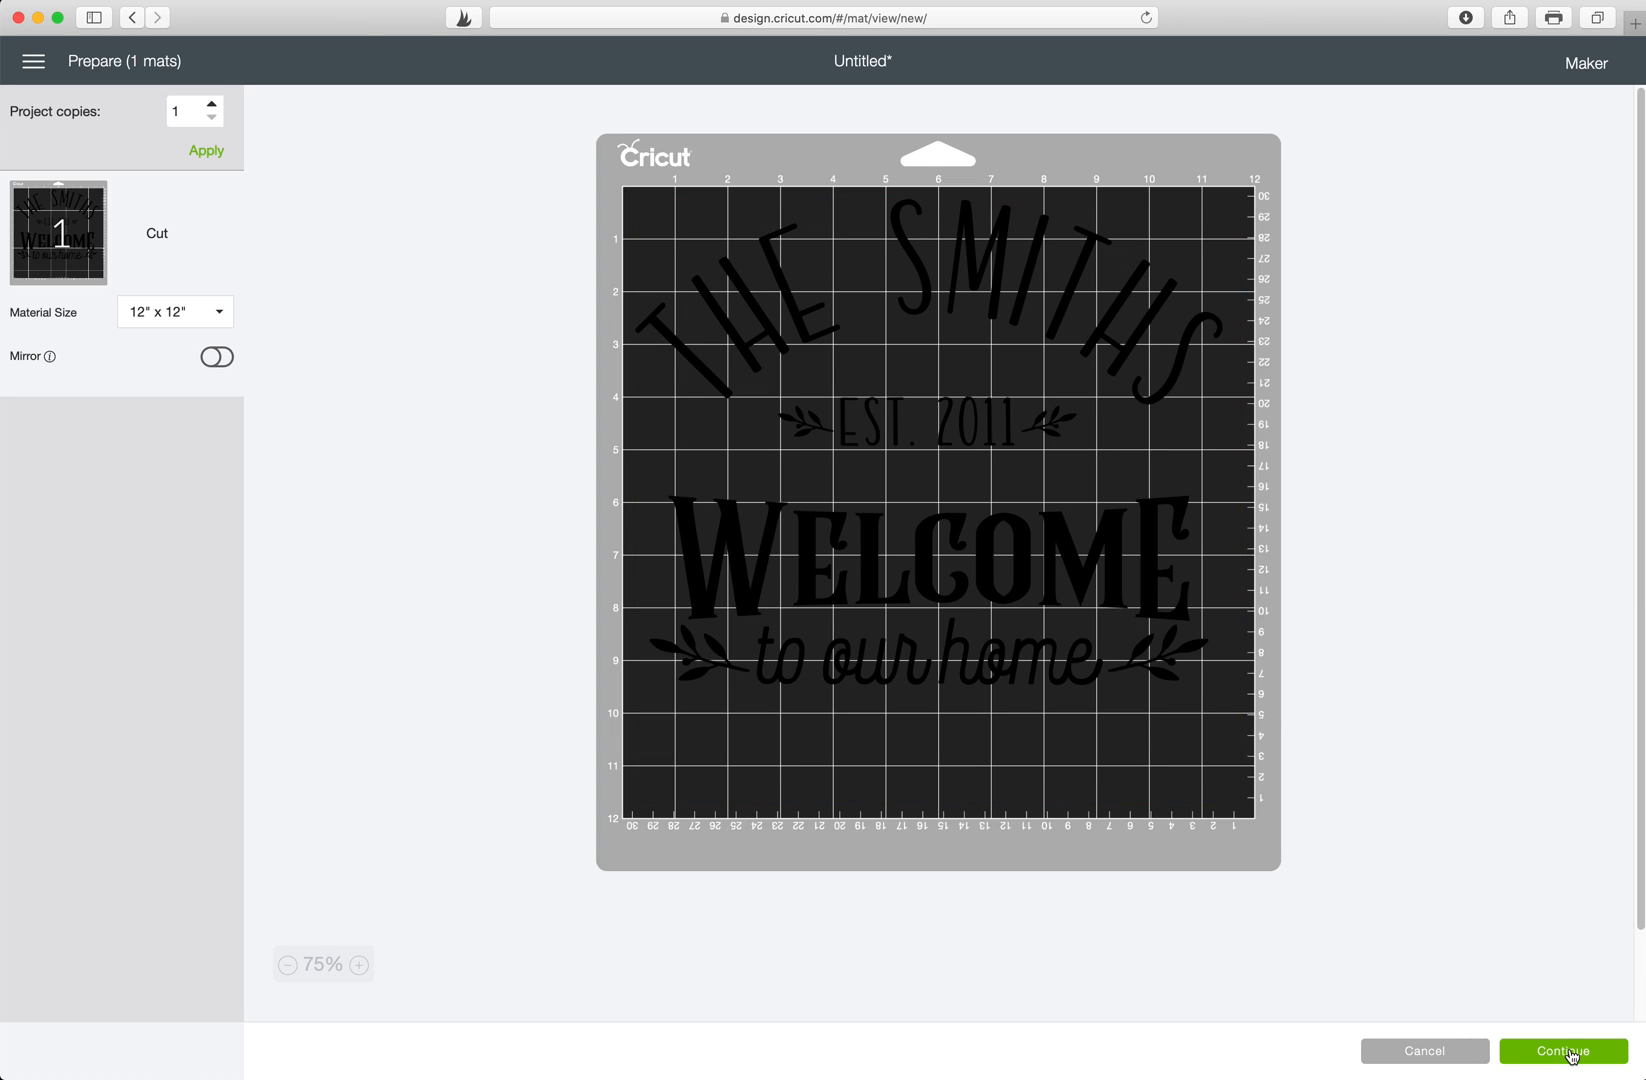
{"action": "left_click", "coordinate": [1560, 1052]}
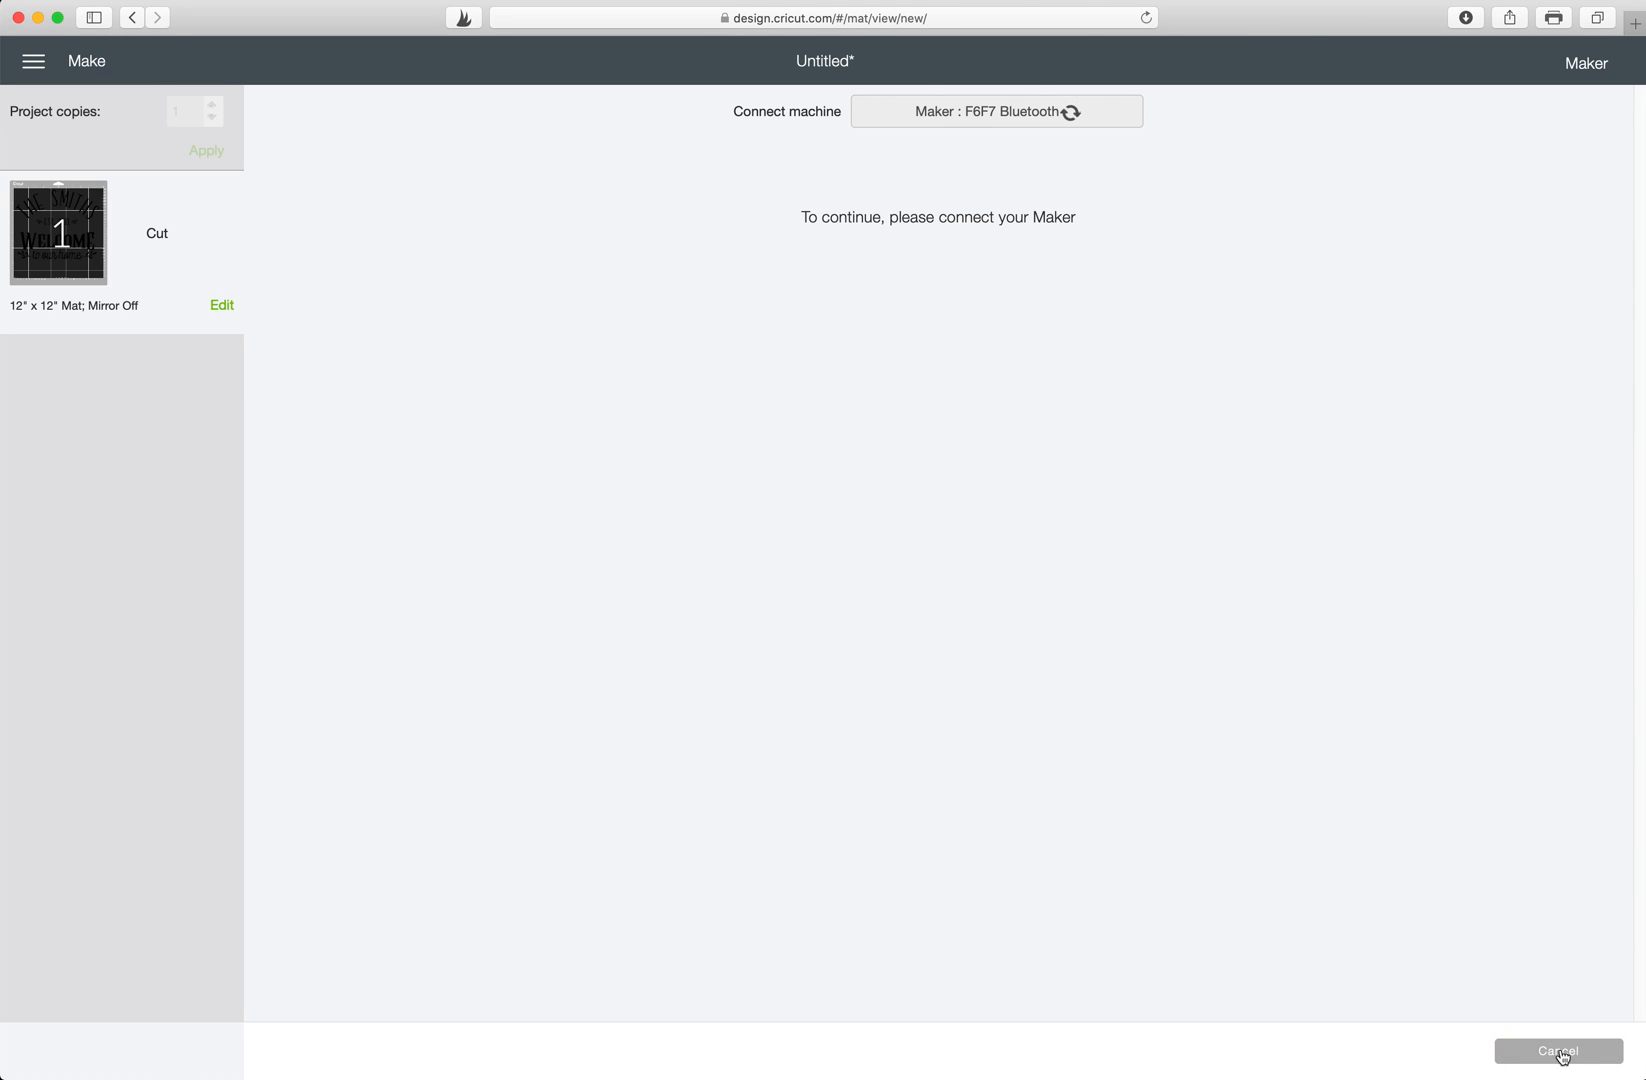
{"action": "left_click", "coordinate": [1558, 1050]}
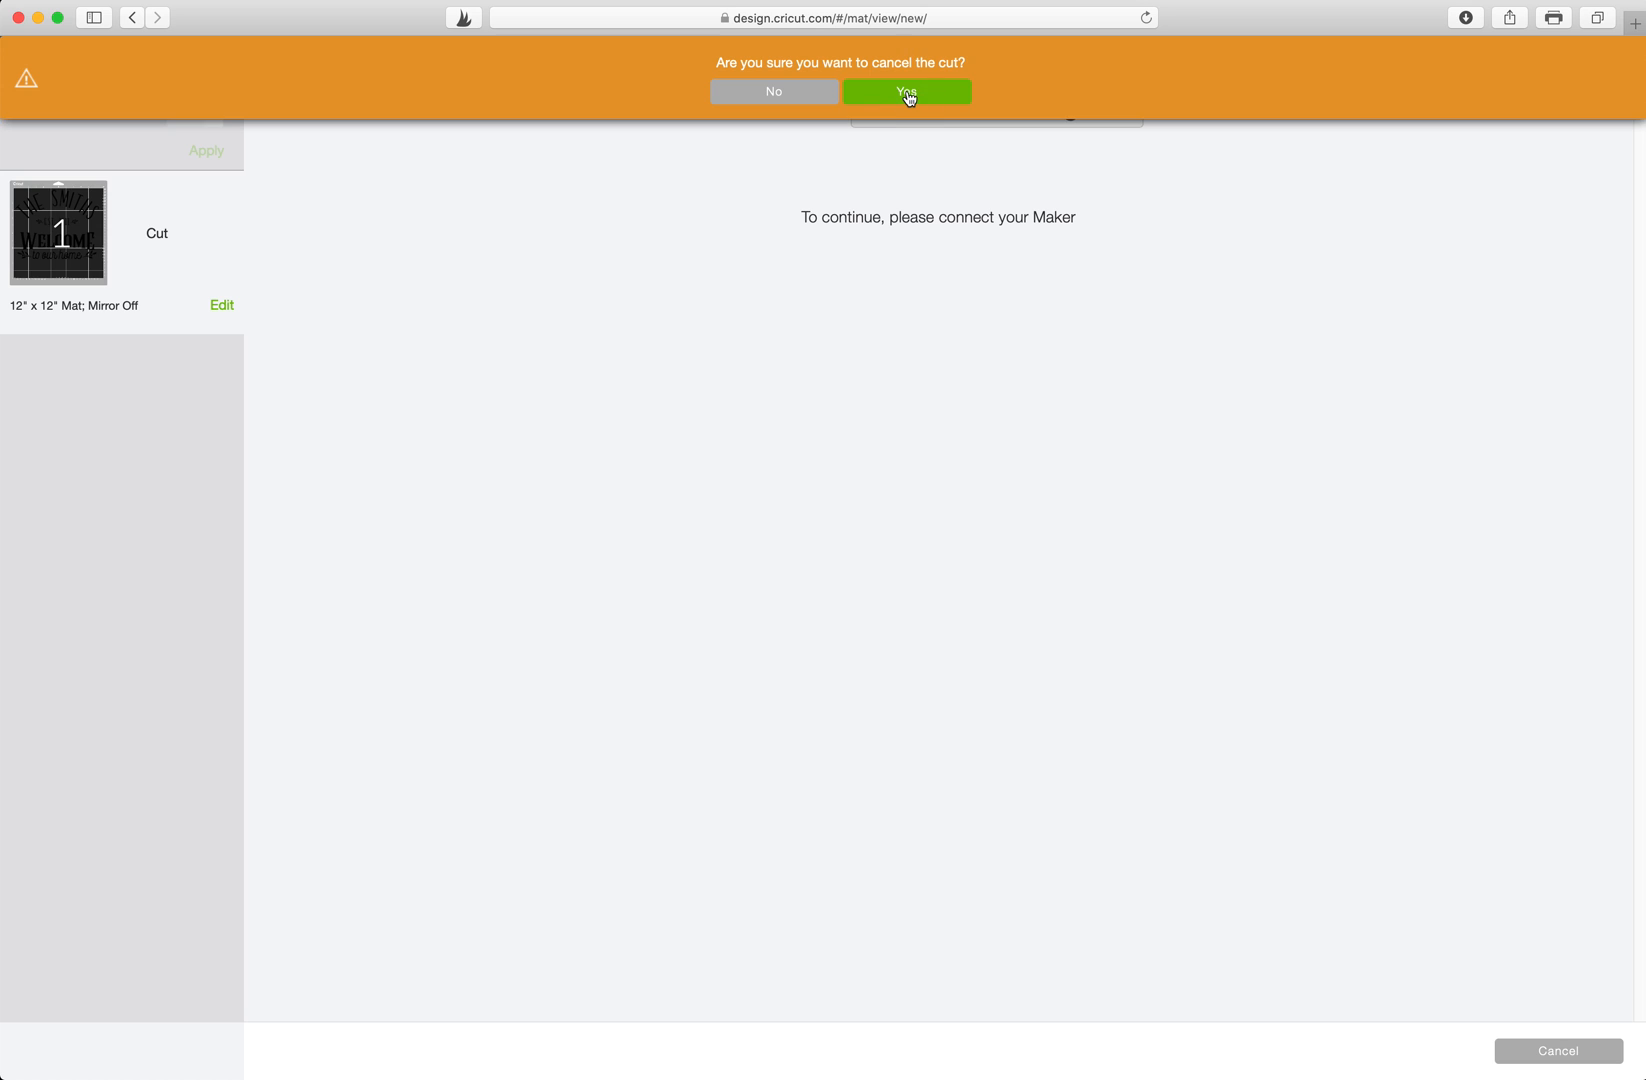
{"action": "left_click", "coordinate": [904, 92]}
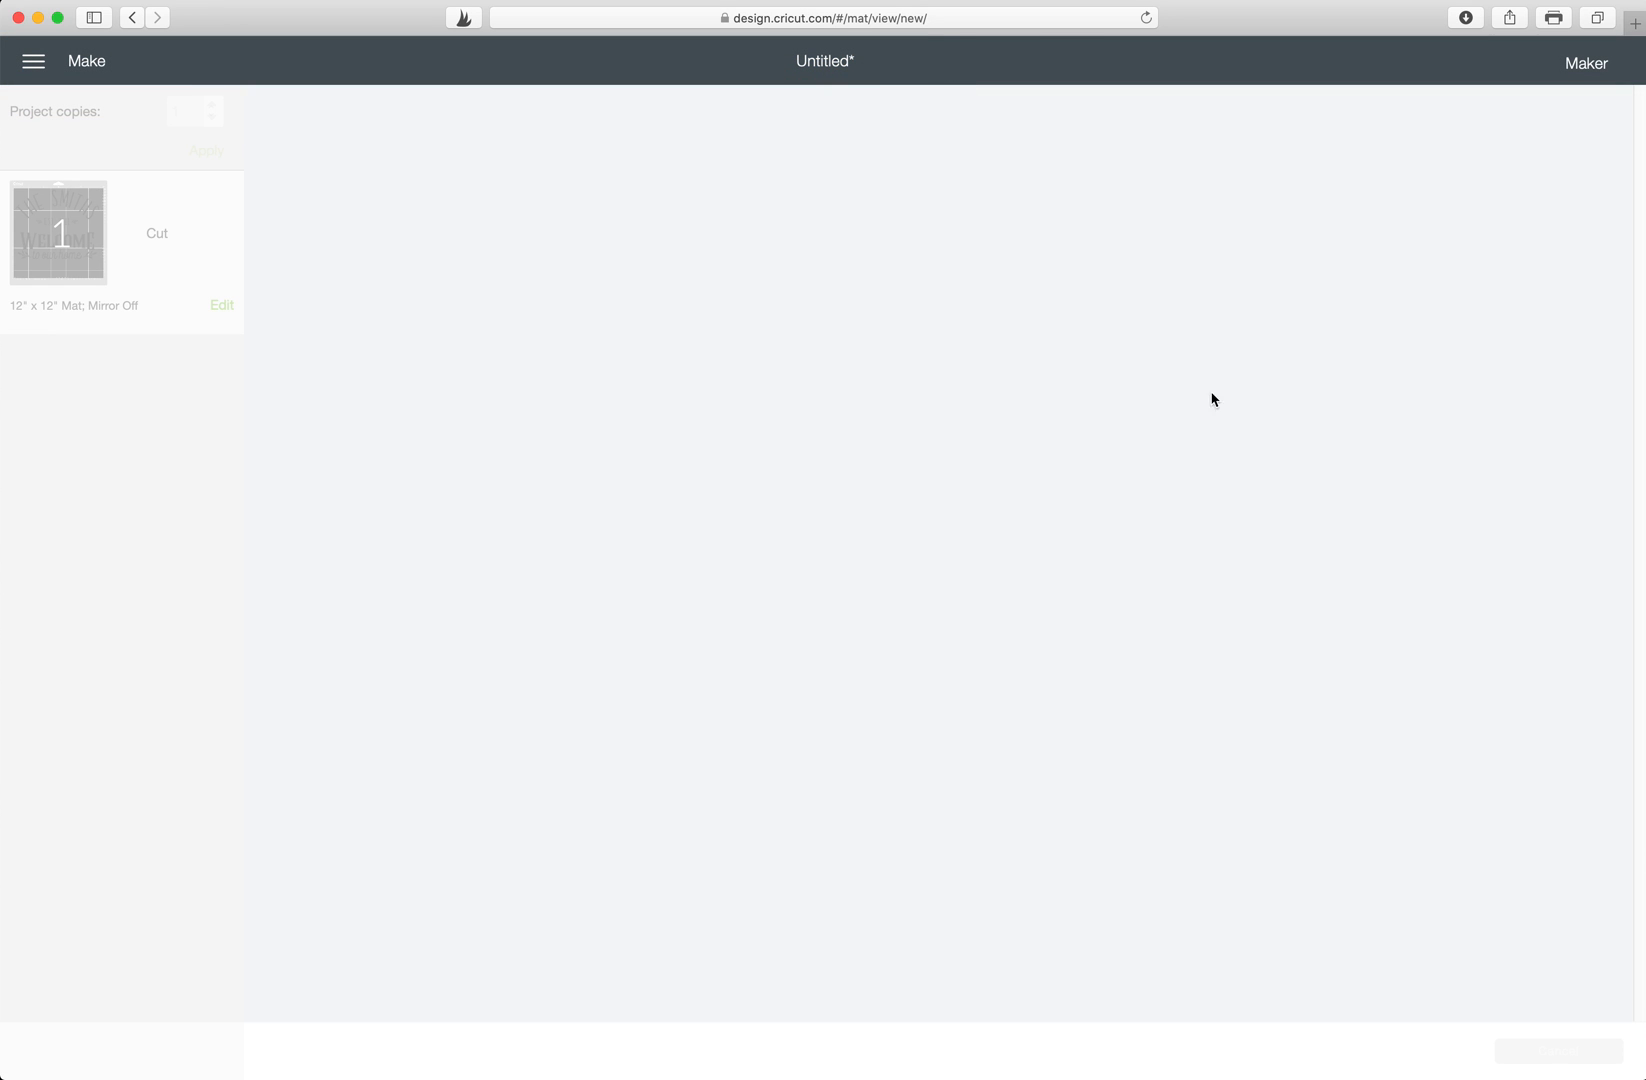
{"action": "mouse_move", "coordinate": [1302, 686]}
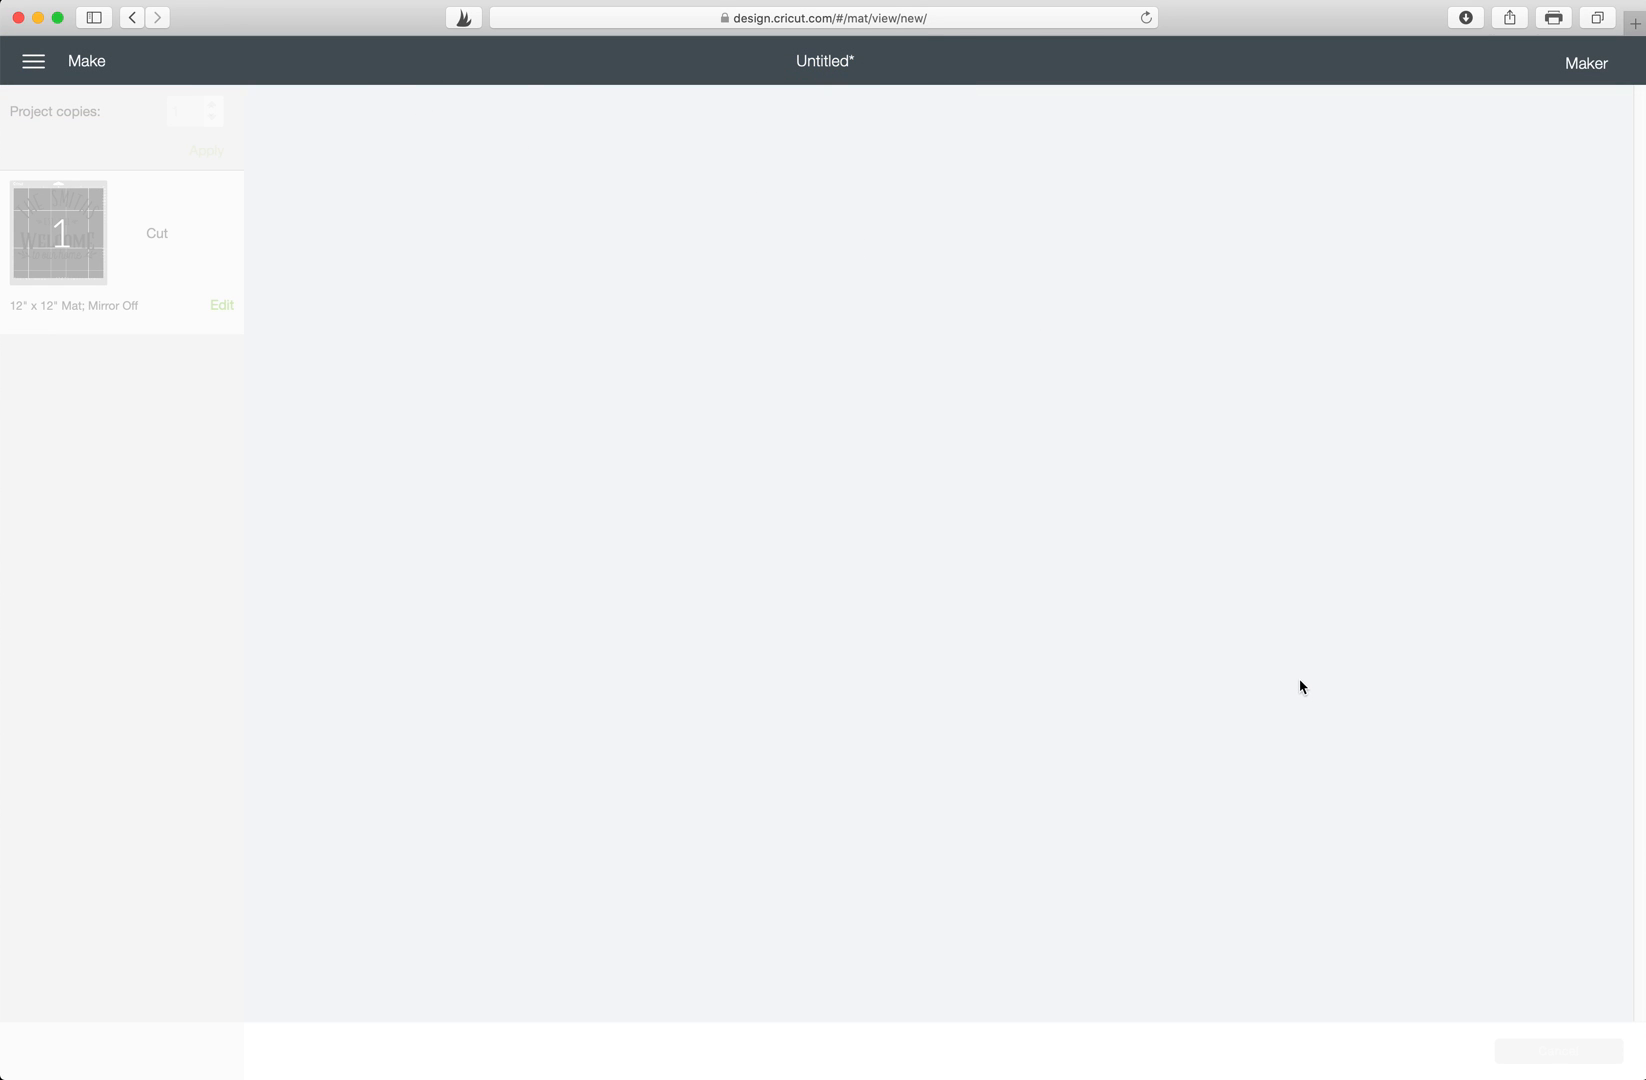
{"action": "mouse_move", "coordinate": [1298, 676]}
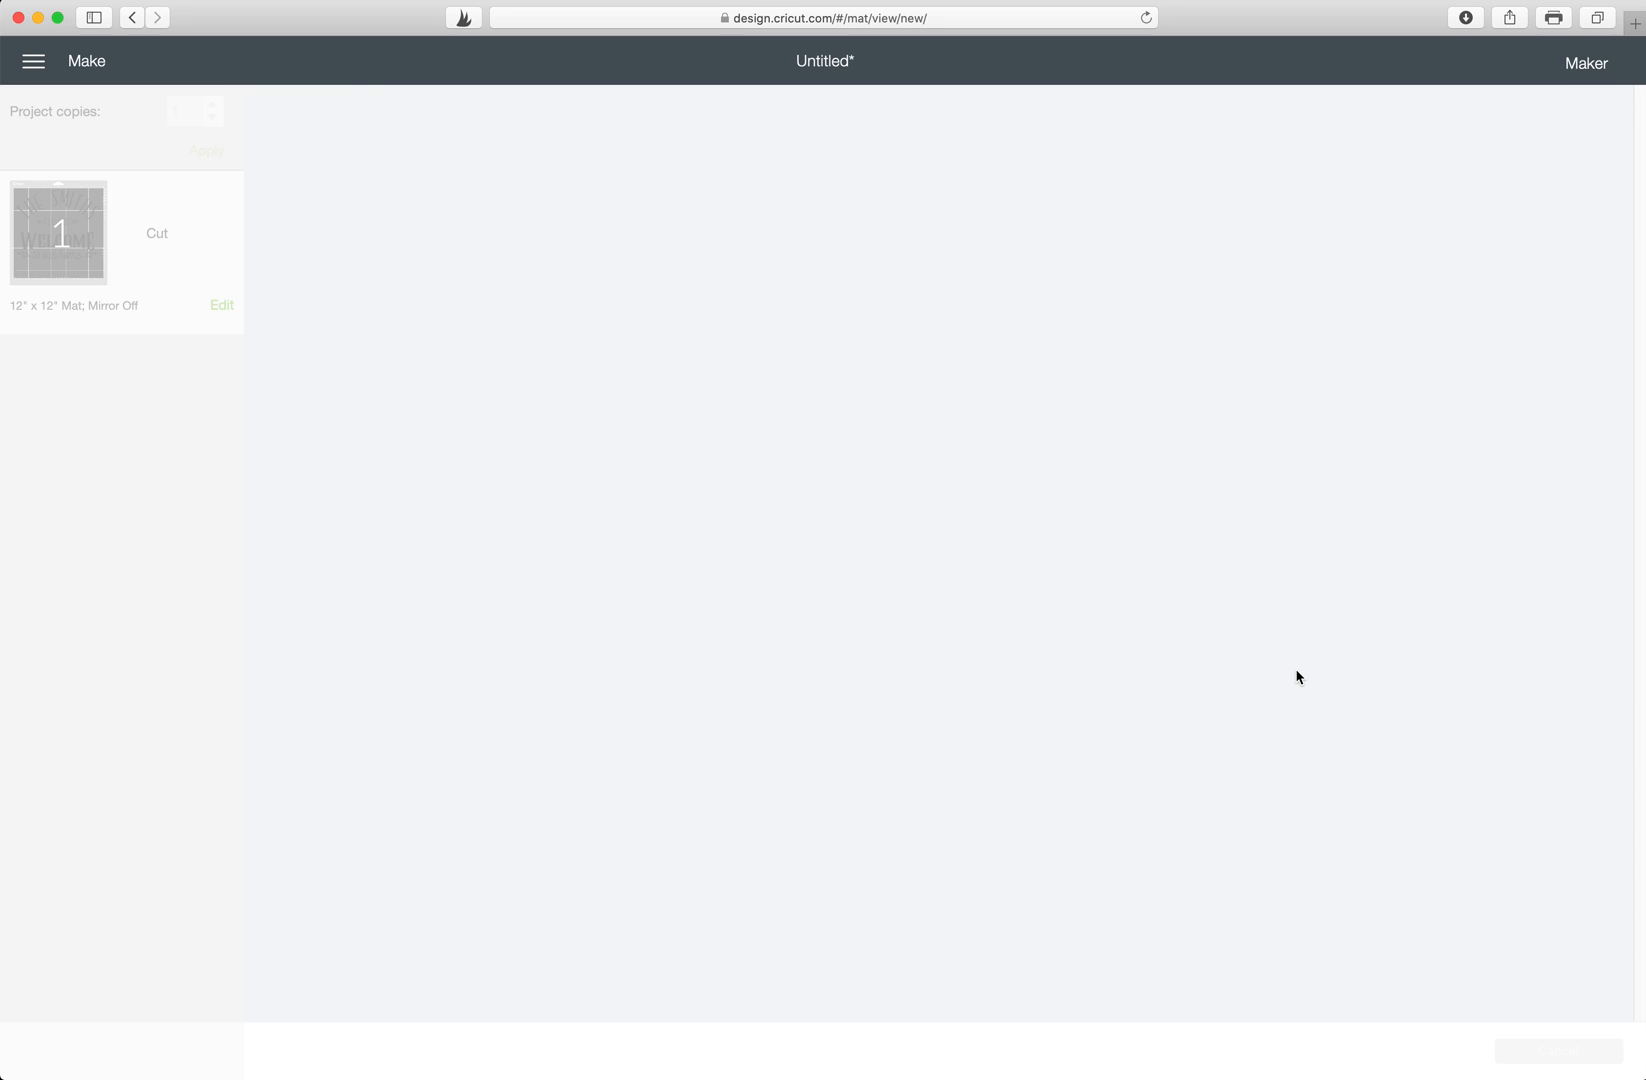
{"action": "mouse_move", "coordinate": [134, 18]}
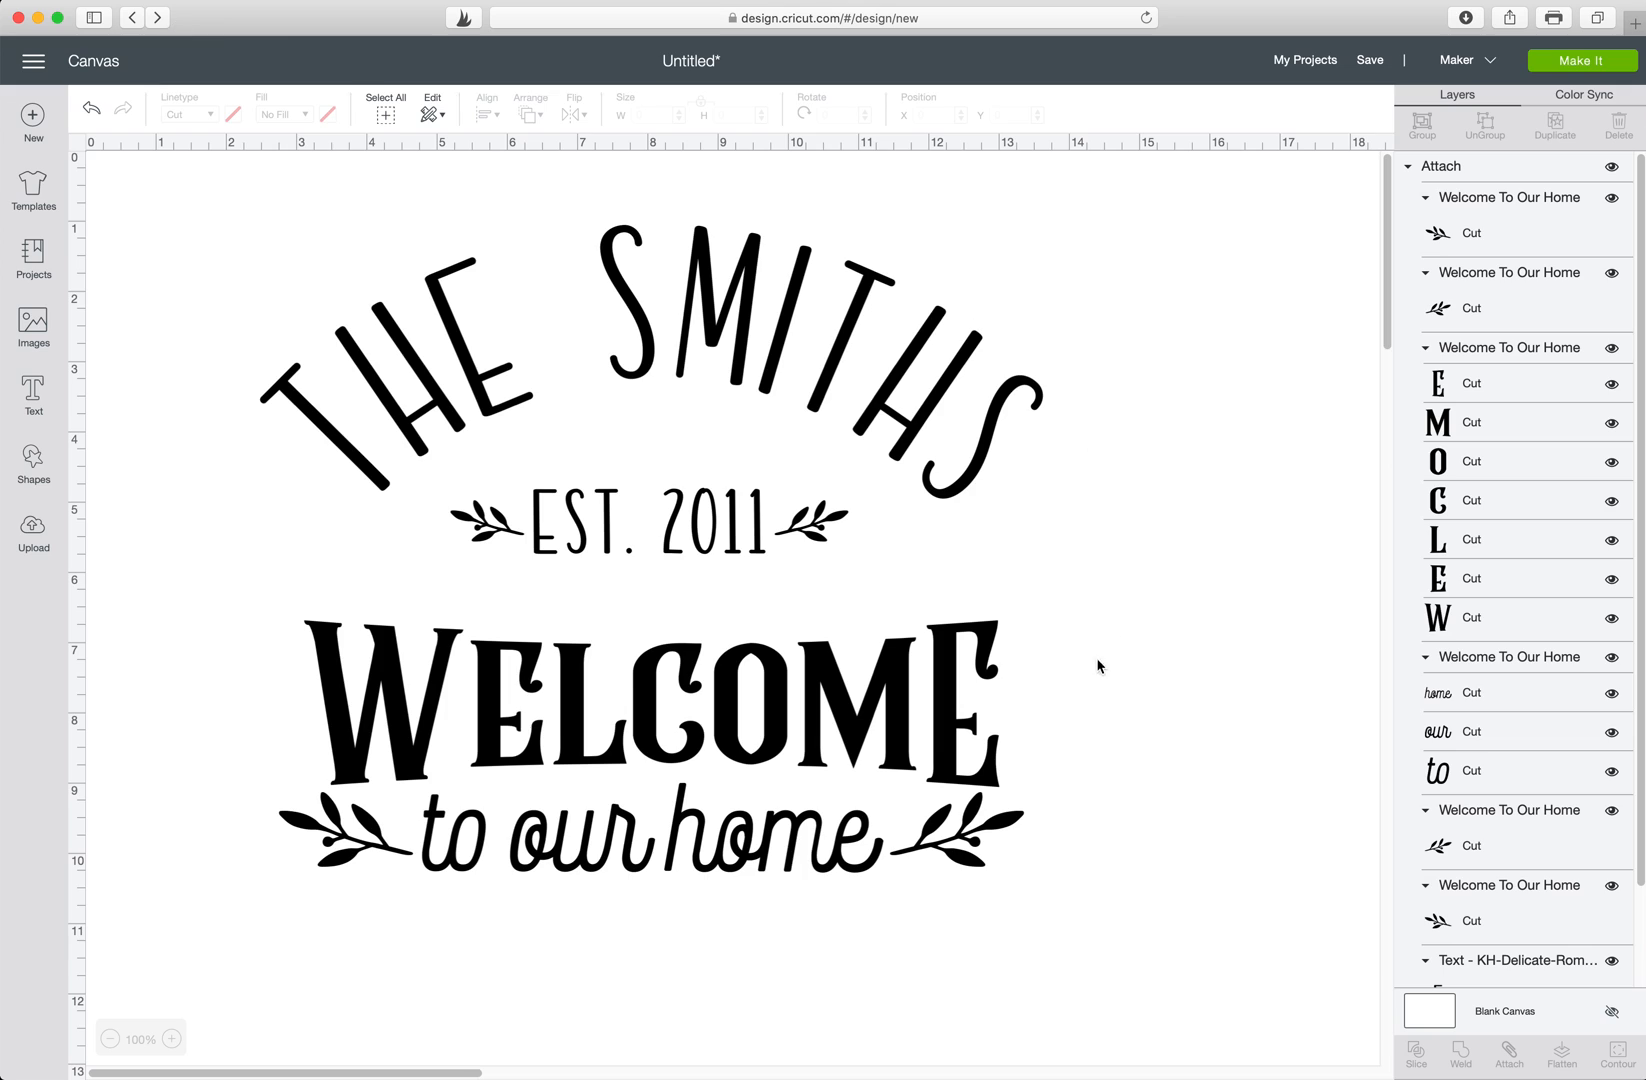
{"action": "mouse_move", "coordinate": [1120, 558]}
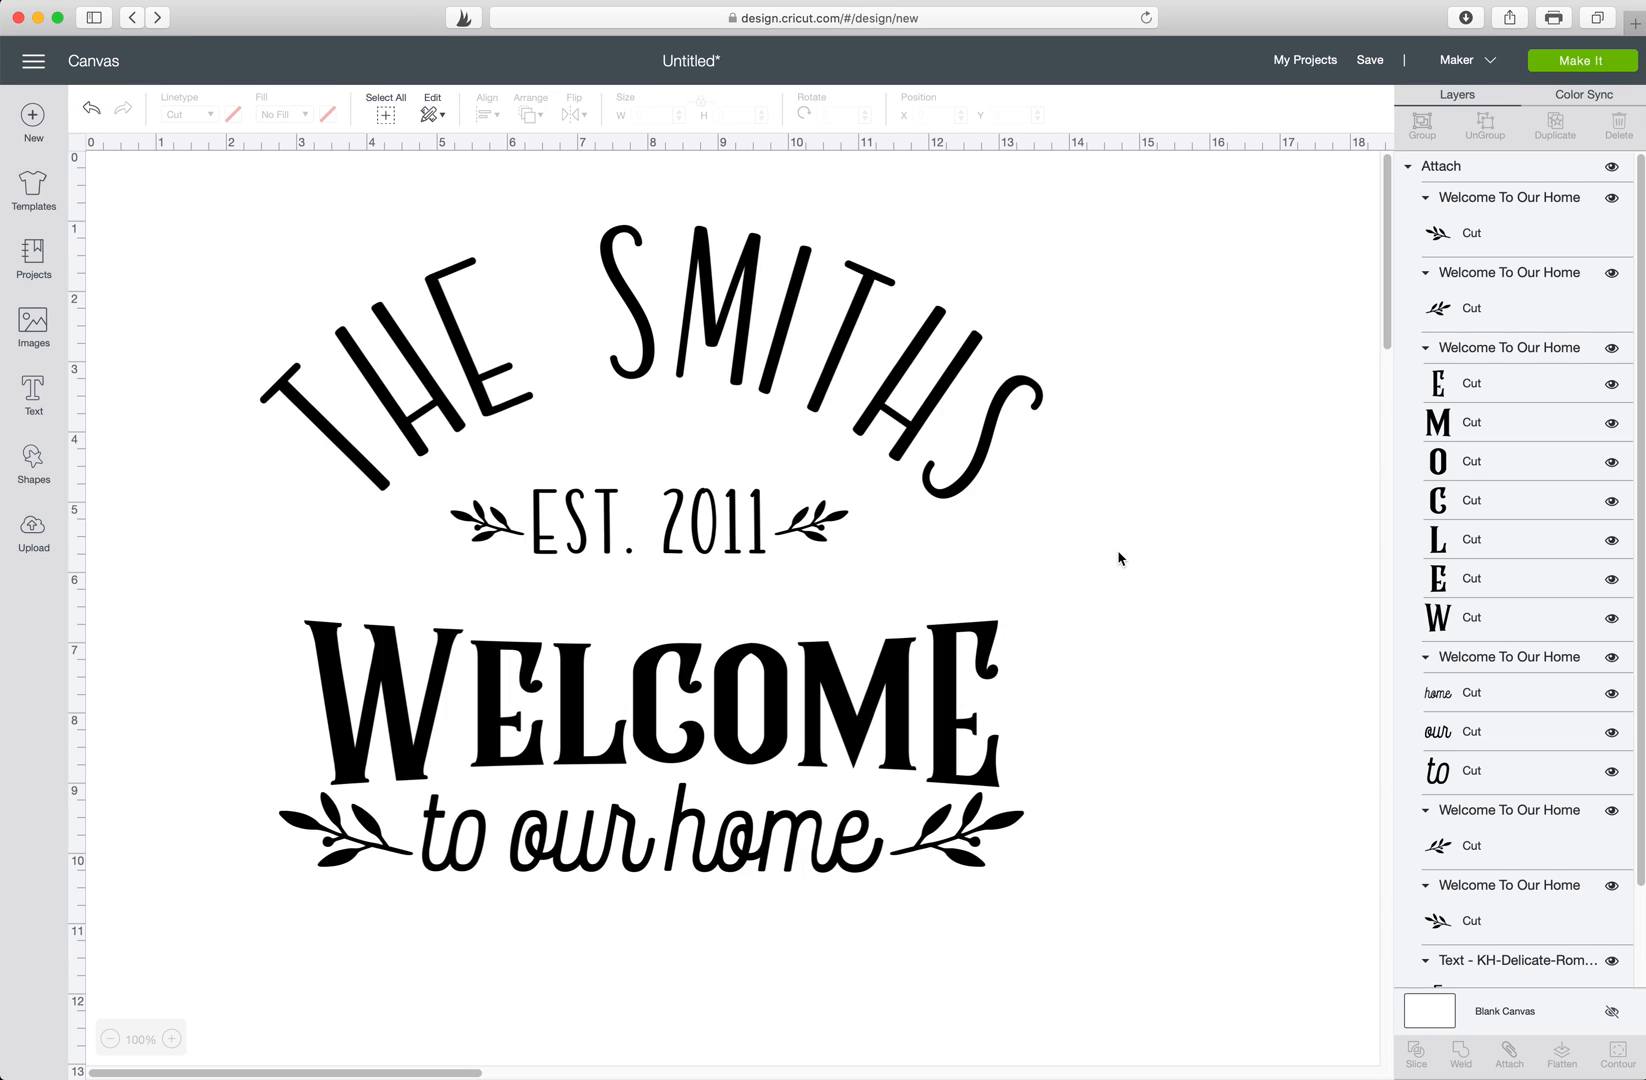
{"action": "mouse_move", "coordinate": [1130, 560]}
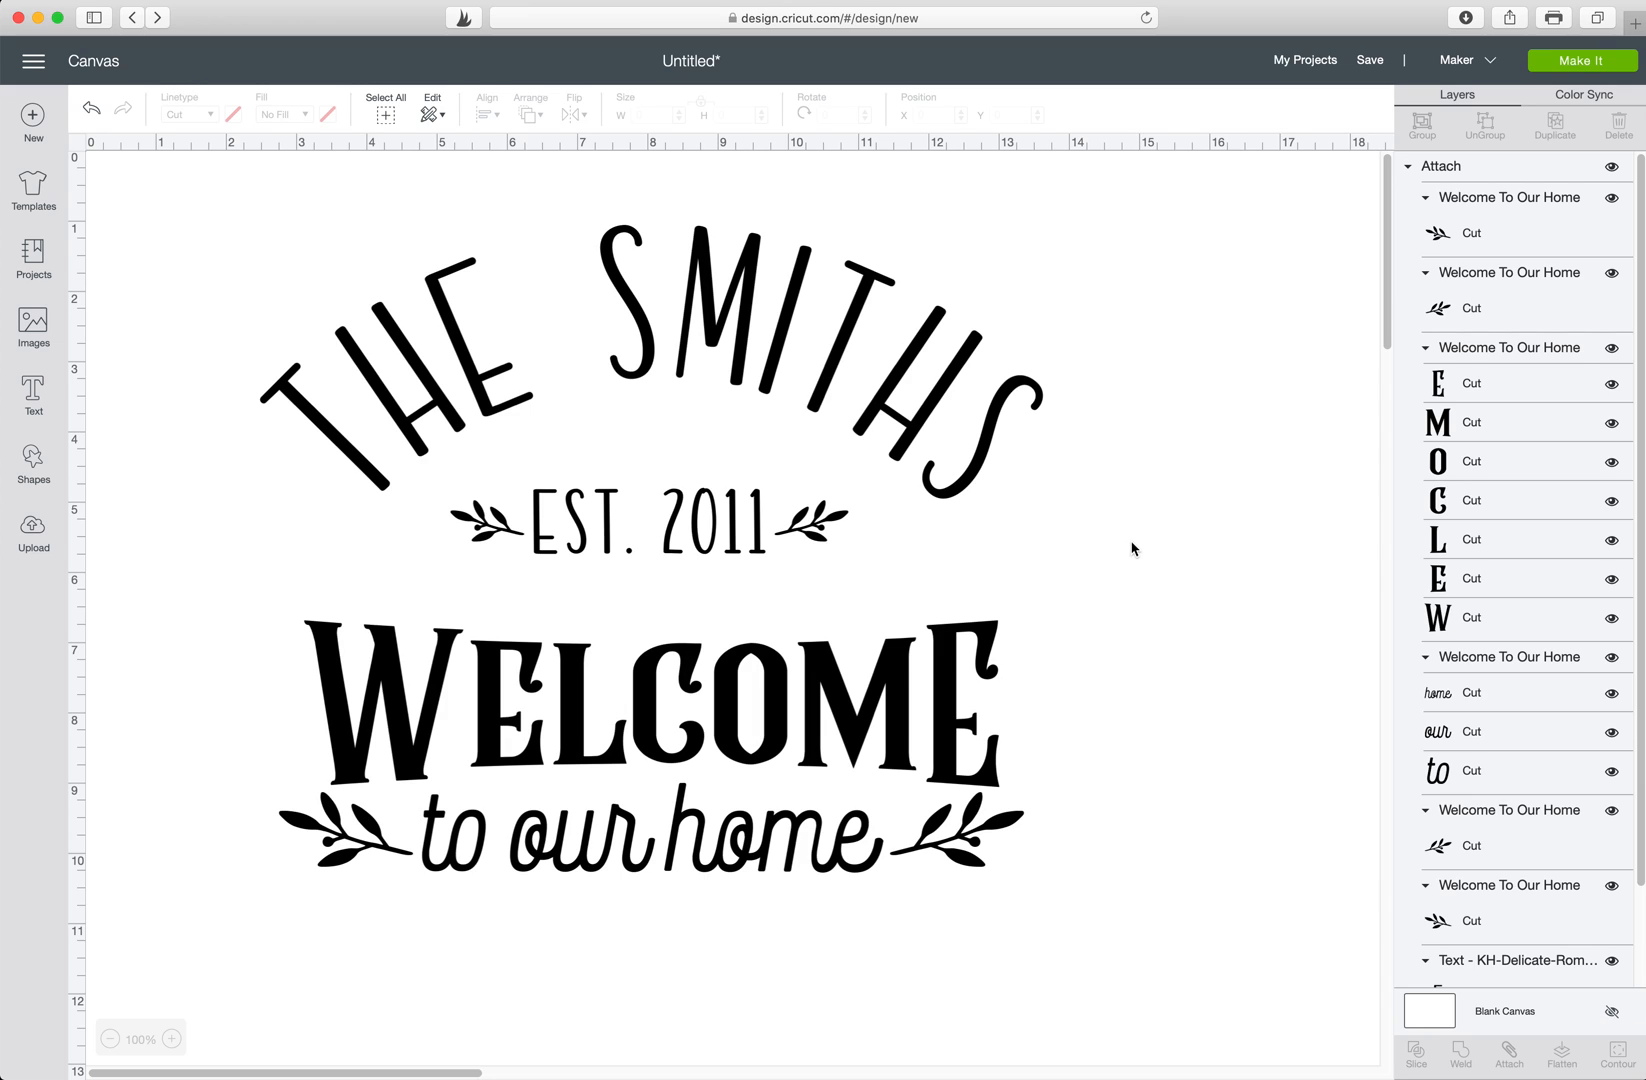
{"action": "mouse_move", "coordinate": [1268, 536]}
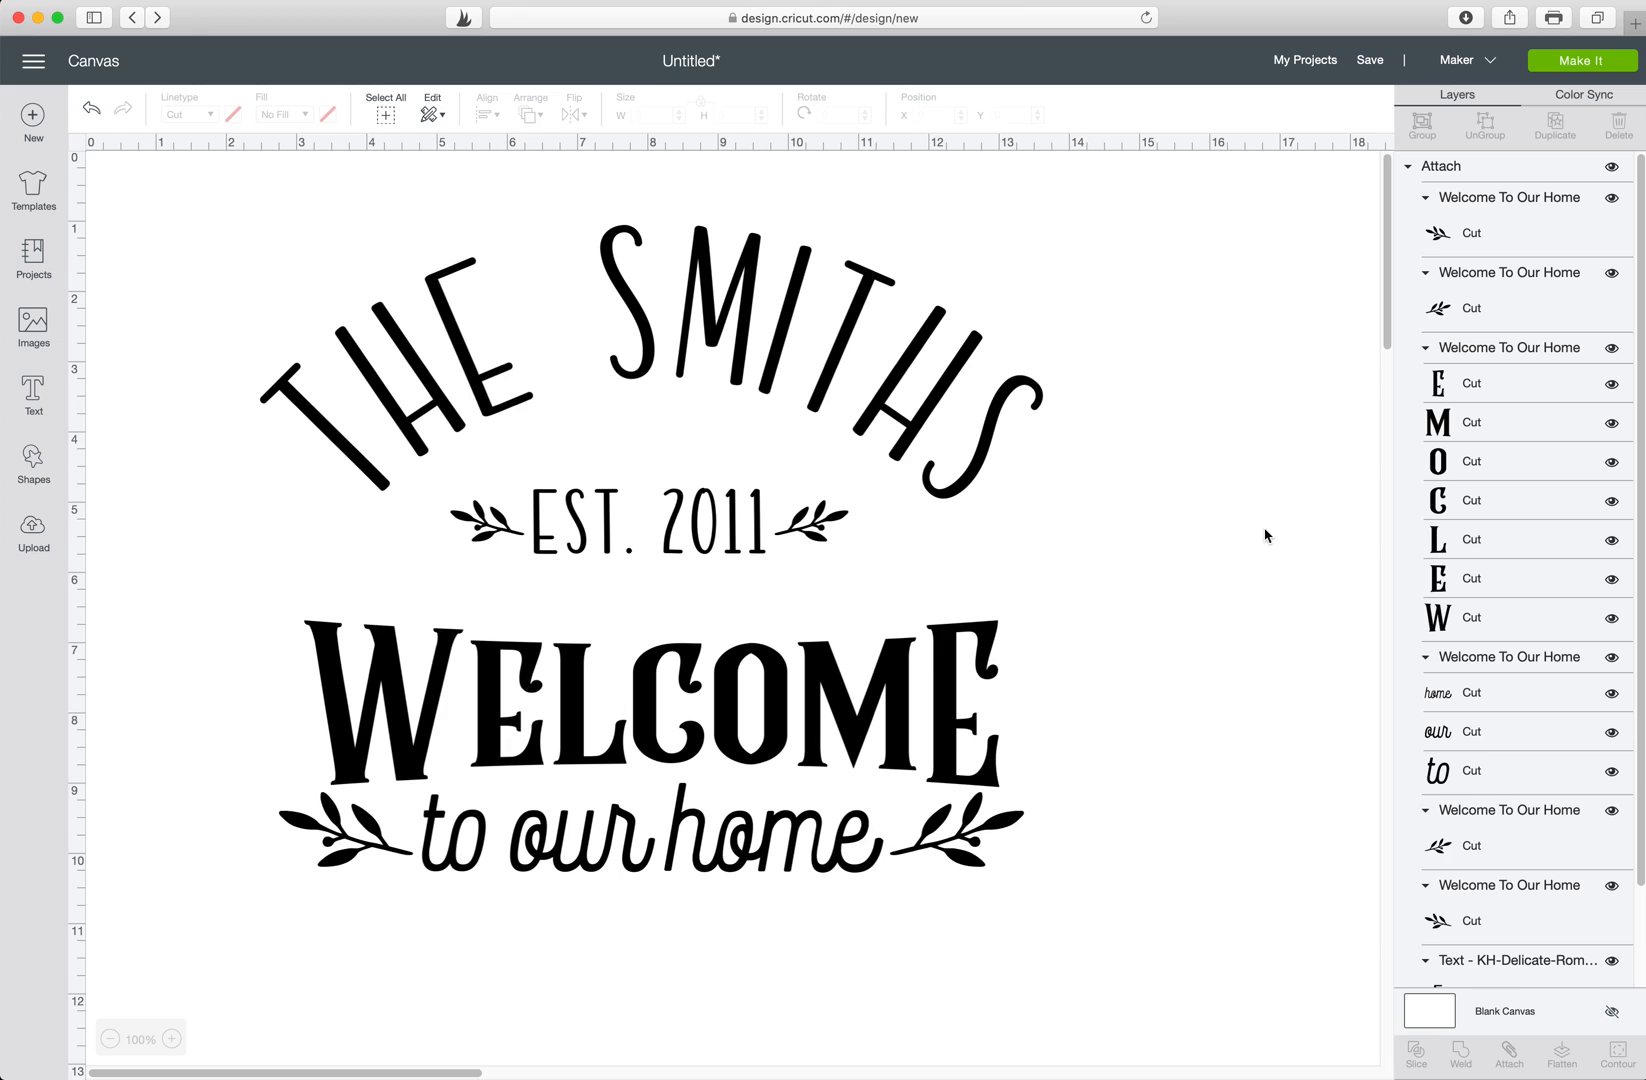